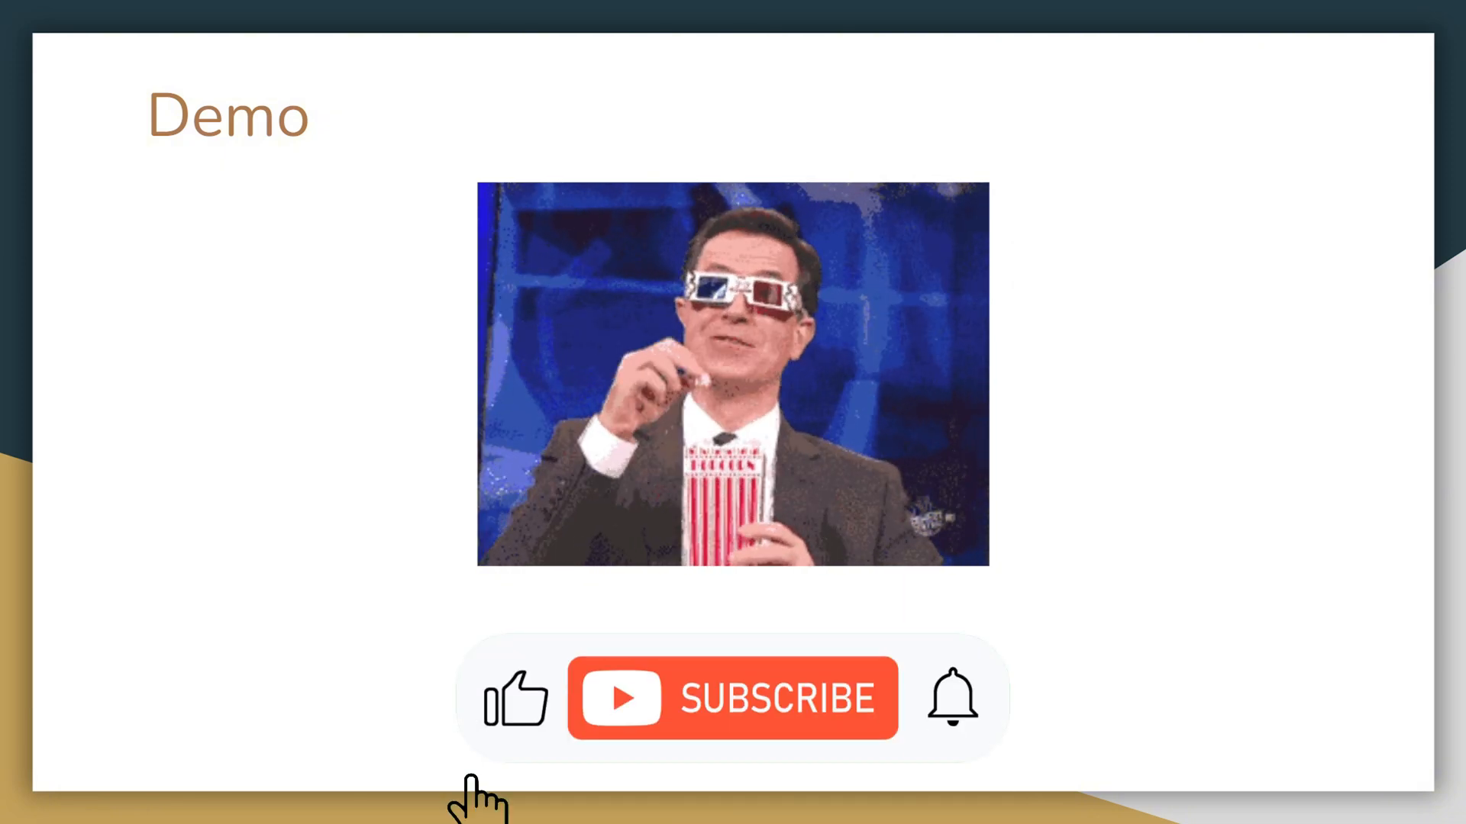
# Review the project's stack list, highlighting the SQLite Database entry
pyautogui.click(732, 697)
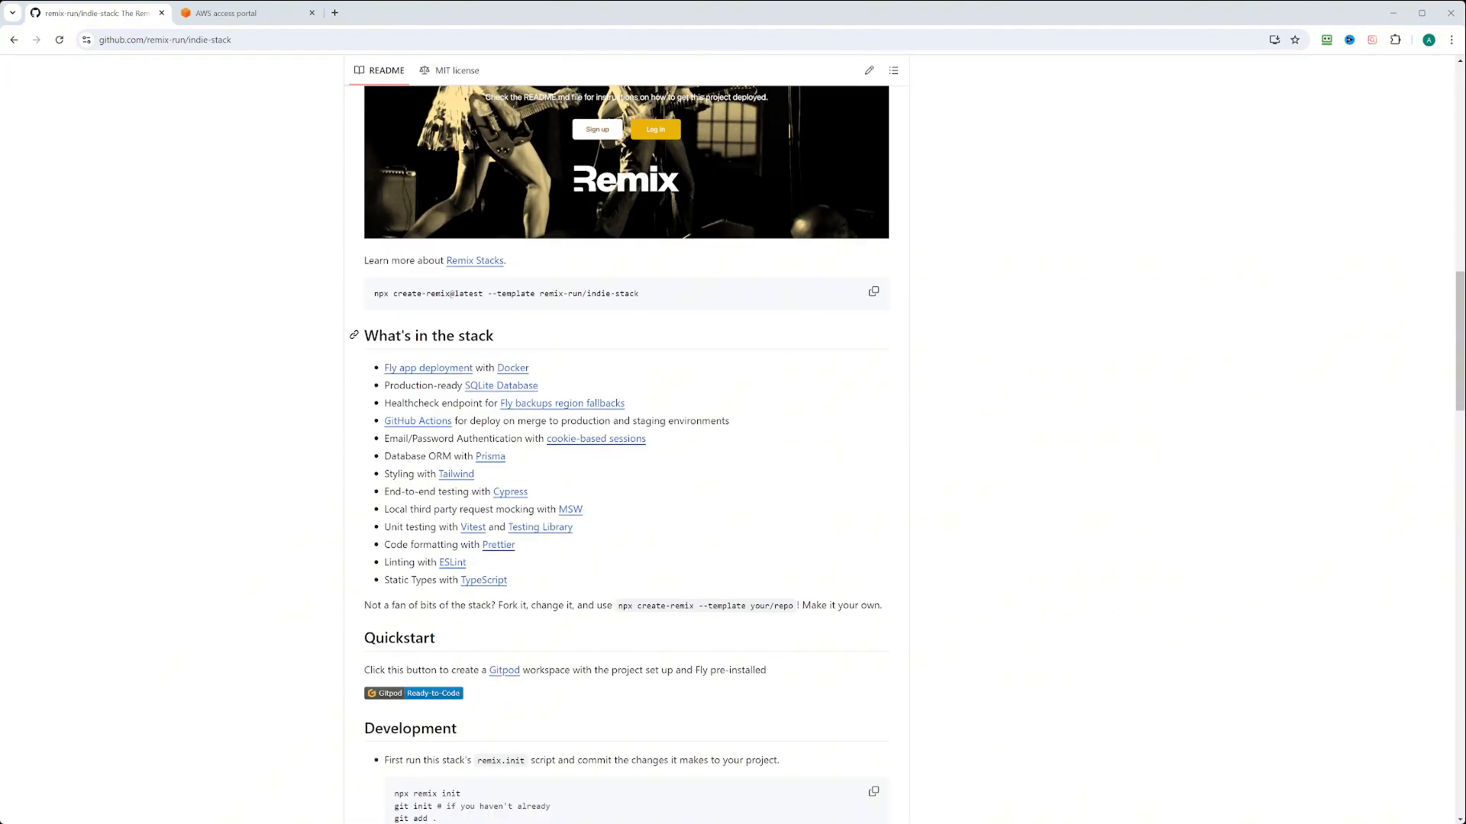
pyautogui.scroll(3)
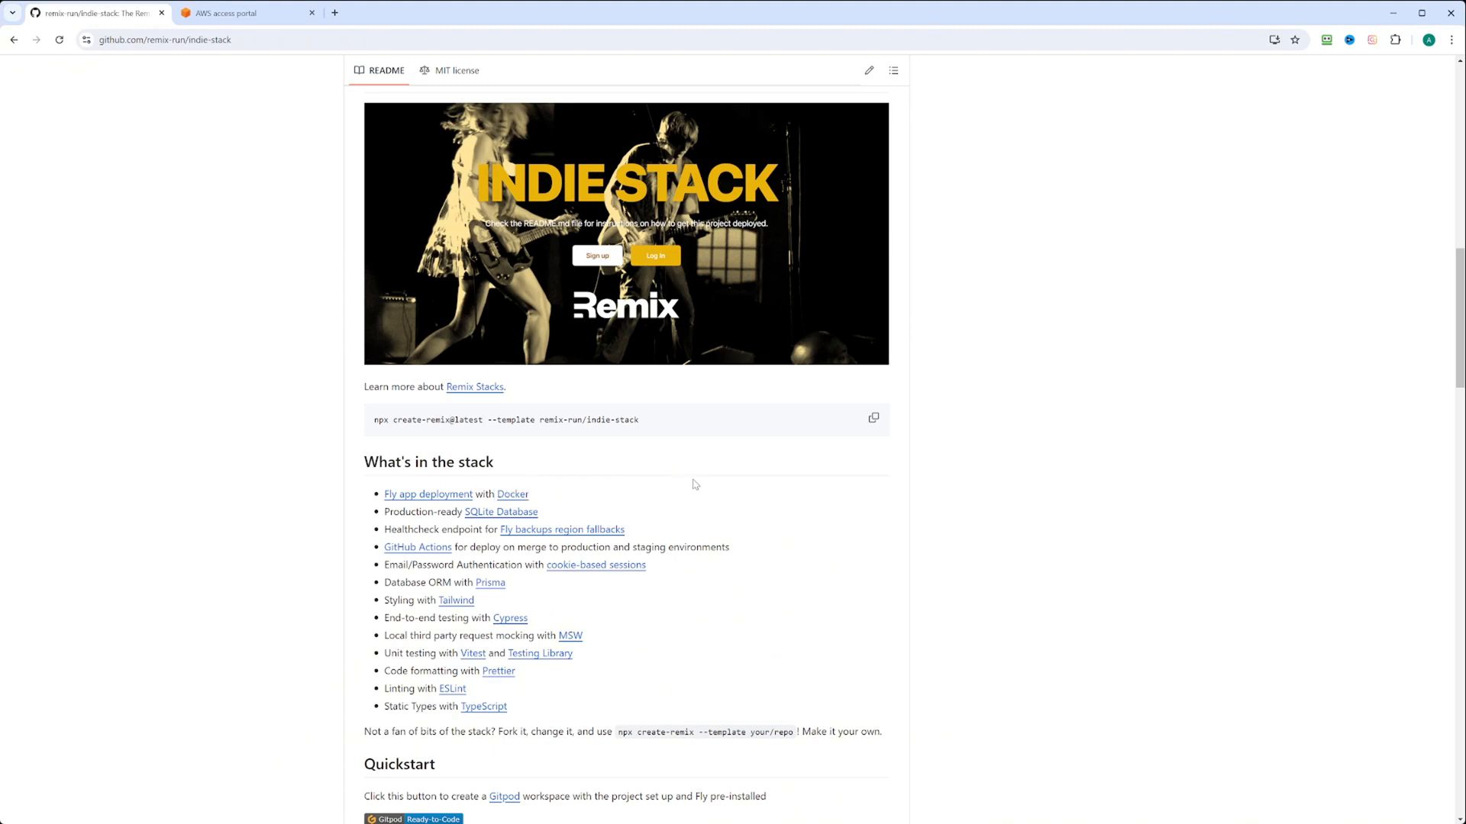
pyautogui.moveTo(500, 512)
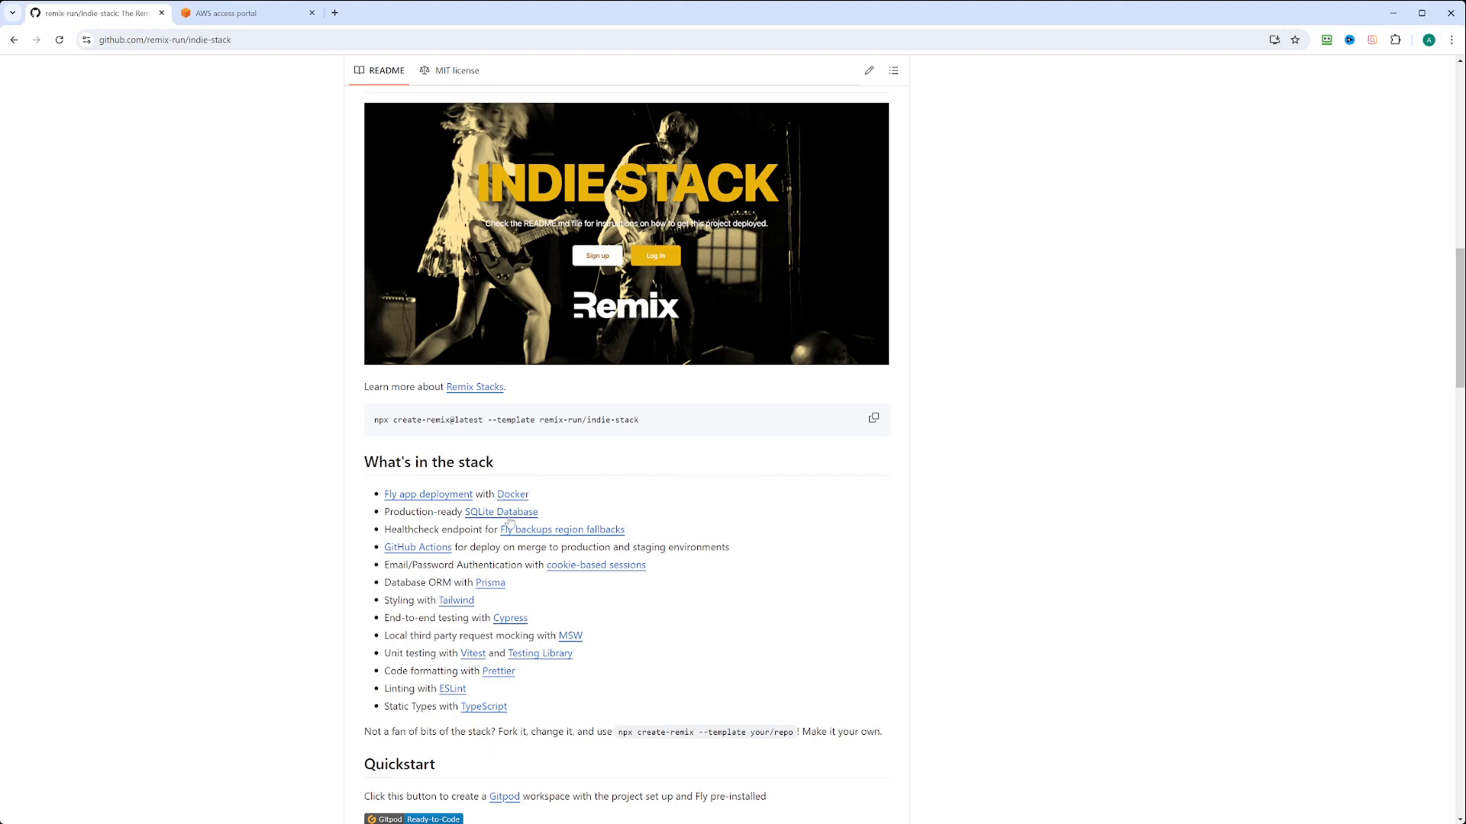
pyautogui.doubleClick(500, 512)
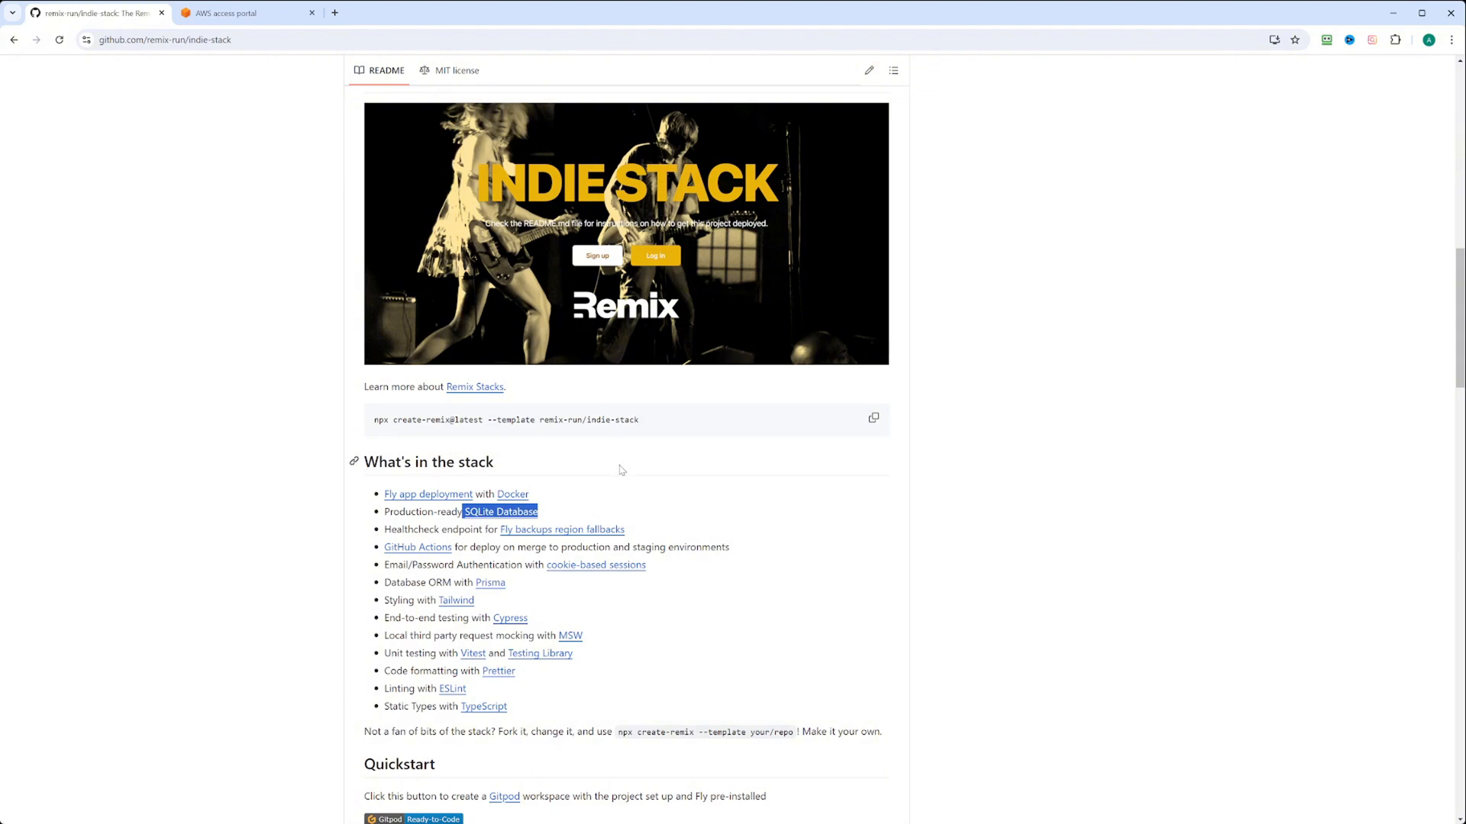
pyautogui.moveTo(696, 588)
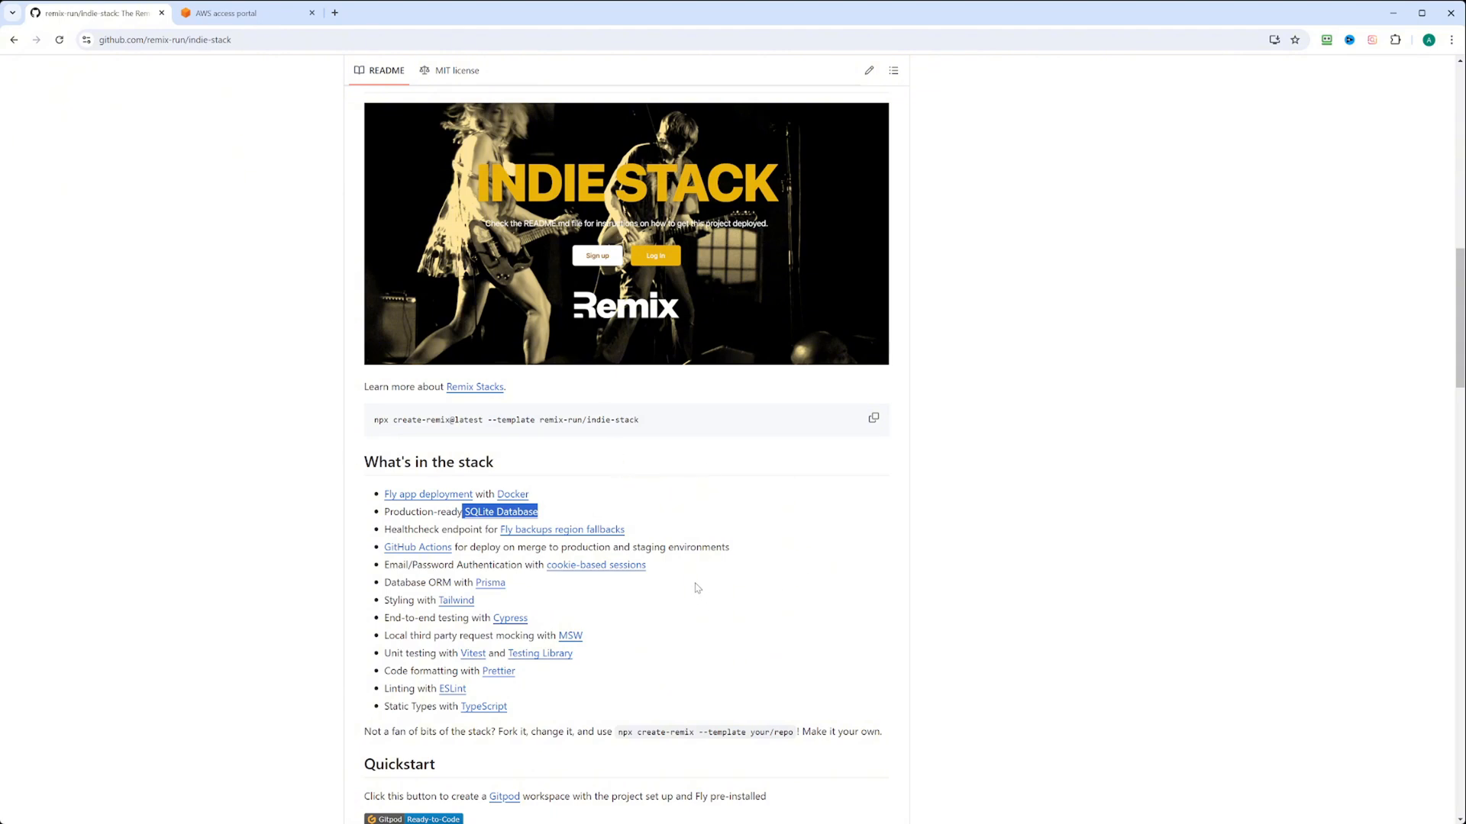
pyautogui.moveTo(412, 584)
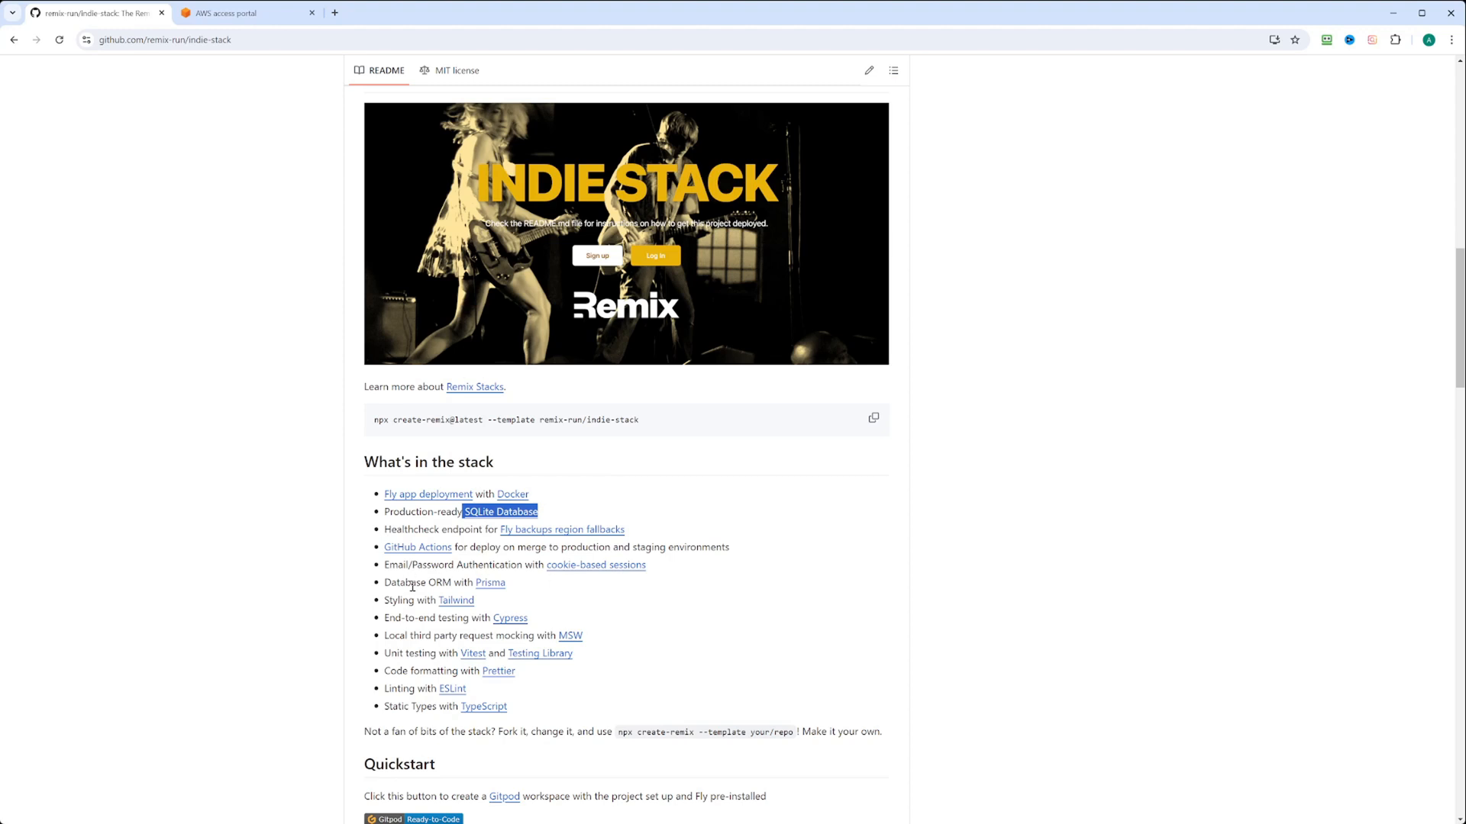
pyautogui.moveTo(565, 583)
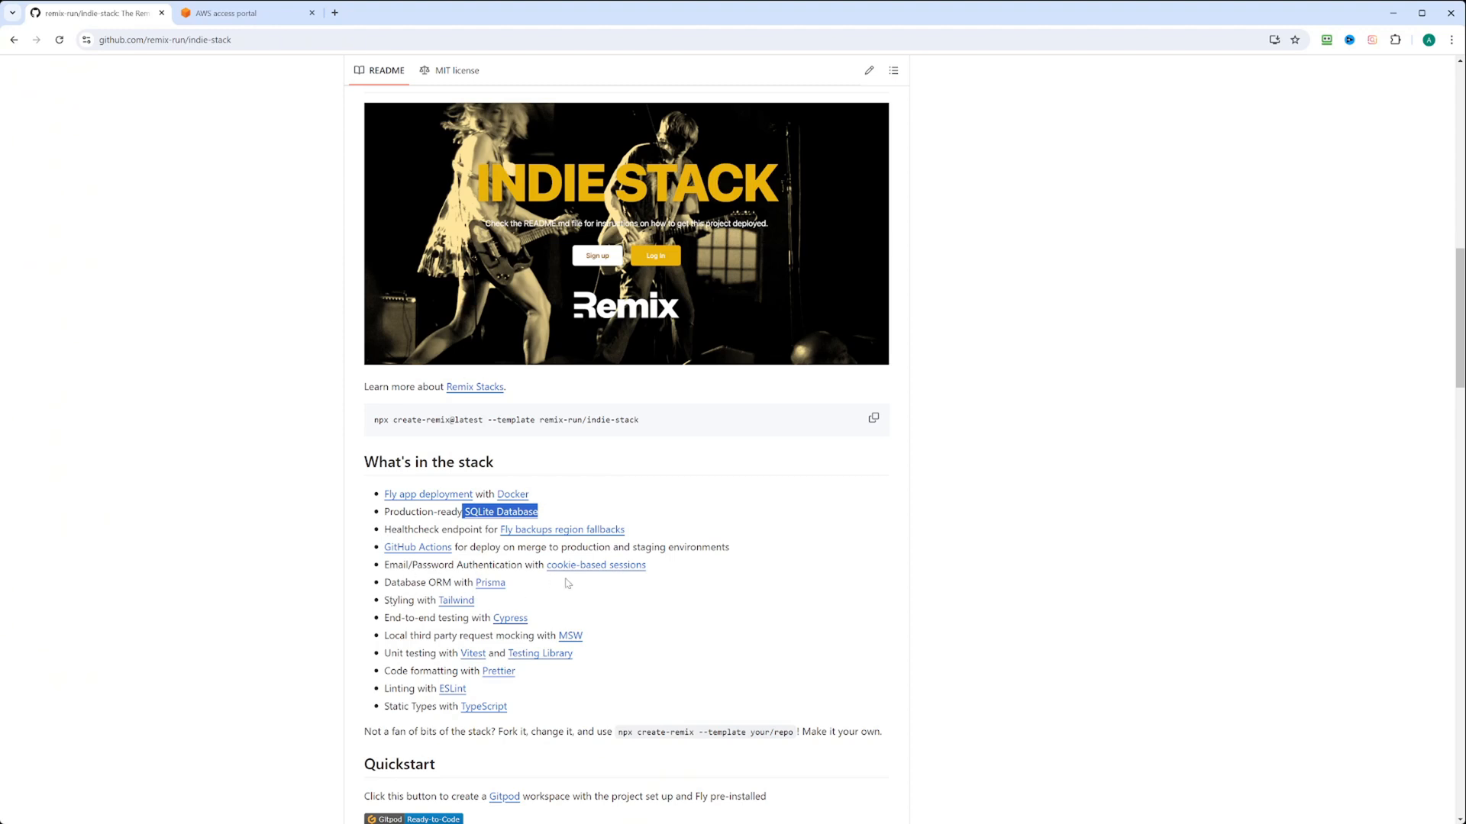
pyautogui.moveTo(374, 431)
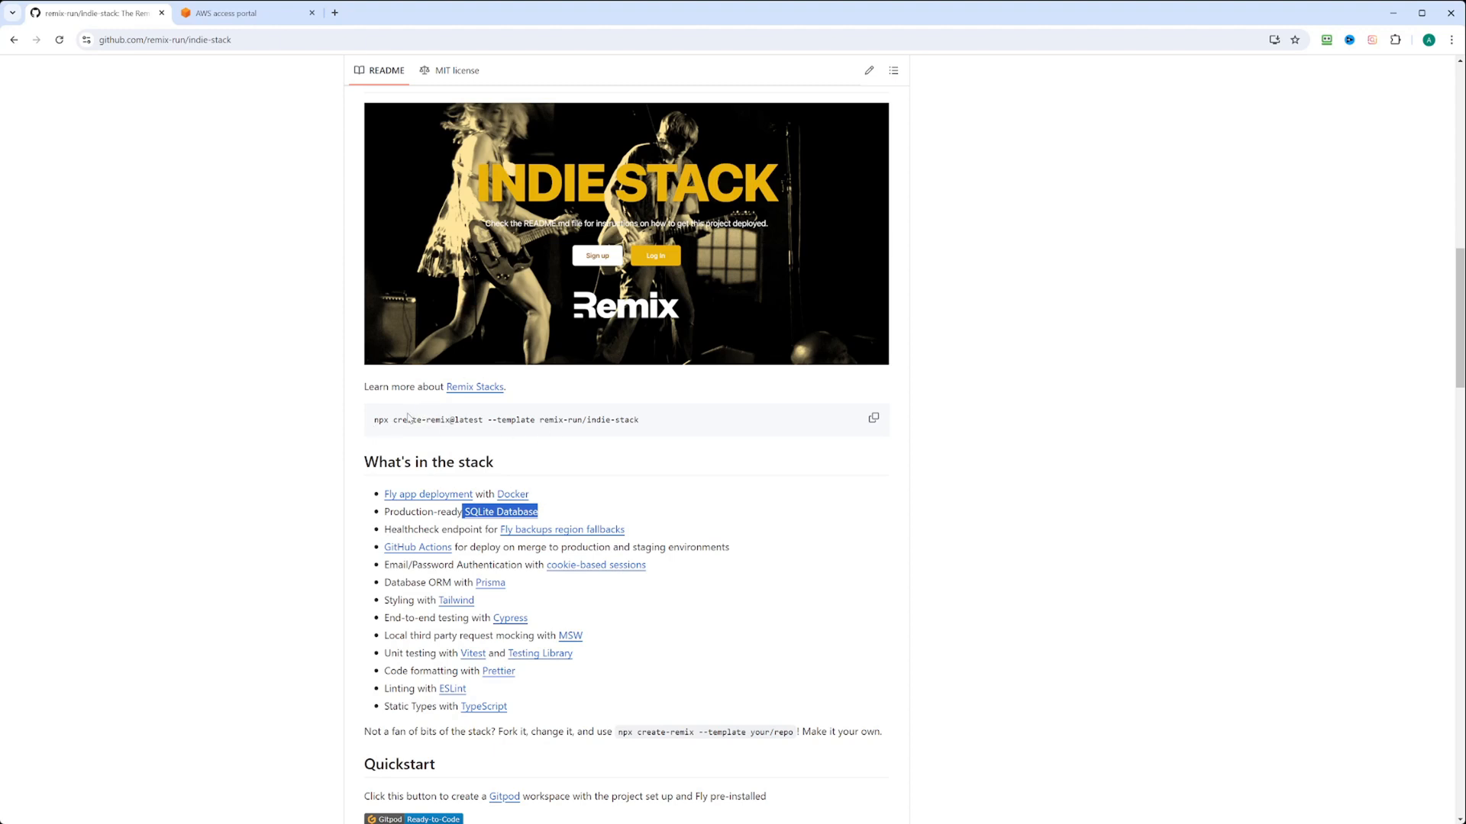
pyautogui.moveTo(526, 432)
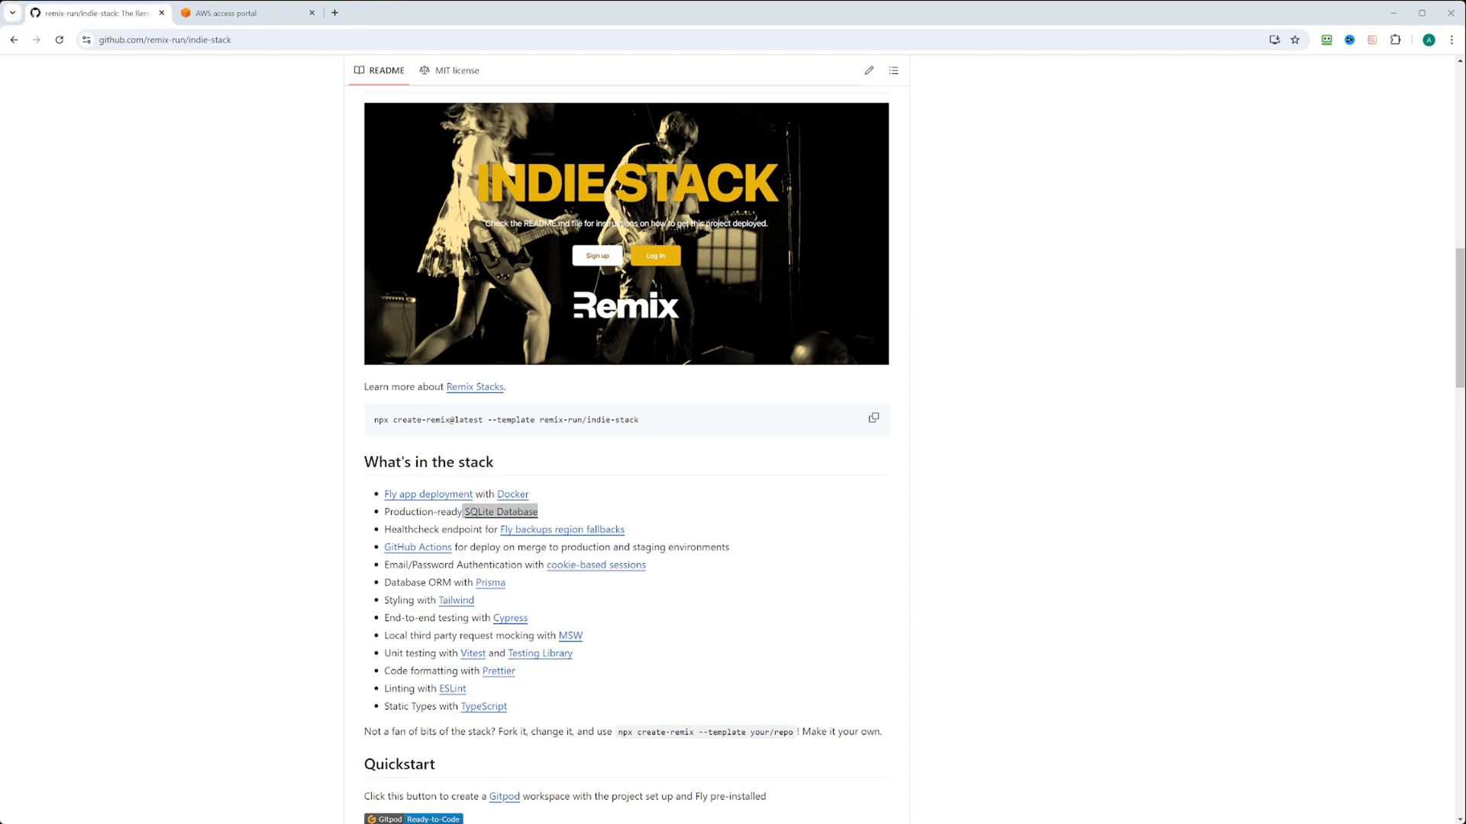
pyautogui.click(873, 417)
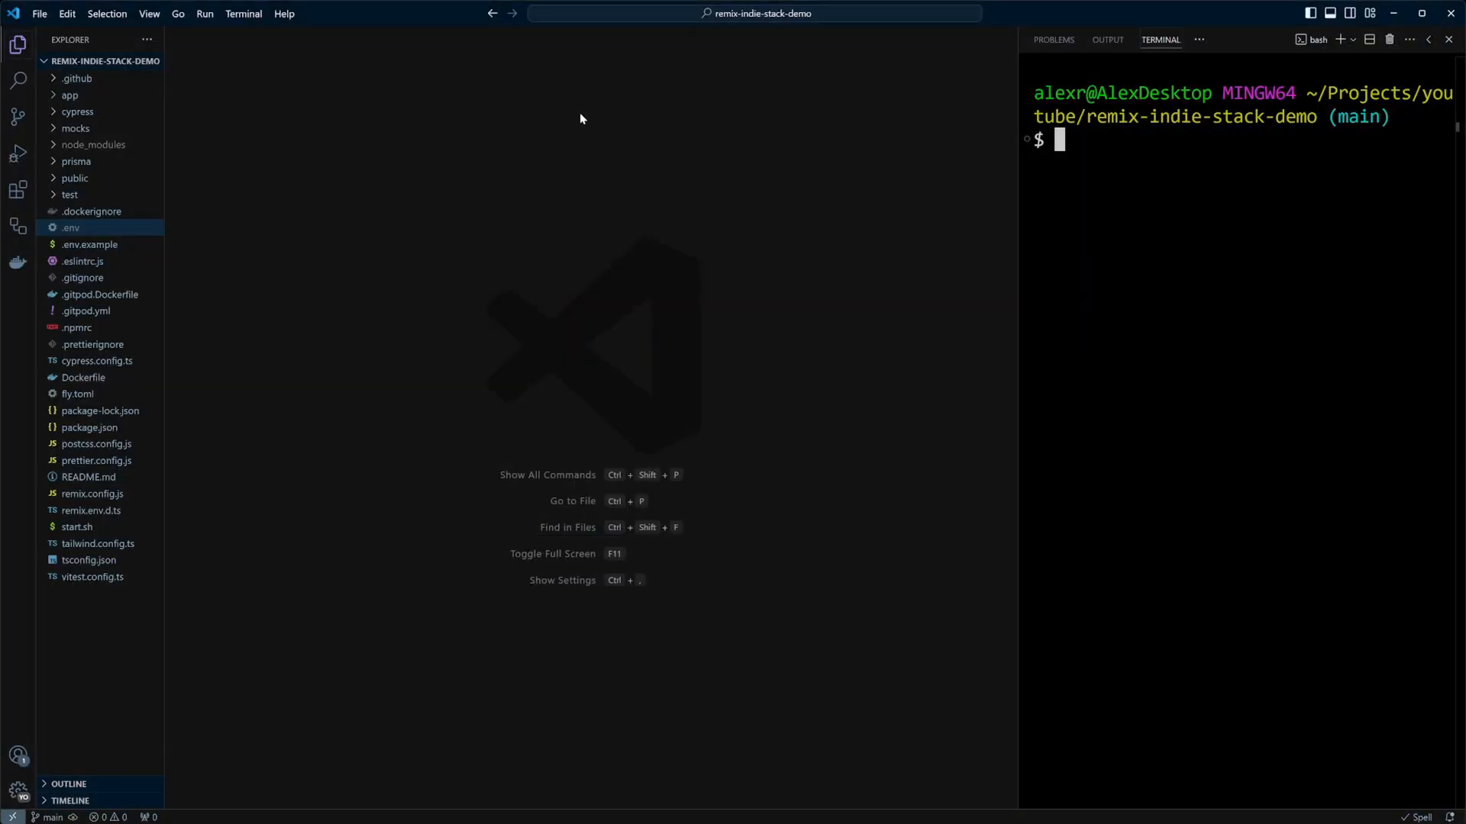
pyautogui.moveTo(511, 176)
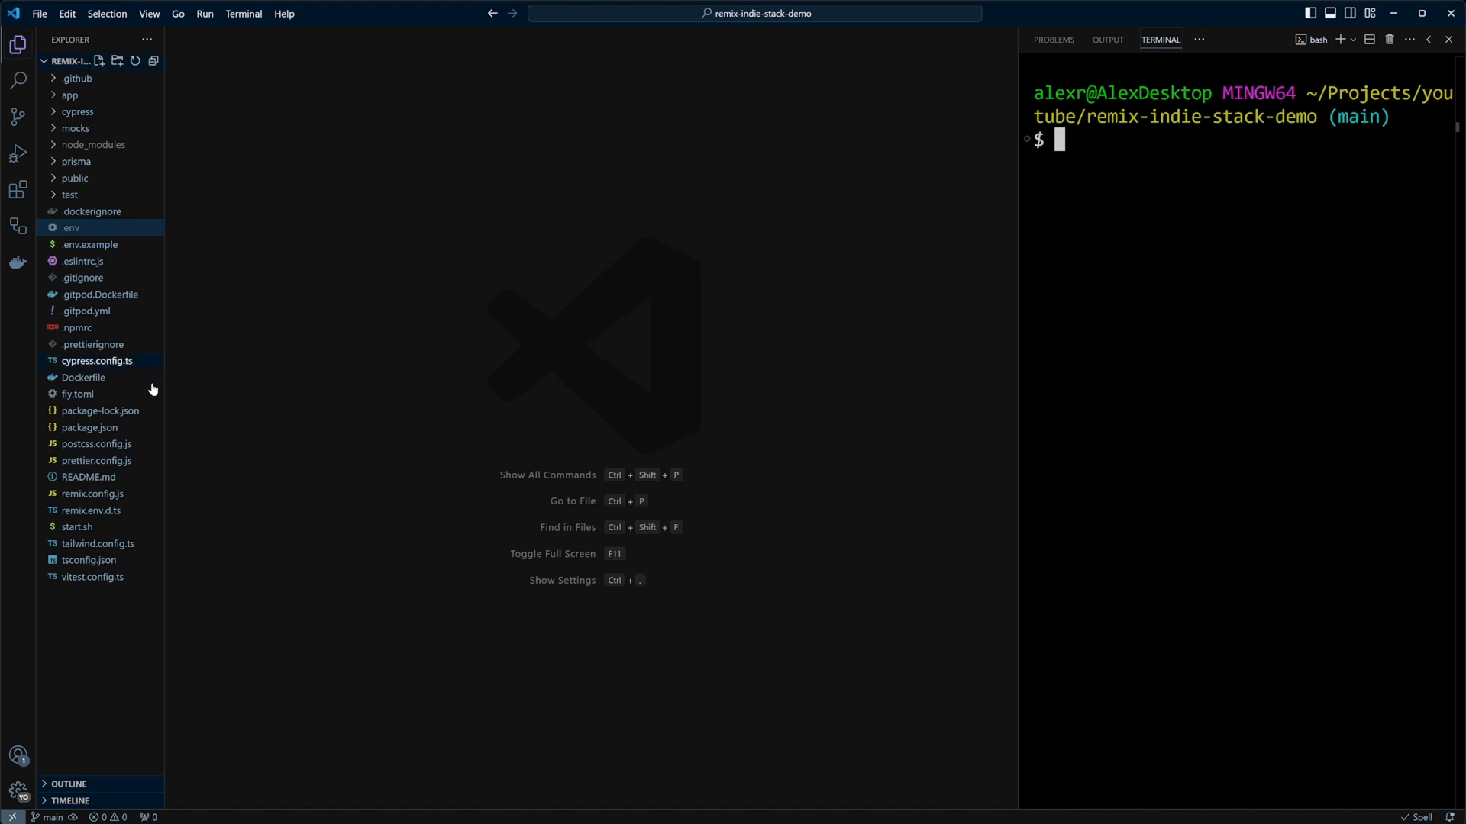
# Change the Dockerfile's ENV PORT from 8080 to 80 and check the DATABASE_URL setting
pyautogui.click(83, 377)
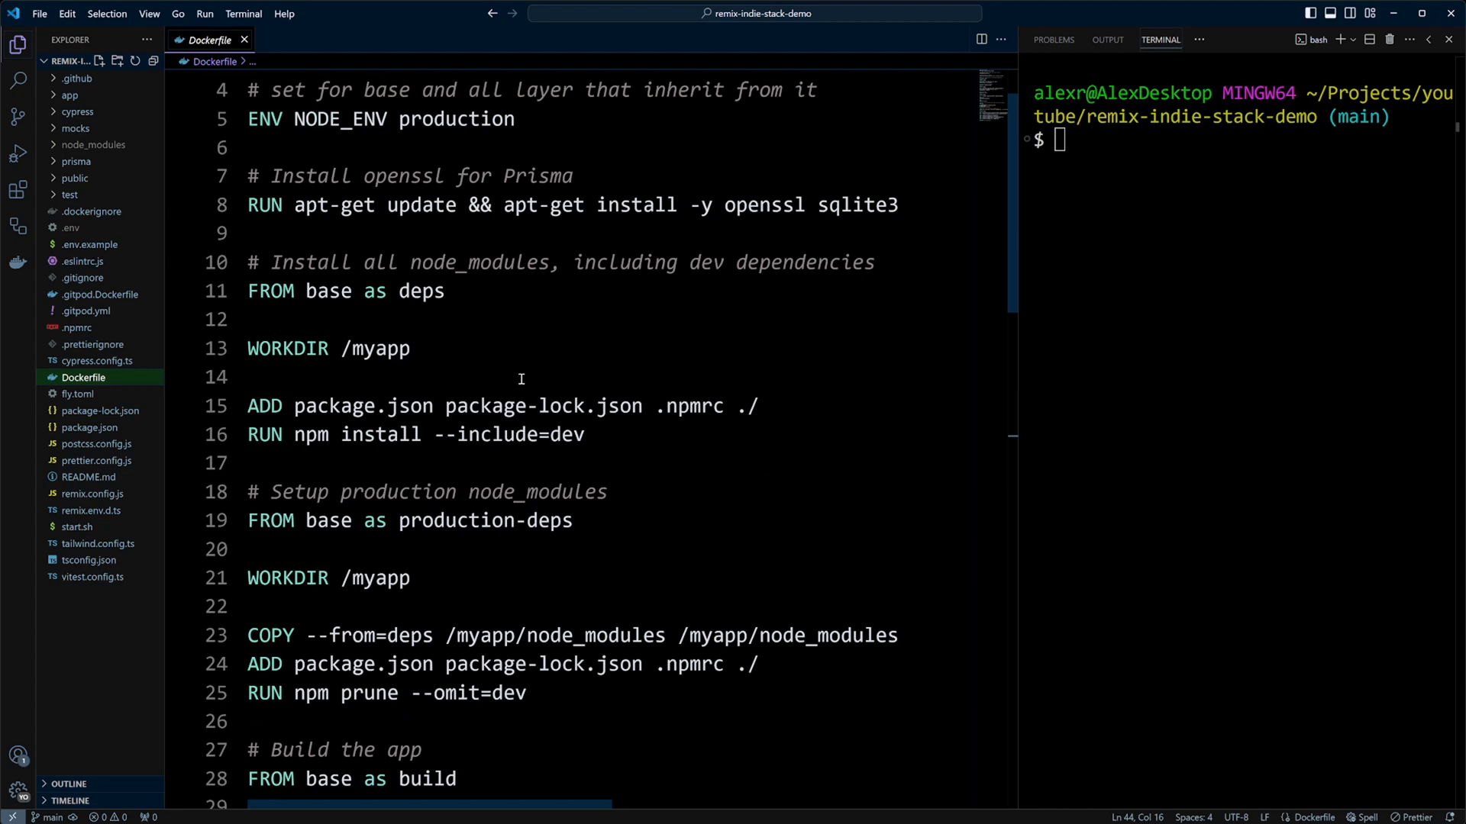
pyautogui.scroll(-3)
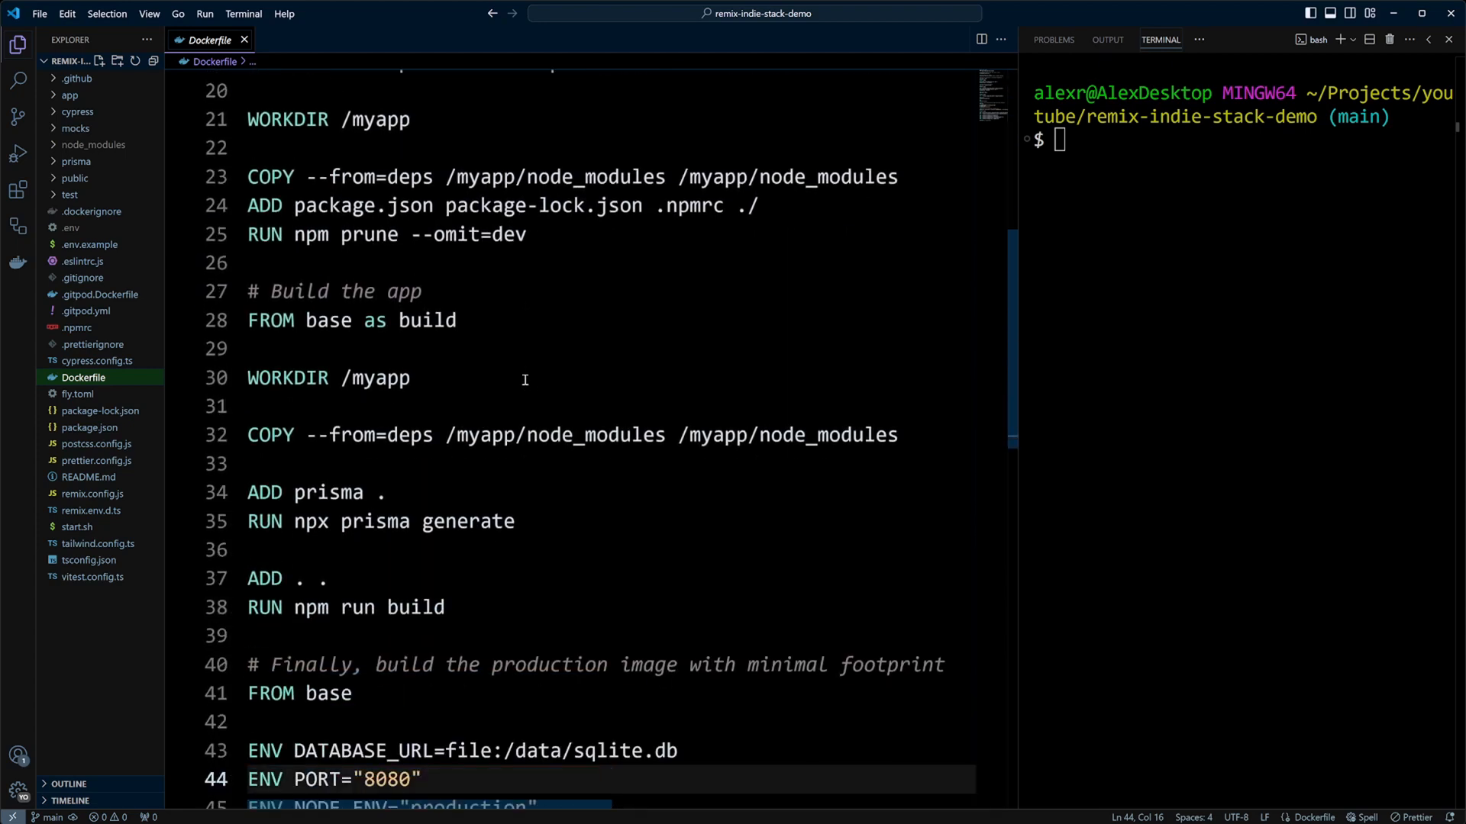
pyautogui.scroll(-3)
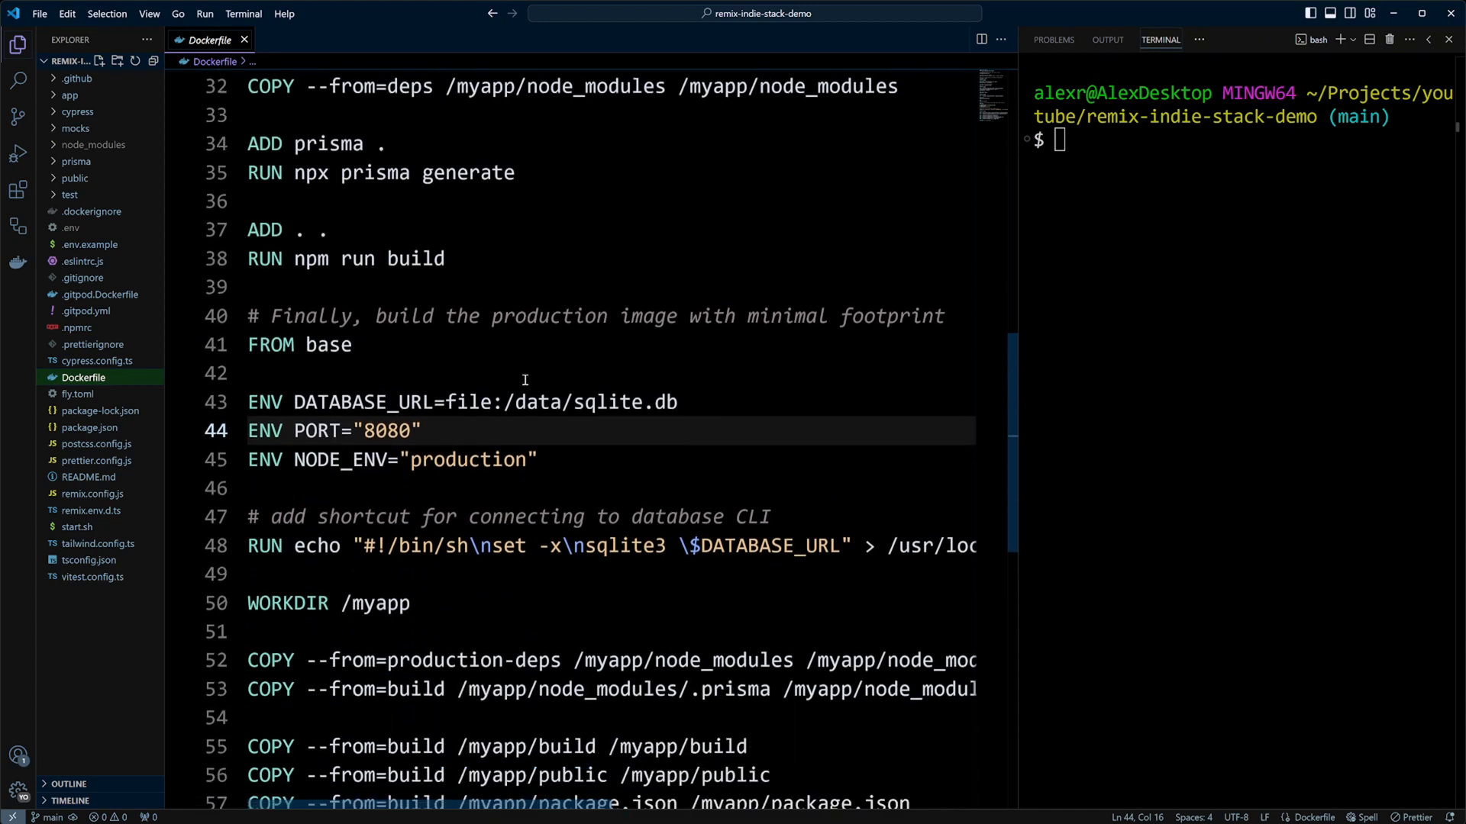
pyautogui.click(409, 431)
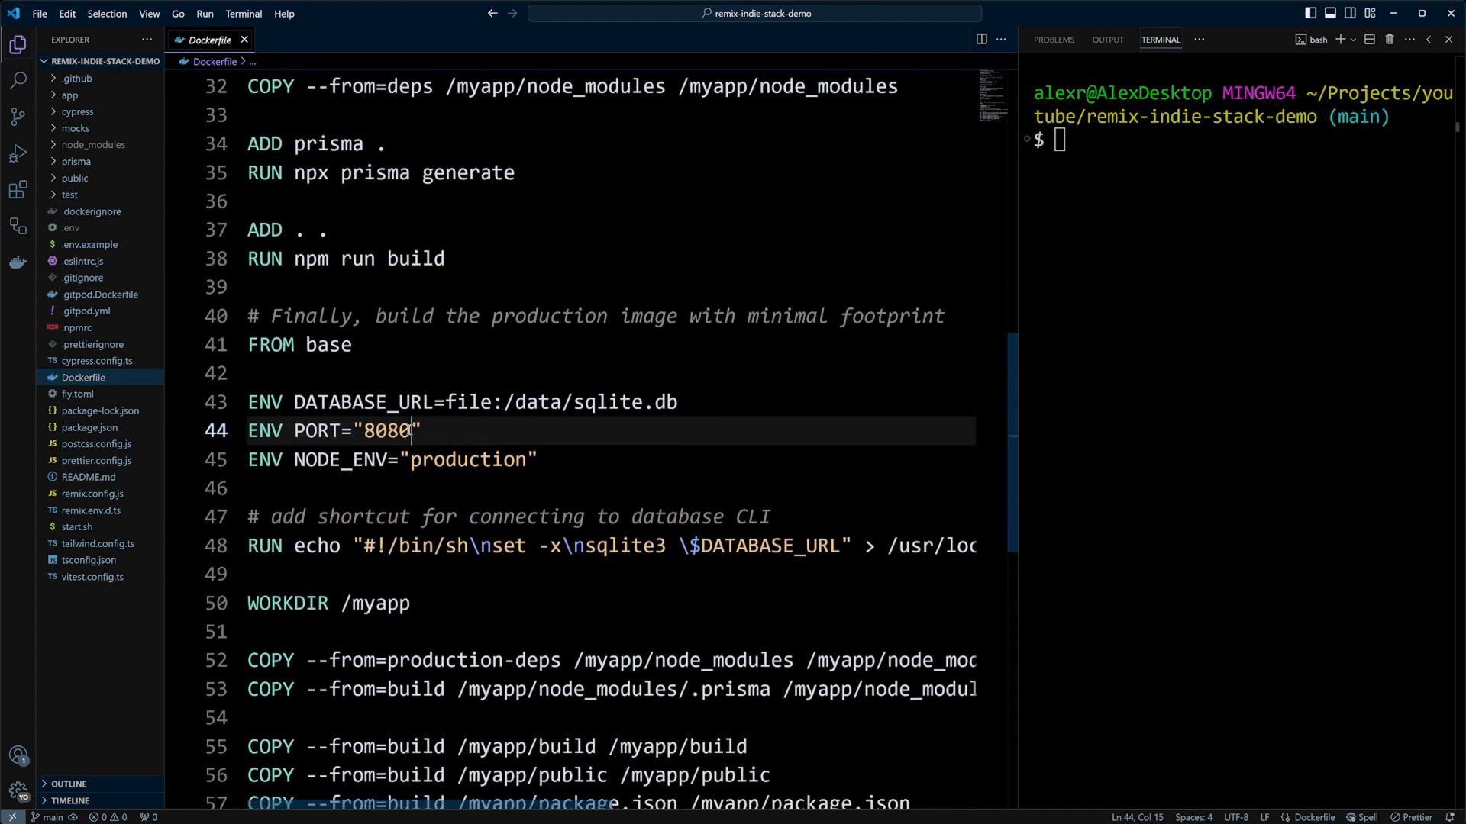
pyautogui.press('Backspace')
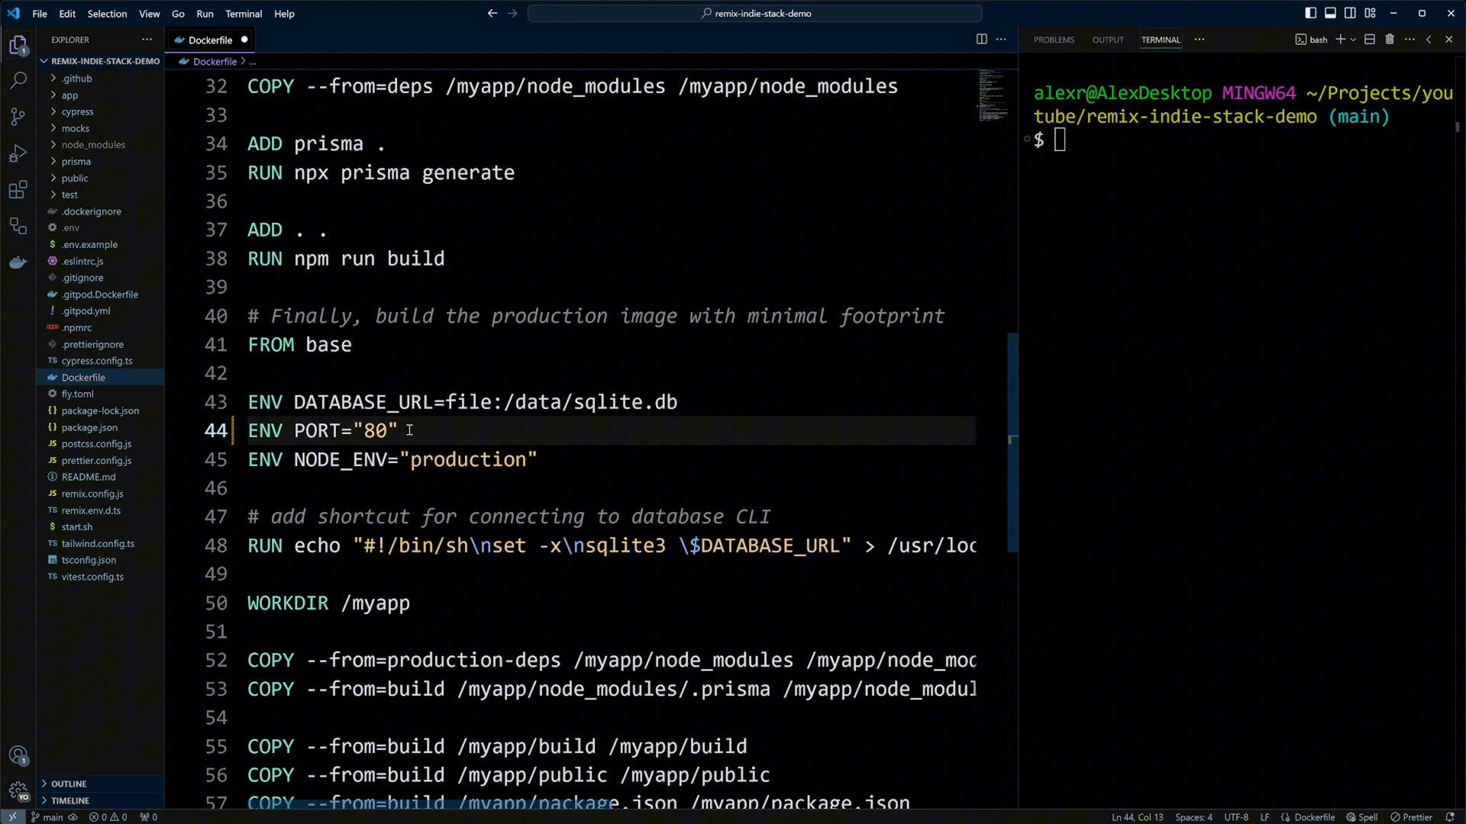
pyautogui.click(374, 201)
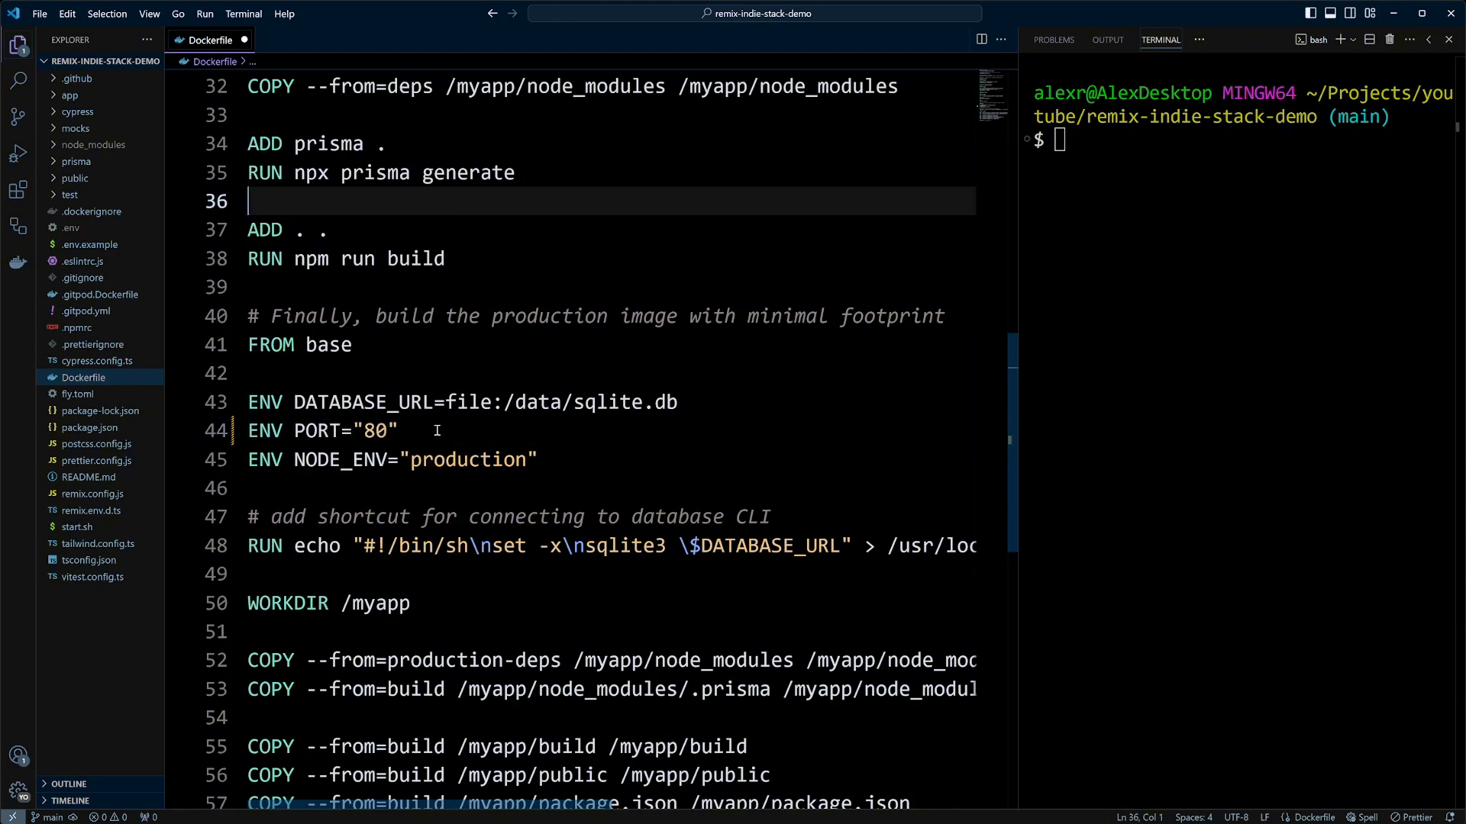
pyautogui.moveTo(413, 410)
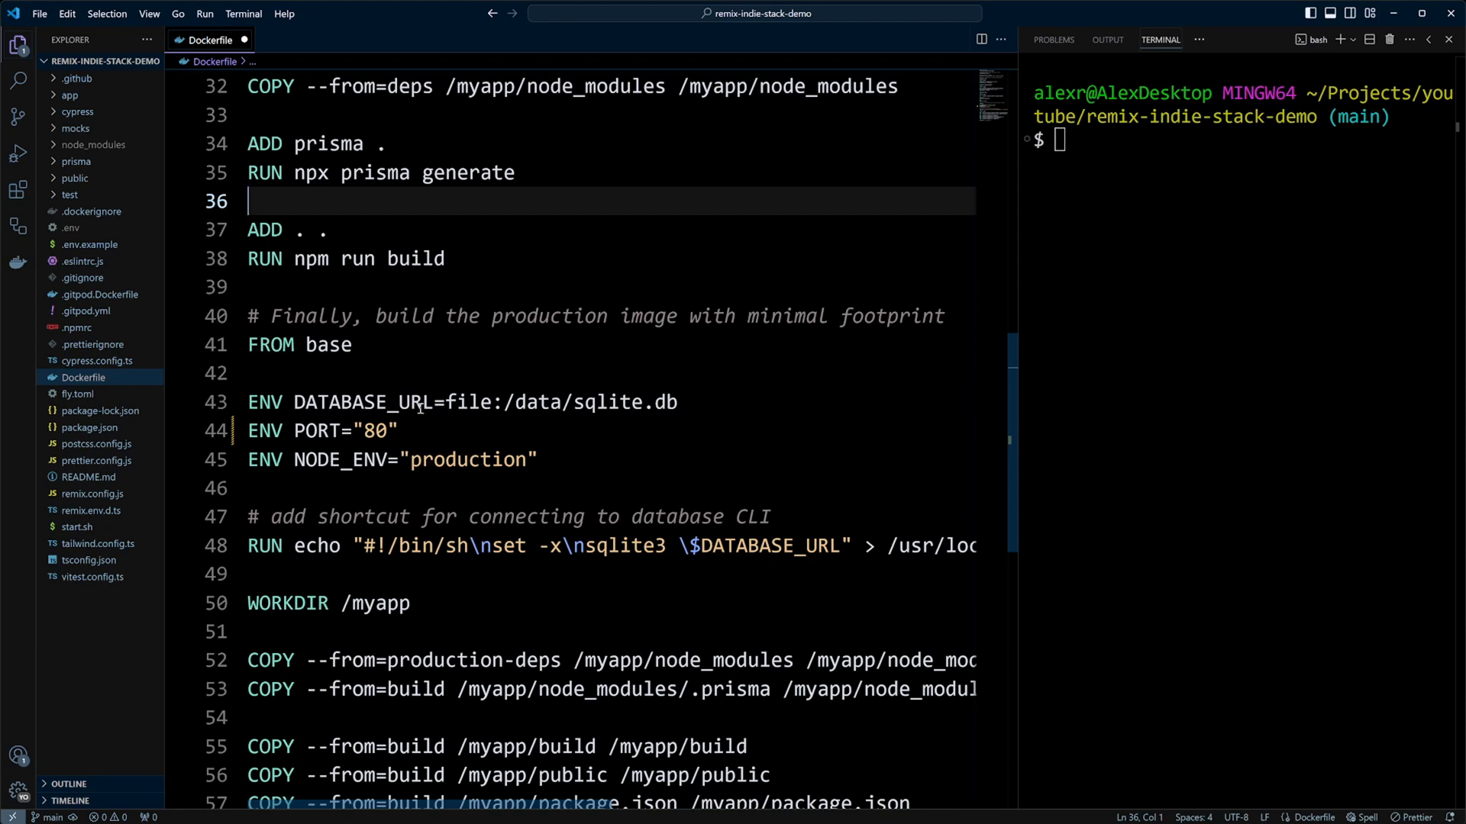
pyautogui.moveTo(293, 402); pyautogui.dragTo(559, 403)
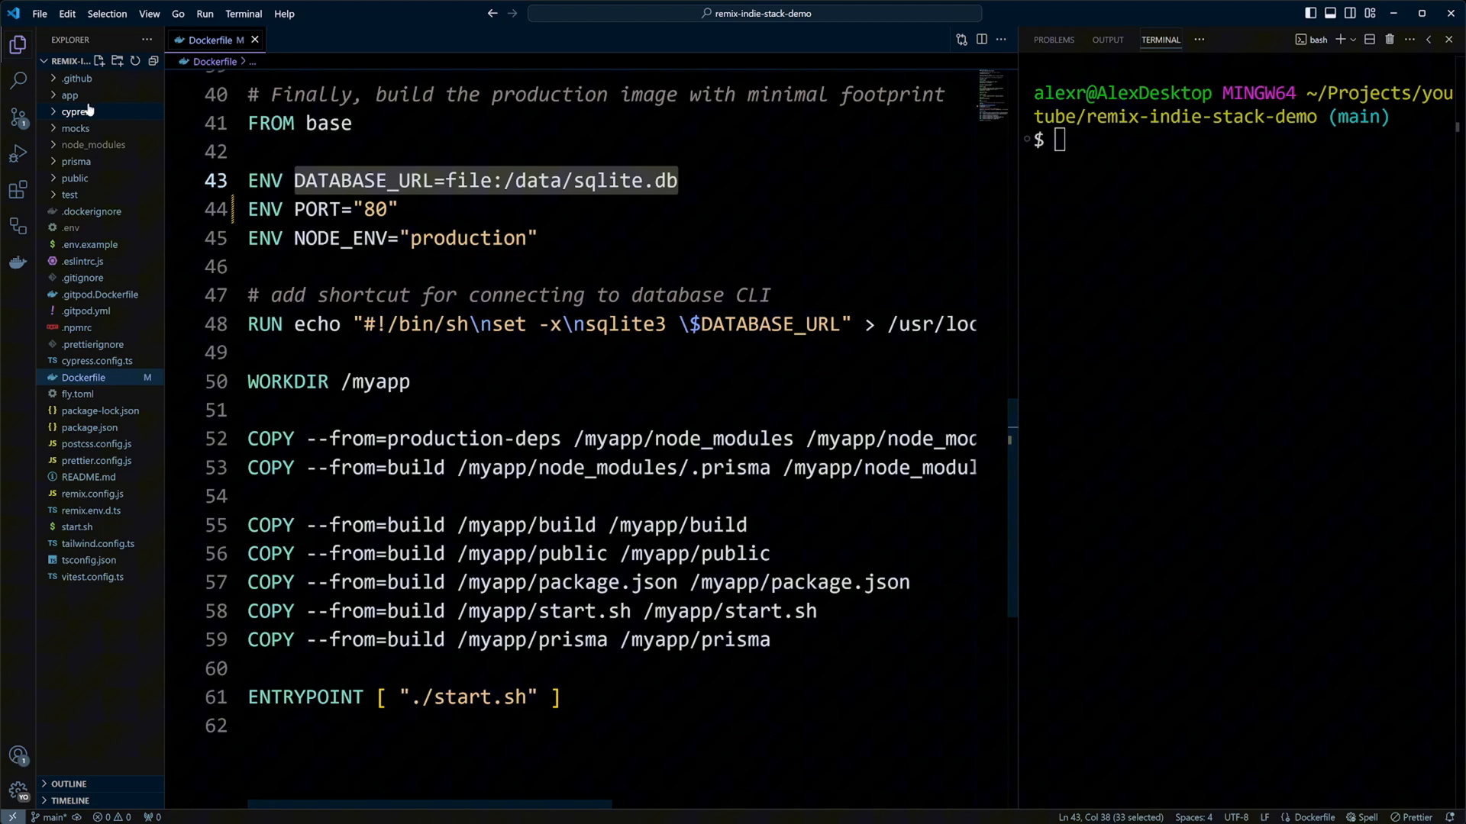
# Open app/session.server.ts and inspect the createCookieSessionStorage cookie options
pyautogui.click(70, 94)
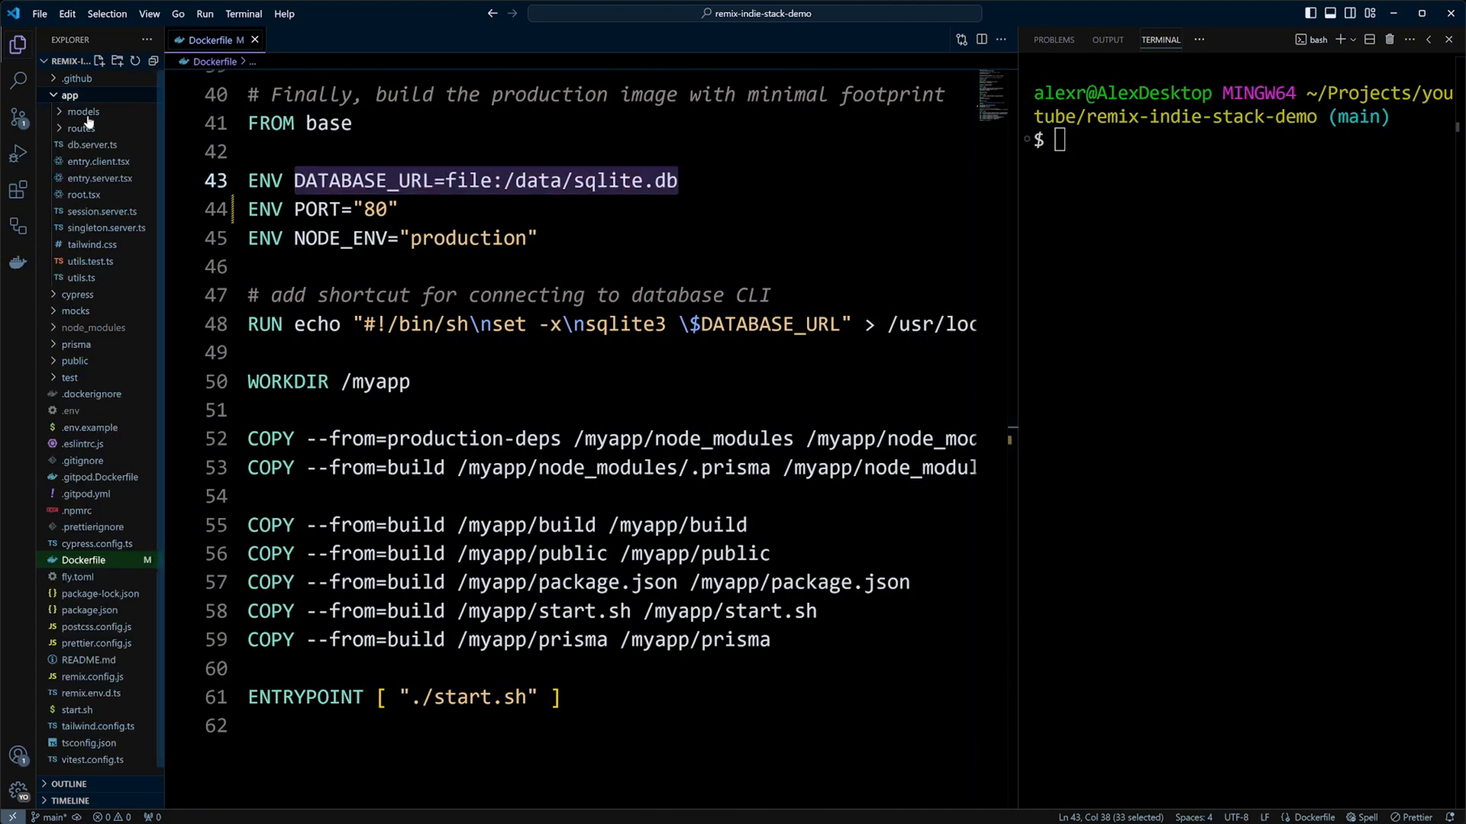
pyautogui.click(102, 211)
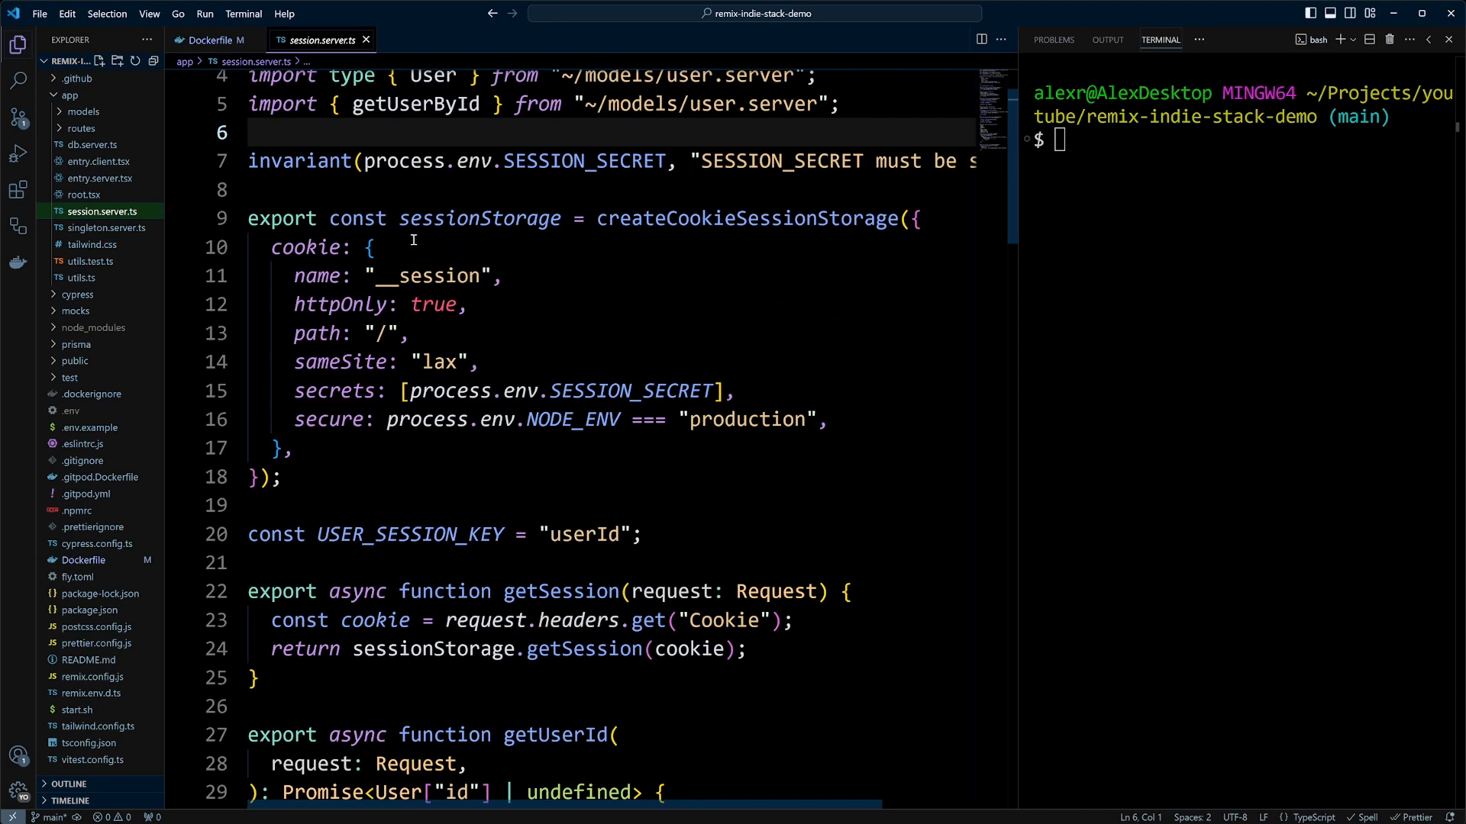
pyautogui.doubleClick(479, 217)
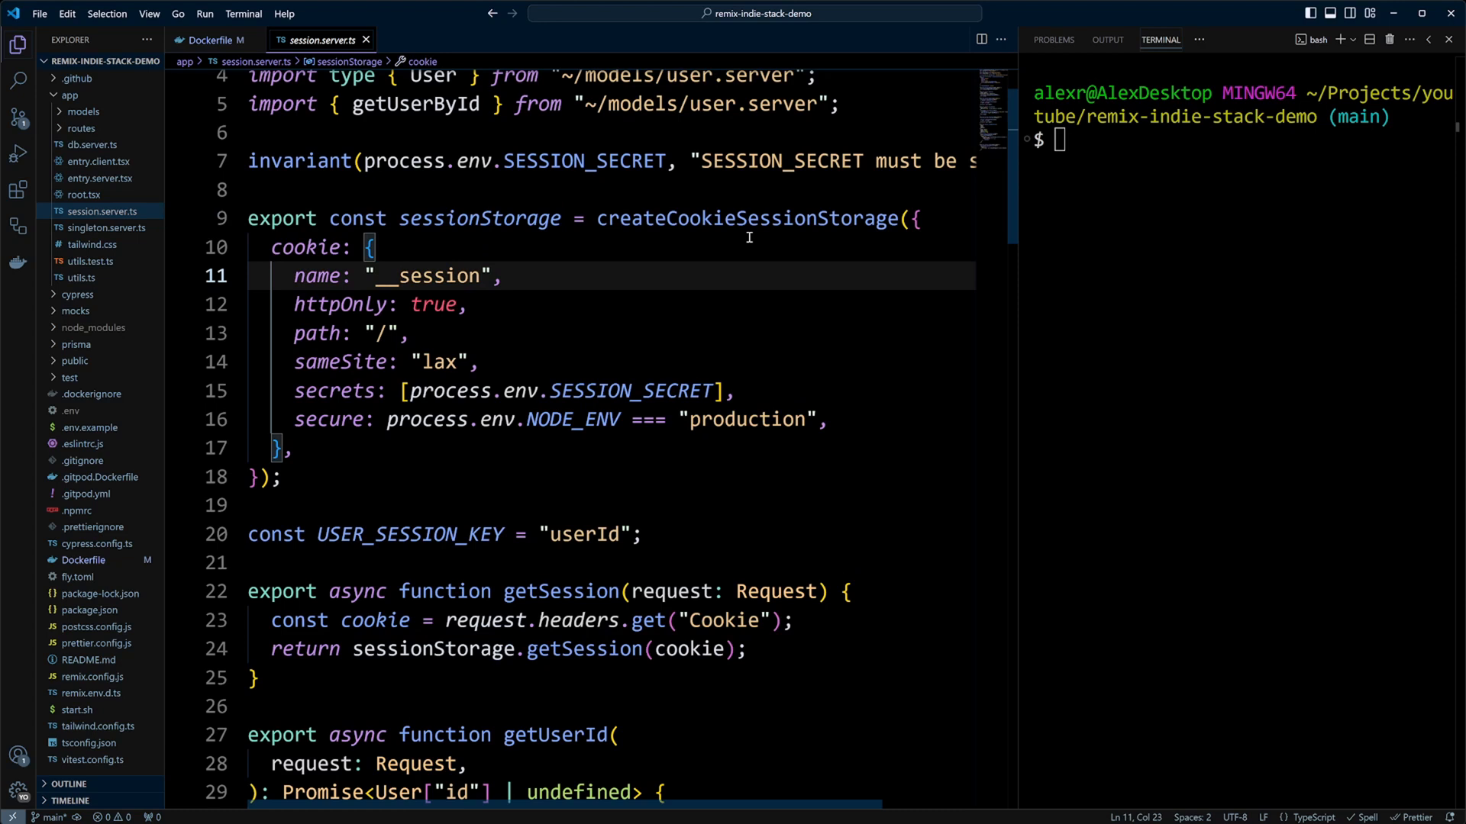
pyautogui.moveTo(702, 270)
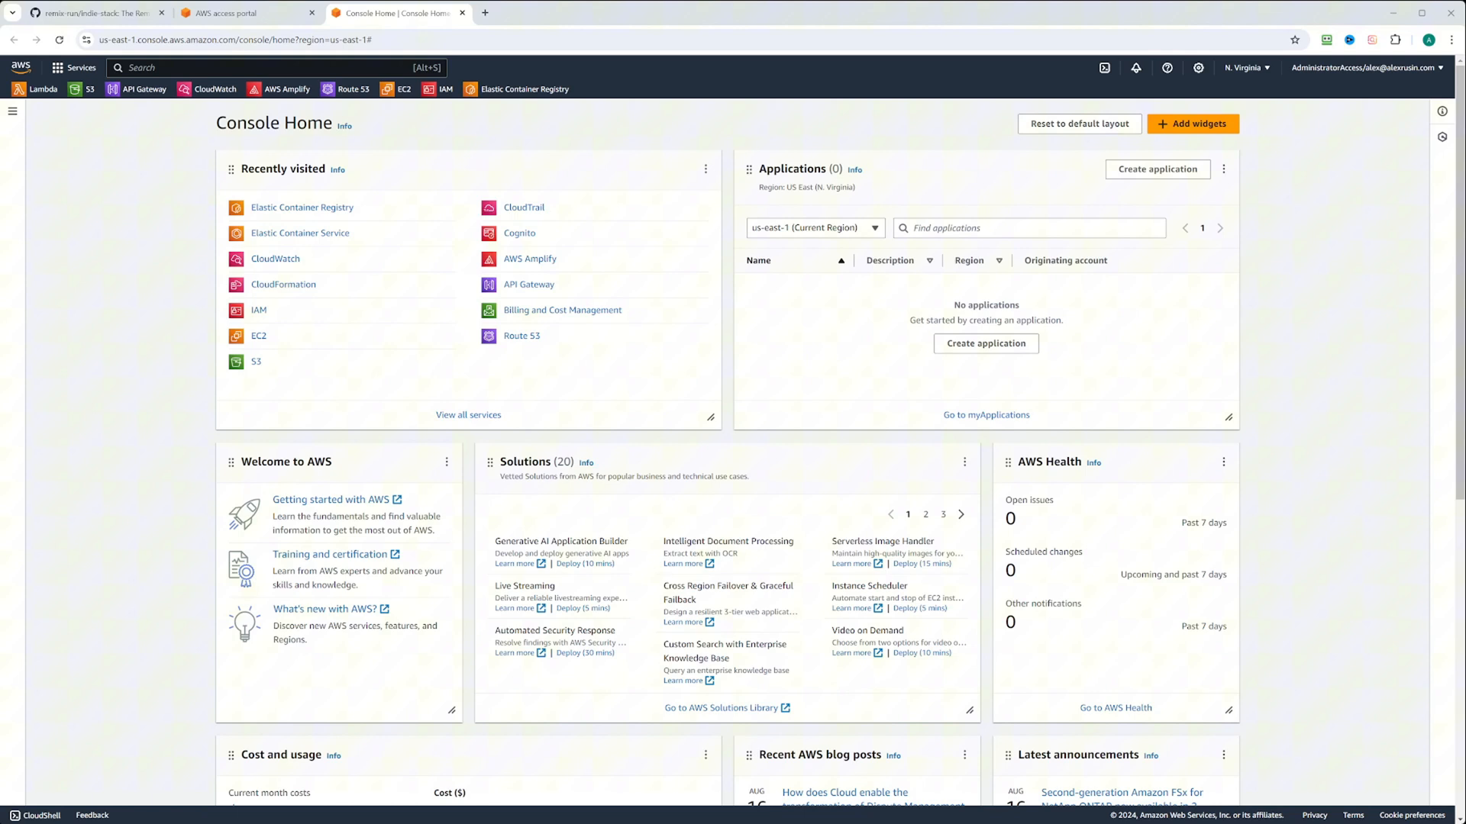
# Search 'ecr' and go to Elastic Container Registry's private Repositories list
pyautogui.write('ecr')
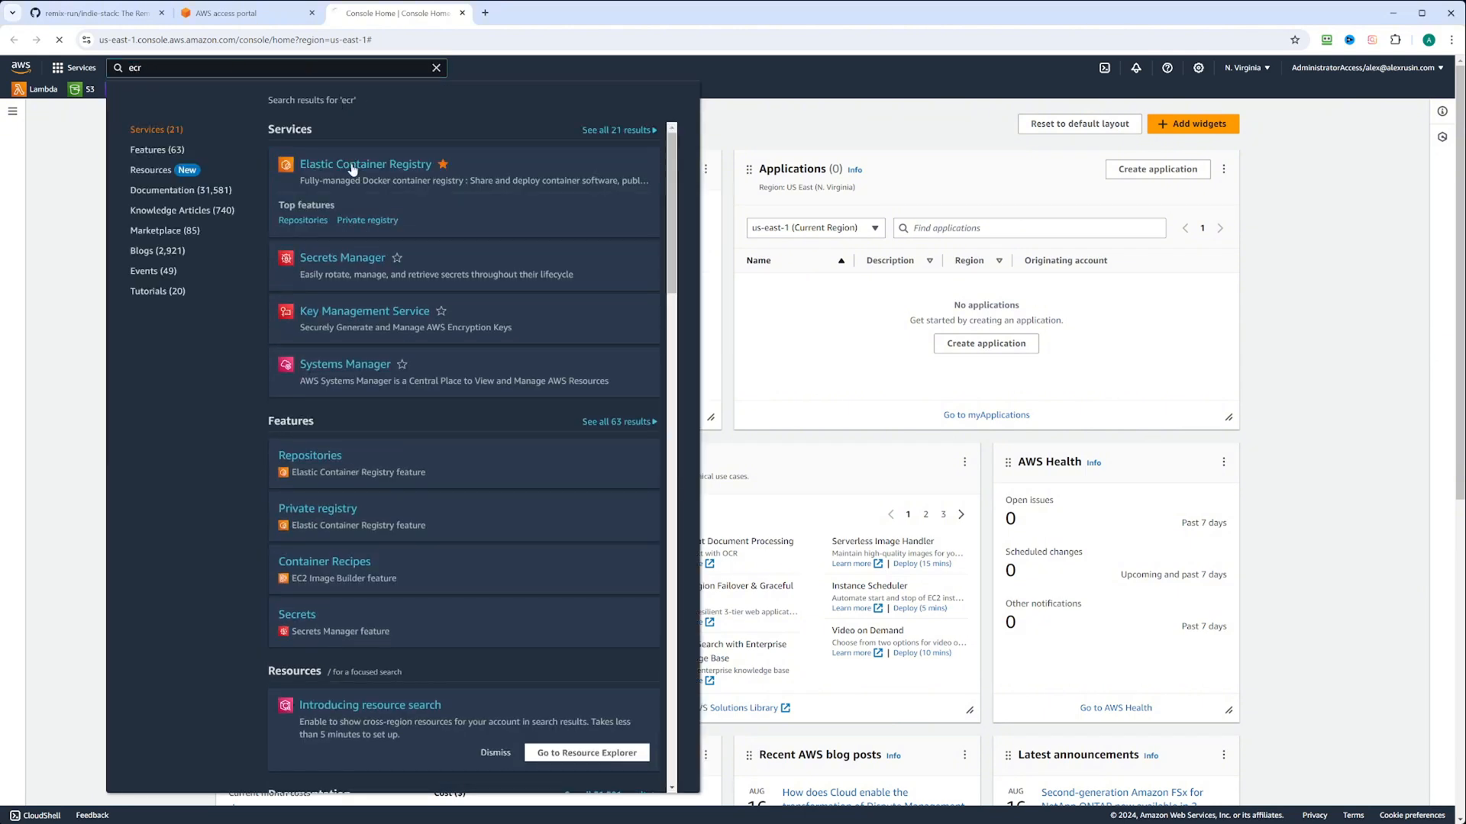
pyautogui.click(366, 163)
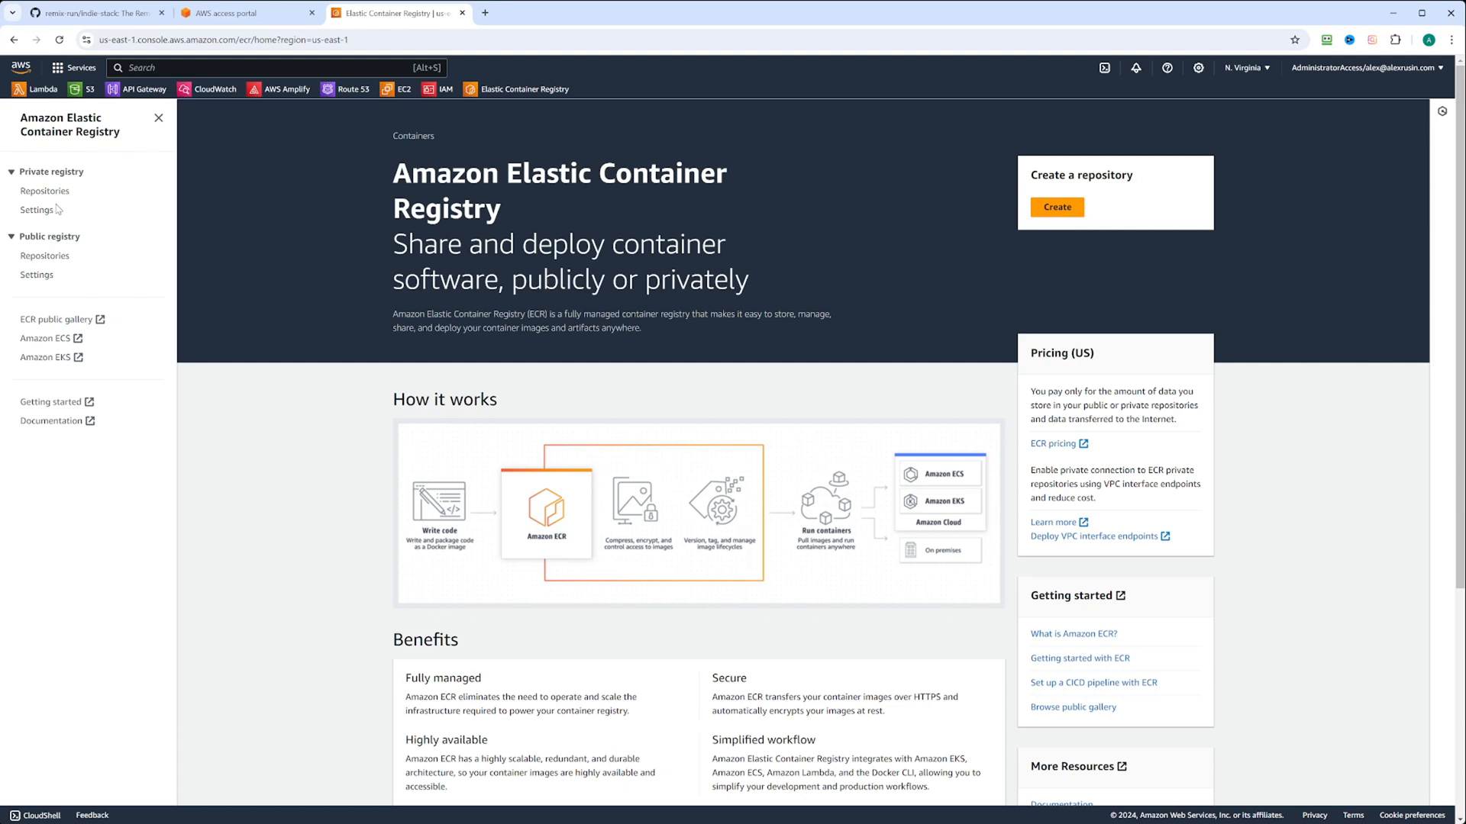
pyautogui.moveTo(74, 274)
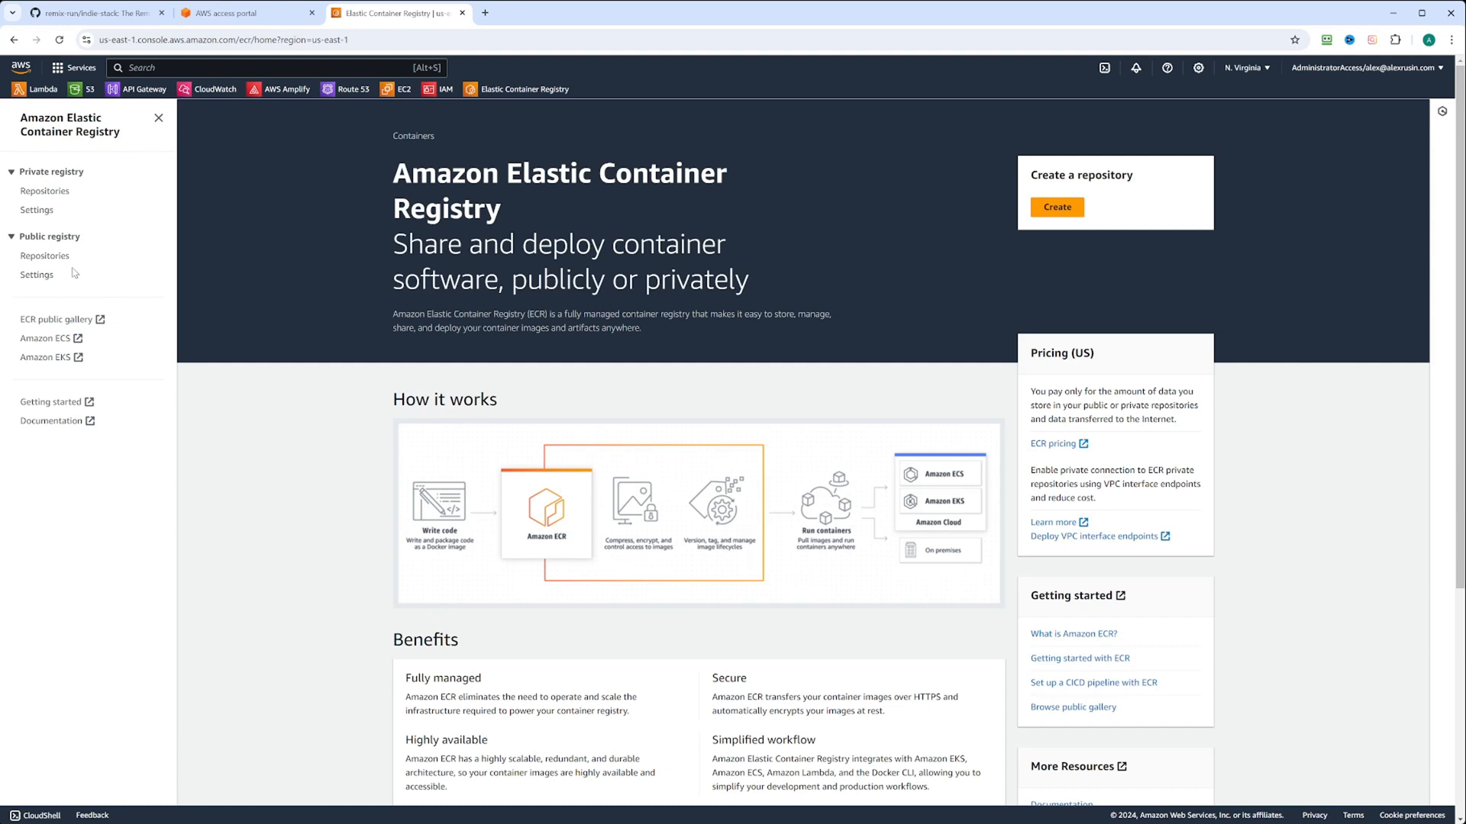
pyautogui.moveTo(94, 222)
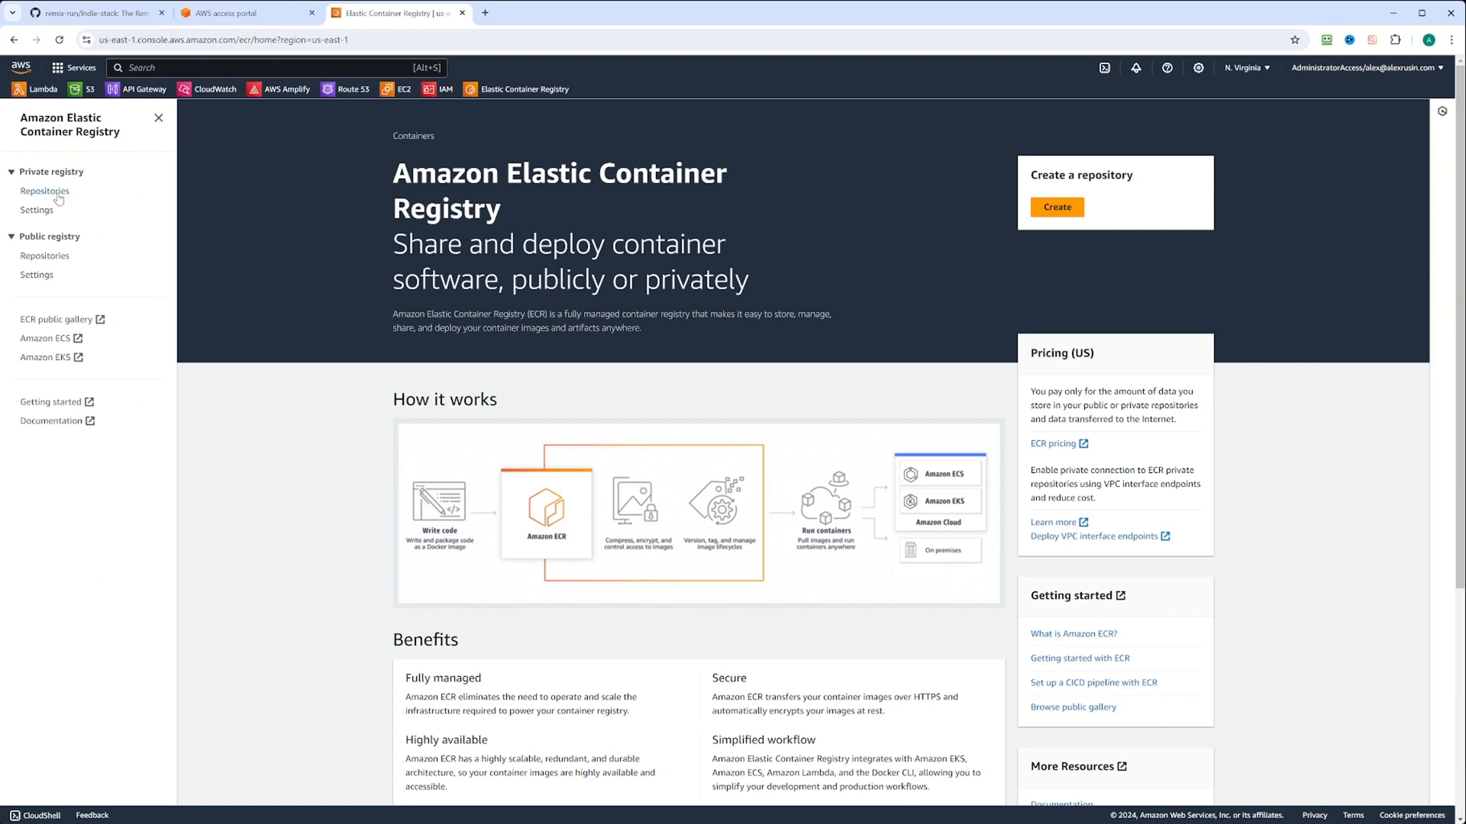
pyautogui.click(45, 191)
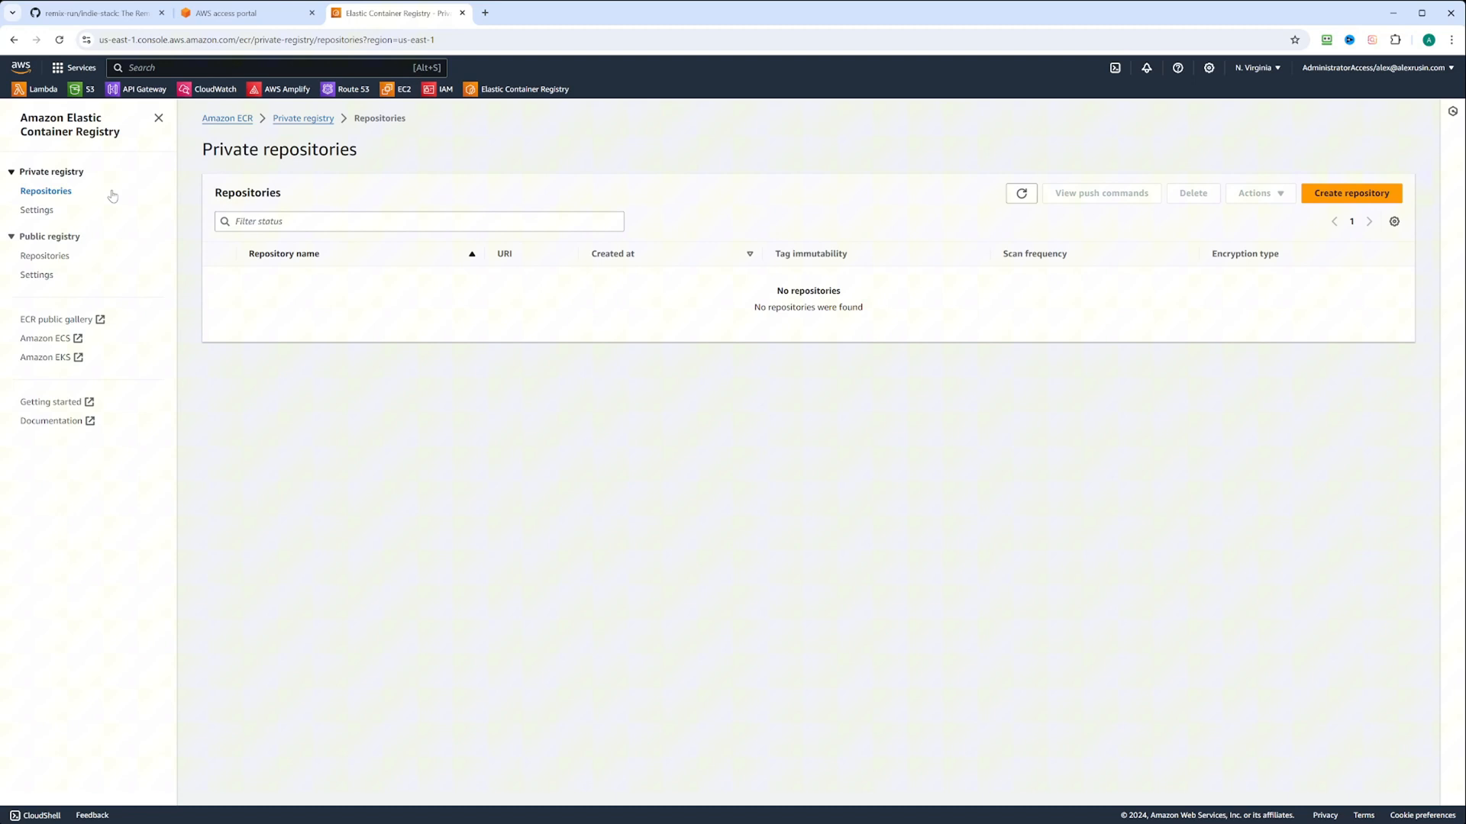
pyautogui.click(37, 209)
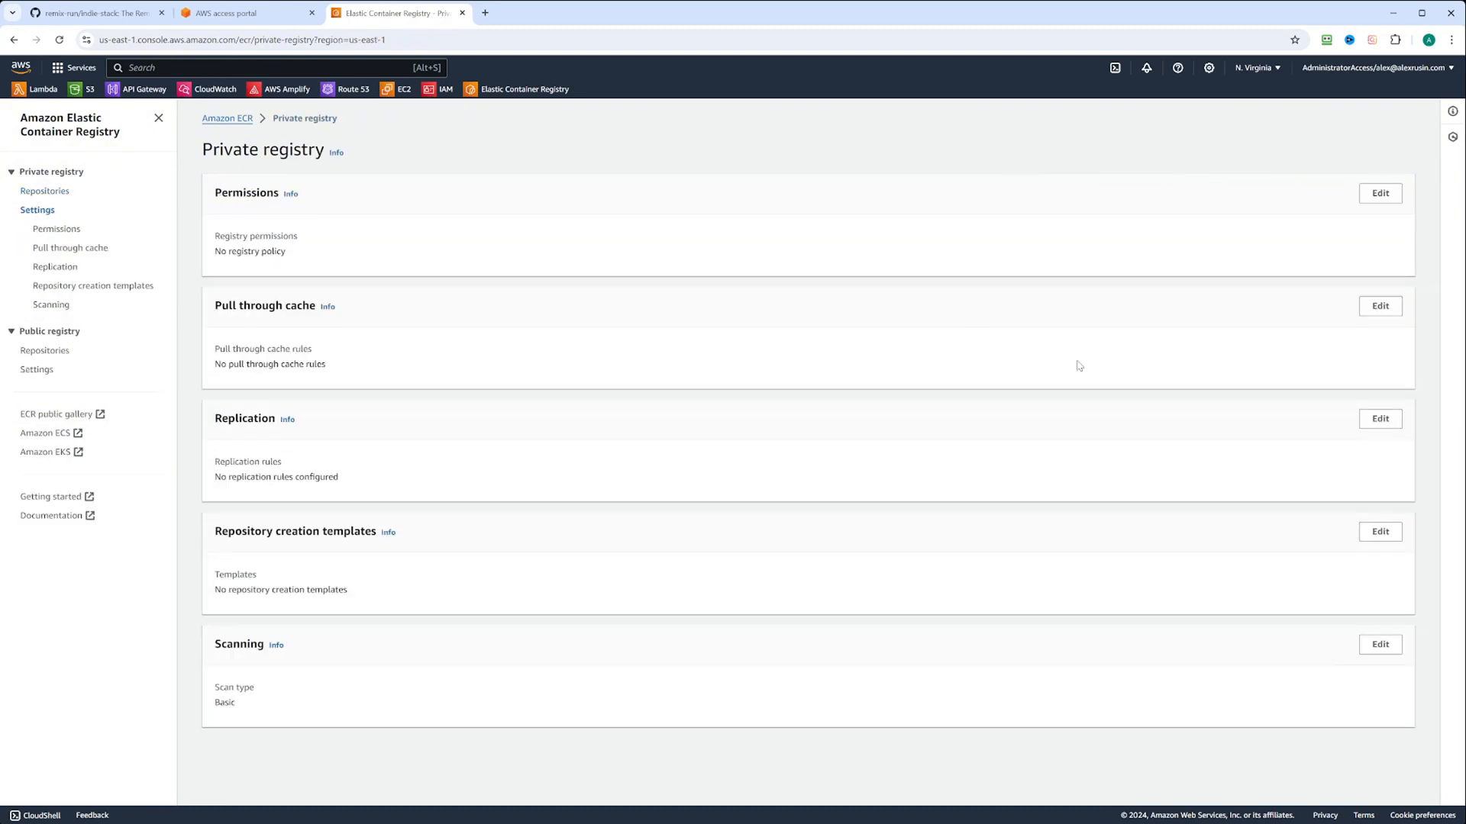
pyautogui.moveTo(483, 241)
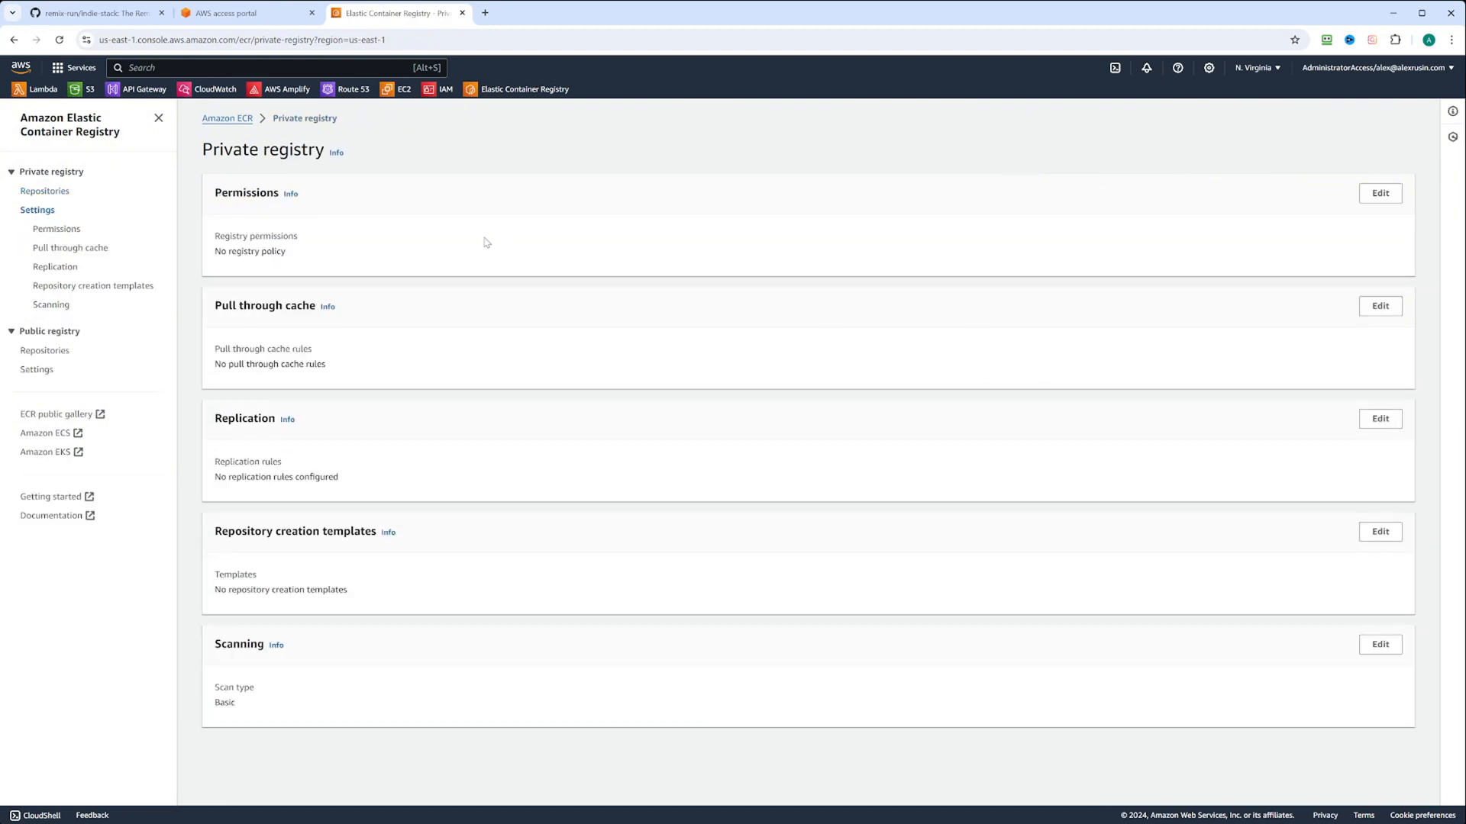
pyautogui.moveTo(1267, 643)
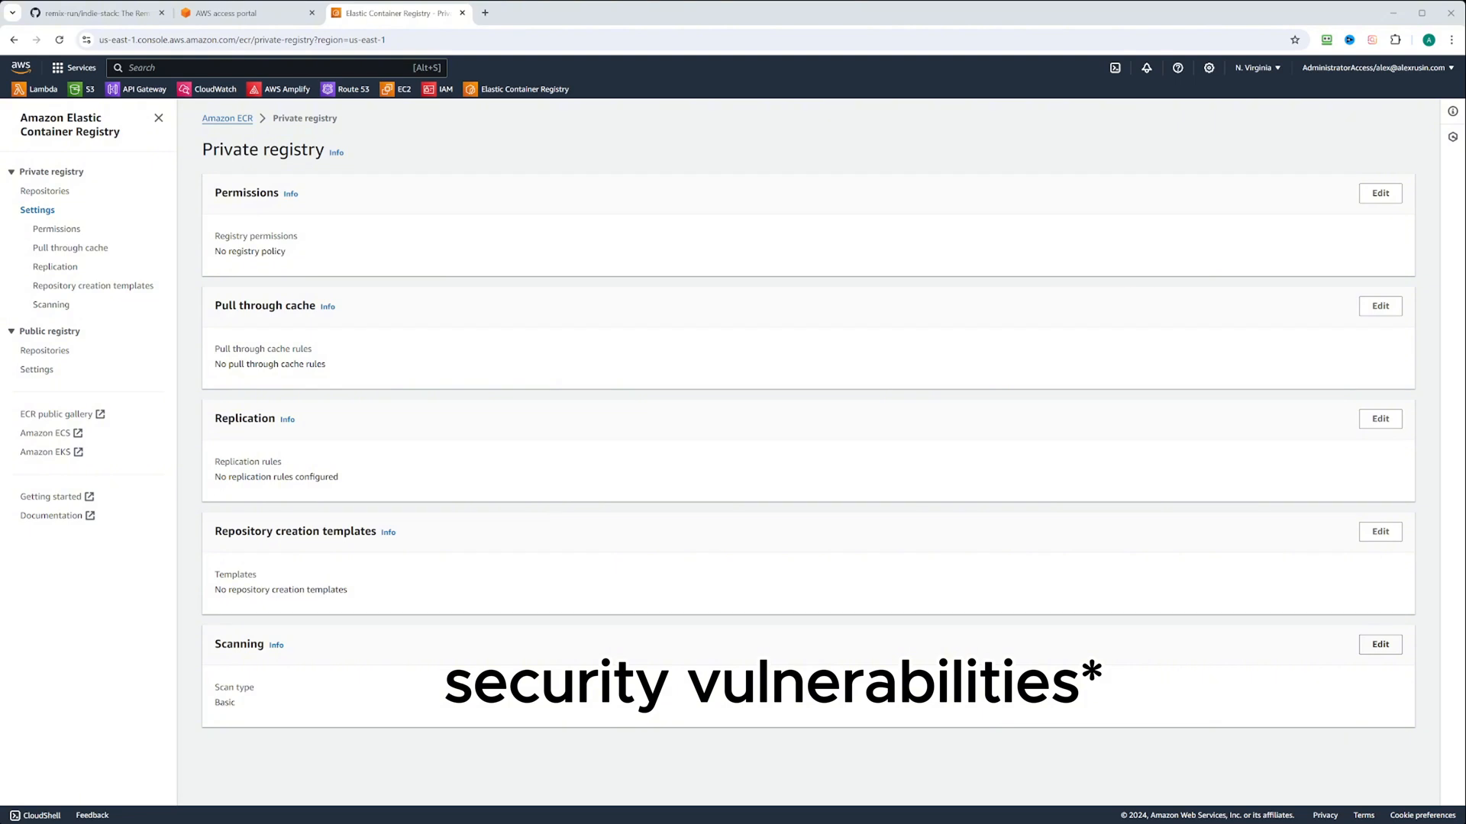
pyautogui.click(1379, 644)
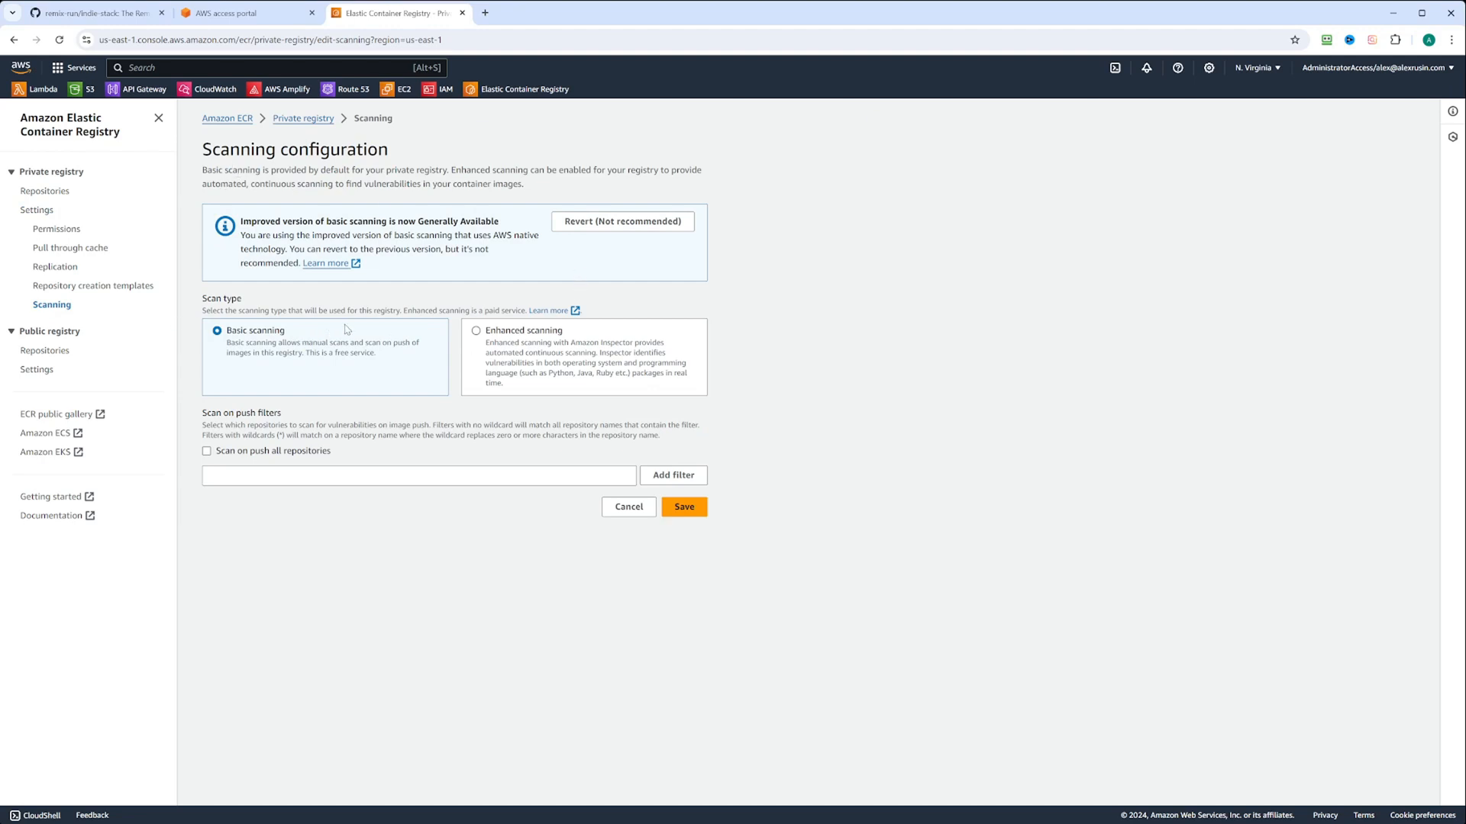
pyautogui.click(476, 330)
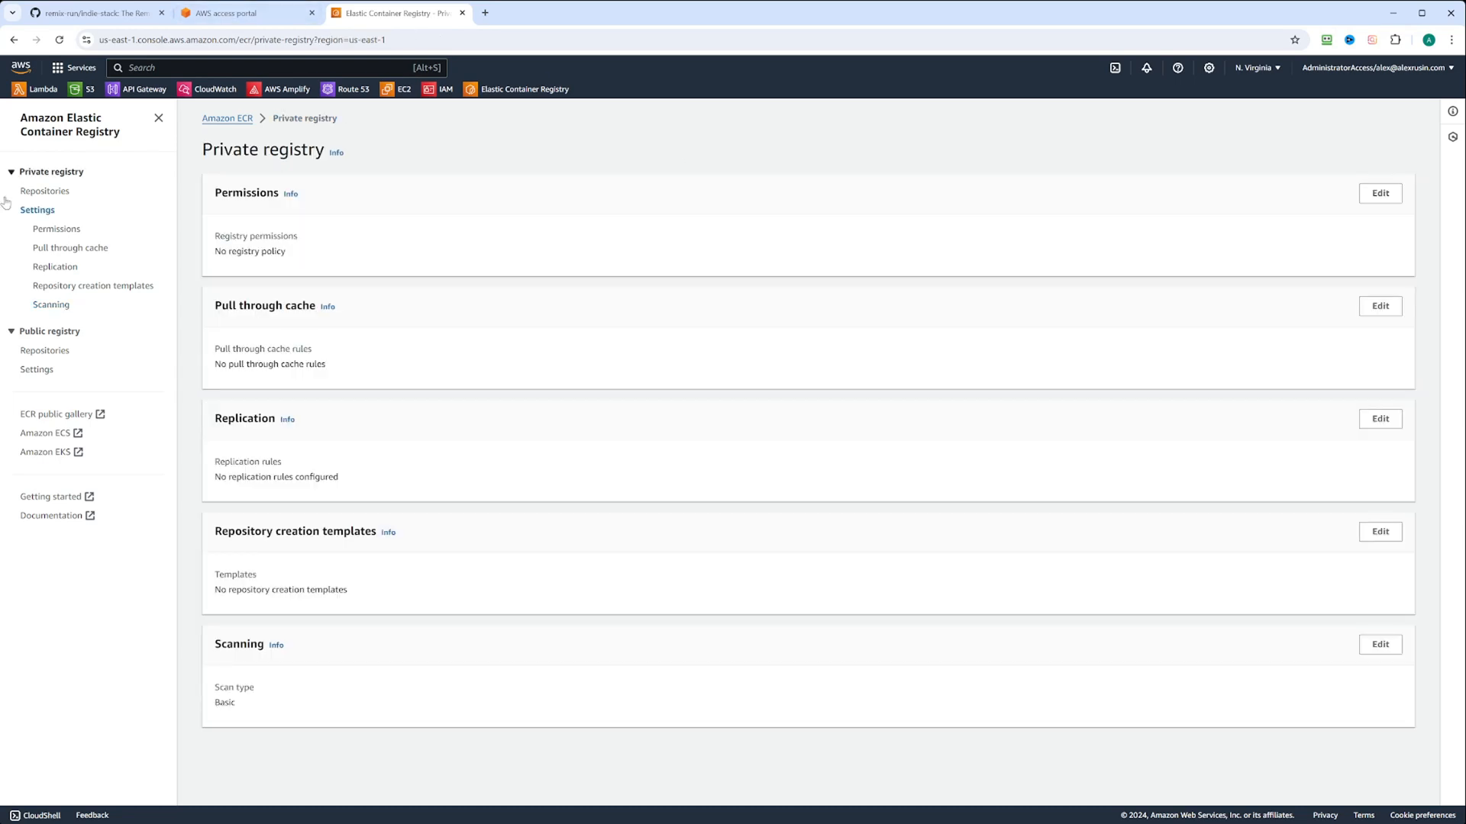
# Add a private ECR repository named 'remix-indie-stack', keeping all default options
pyautogui.click(45, 191)
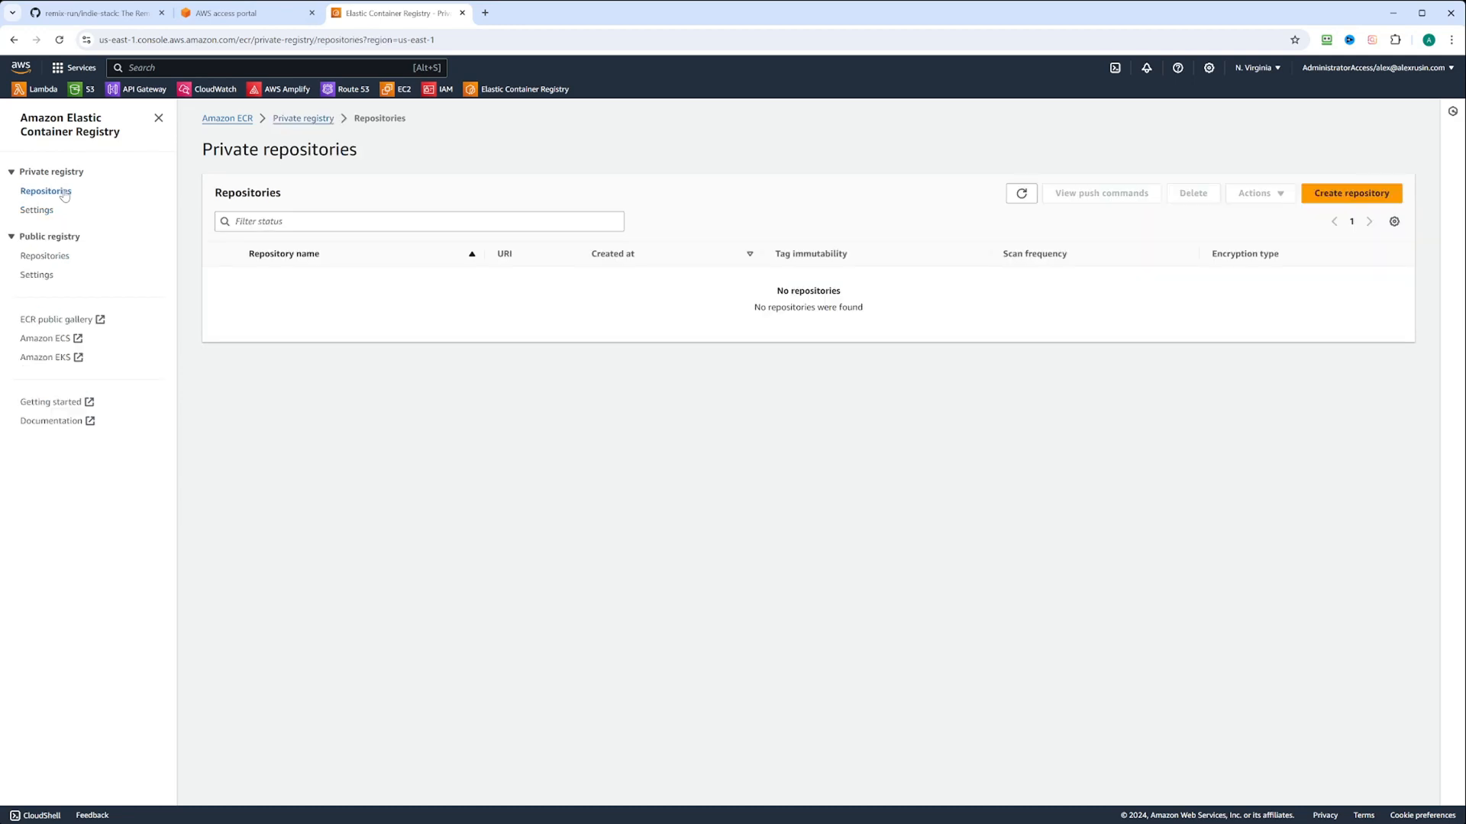
pyautogui.moveTo(1360, 203)
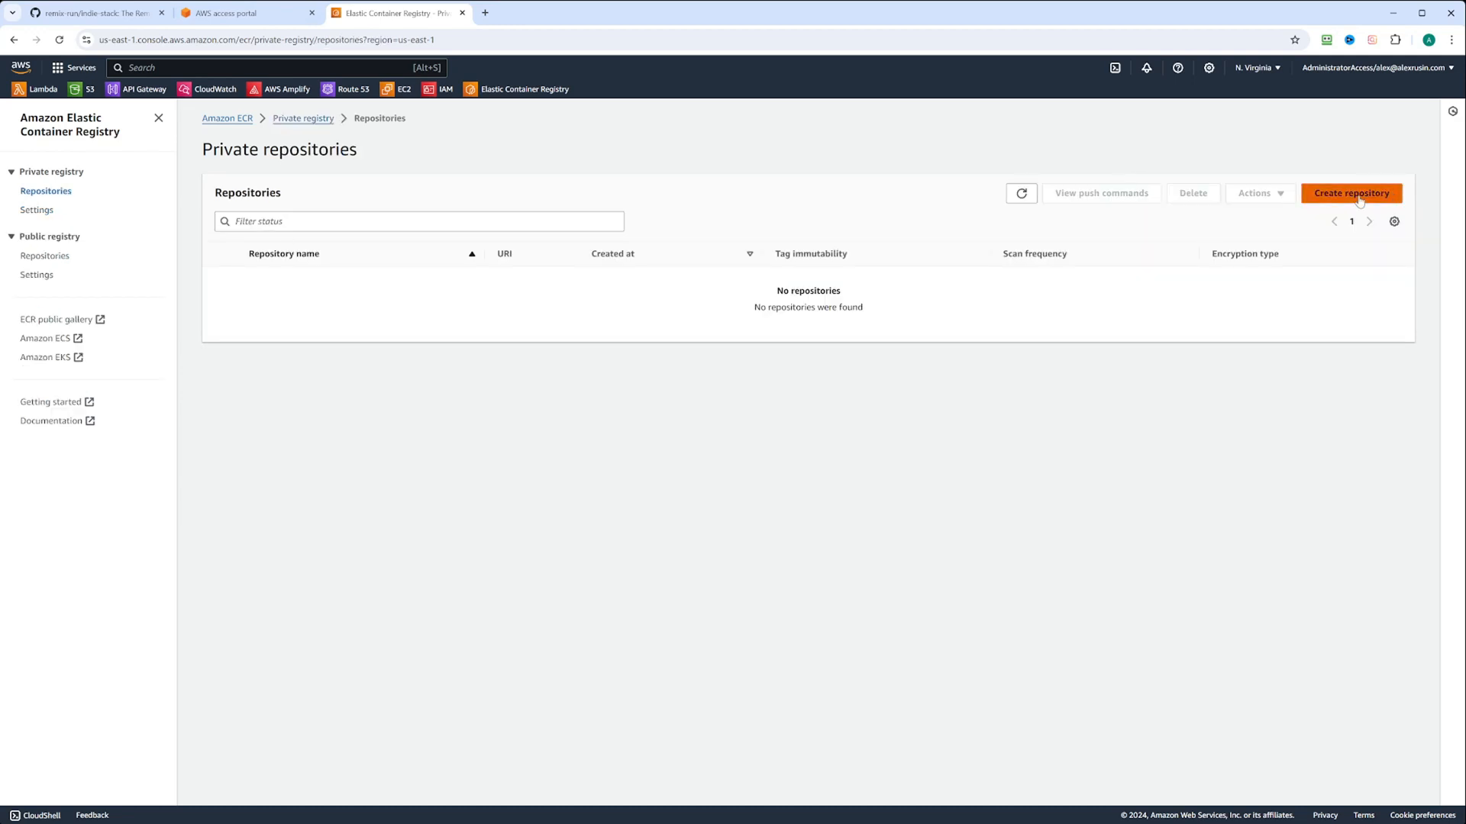
pyautogui.click(1350, 192)
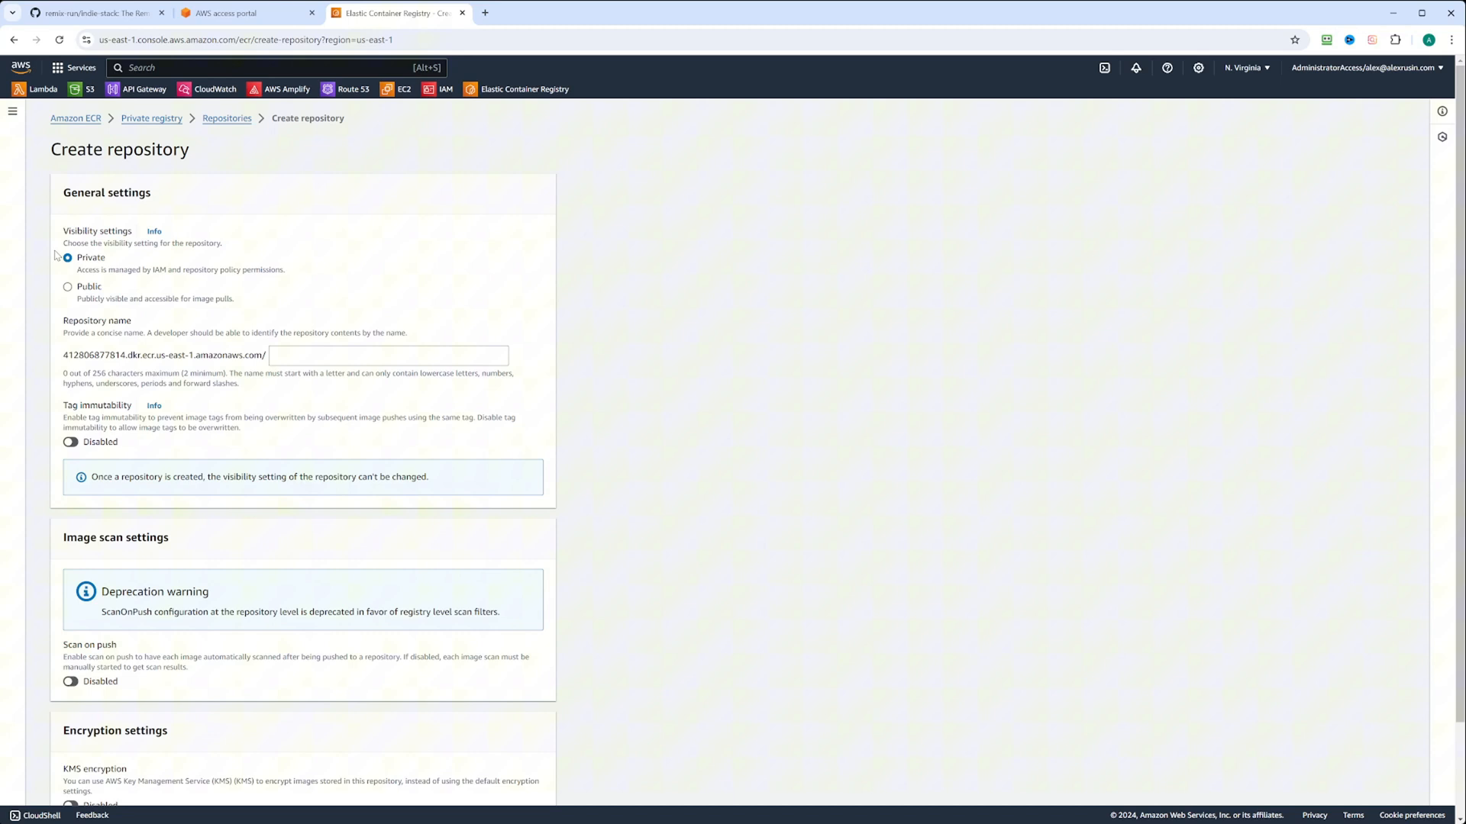
pyautogui.click(388, 355)
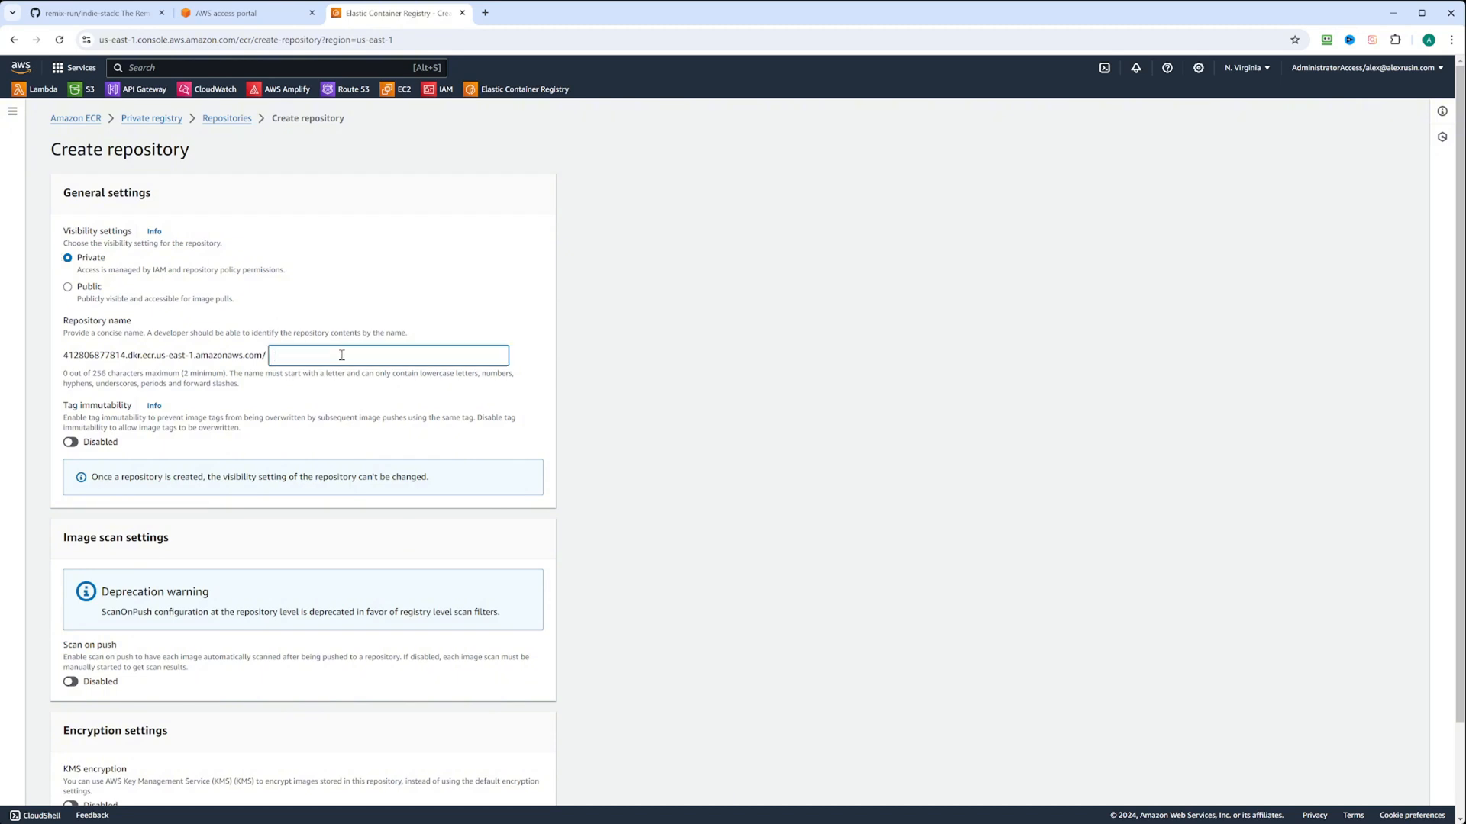
pyautogui.write('remix-indie-stack')
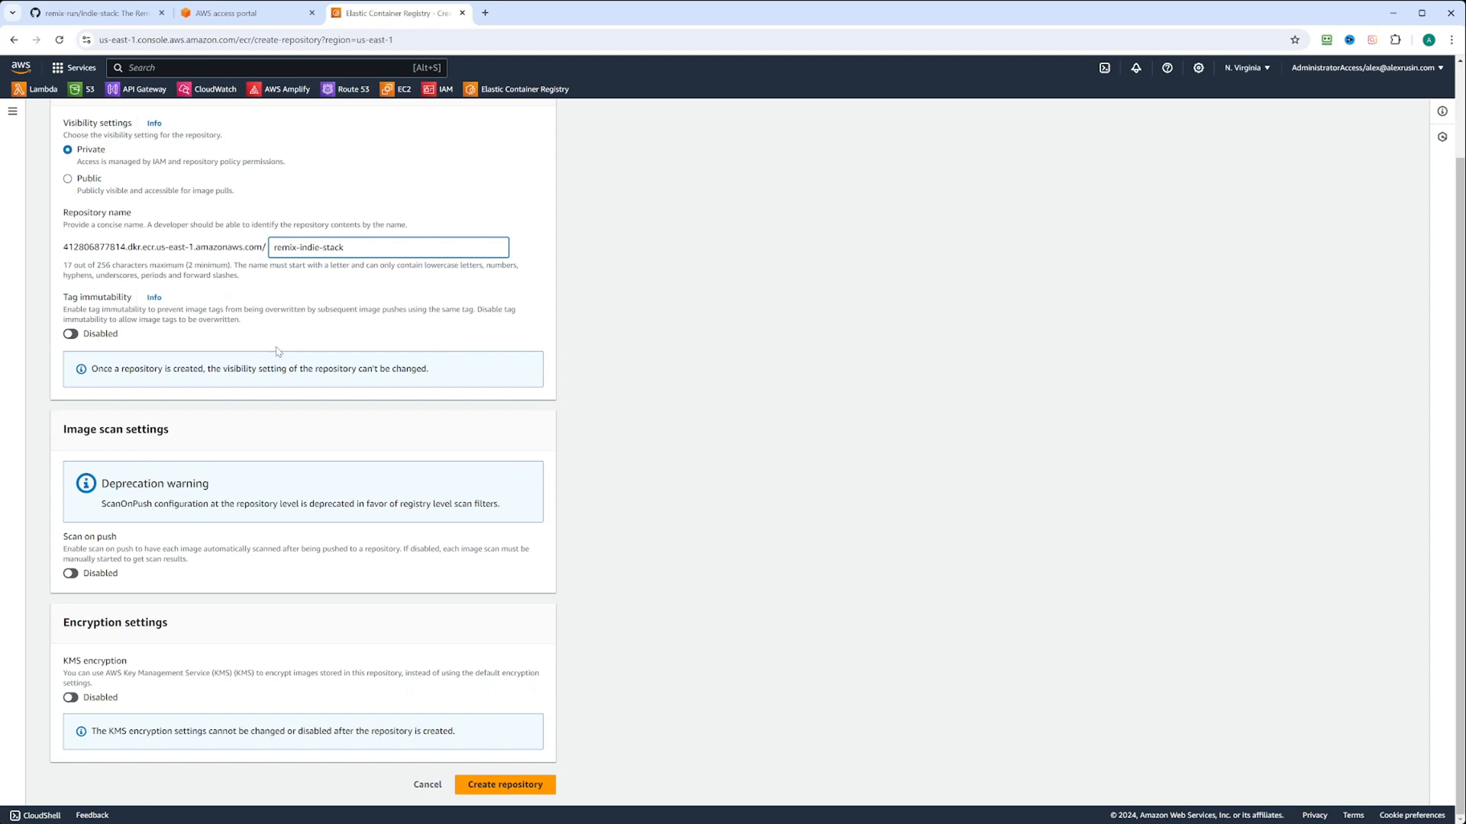
pyautogui.moveTo(133, 339)
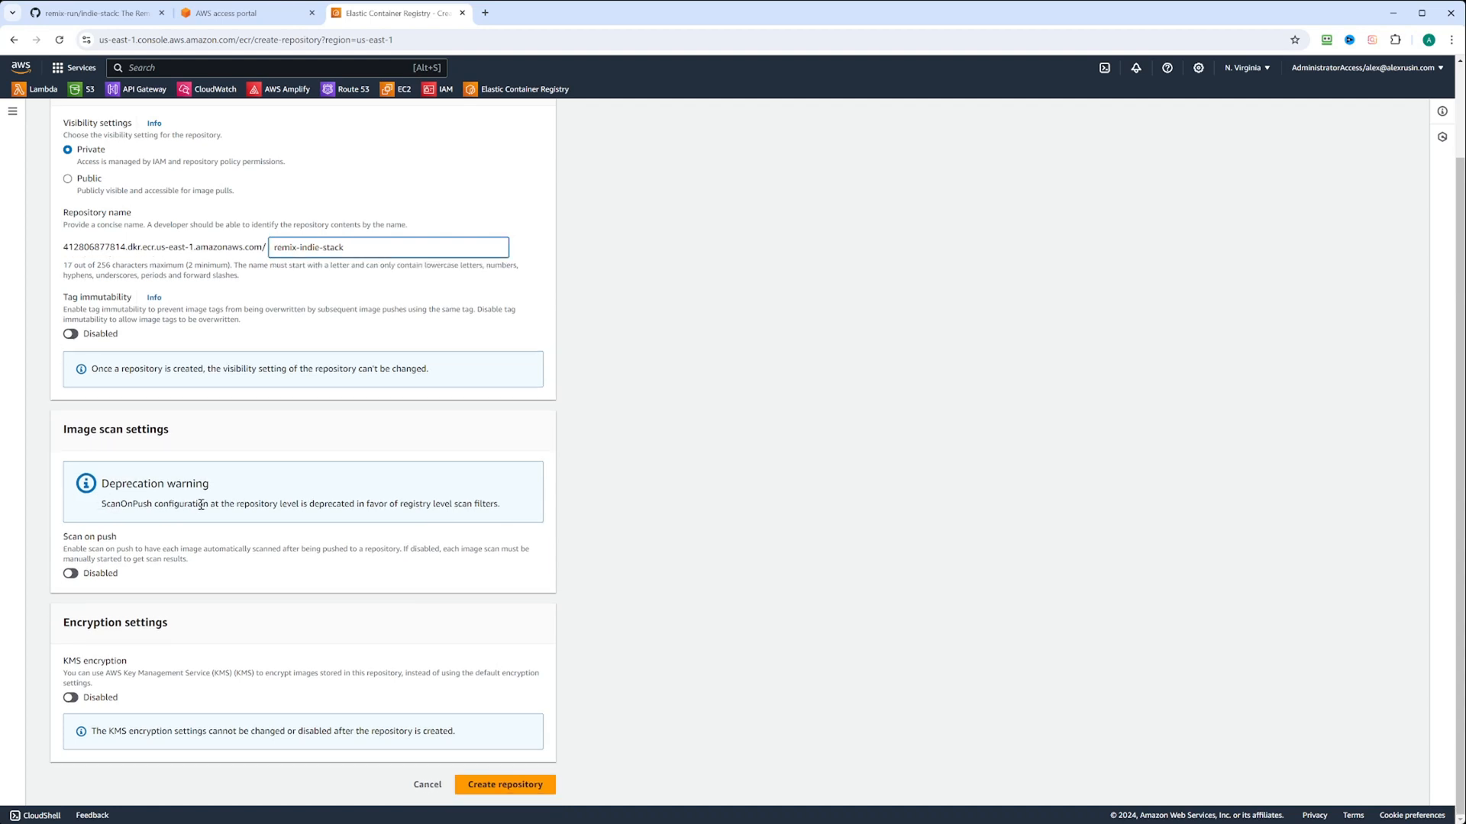
pyautogui.moveTo(294, 515)
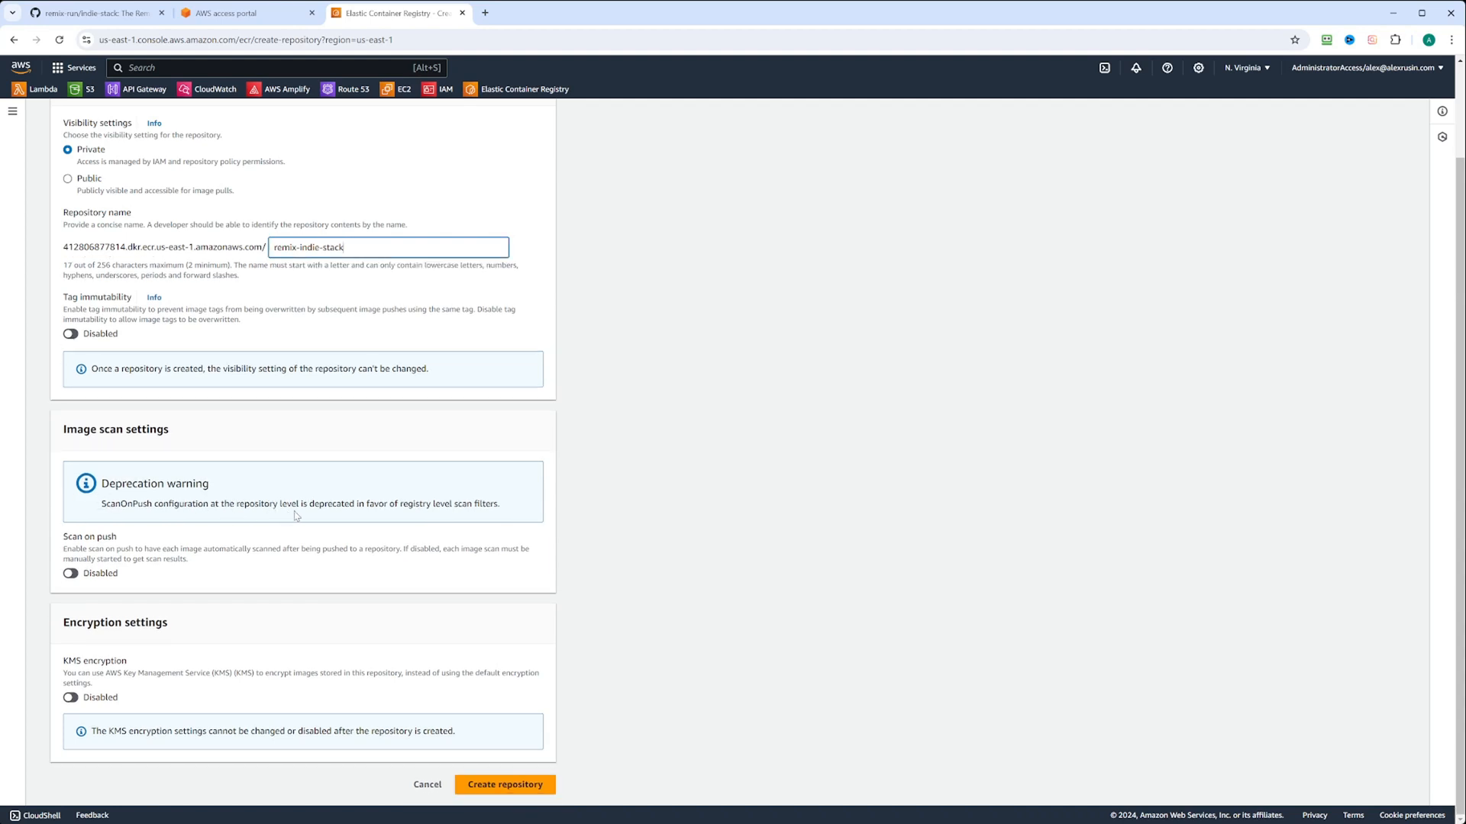
pyautogui.moveTo(423, 519)
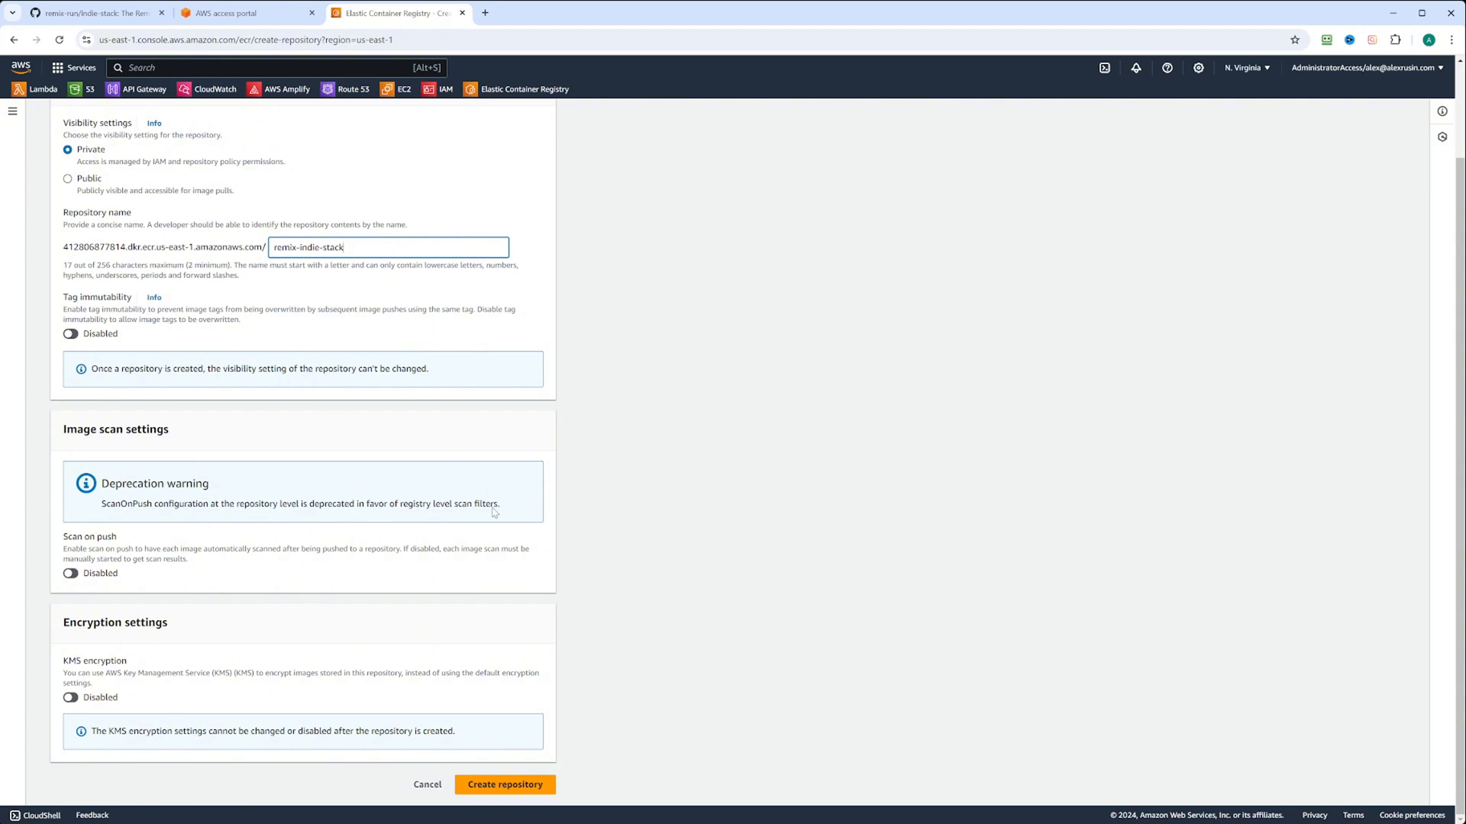
pyautogui.moveTo(405, 473)
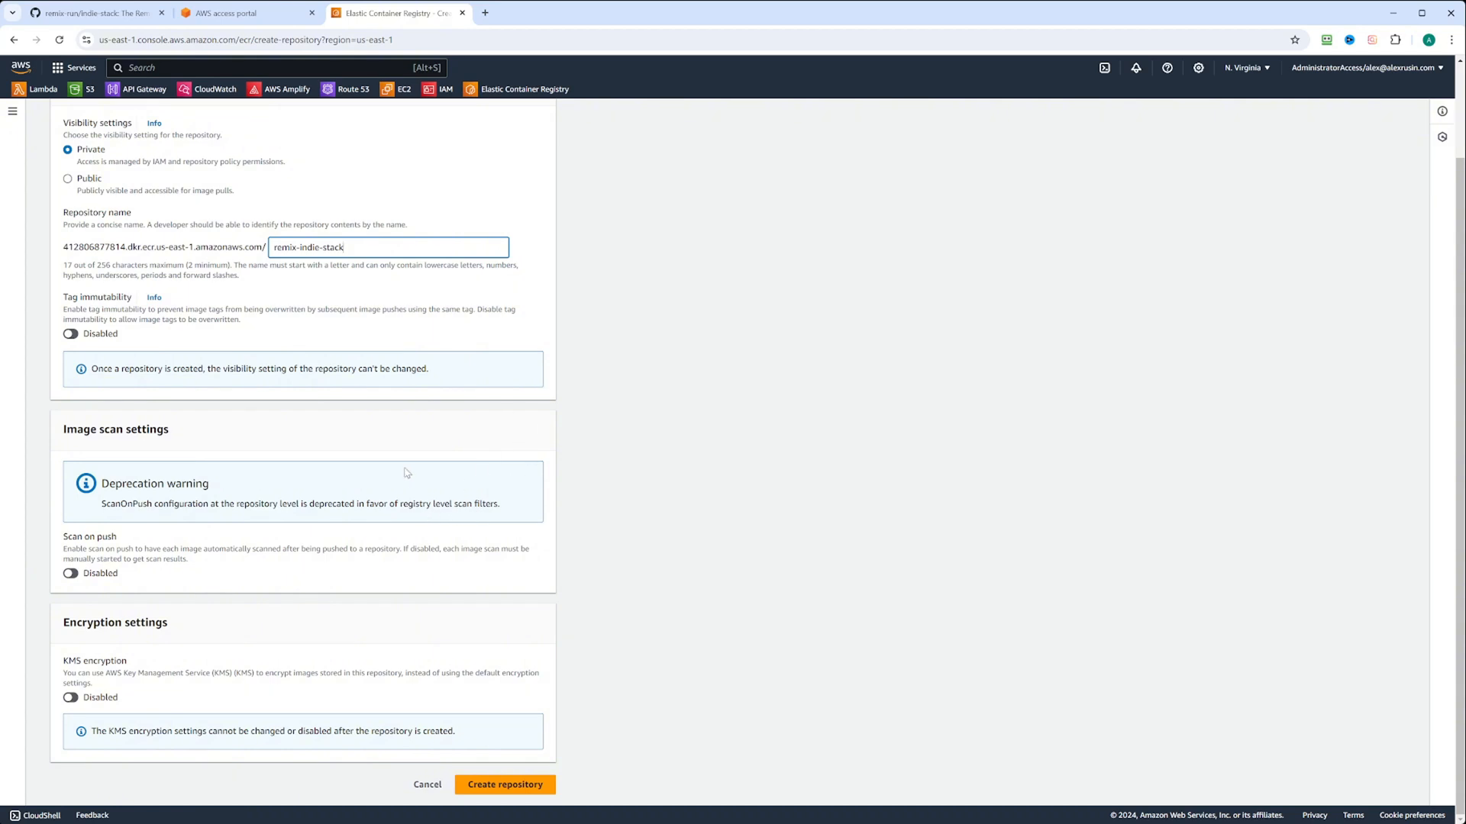
pyautogui.moveTo(169, 697)
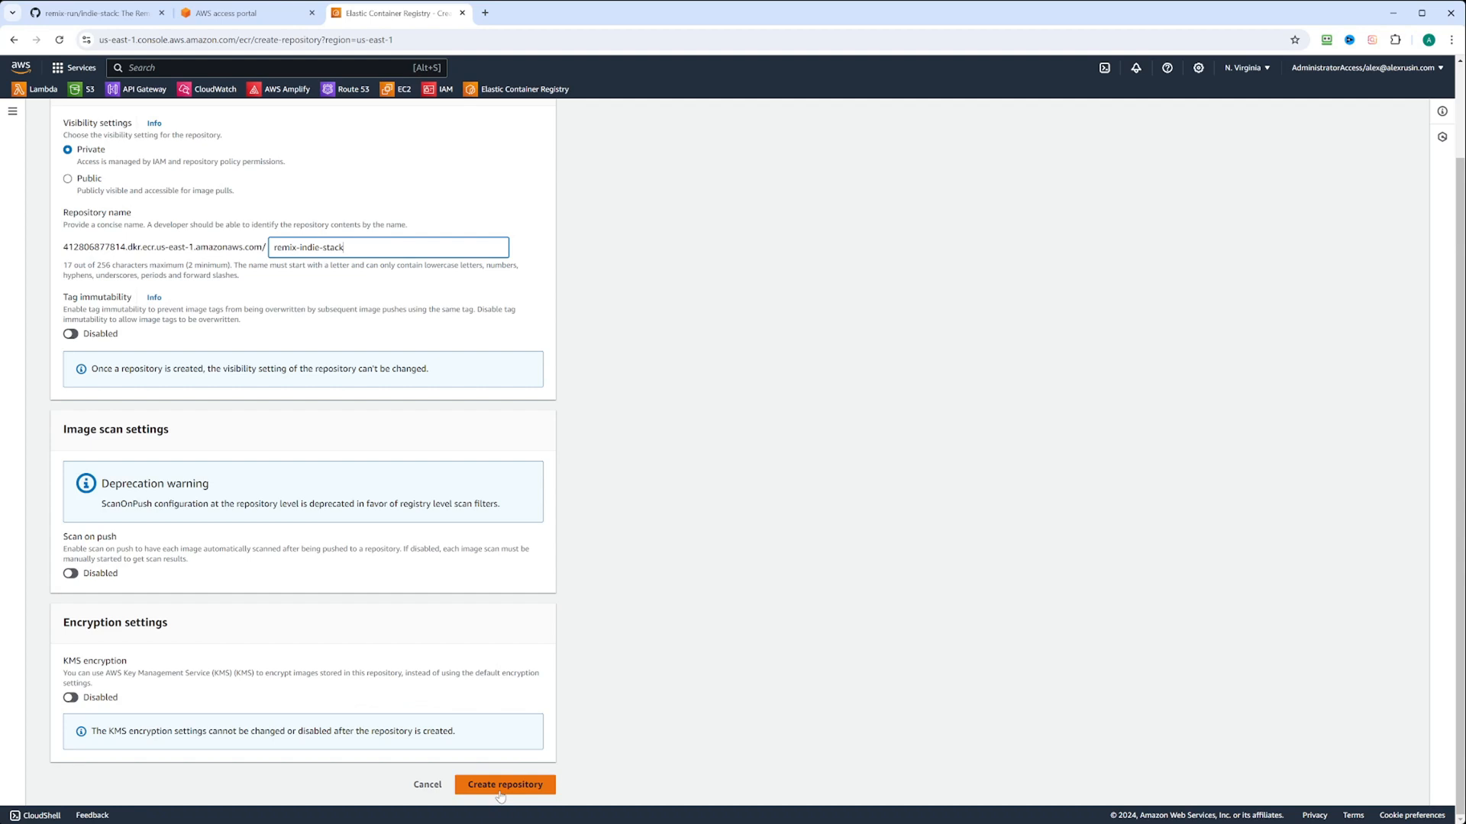
pyautogui.click(503, 784)
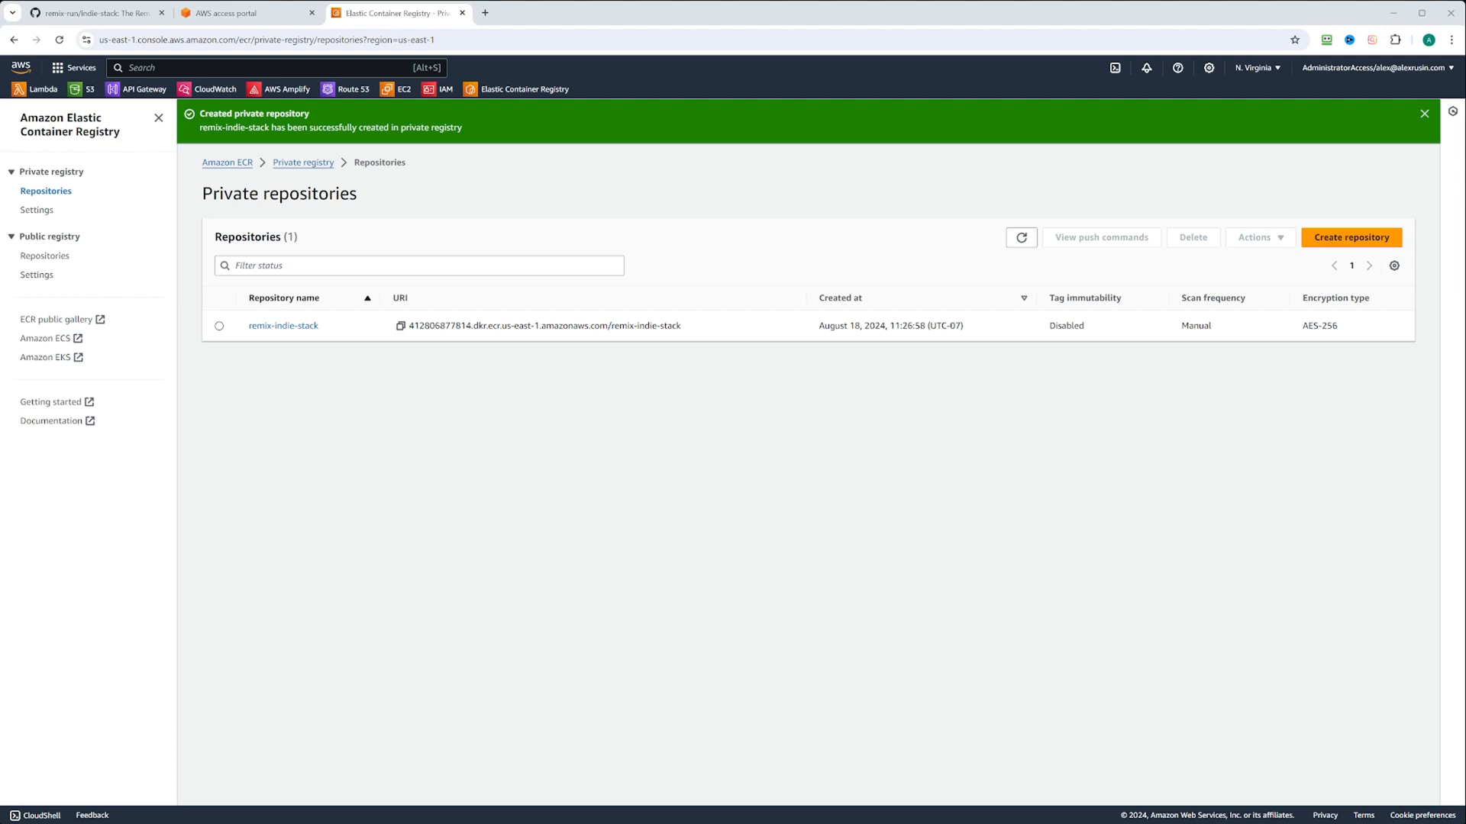
# Open the remix-indie-stack repository and show its push commands
pyautogui.click(282, 326)
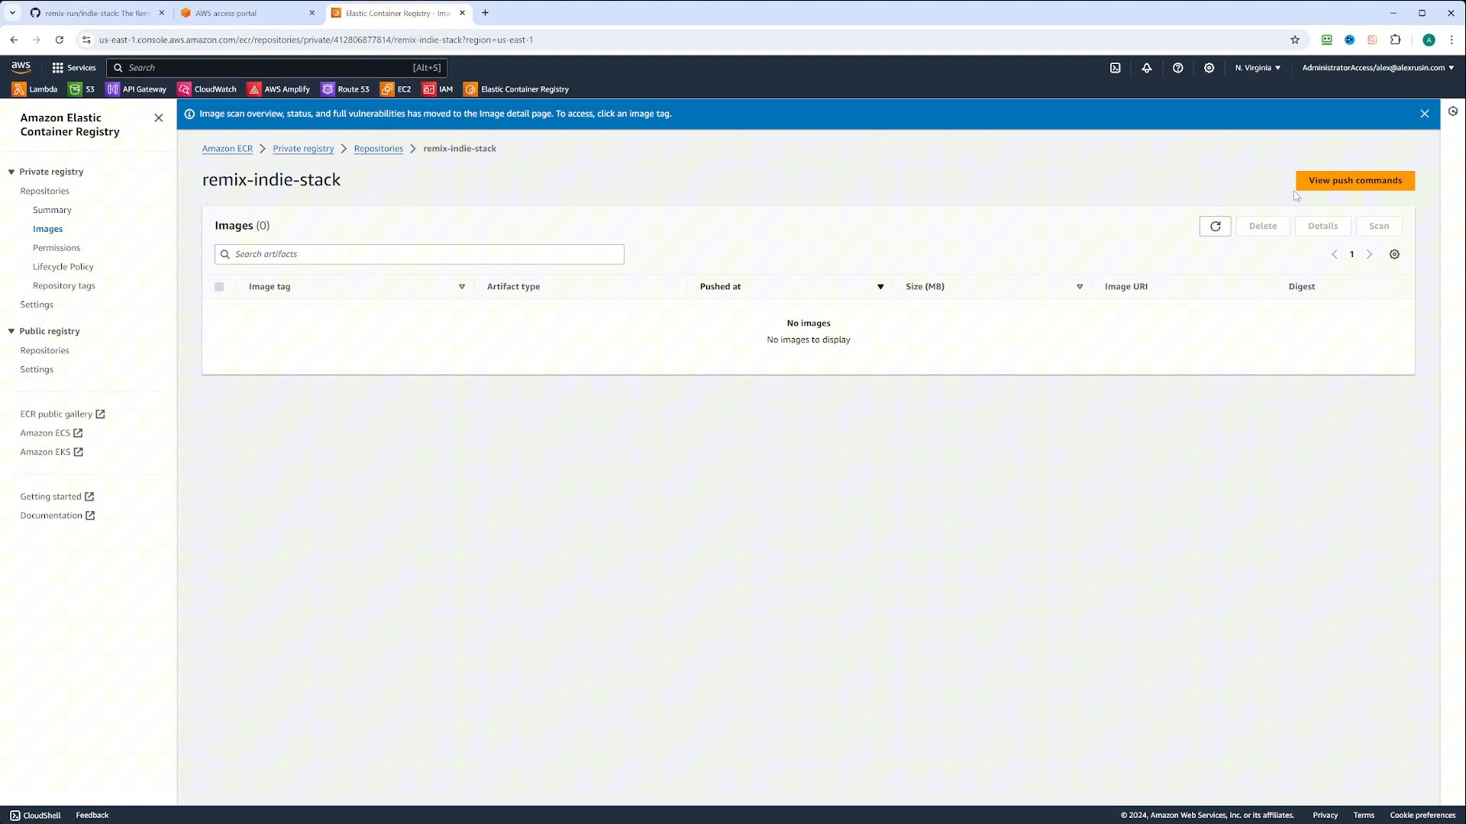
pyautogui.moveTo(1353, 180)
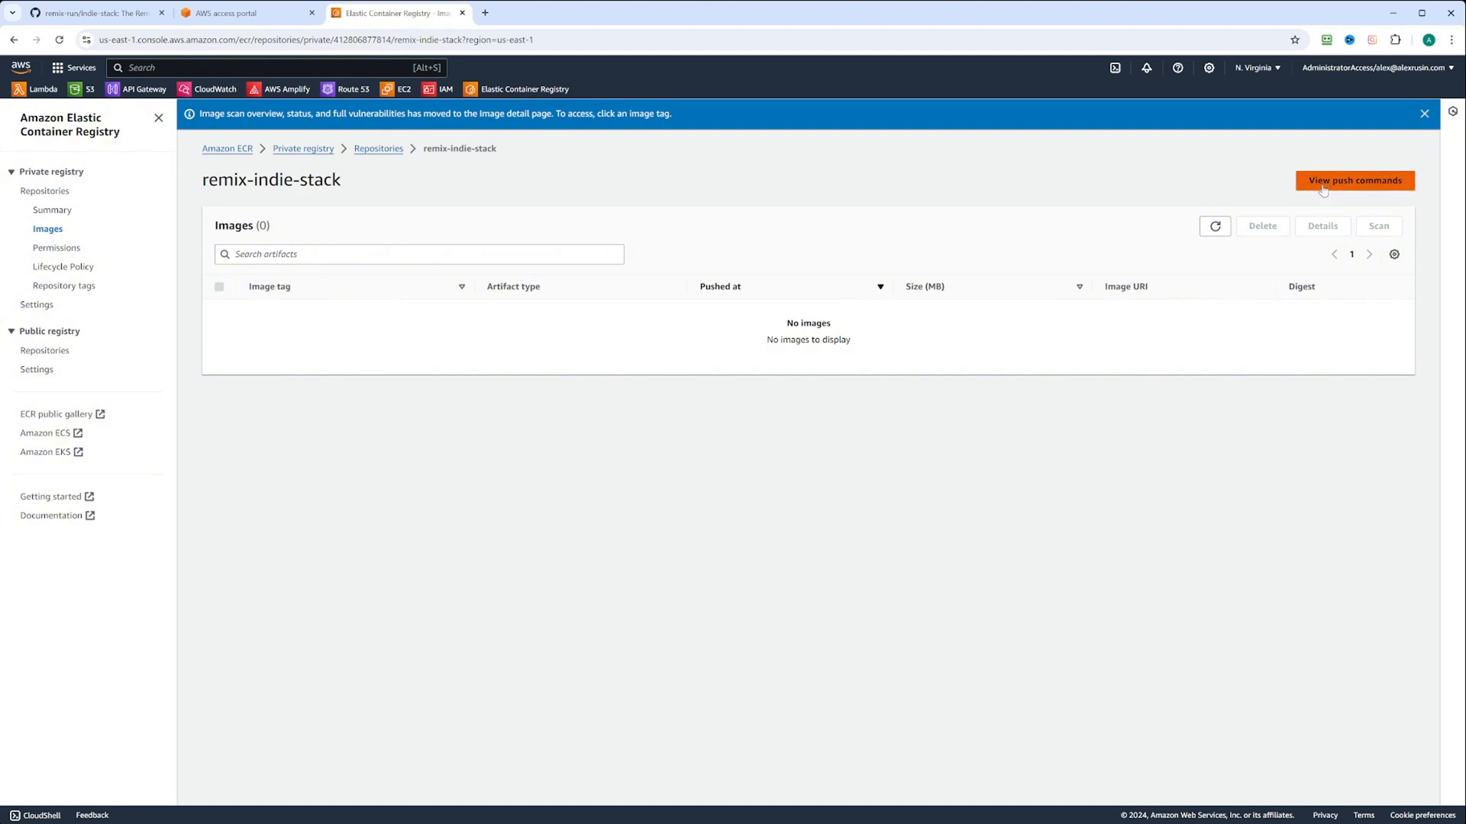
pyautogui.click(1353, 180)
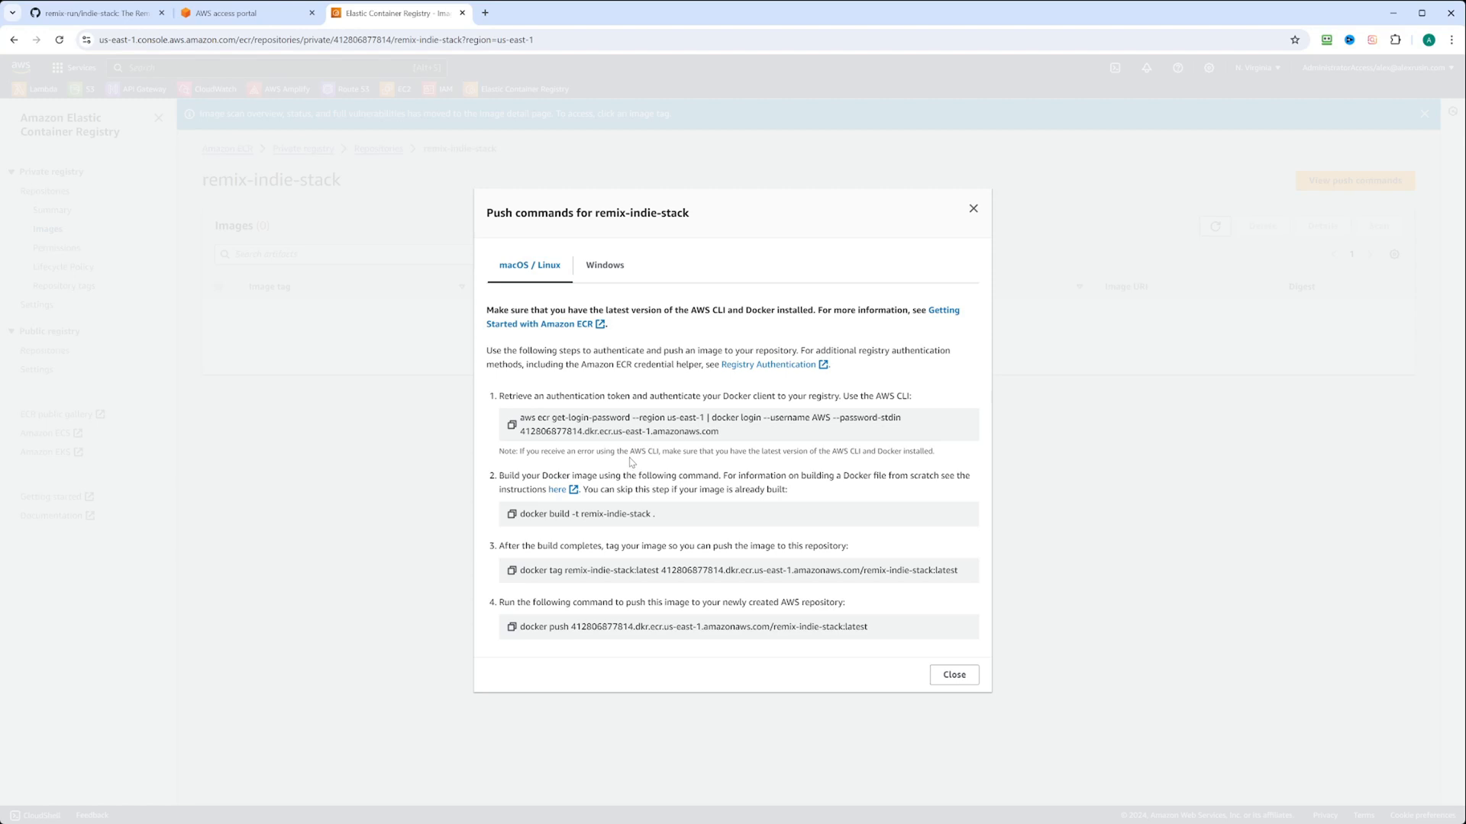
pyautogui.moveTo(655, 667)
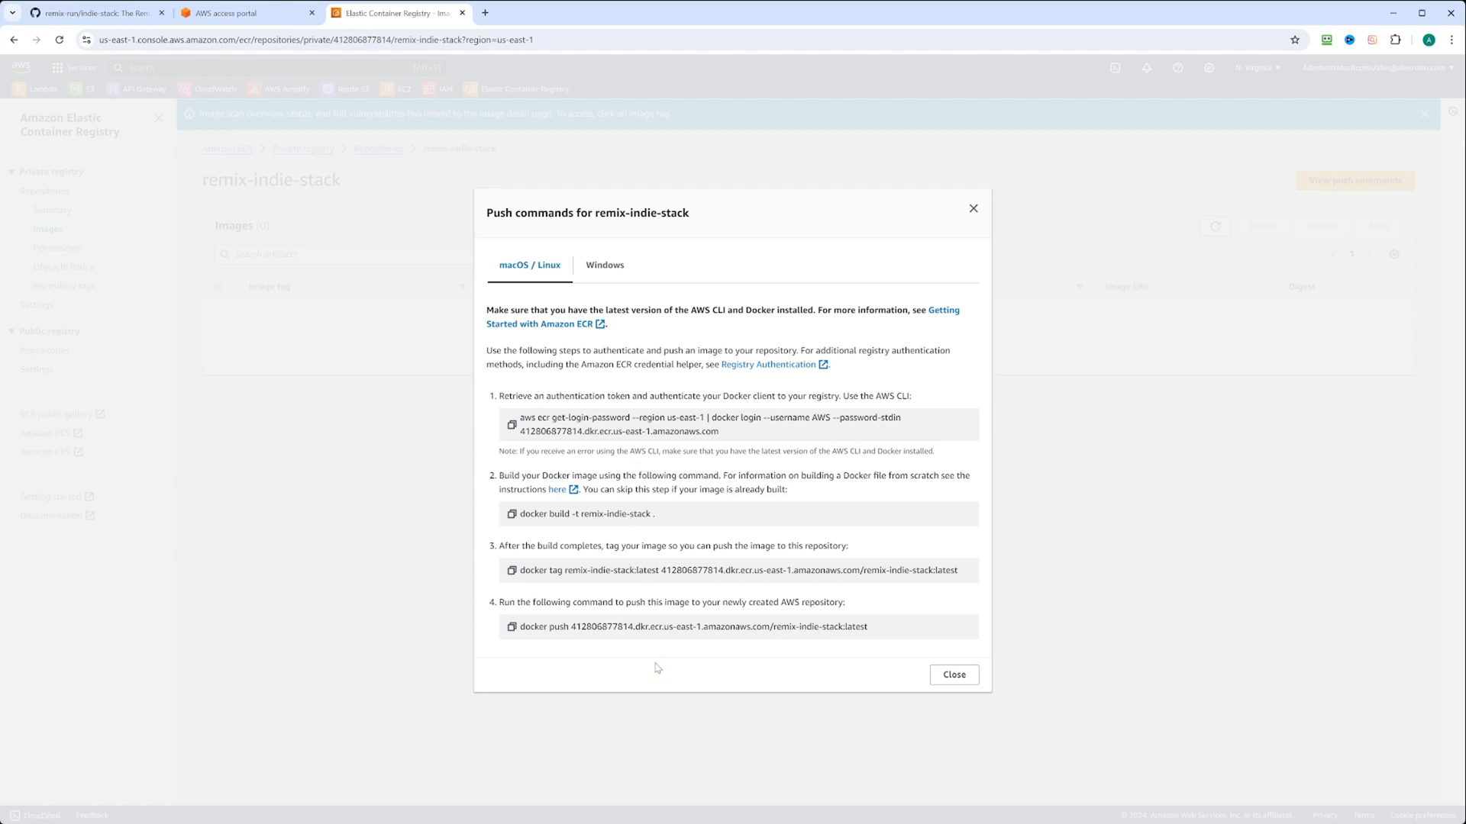
pyautogui.moveTo(893, 321)
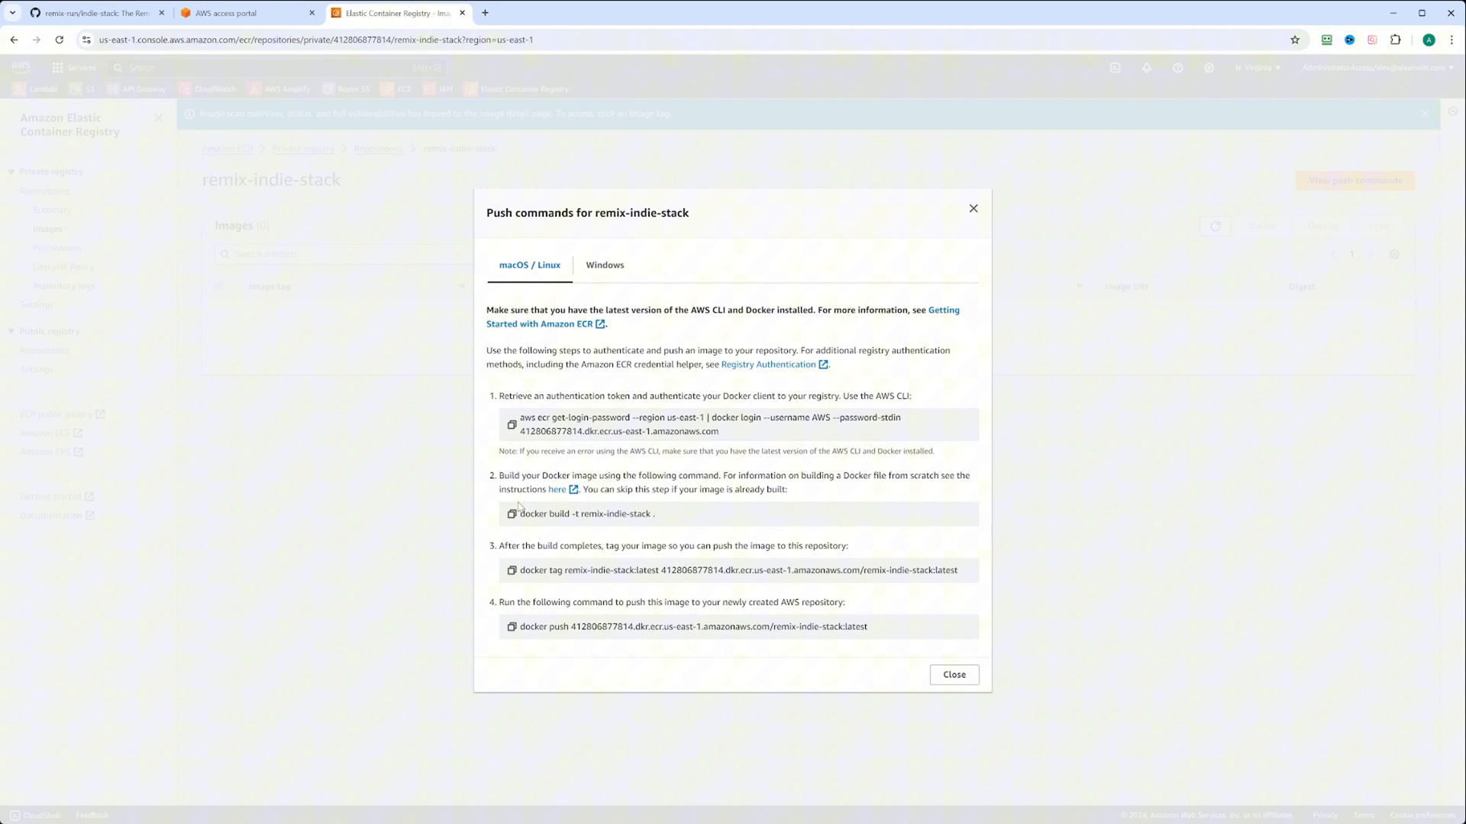
pyautogui.moveTo(550, 613)
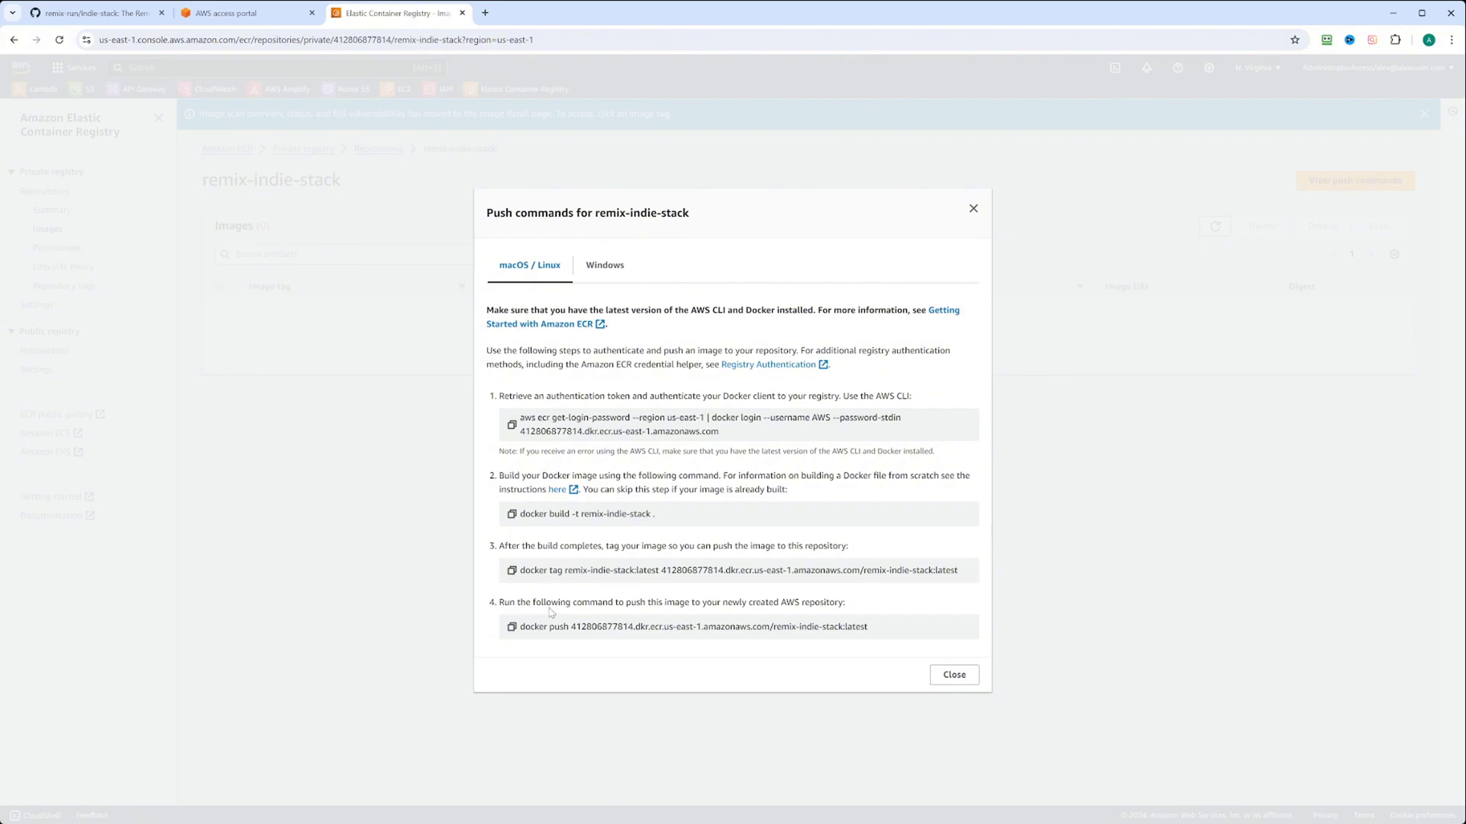
pyautogui.moveTo(698, 474)
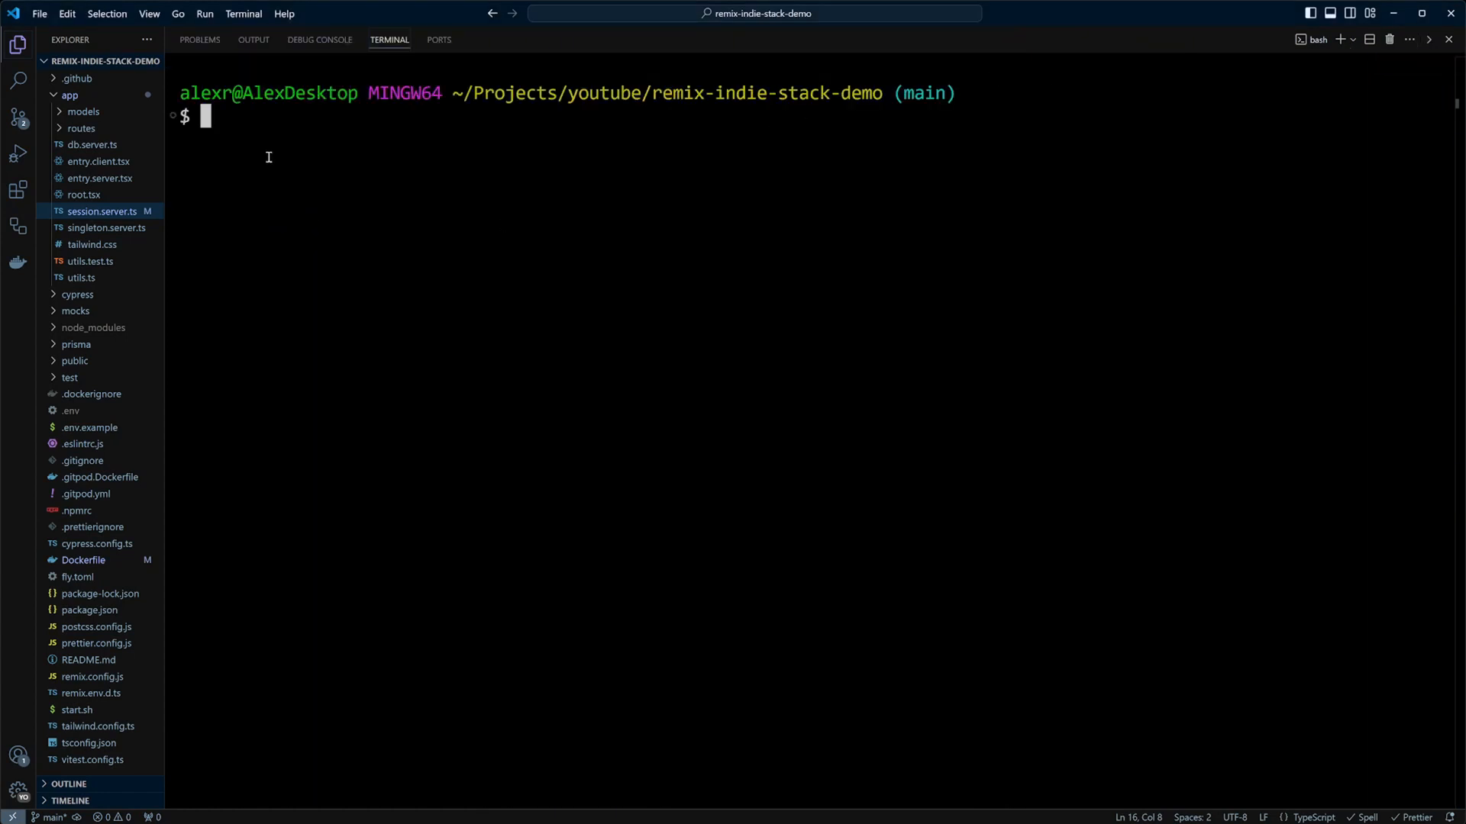
# Log Docker in to ECR, build and tag remix-indie-stack, and enter the push command
pyautogui.write('aws ecr get-login-password --region us-east-1 | docker login --username AWS --password-stdin 412806877814.dkr.ecr.us-east-1.amazonaws.com')
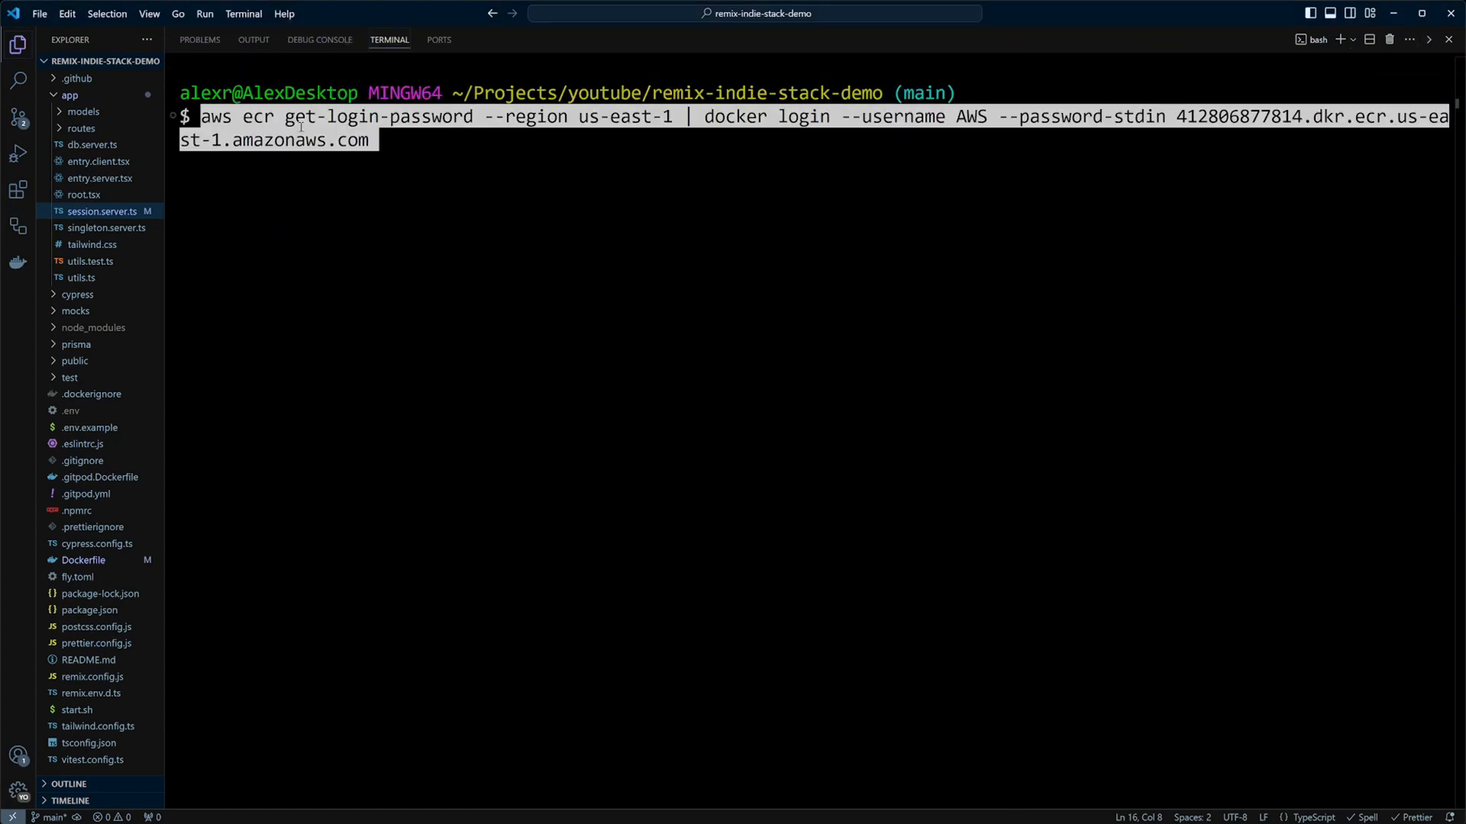
pyautogui.press('Enter')
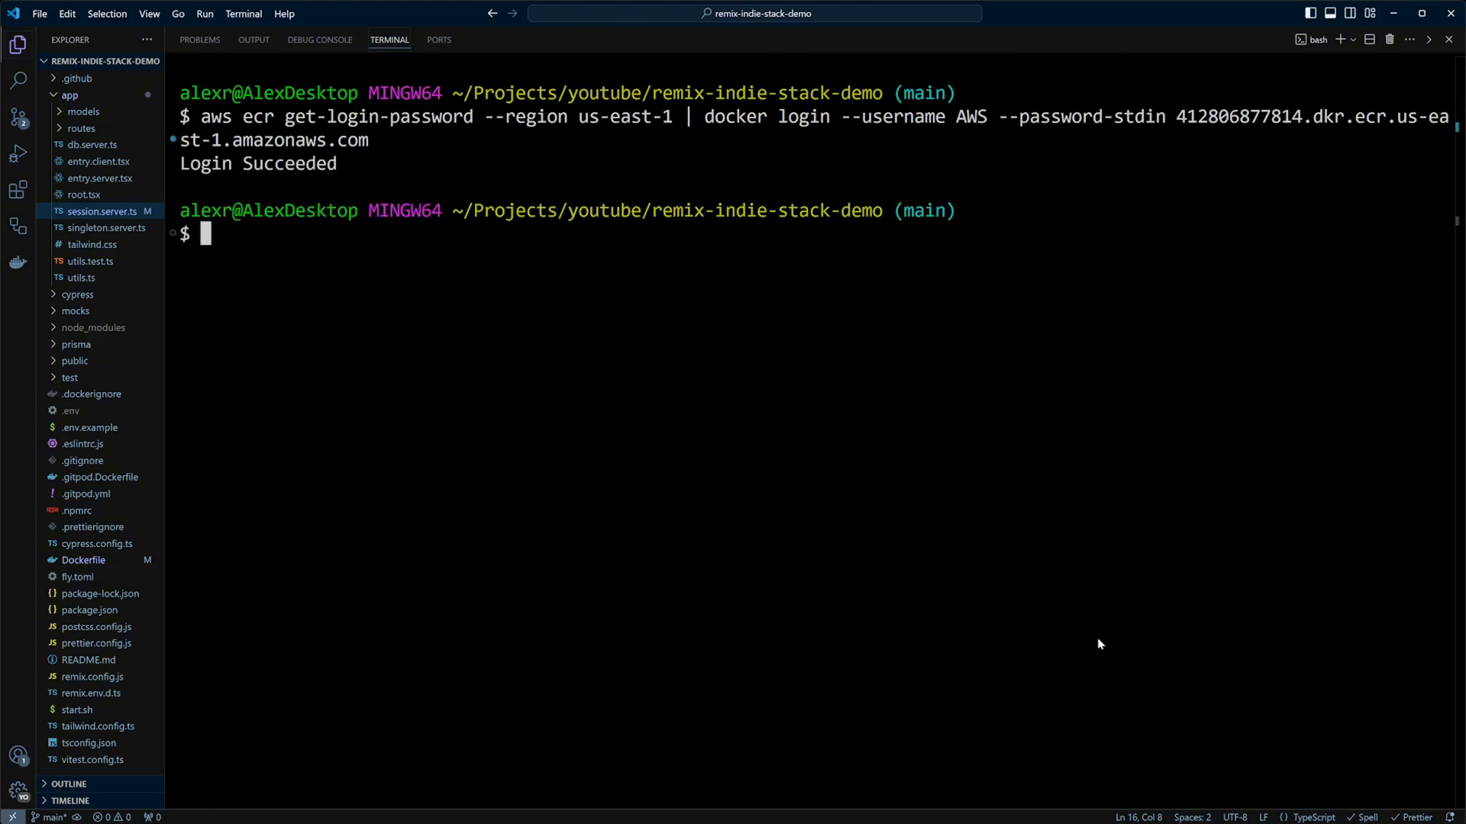
pyautogui.write('docker build -t remix-indie-stack .')
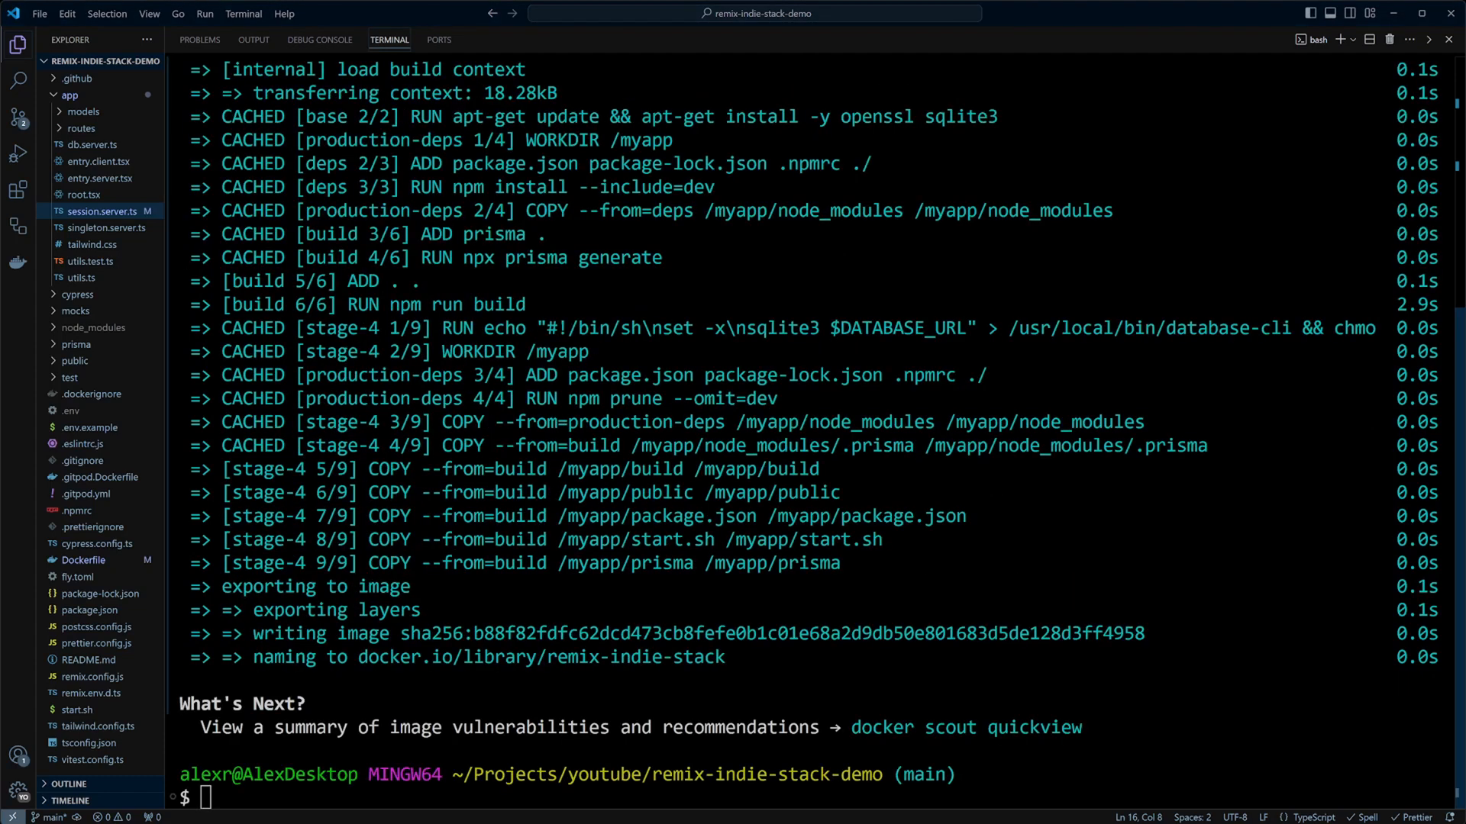
pyautogui.write('cl')
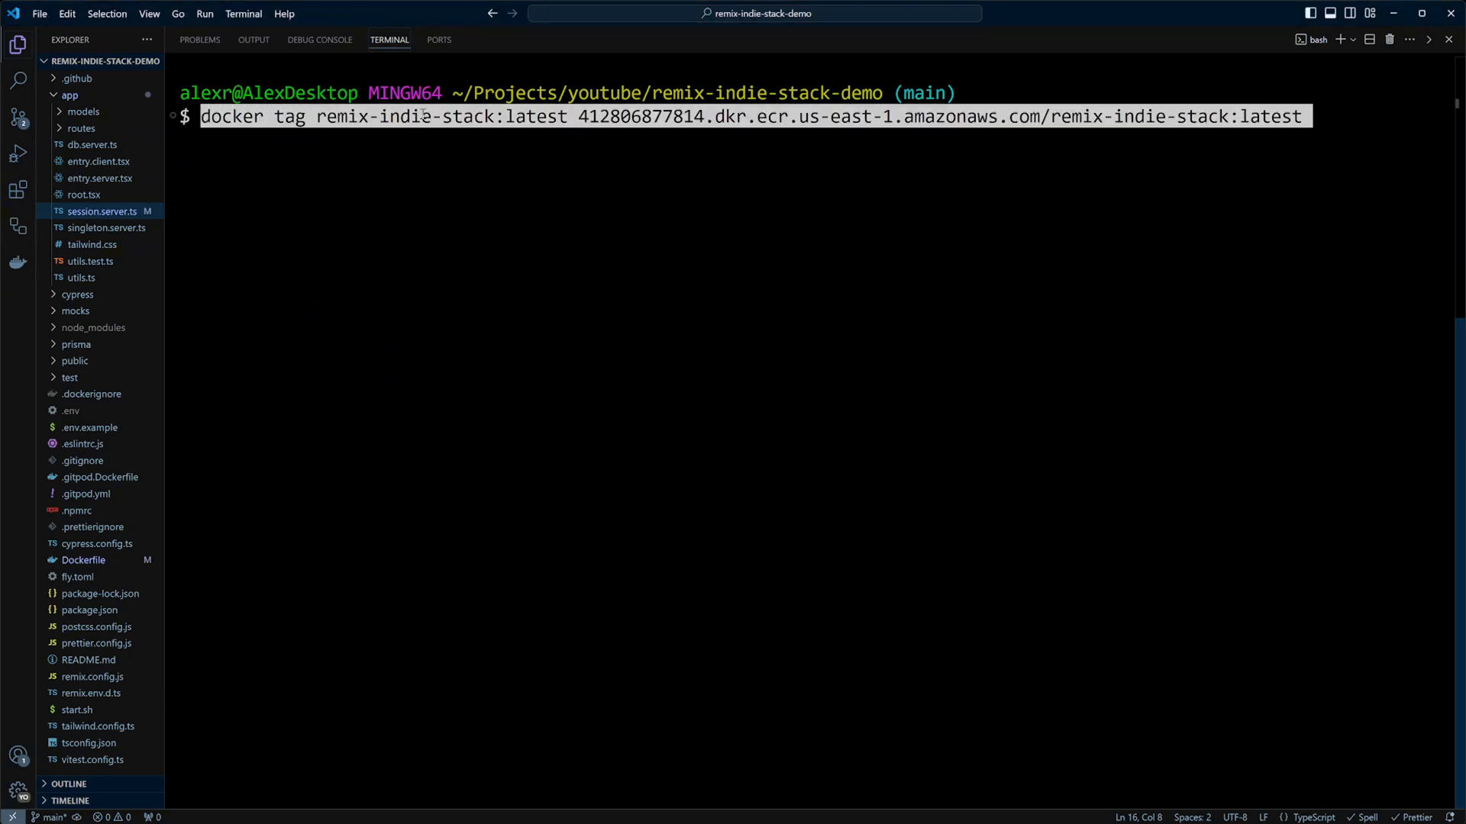
pyautogui.press('Enter')
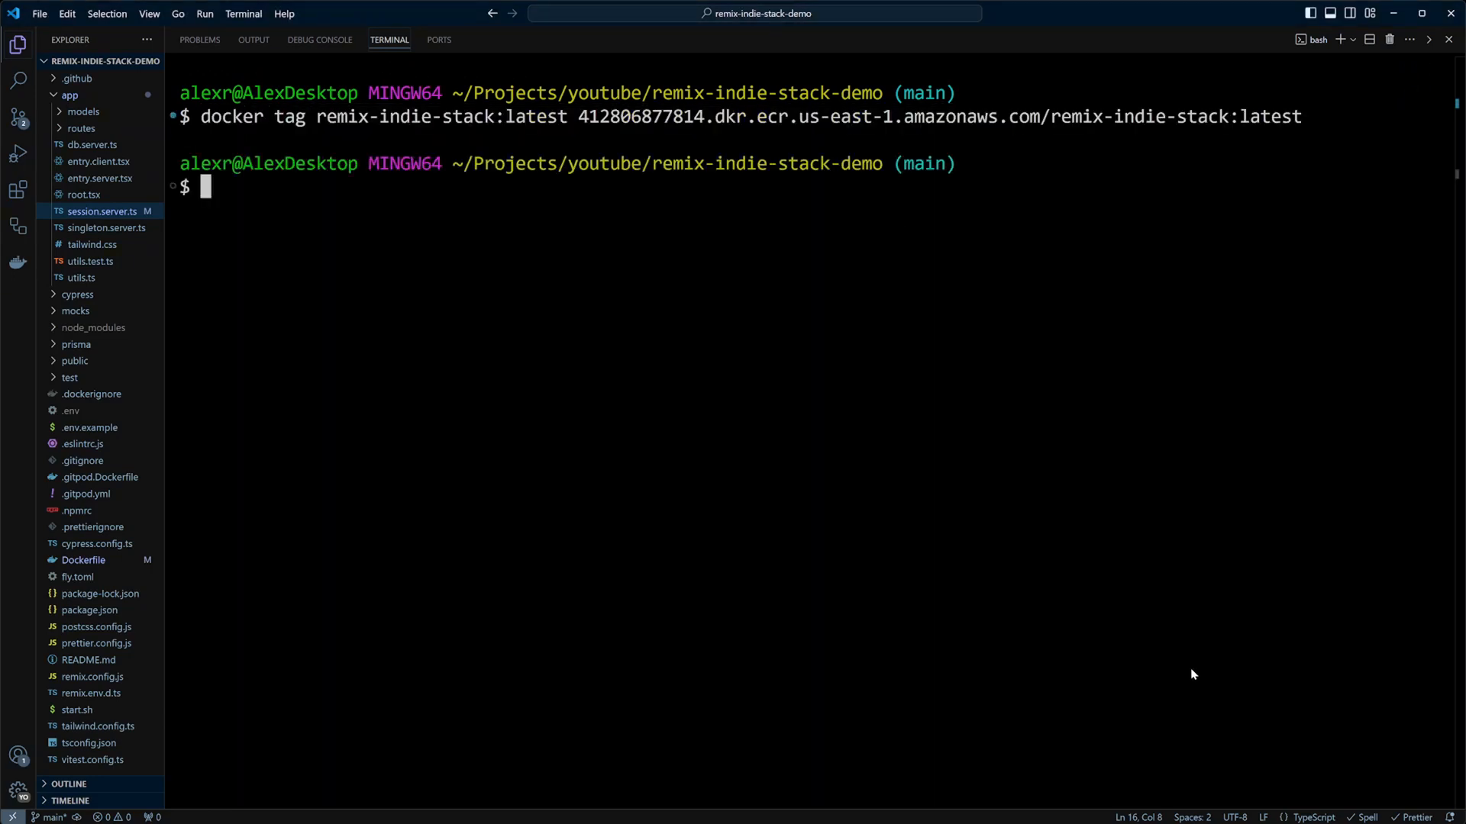
pyautogui.write('docker push 412806877814.dkr.ecr.us-east-1.amazonaws.com/remix-indie-stack:latest')
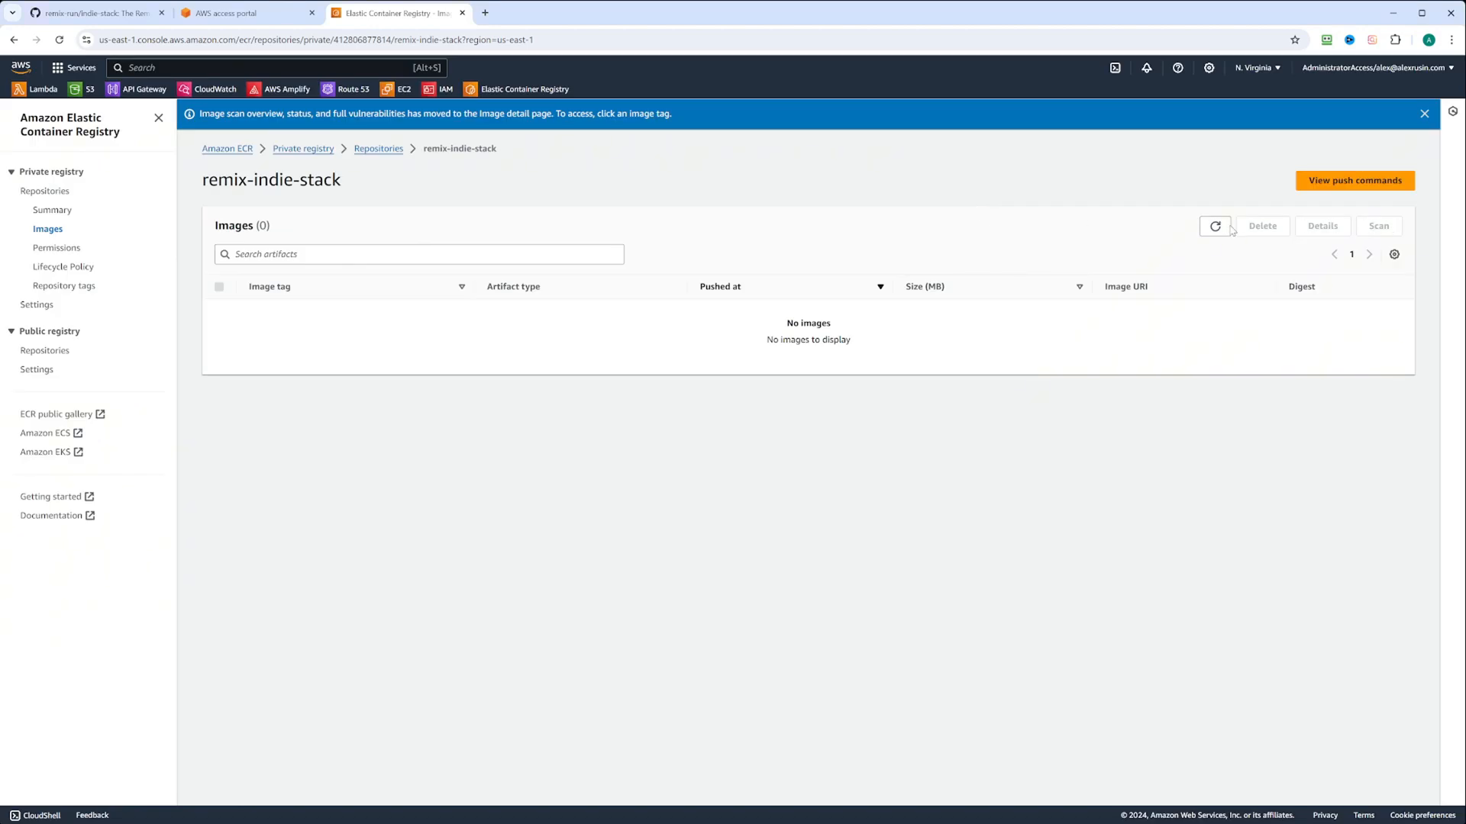
# Refresh the images list, copy the latest image URI, and search 'ecs'
pyautogui.click(1214, 225)
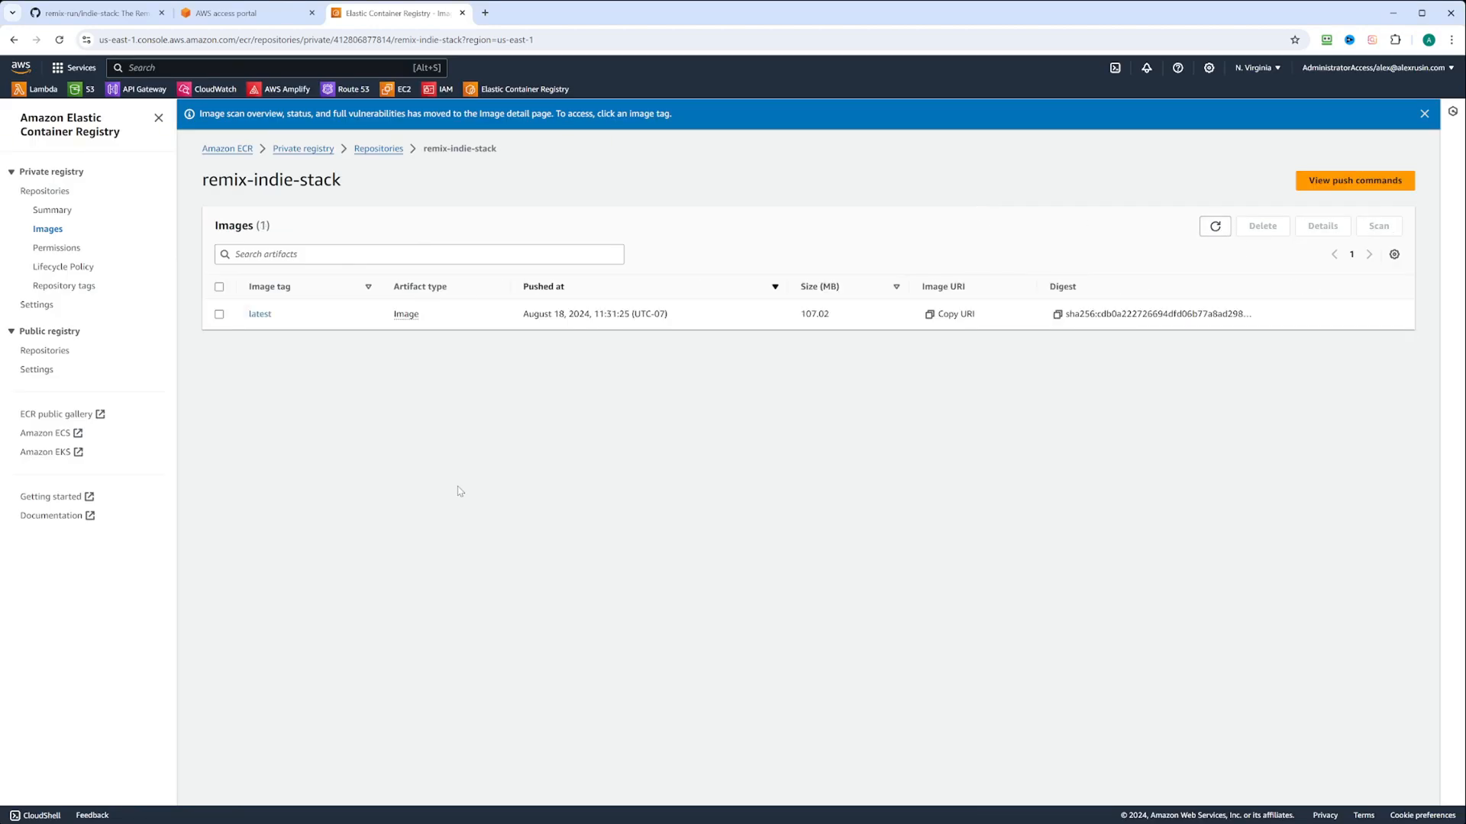
pyautogui.moveTo(821, 437)
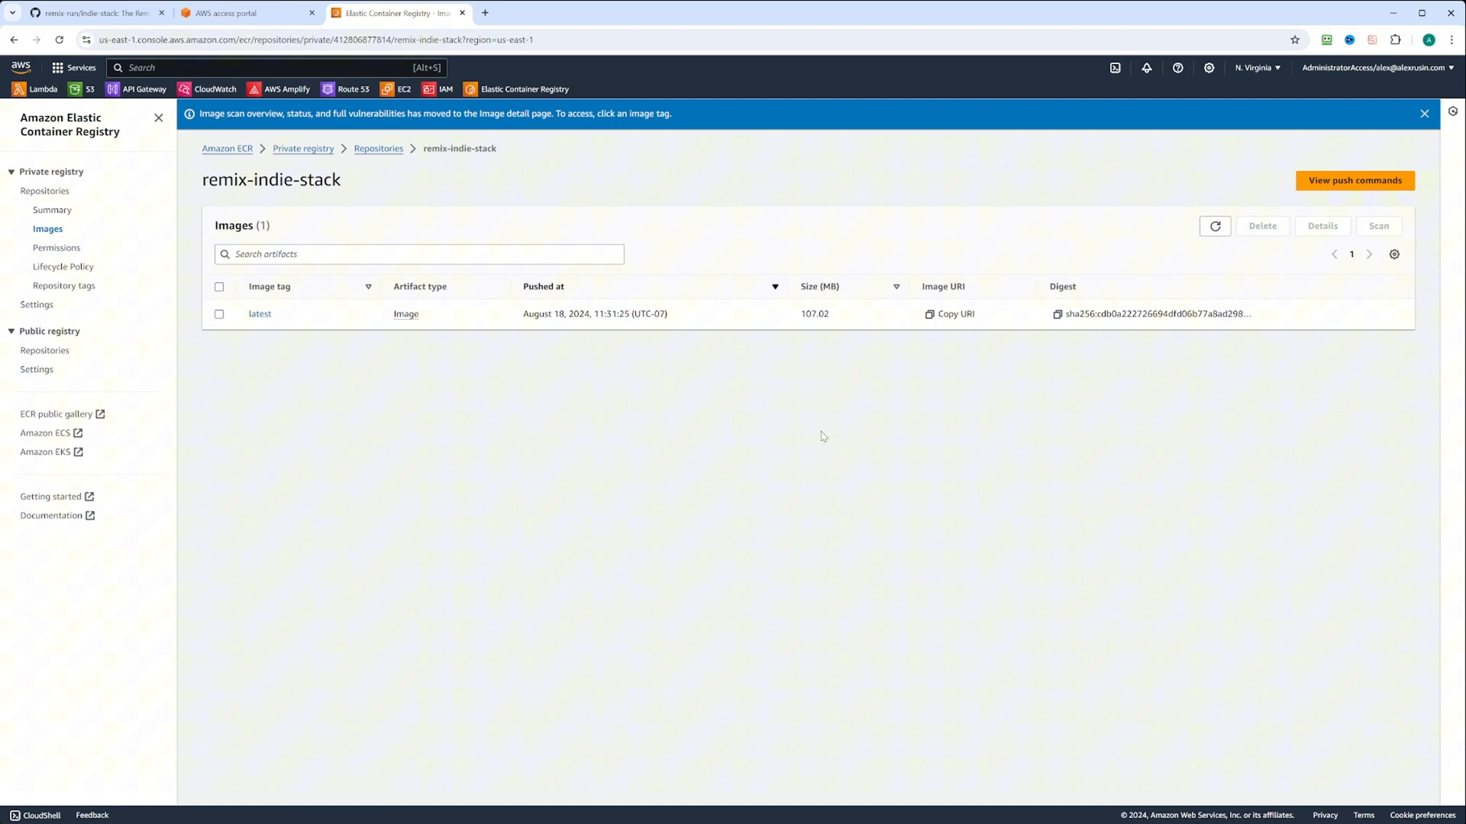
pyautogui.click(949, 312)
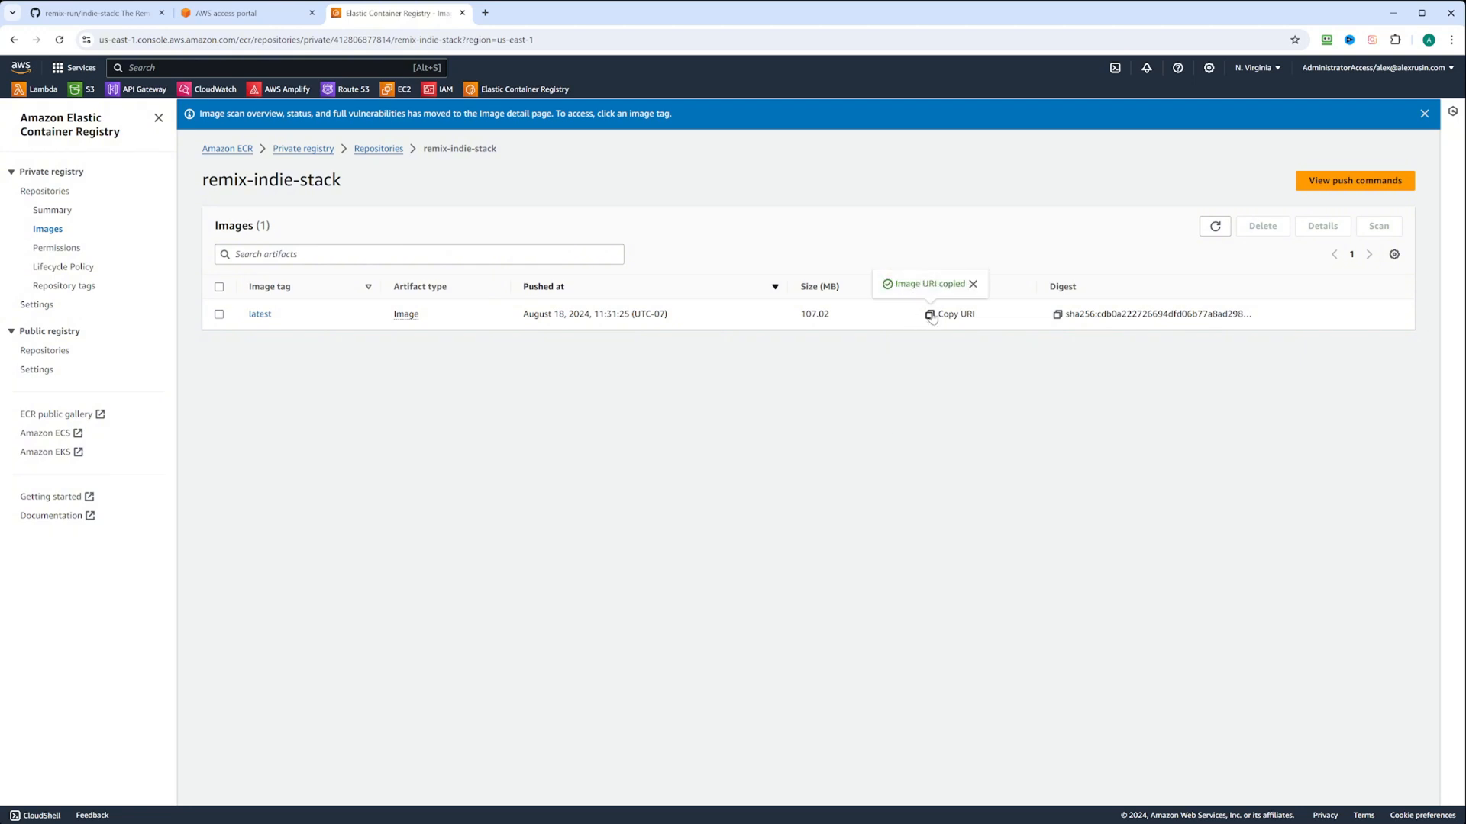
pyautogui.moveTo(834, 462)
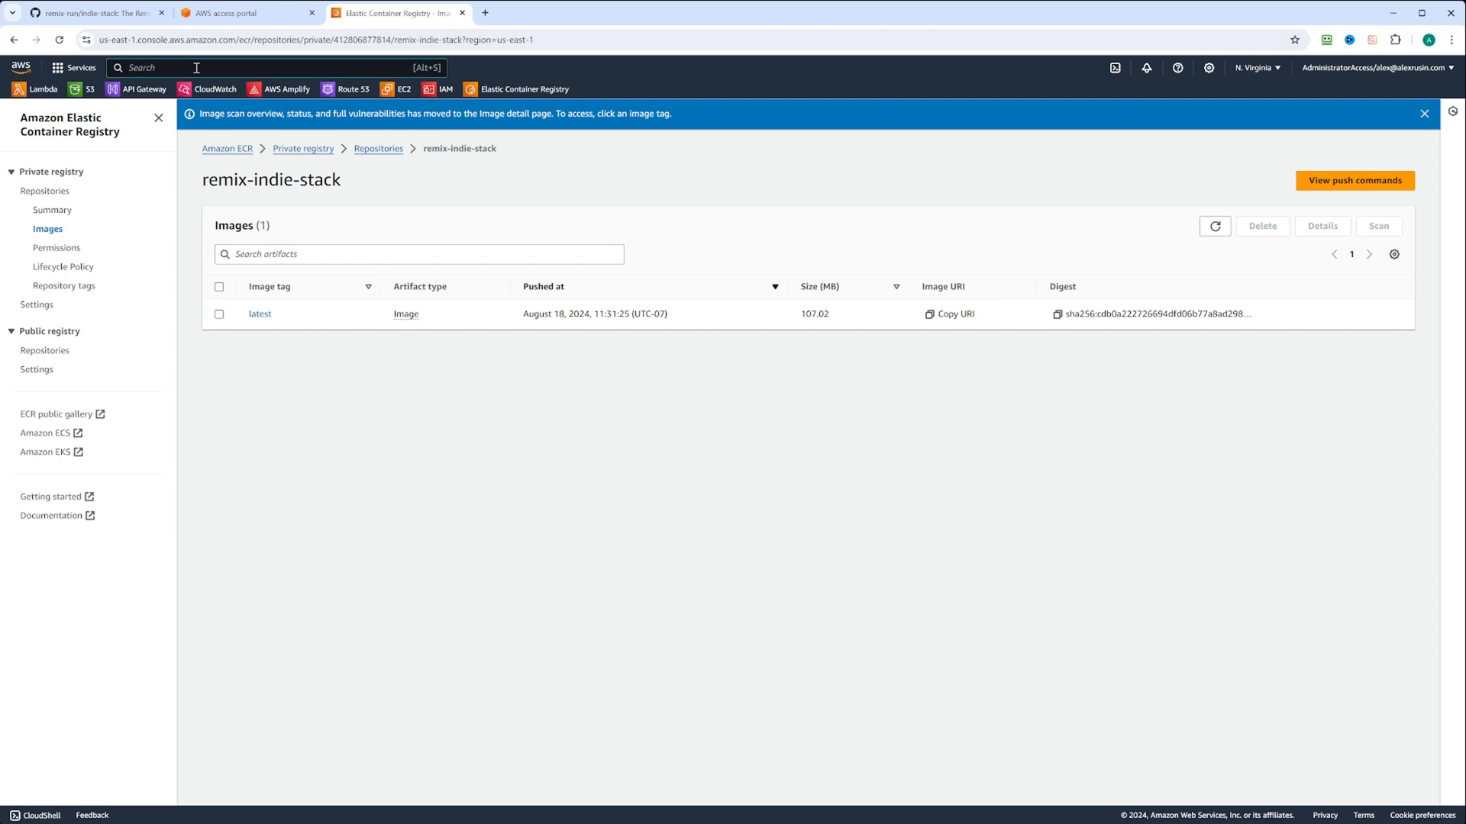
pyautogui.write('ecs')
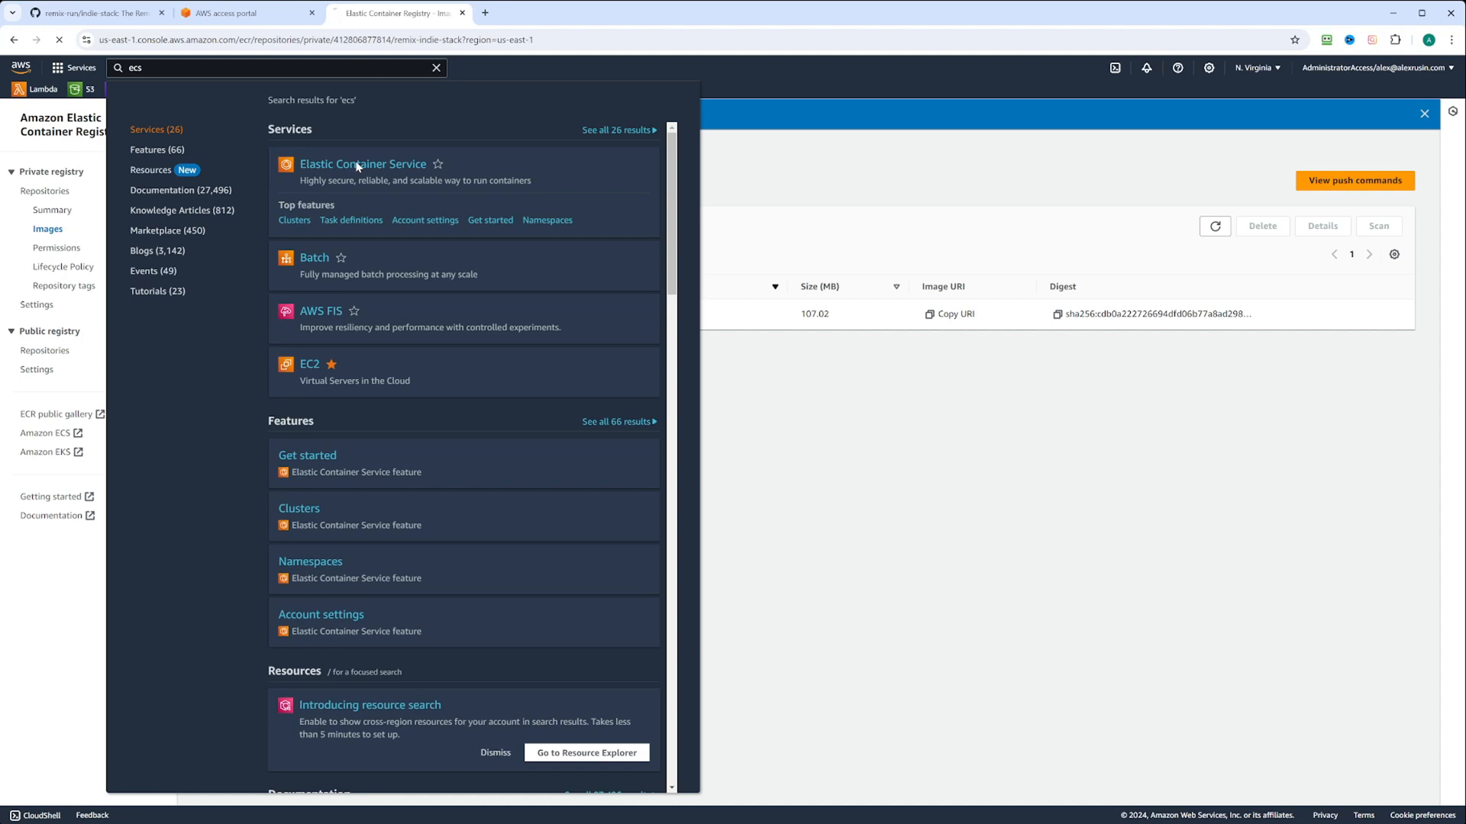
# In Elastic Container Service, create the Fargate cluster 'remix-indie-stack'
pyautogui.click(363, 163)
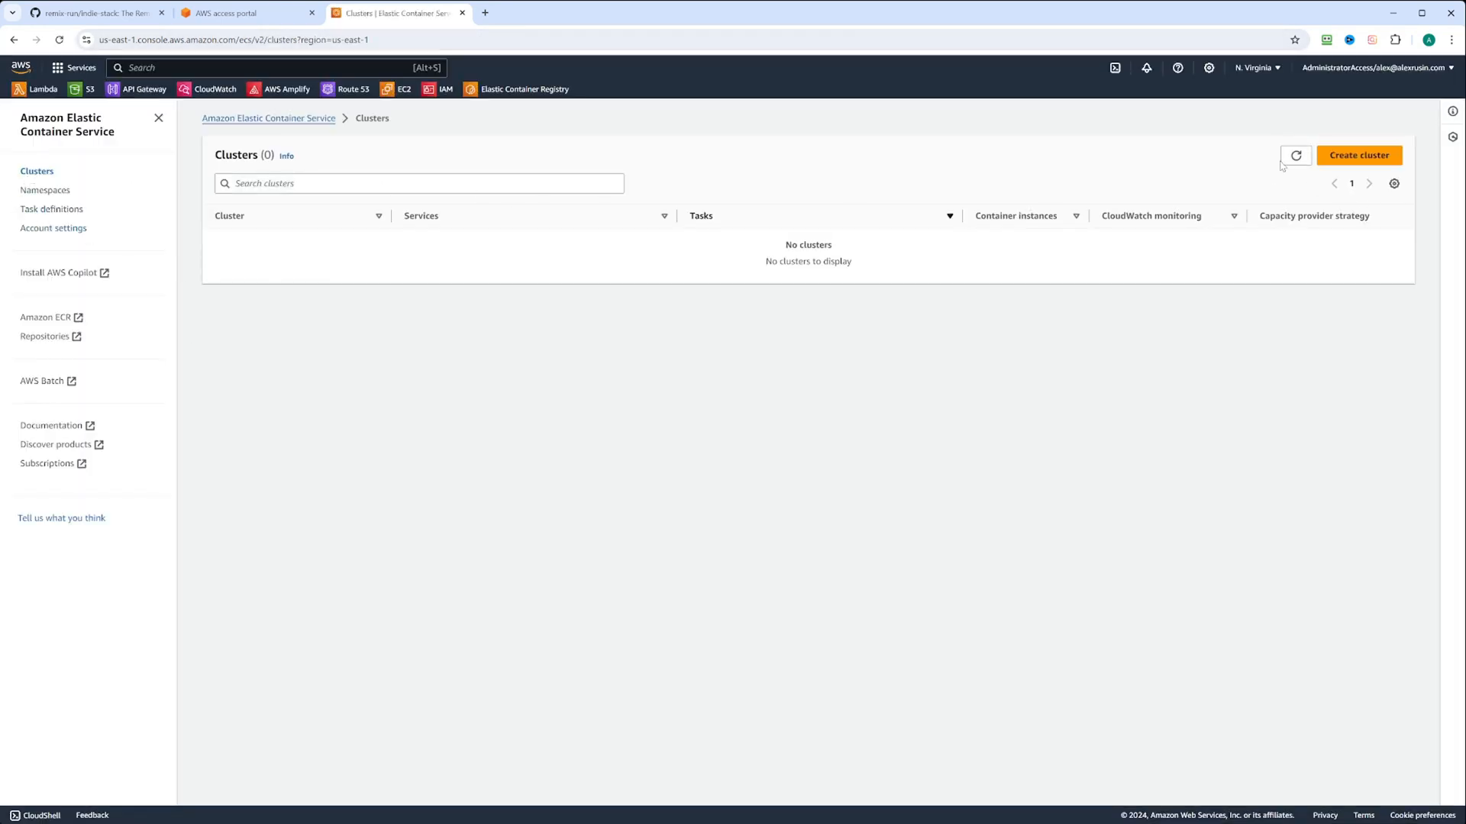
pyautogui.click(1356, 155)
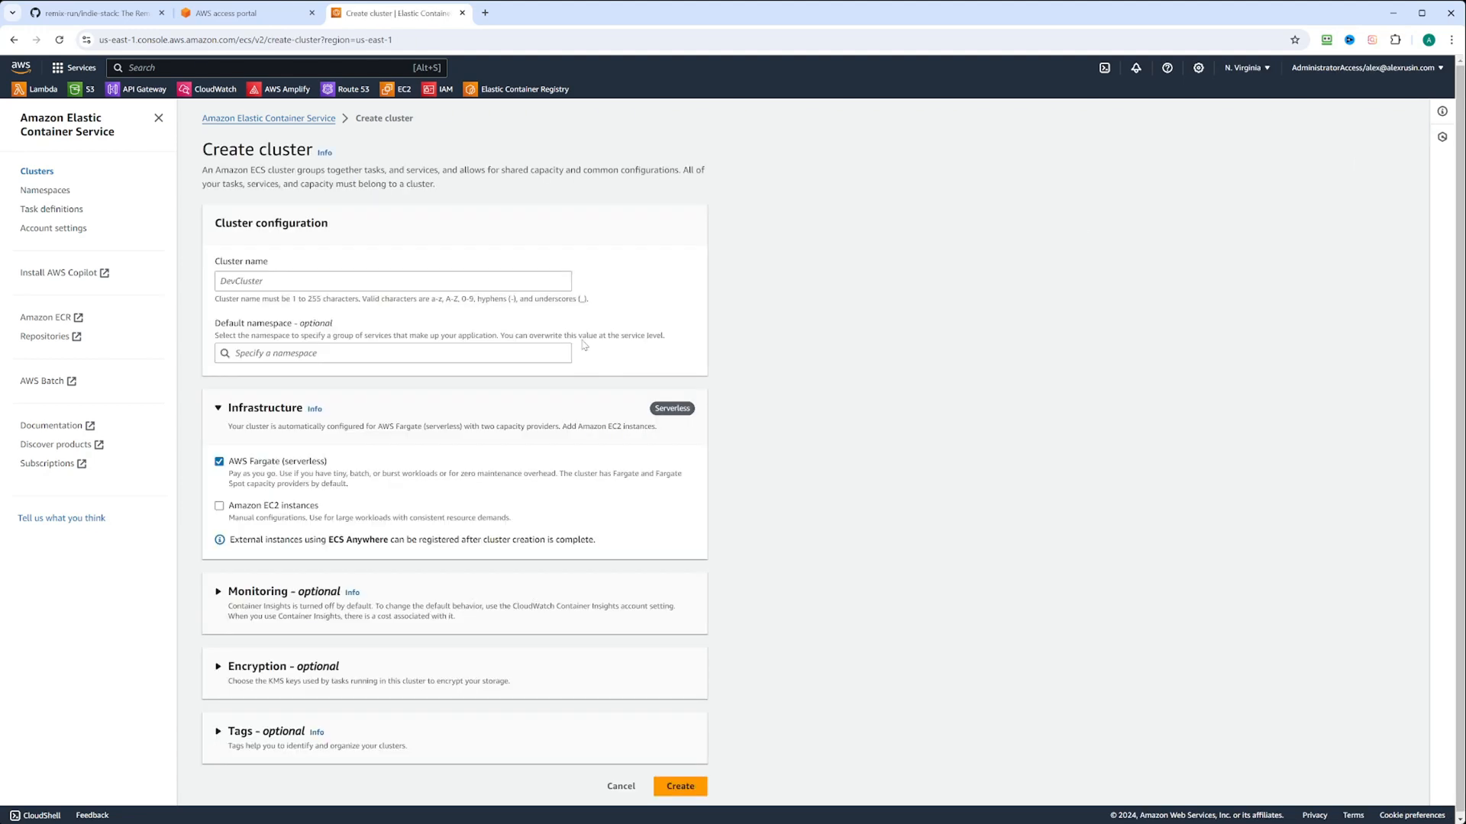
pyautogui.click(391, 280)
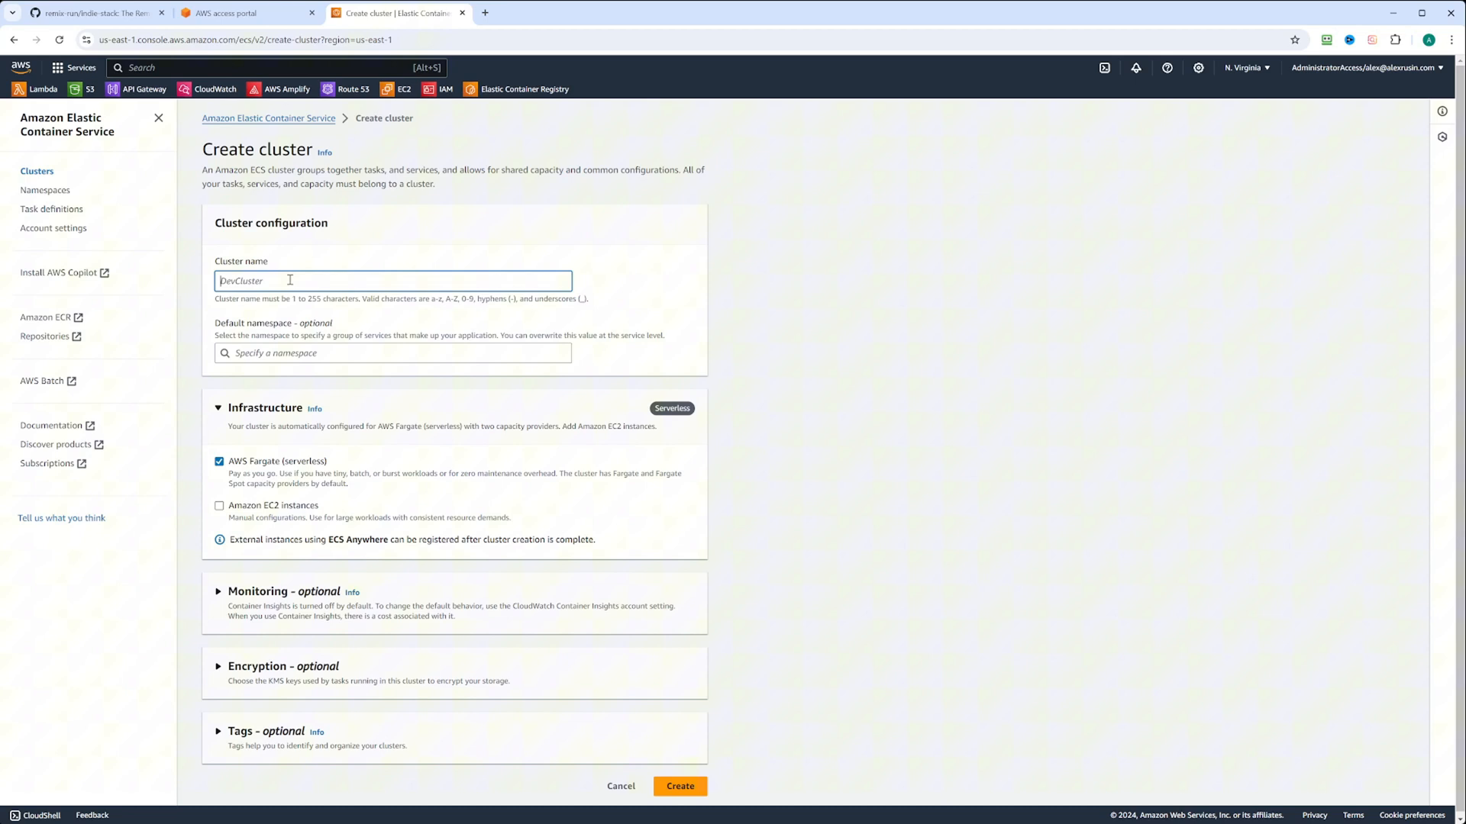
pyautogui.write('remix-indie-')
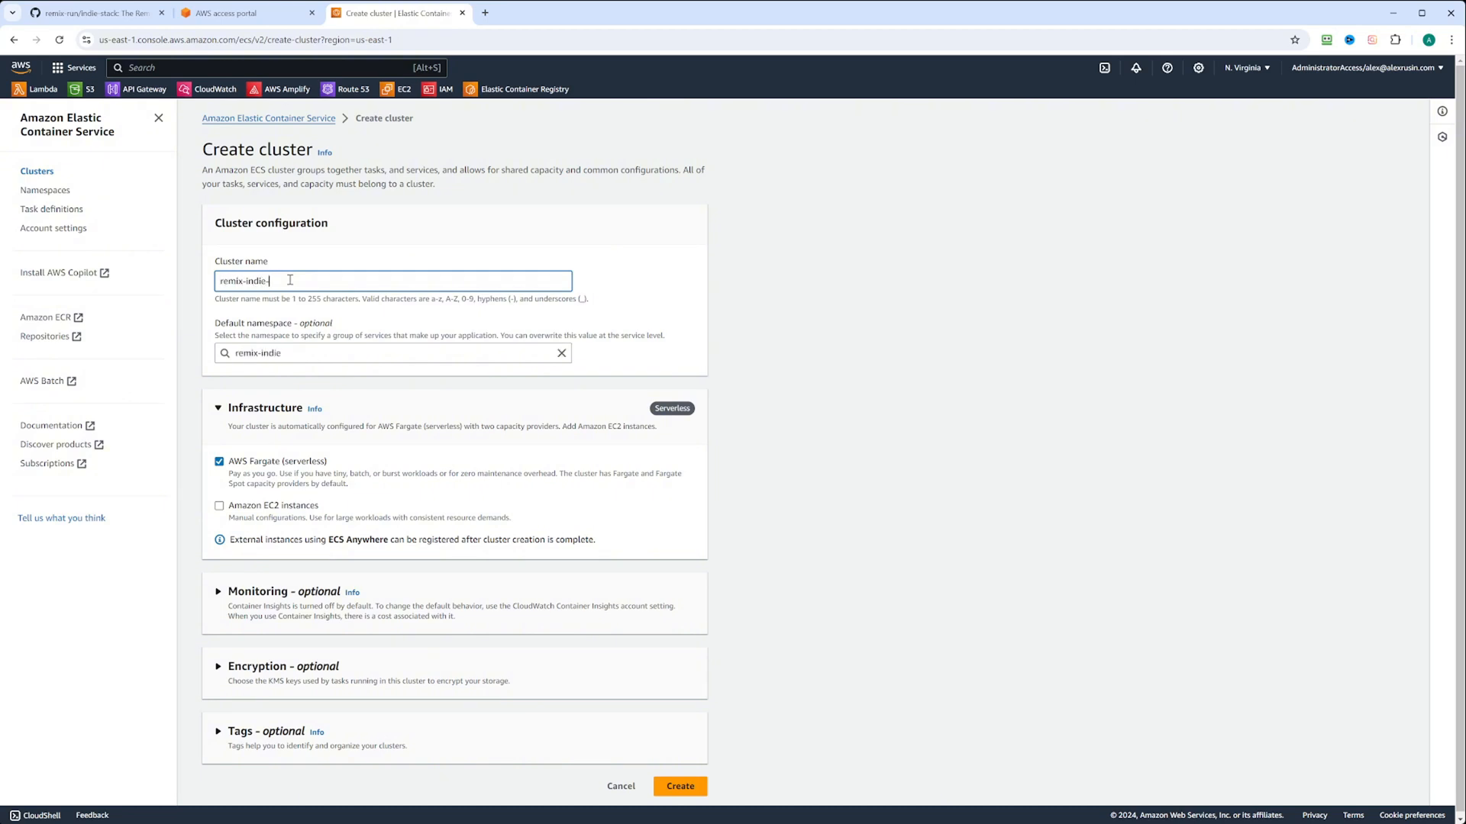
pyautogui.write('stack')
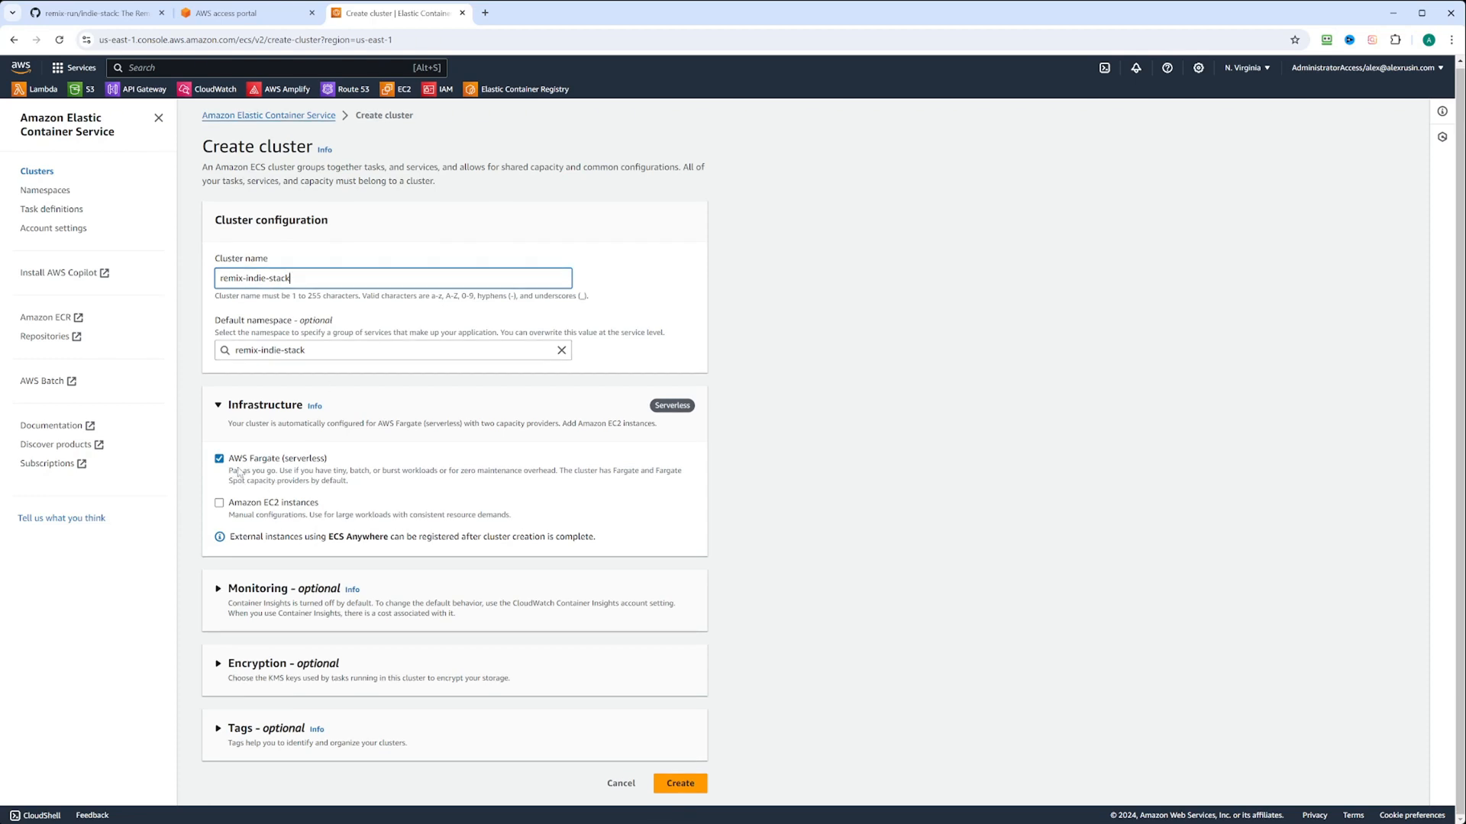
pyautogui.moveTo(442, 525)
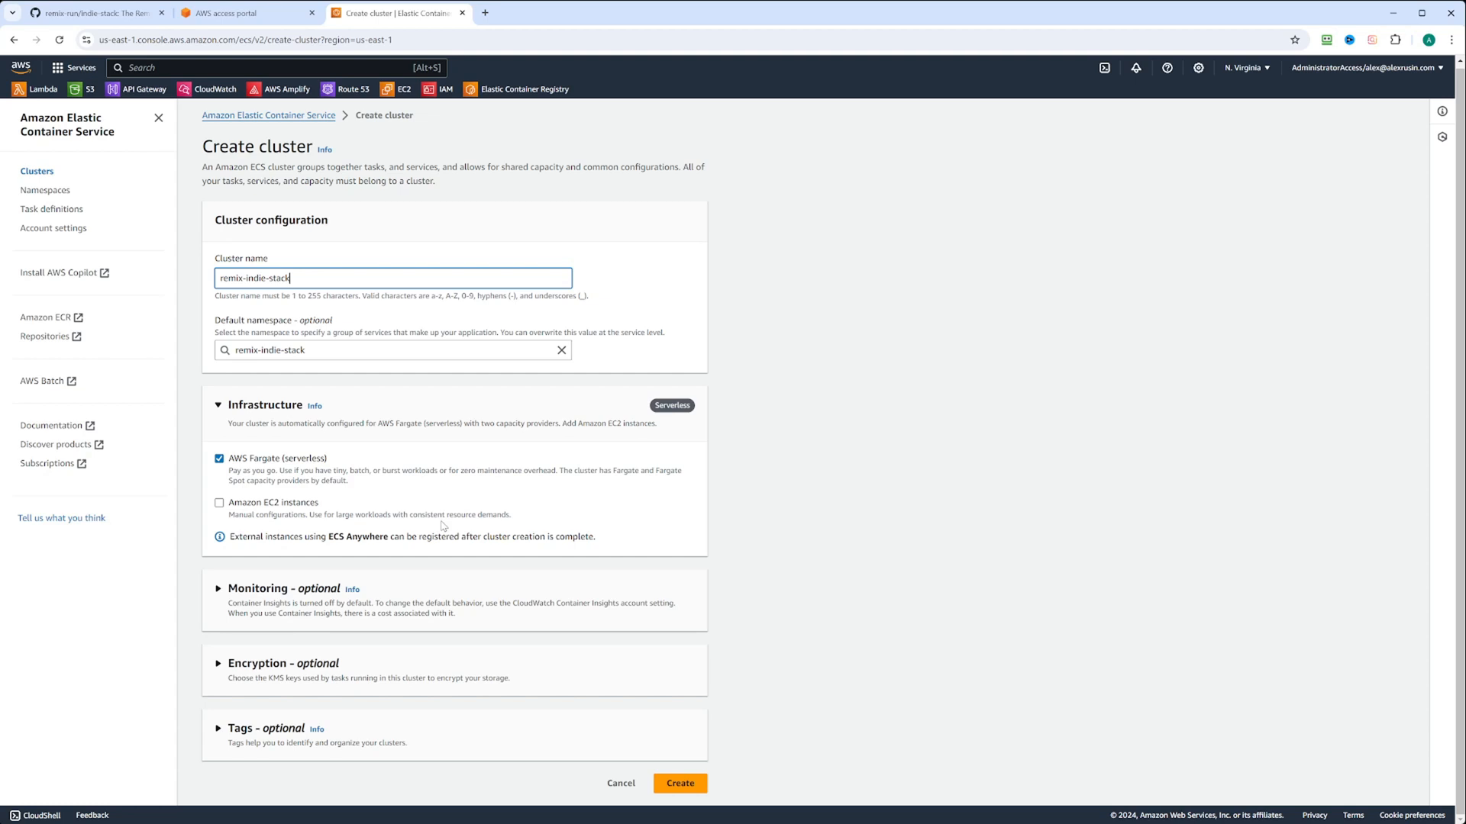
pyautogui.moveTo(830, 739)
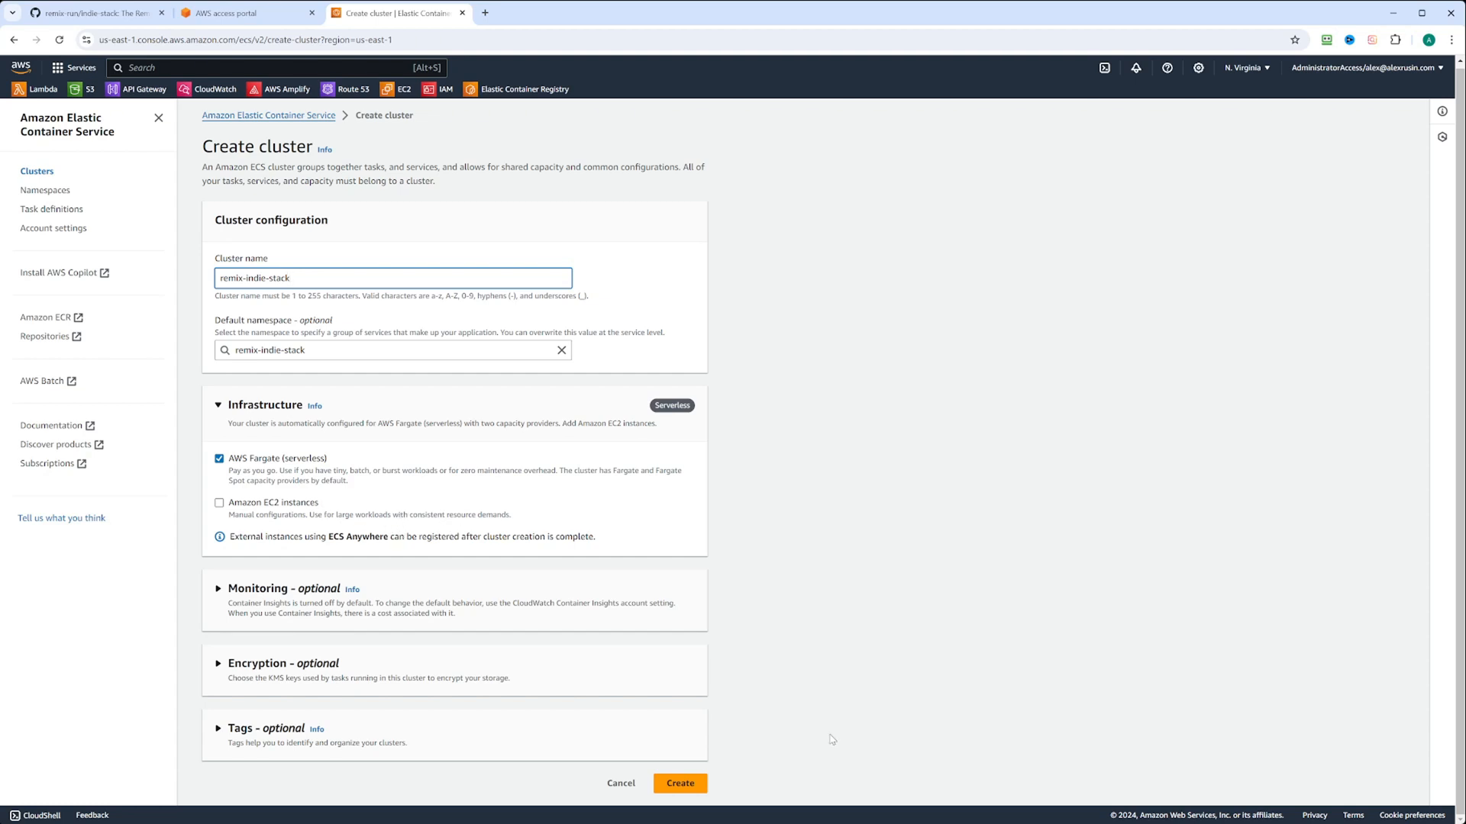
pyautogui.click(680, 783)
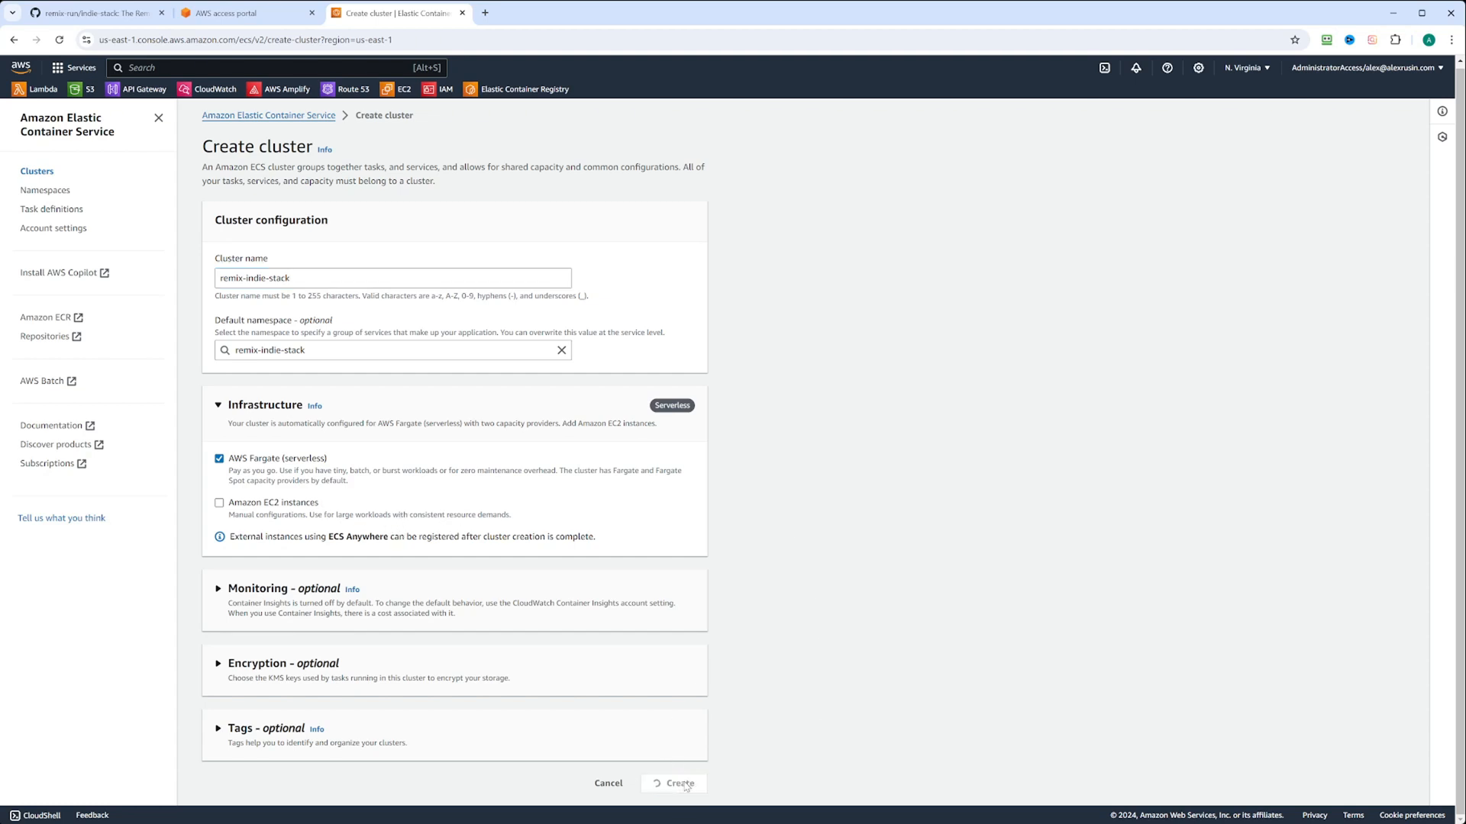
pyautogui.click(673, 783)
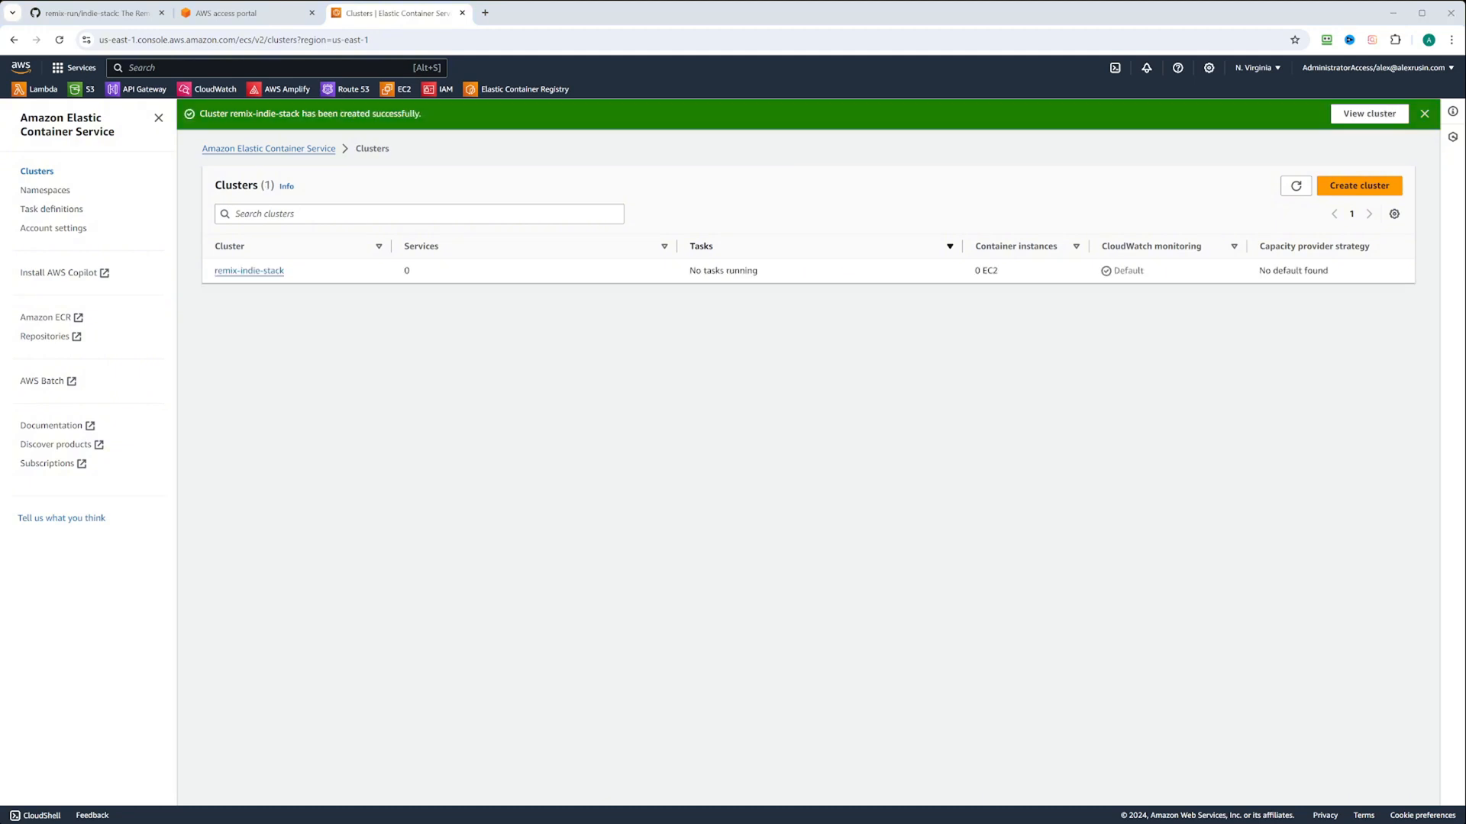
# Start a new task definition with family name remix-indie-stack
pyautogui.click(51, 208)
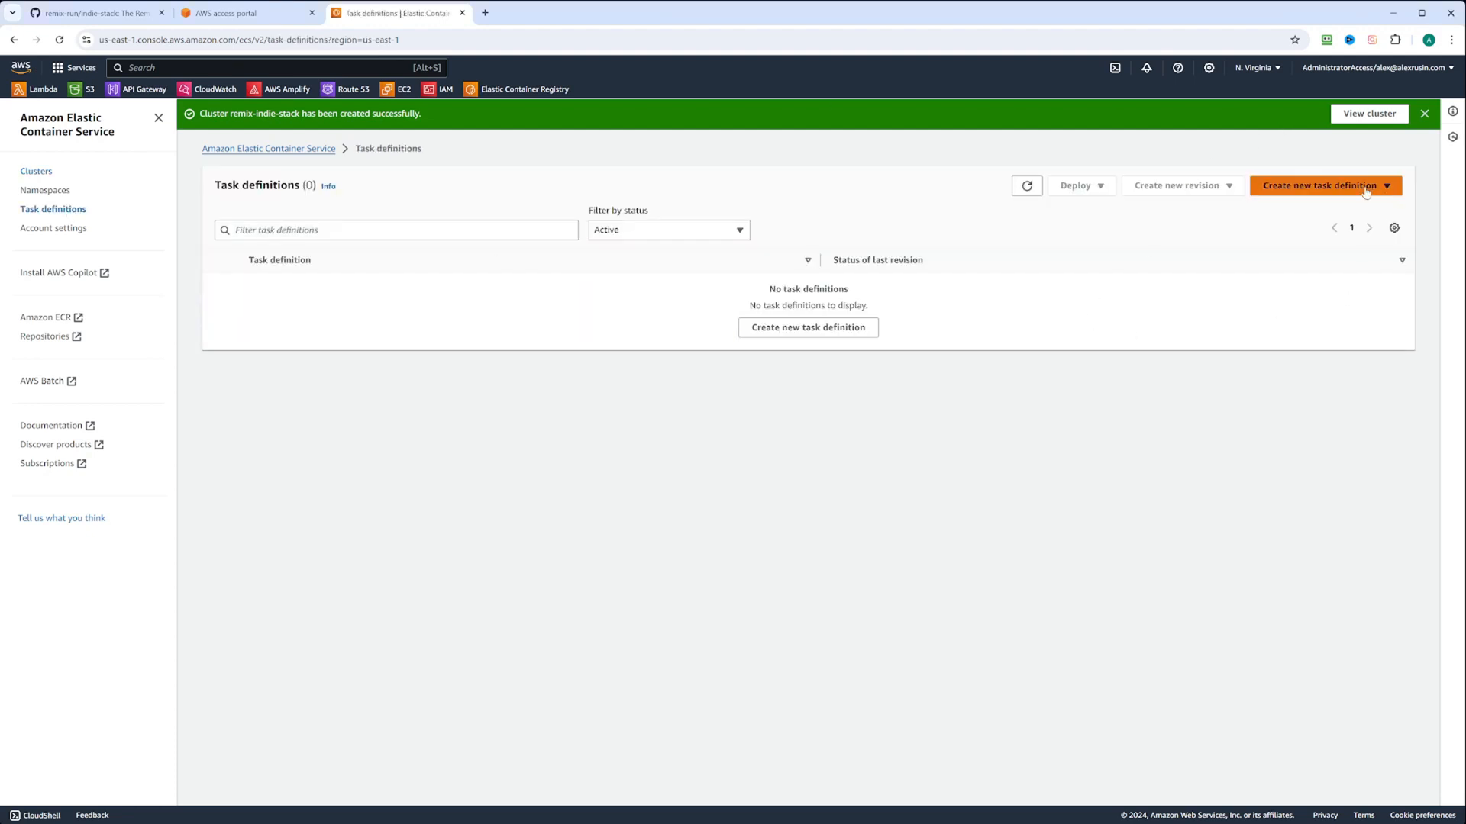
pyautogui.click(1386, 184)
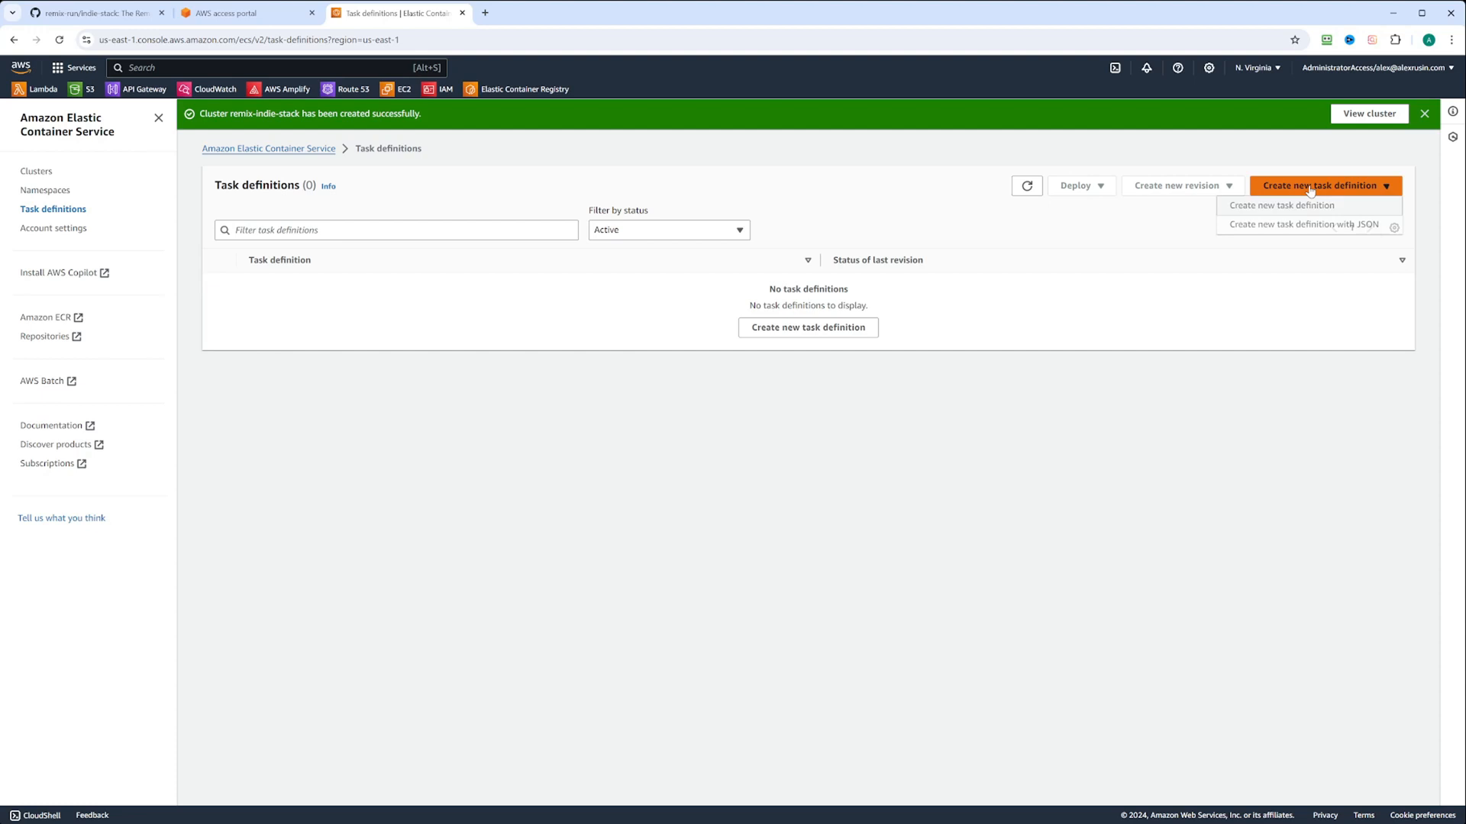
pyautogui.click(1281, 205)
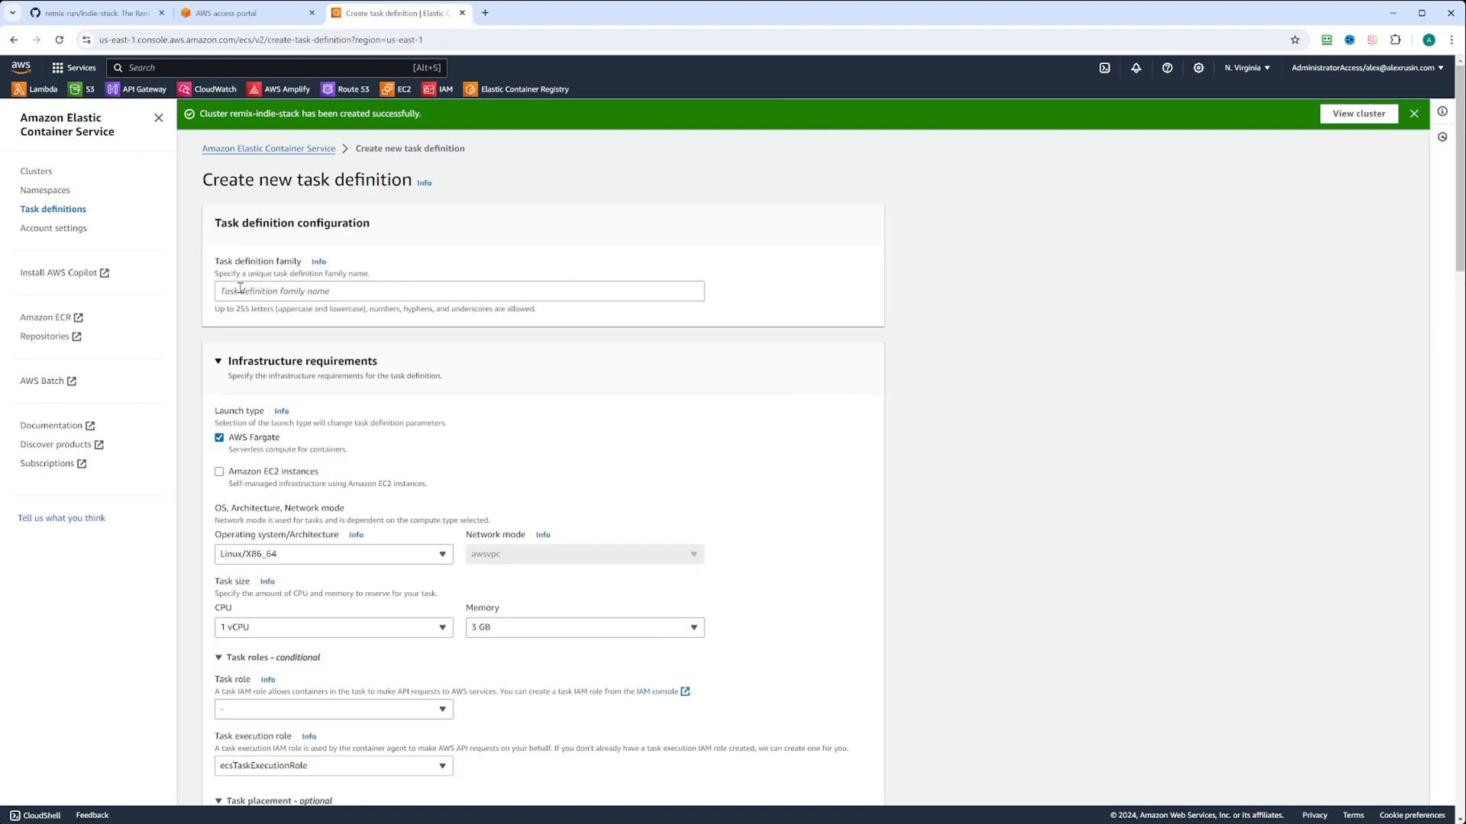
pyautogui.click(458, 291)
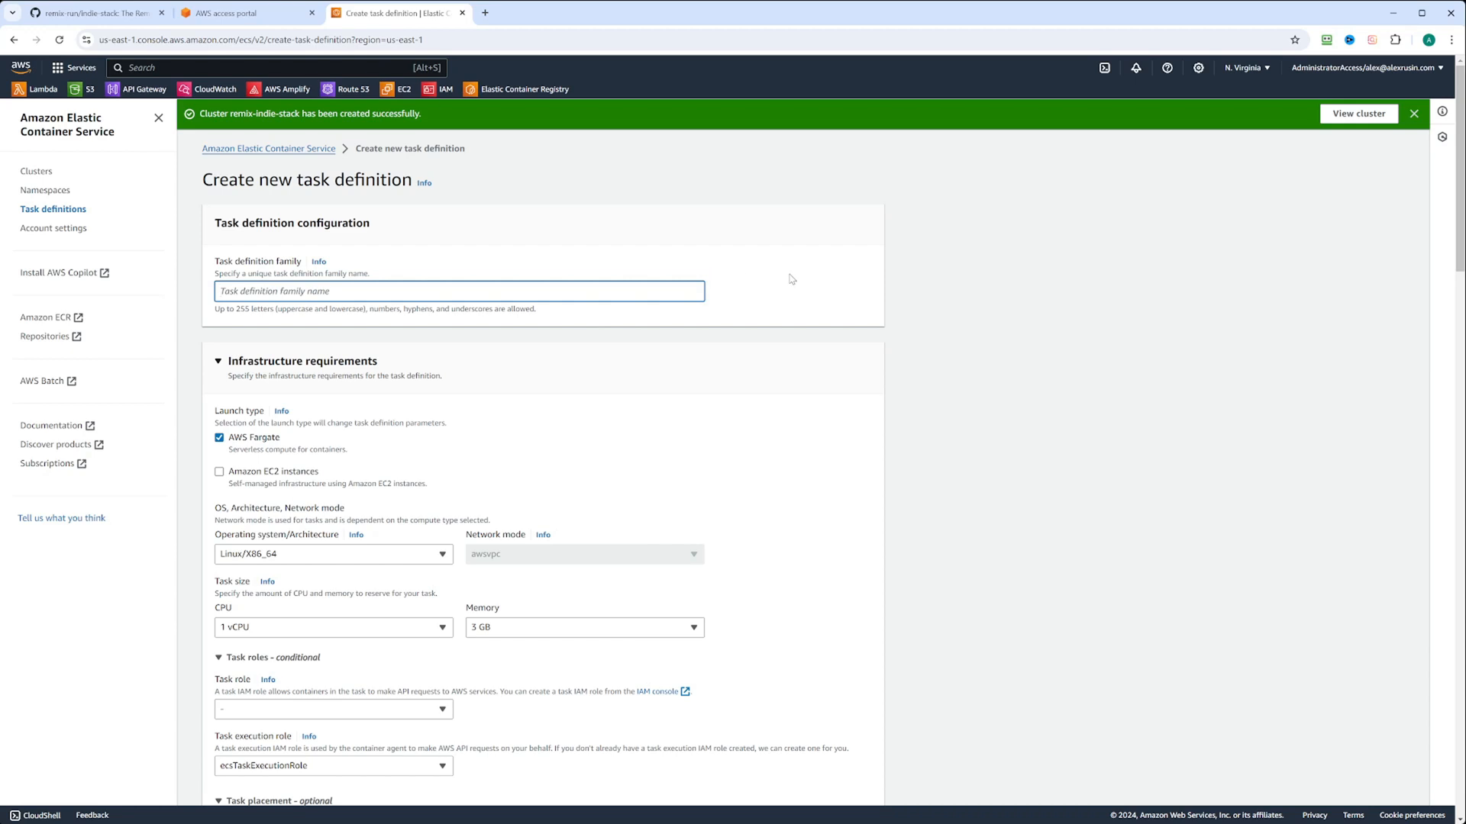
pyautogui.write('remix-indie-')
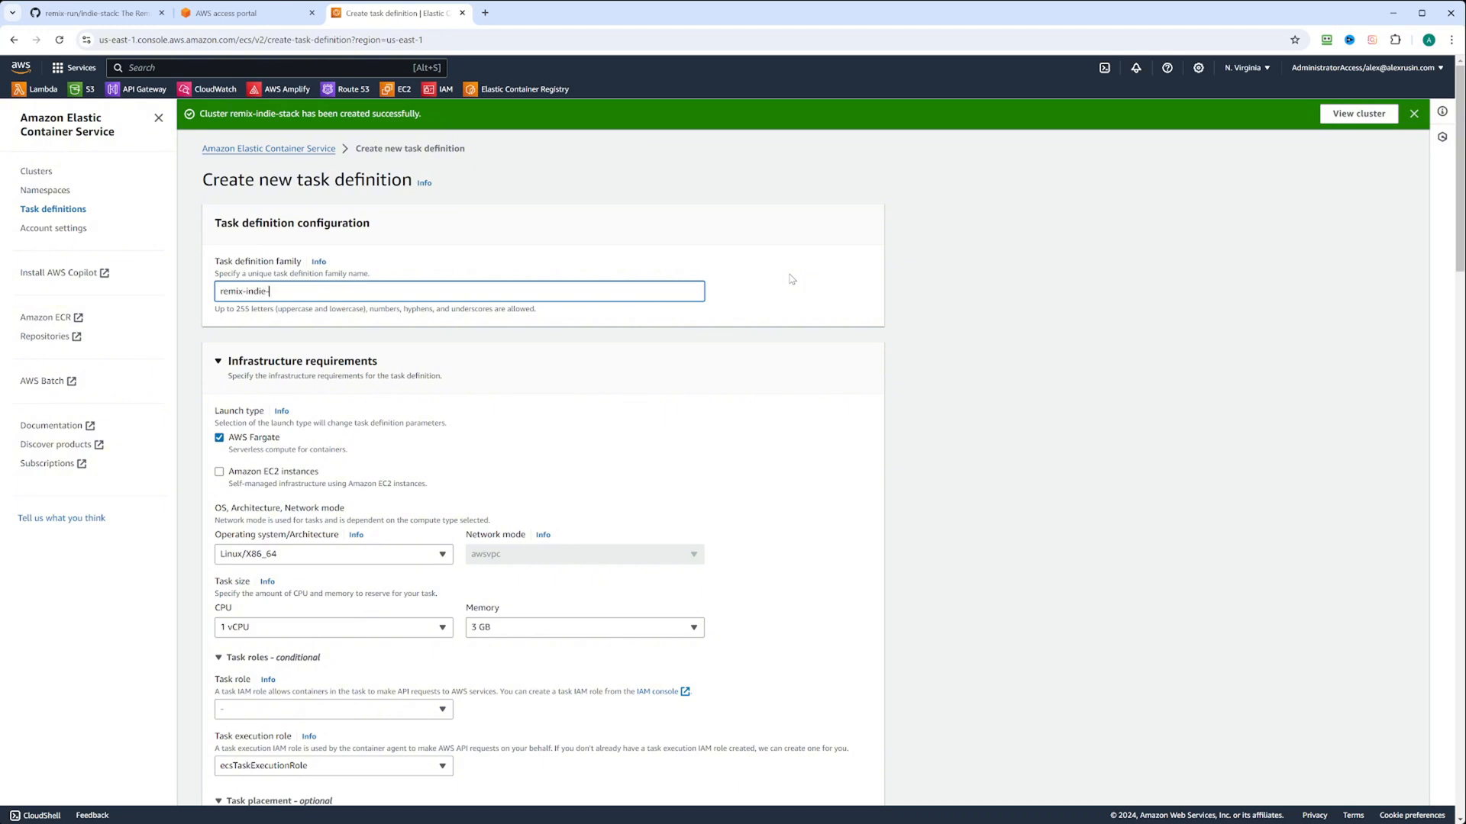
pyautogui.write('stack')
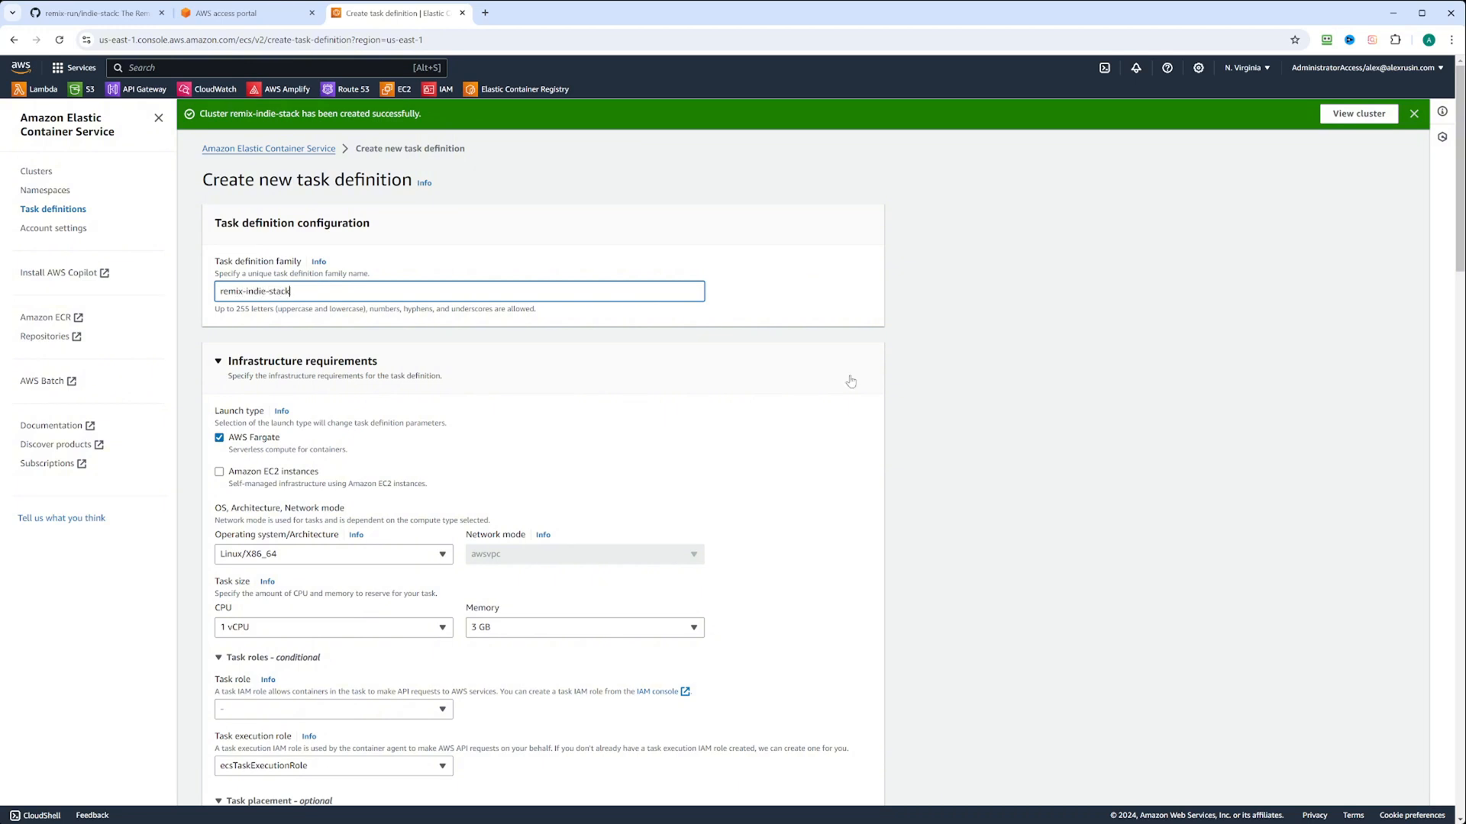
# Set the task size to .5 vCPU and 1 GB memory
pyautogui.scroll(-3)
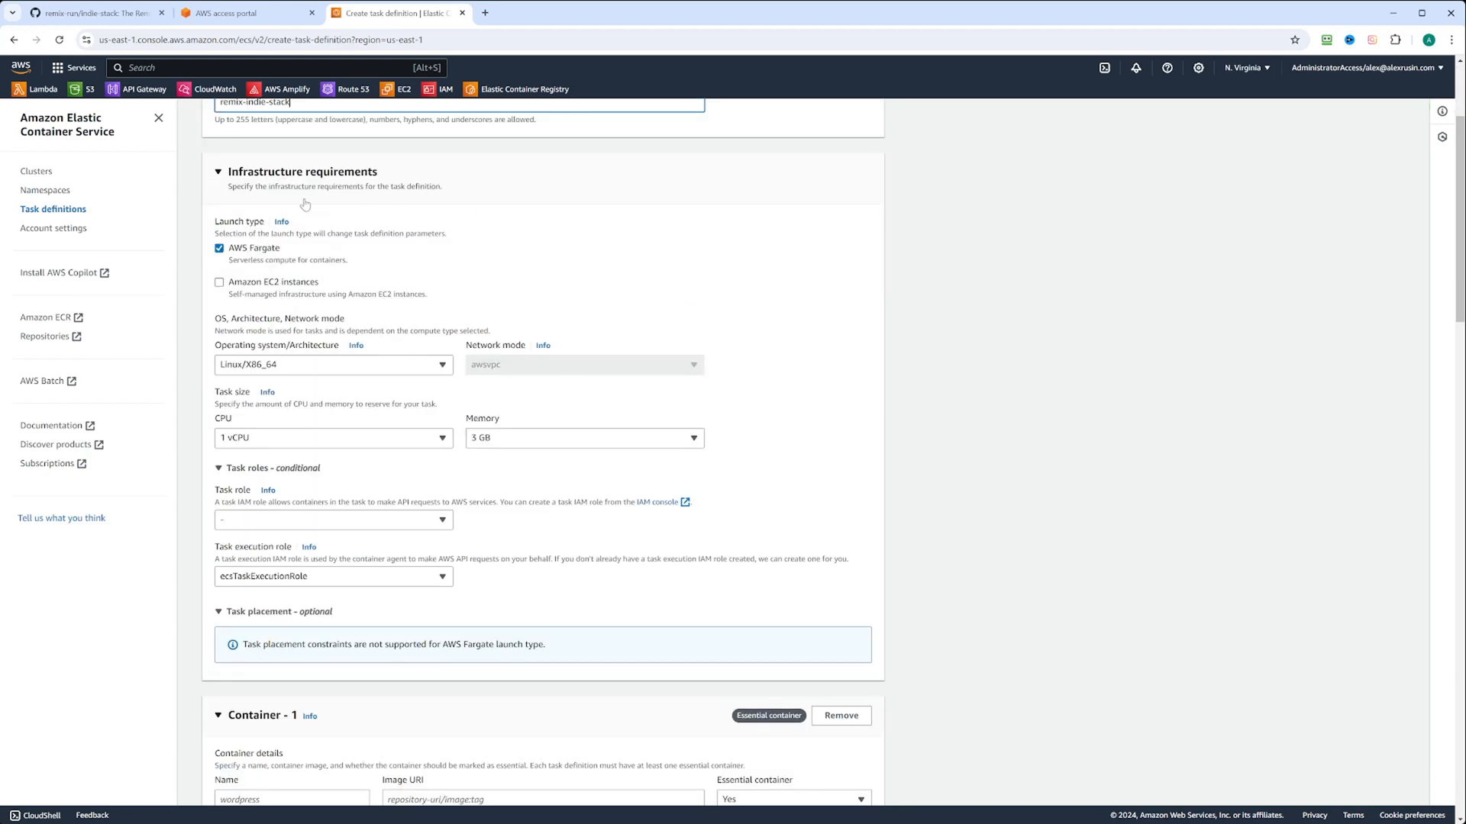
pyautogui.moveTo(222, 261)
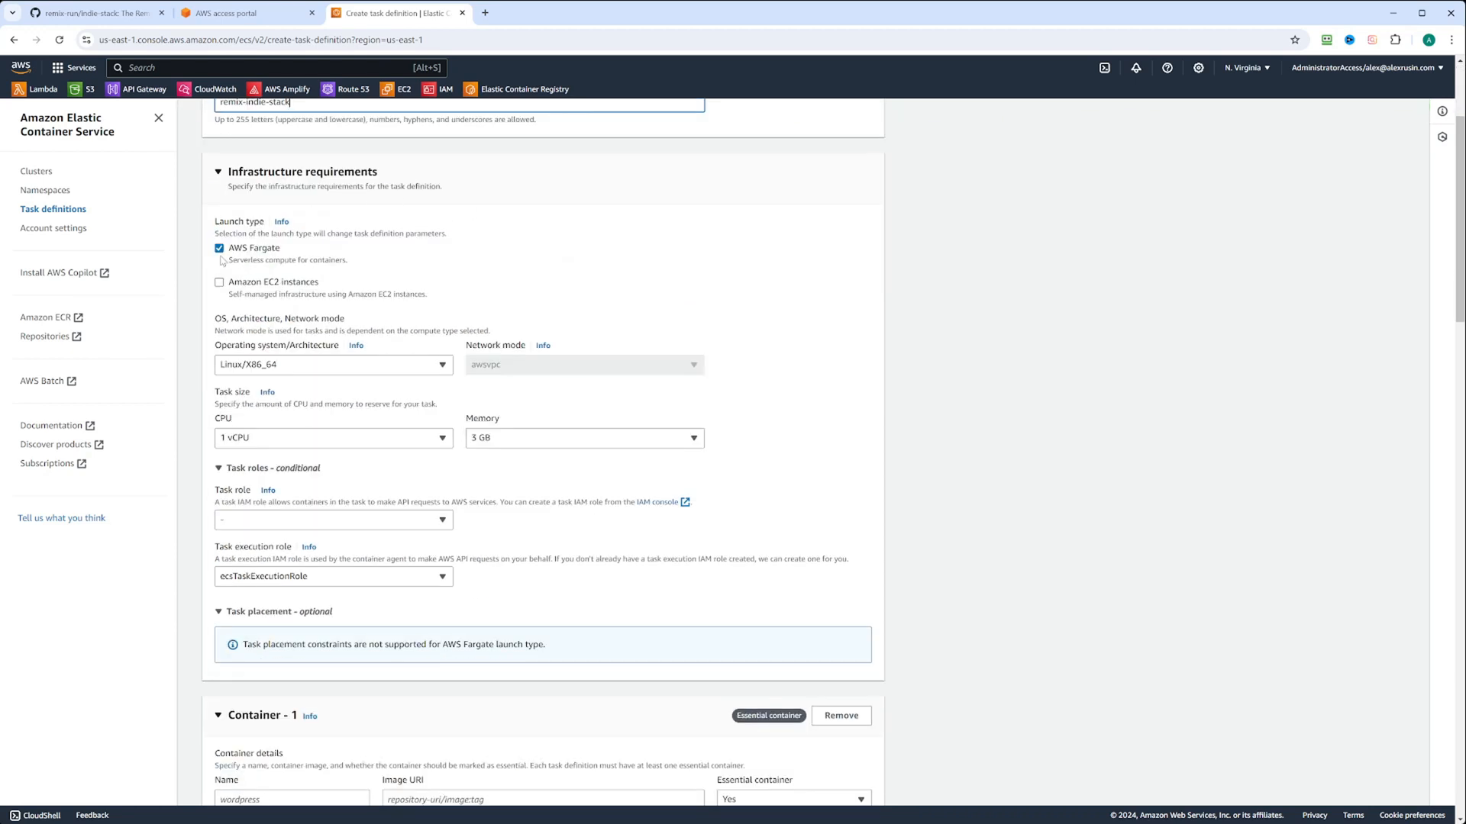
pyautogui.scroll(-3)
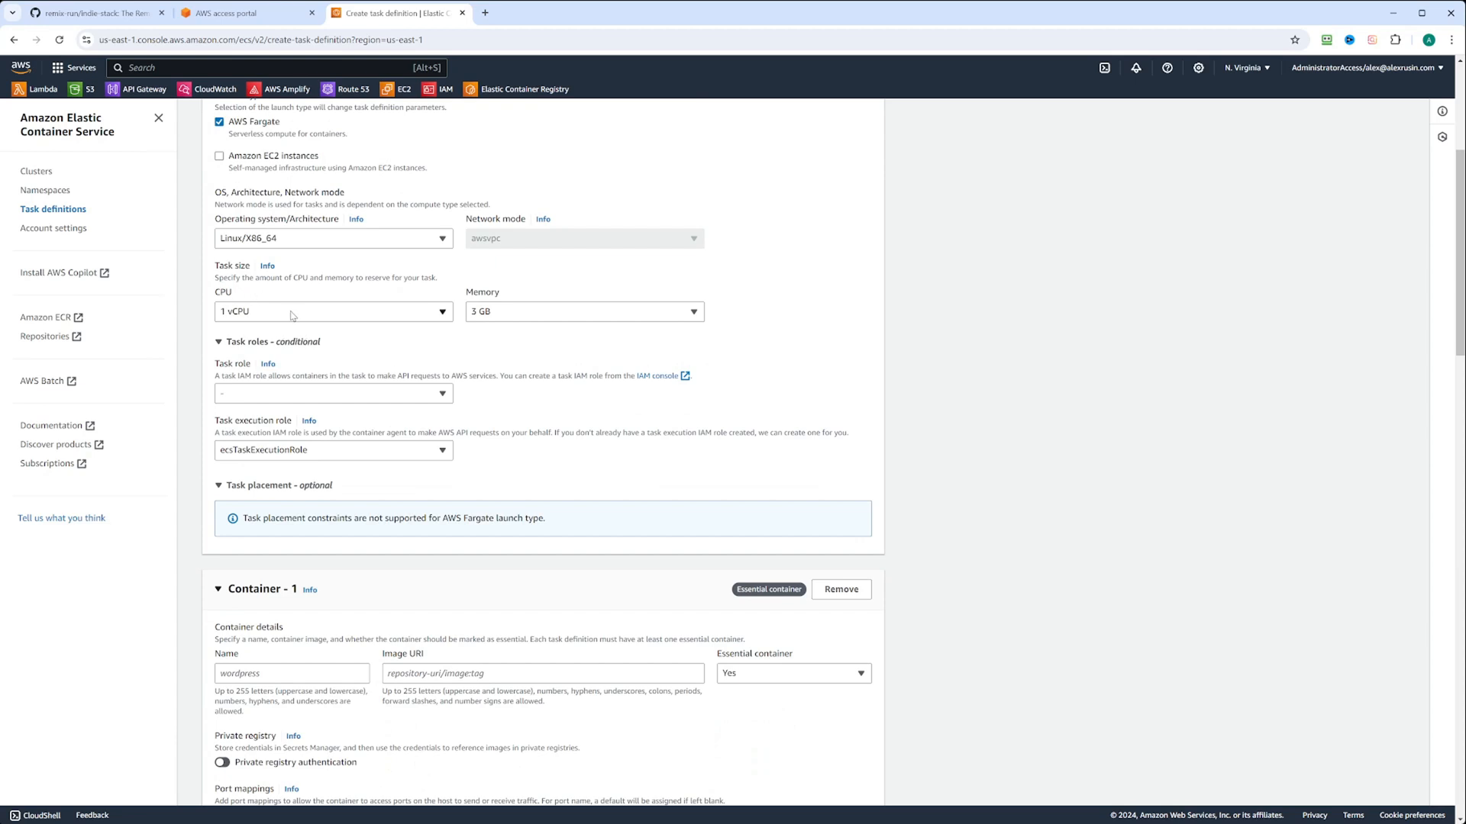
pyautogui.moveTo(401, 317)
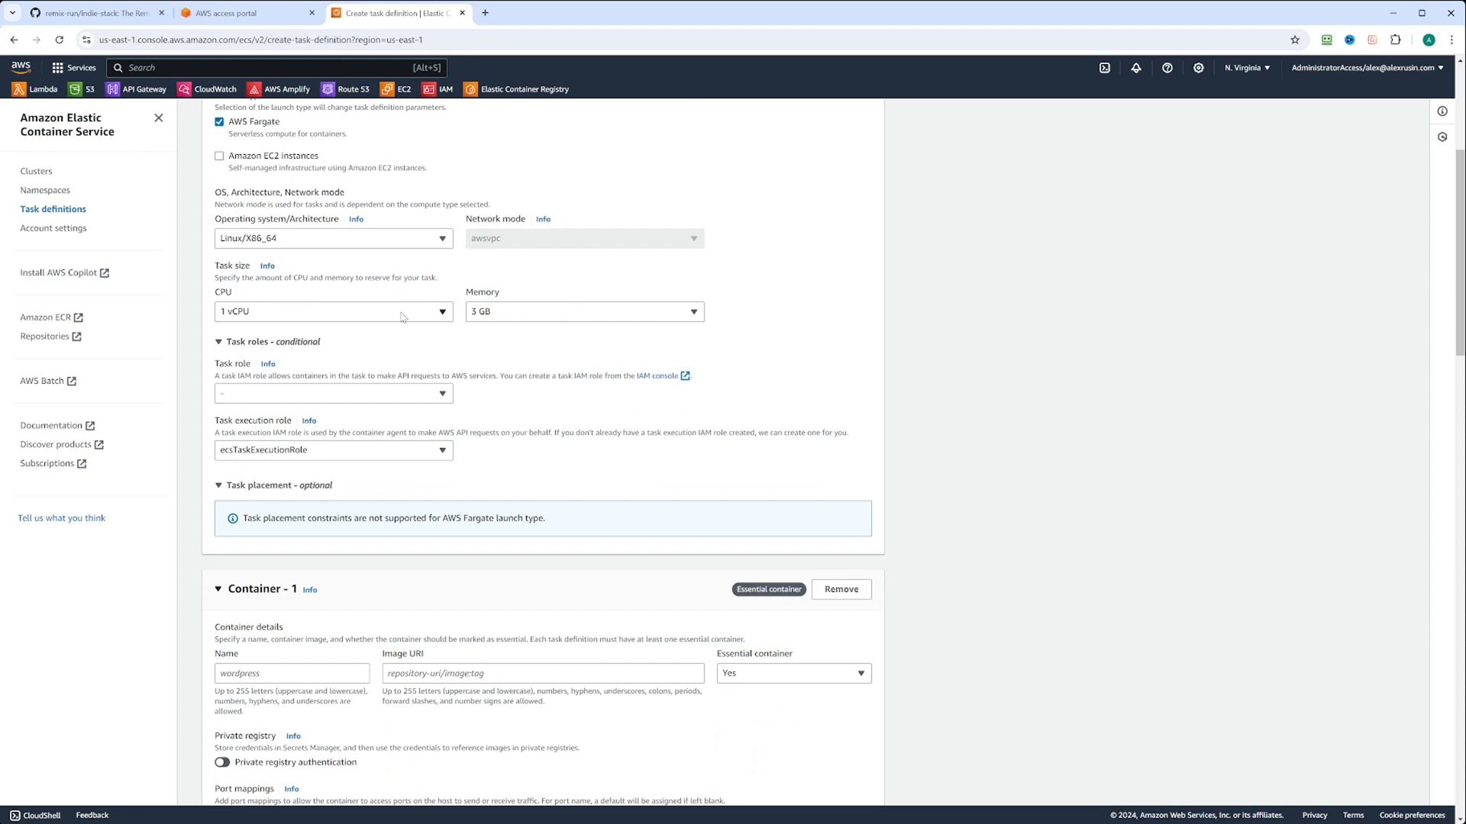
pyautogui.click(333, 312)
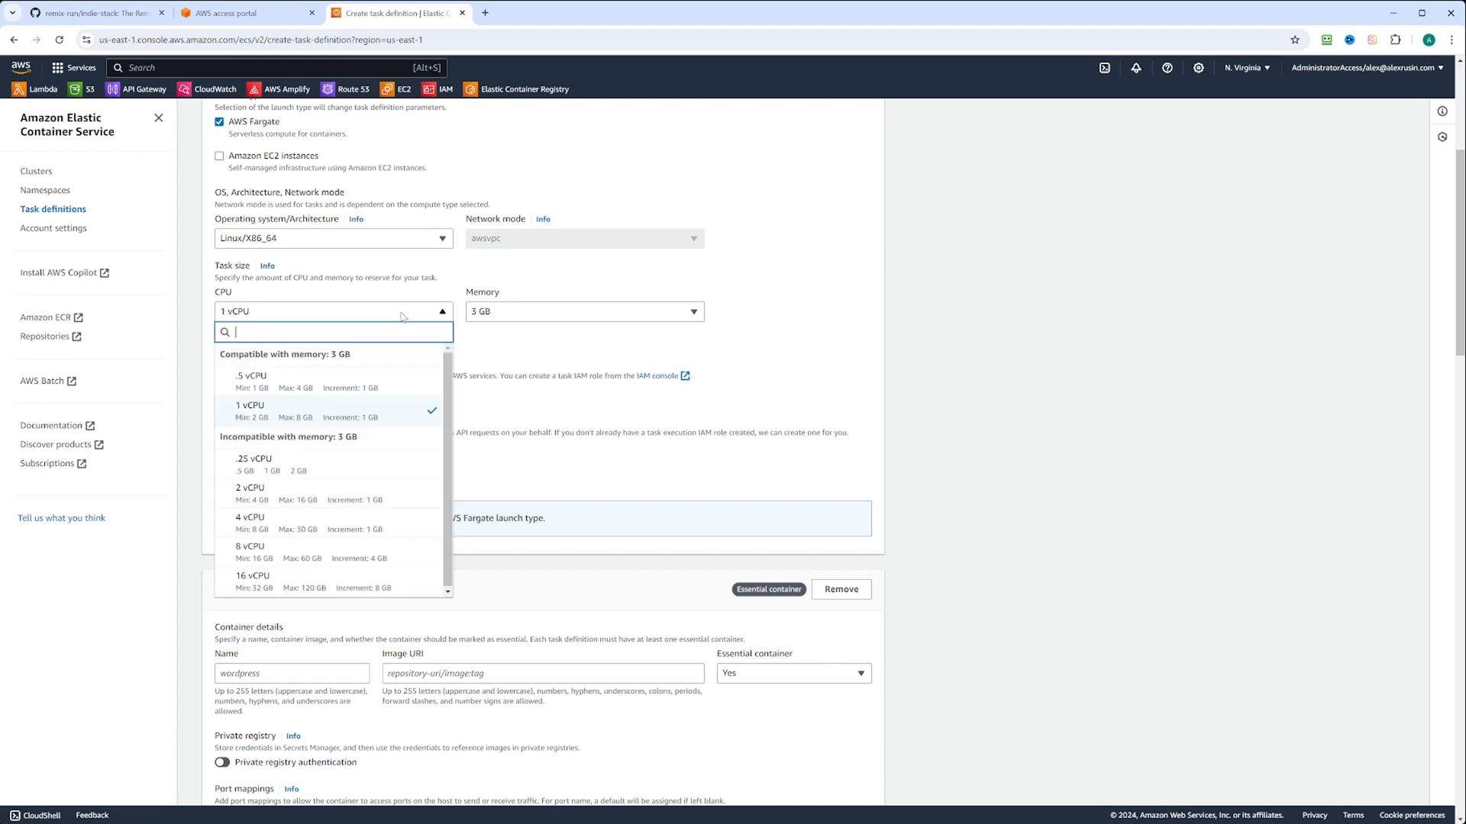
pyautogui.click(250, 375)
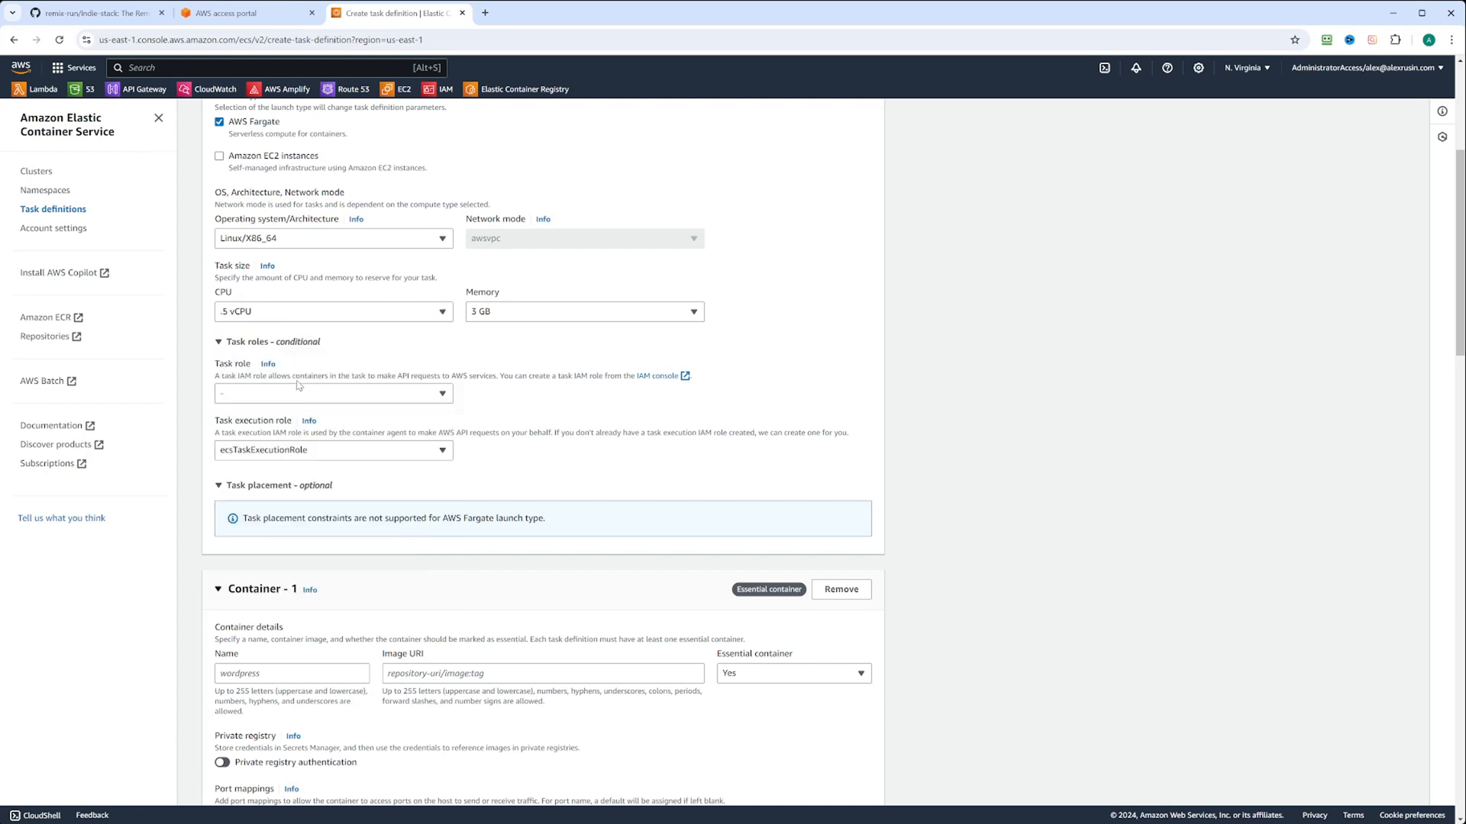
pyautogui.click(583, 311)
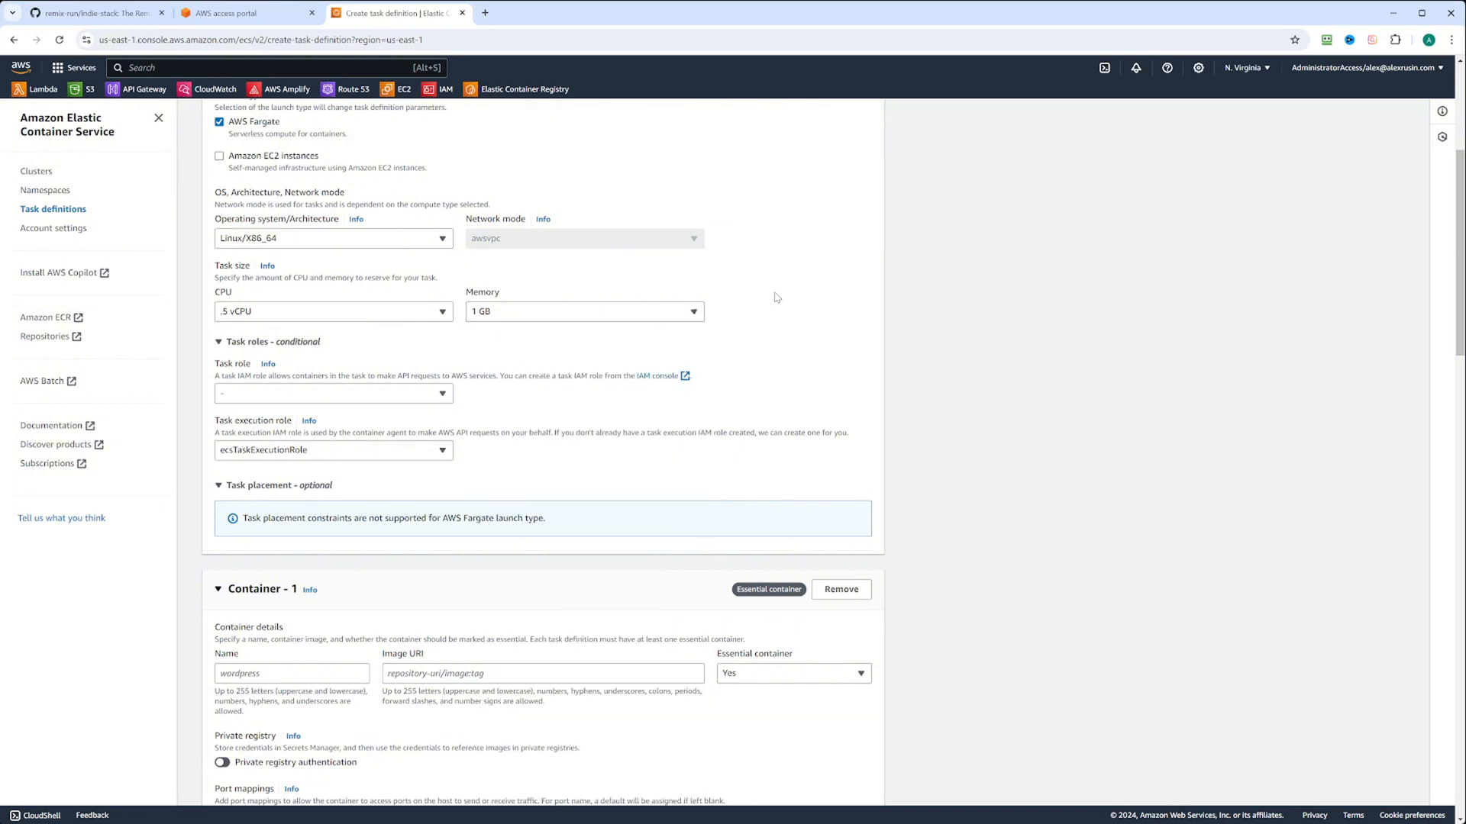
pyautogui.moveTo(761, 397)
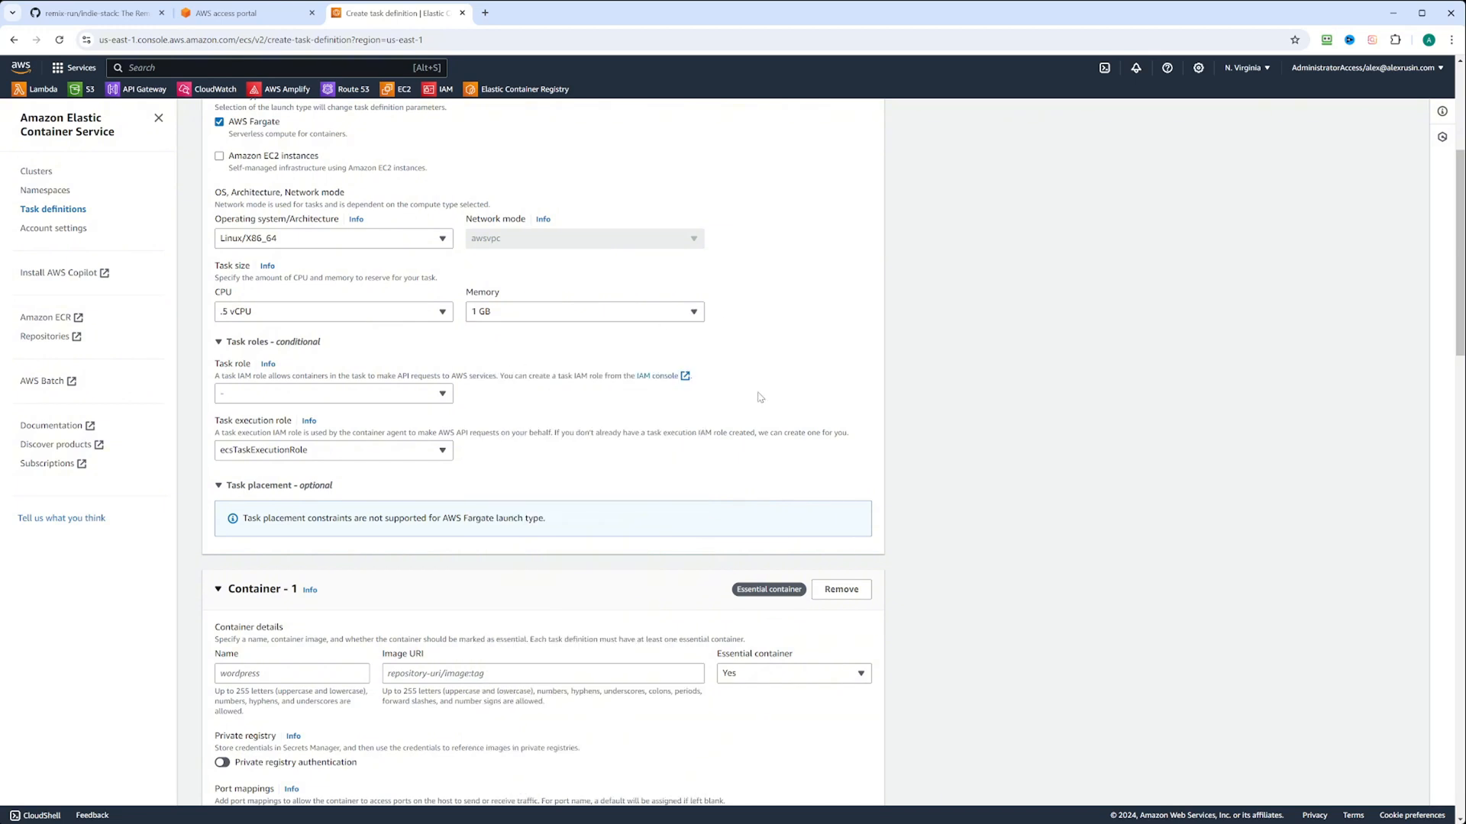
pyautogui.scroll(-3)
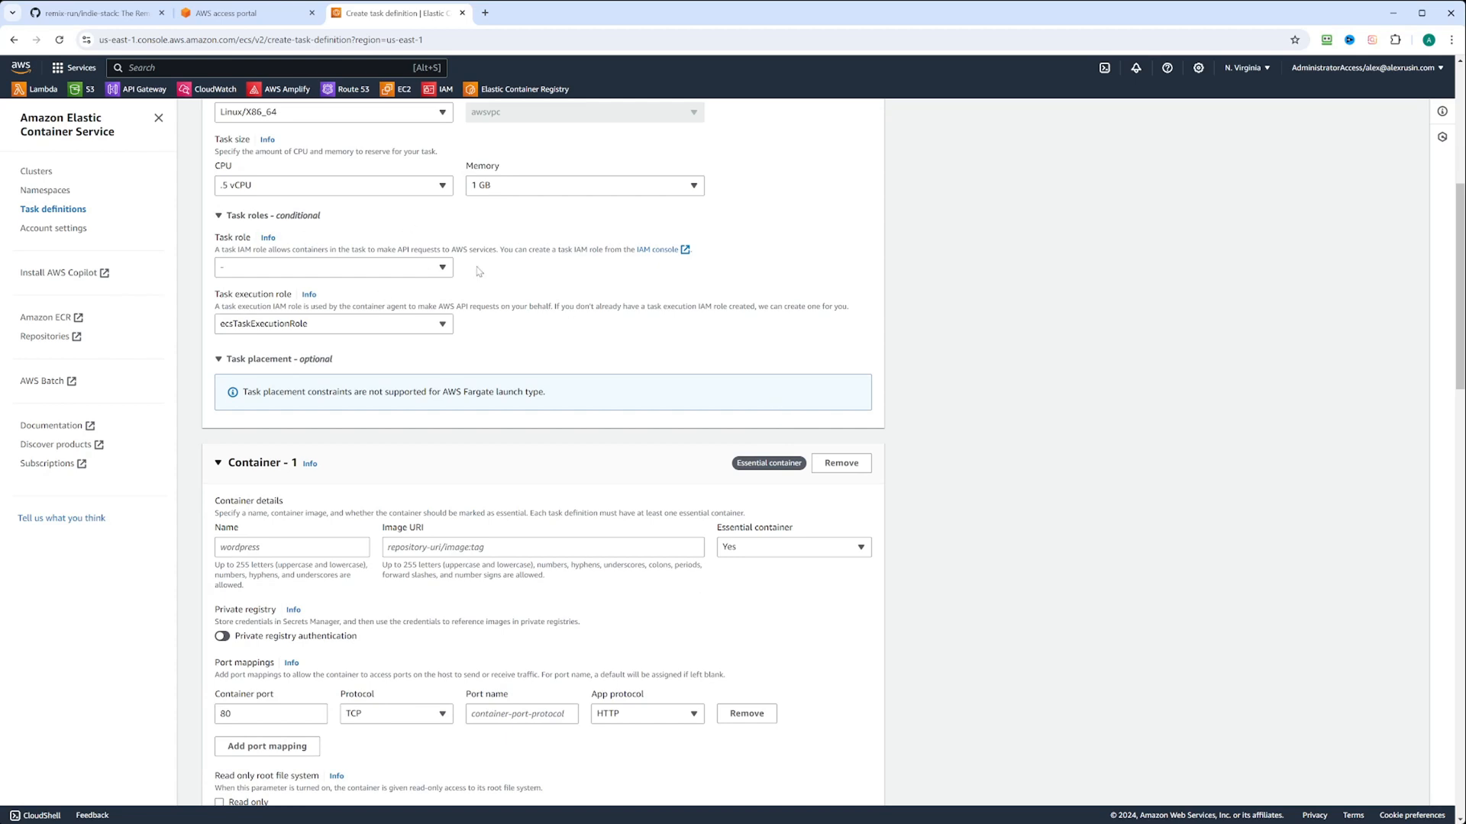
pyautogui.scroll(-3)
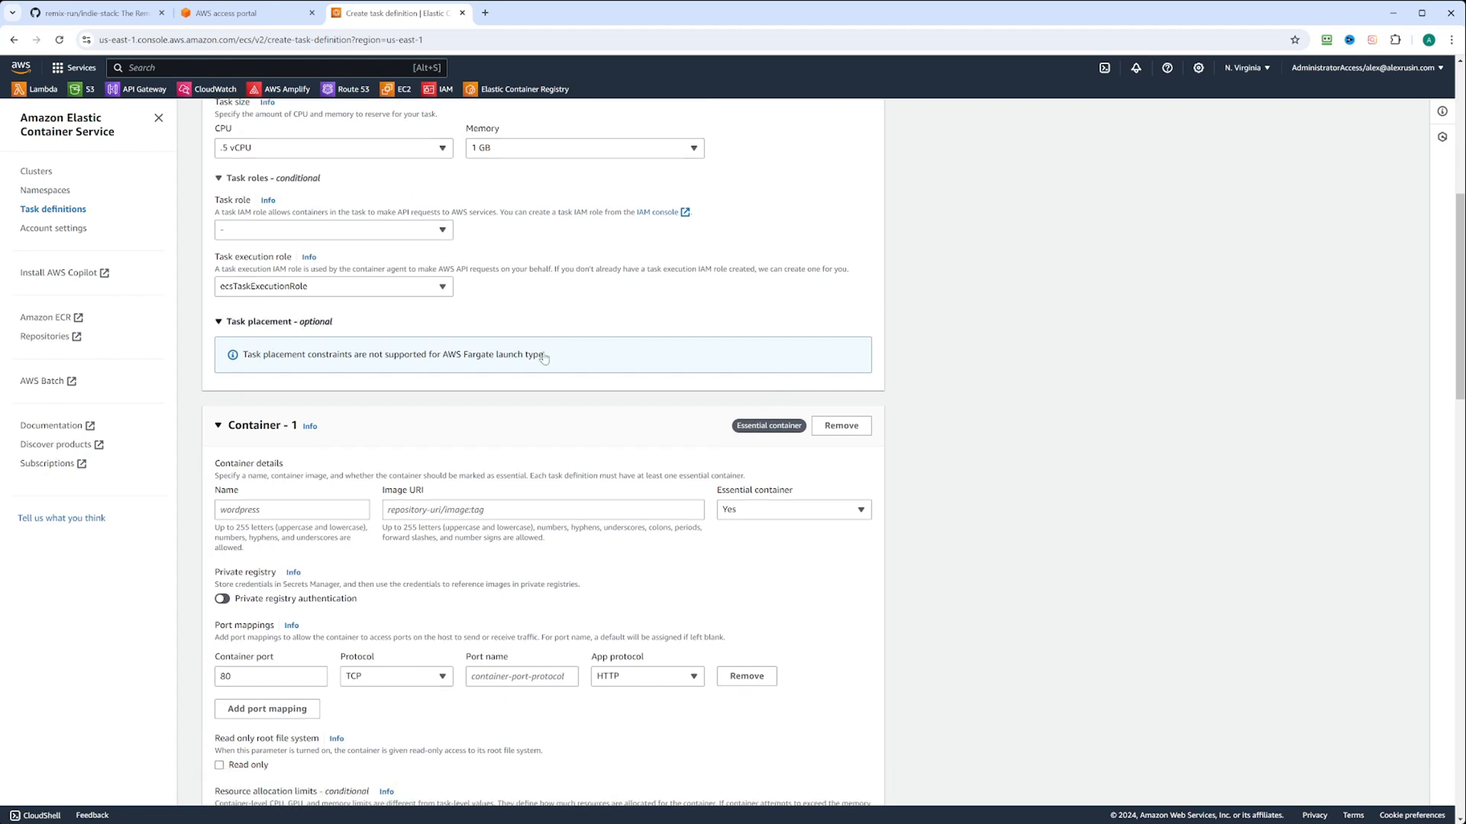
pyautogui.scroll(-3)
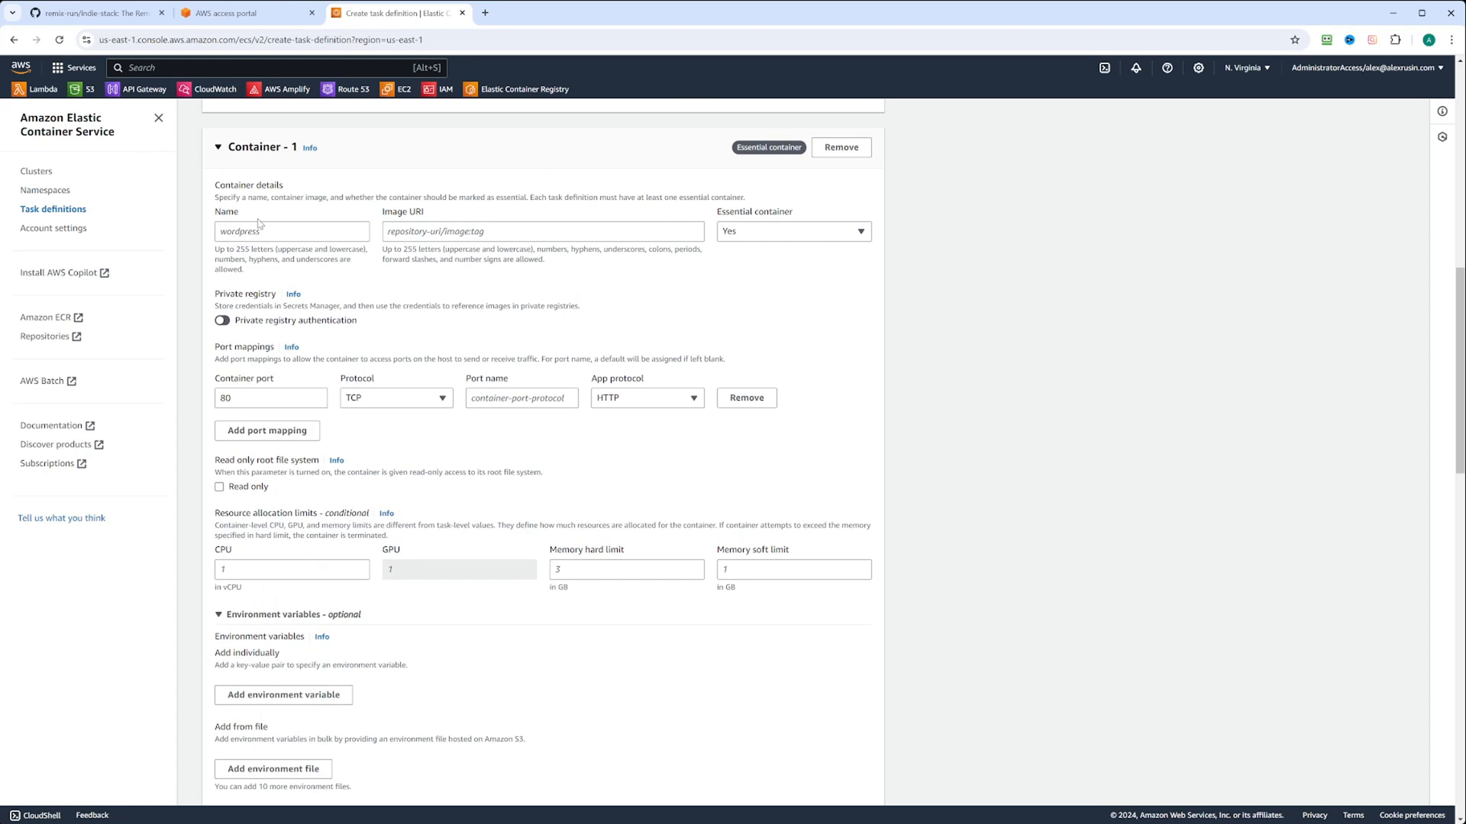
# Name the container remix-indie-stack-container, use the ECR :latest image, and name port 80 'port-80'
pyautogui.click(291, 231)
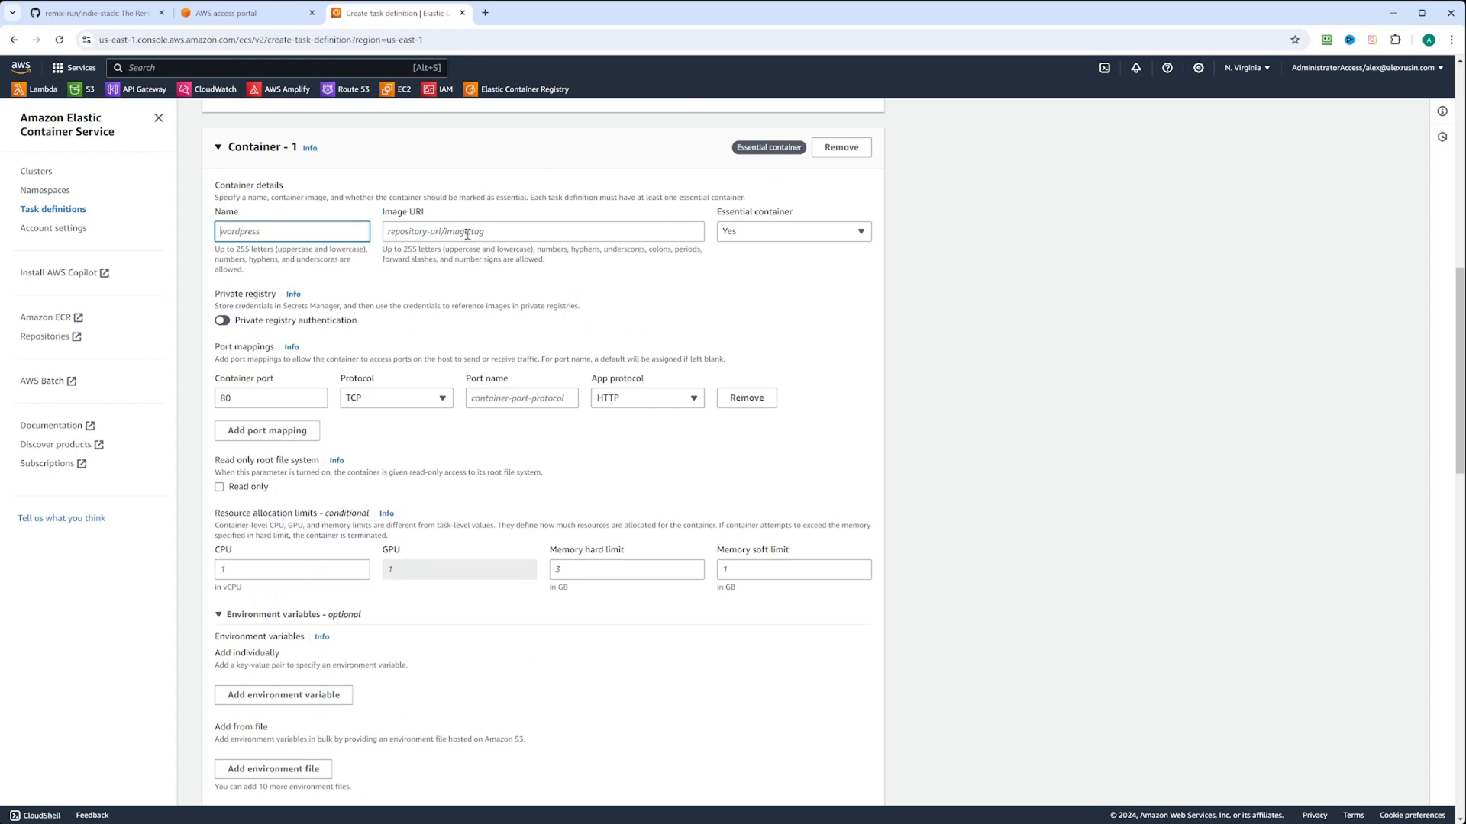
pyautogui.write('remix-indie-stack-container')
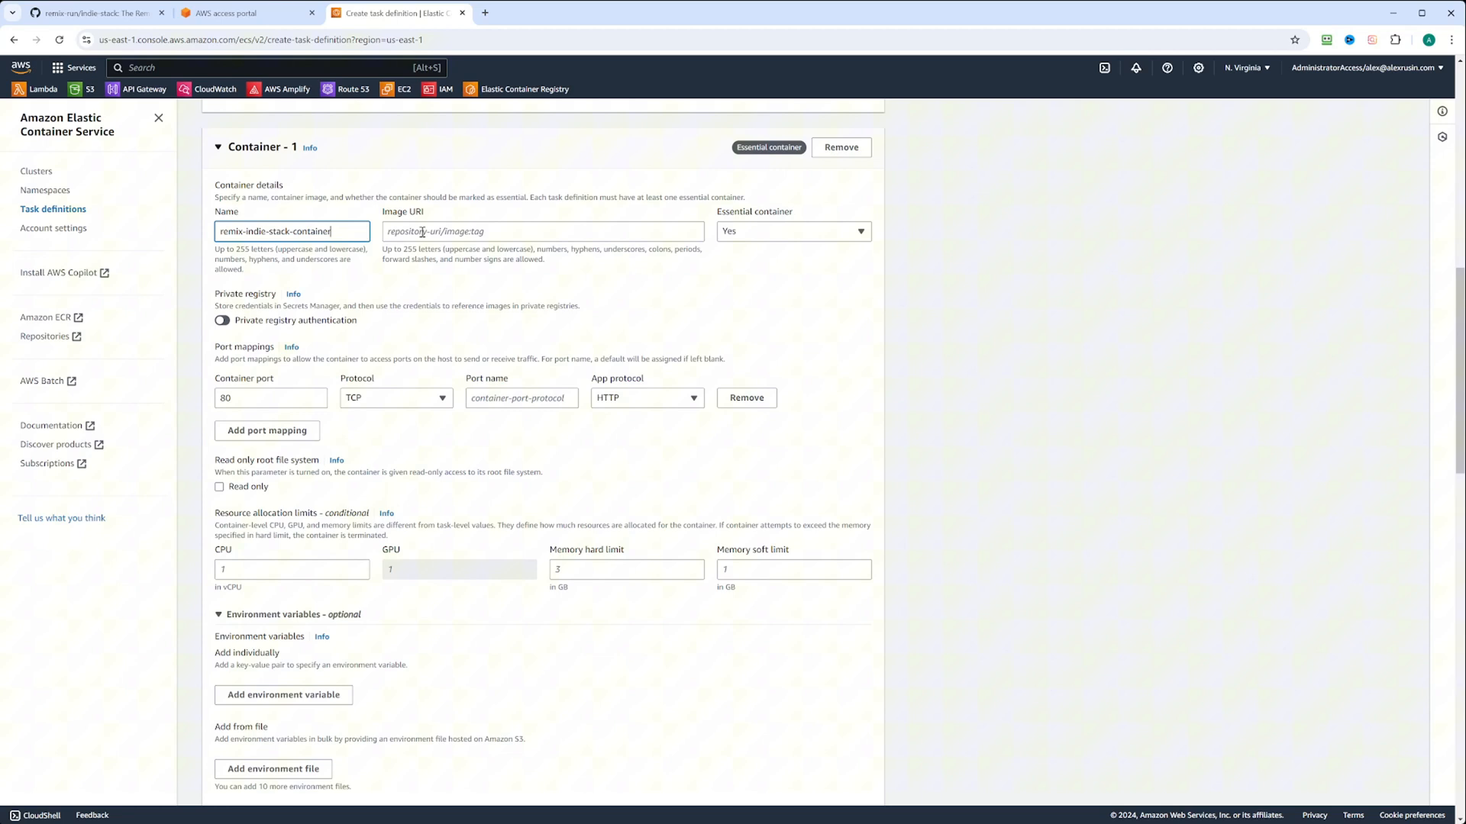
pyautogui.click(542, 231)
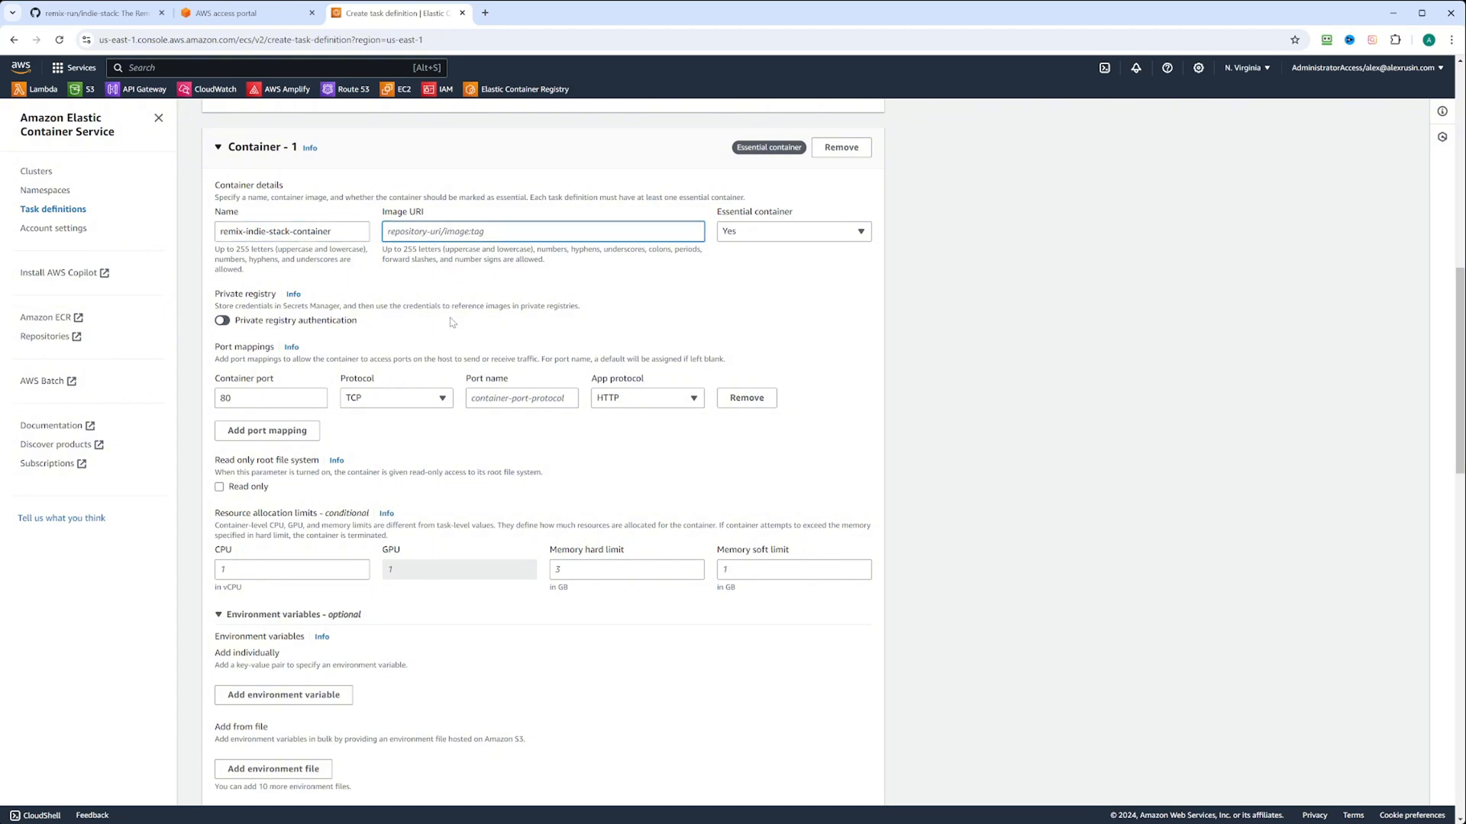
pyautogui.write('412806877814.dkr.ecr.us-east-1.amazonaws.com/remix-indie-stack:latest')
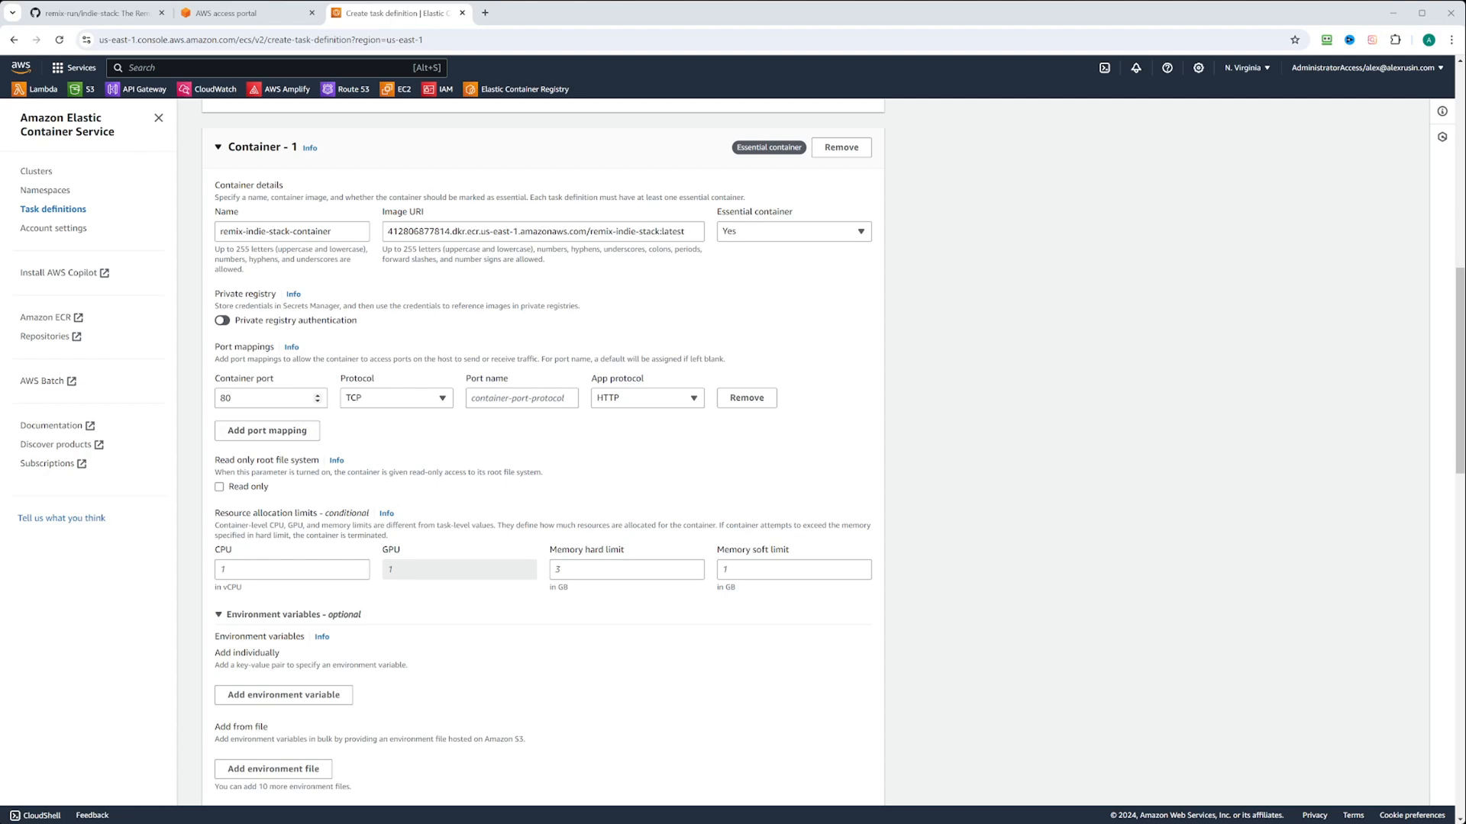
pyautogui.click(521, 397)
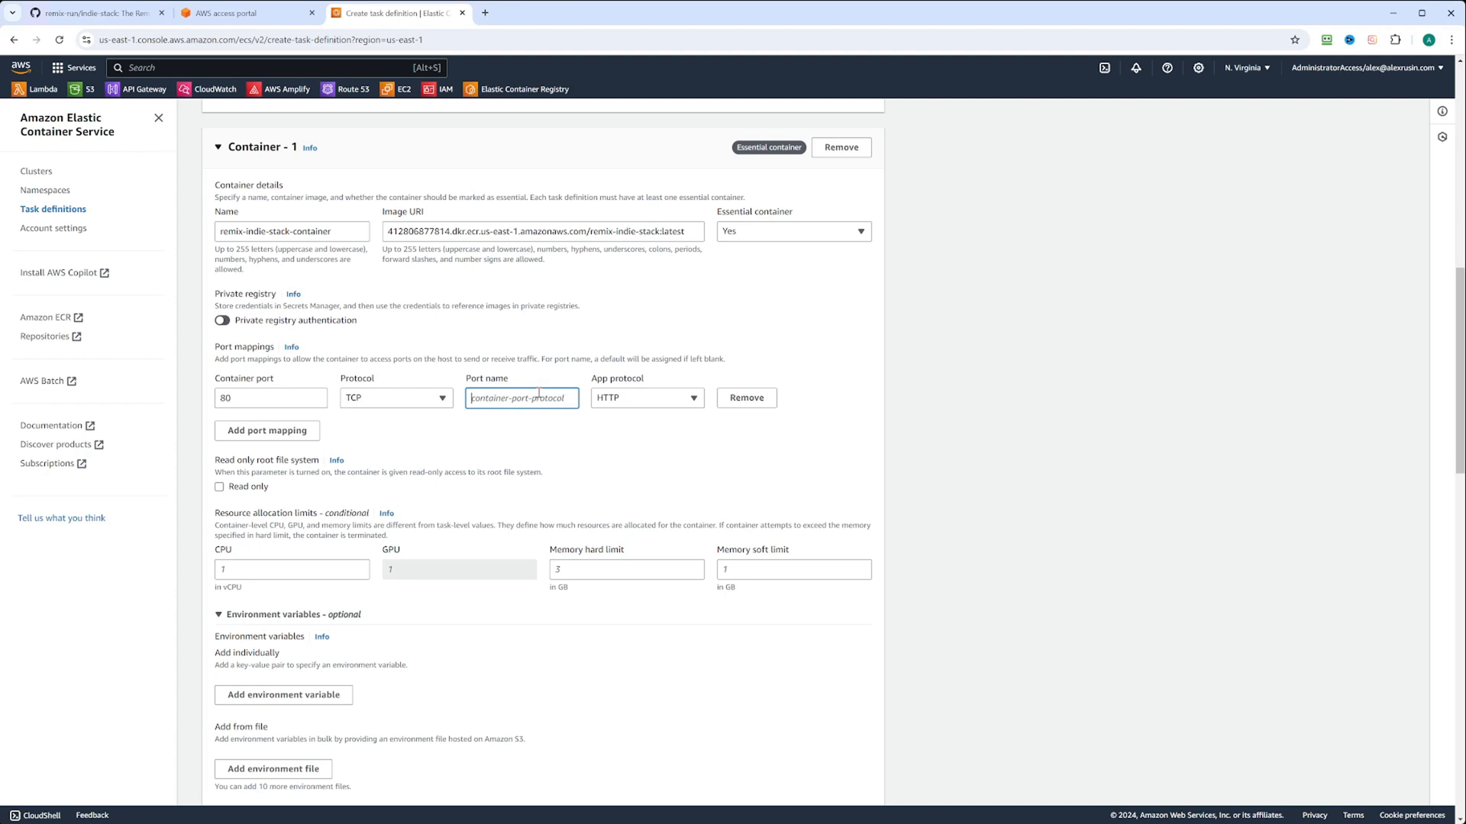
pyautogui.write('port')
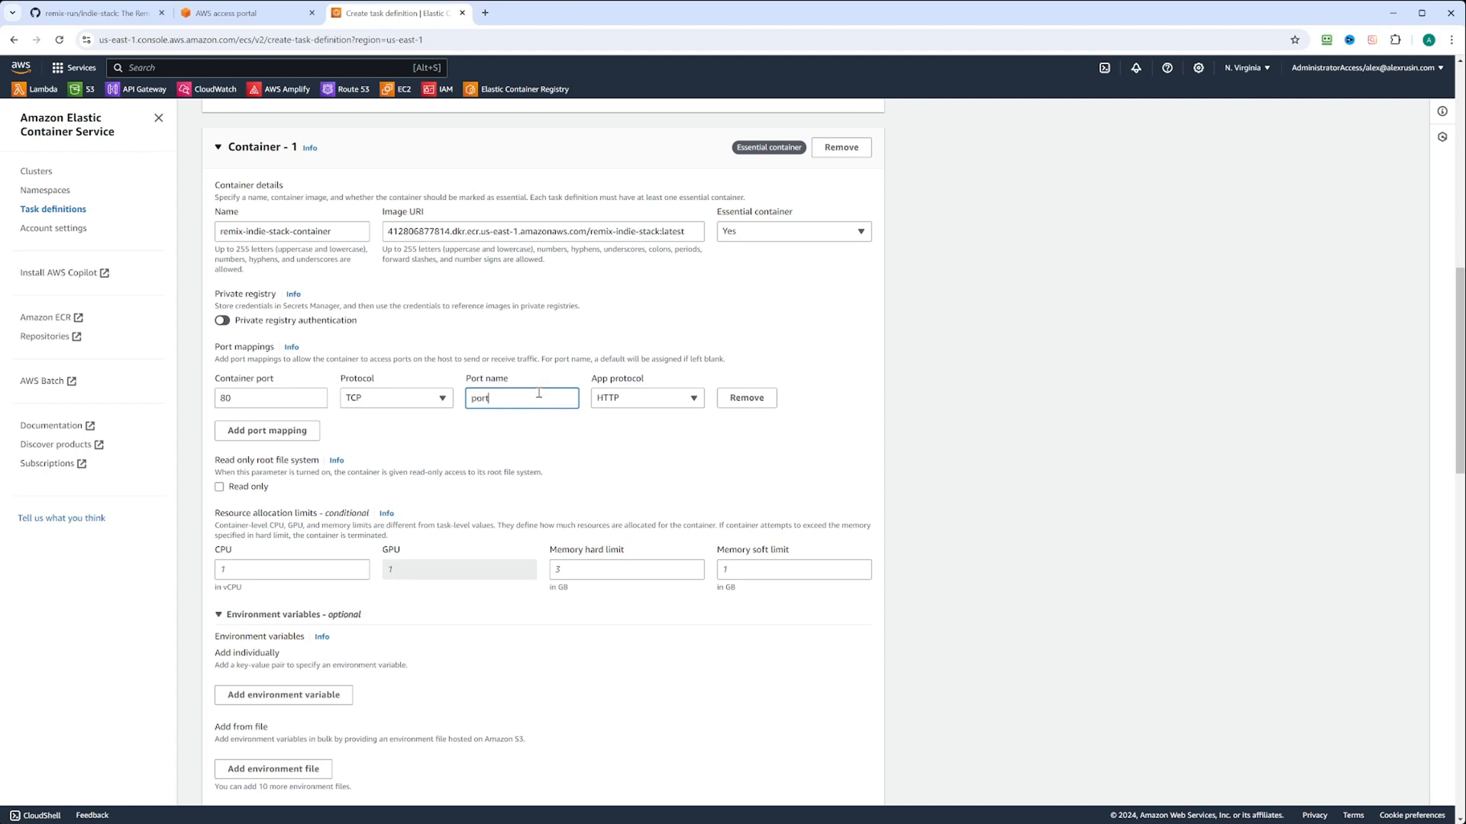
pyautogui.scroll(-3)
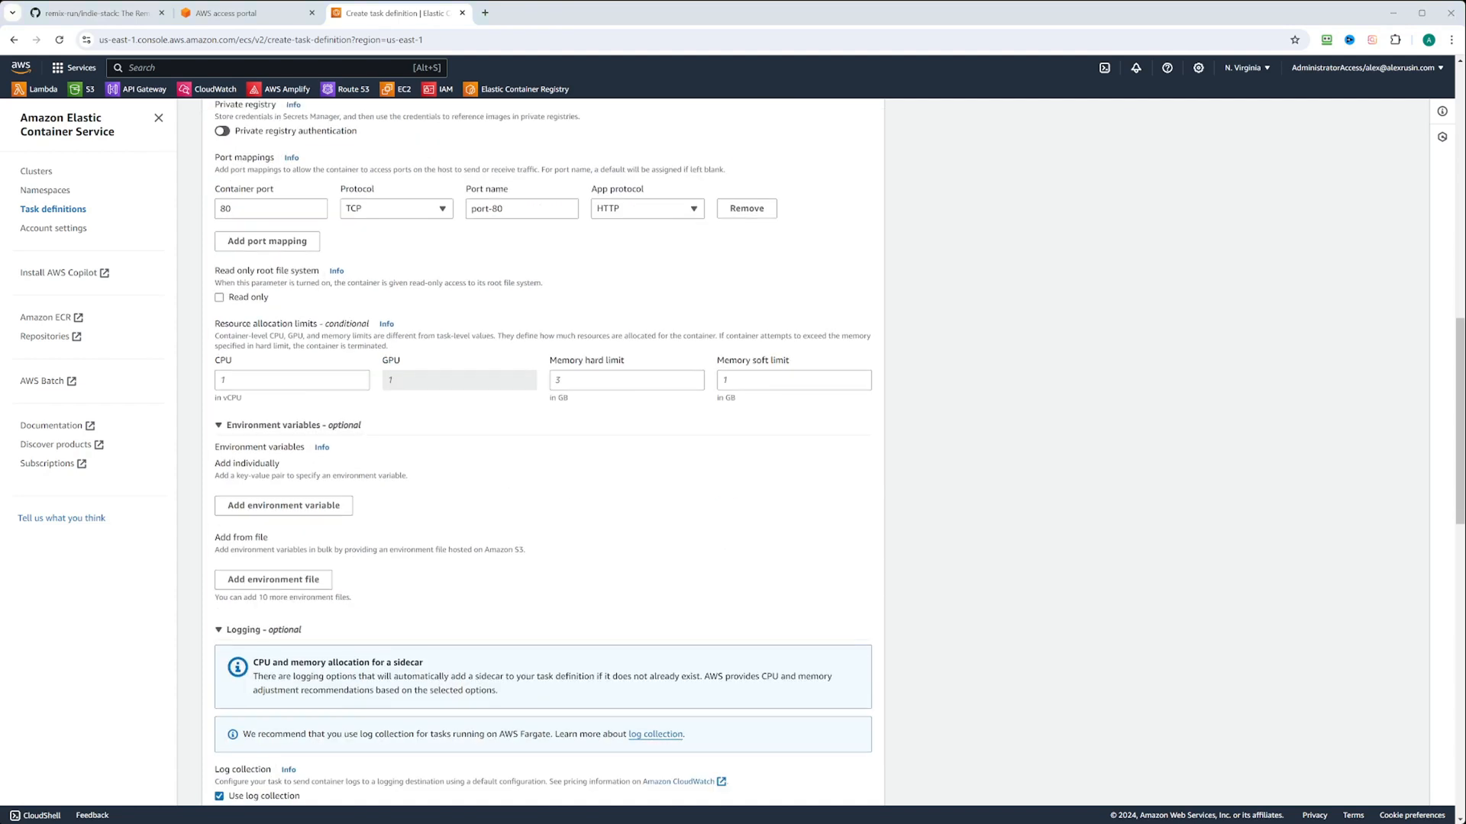
pyautogui.scroll(-3)
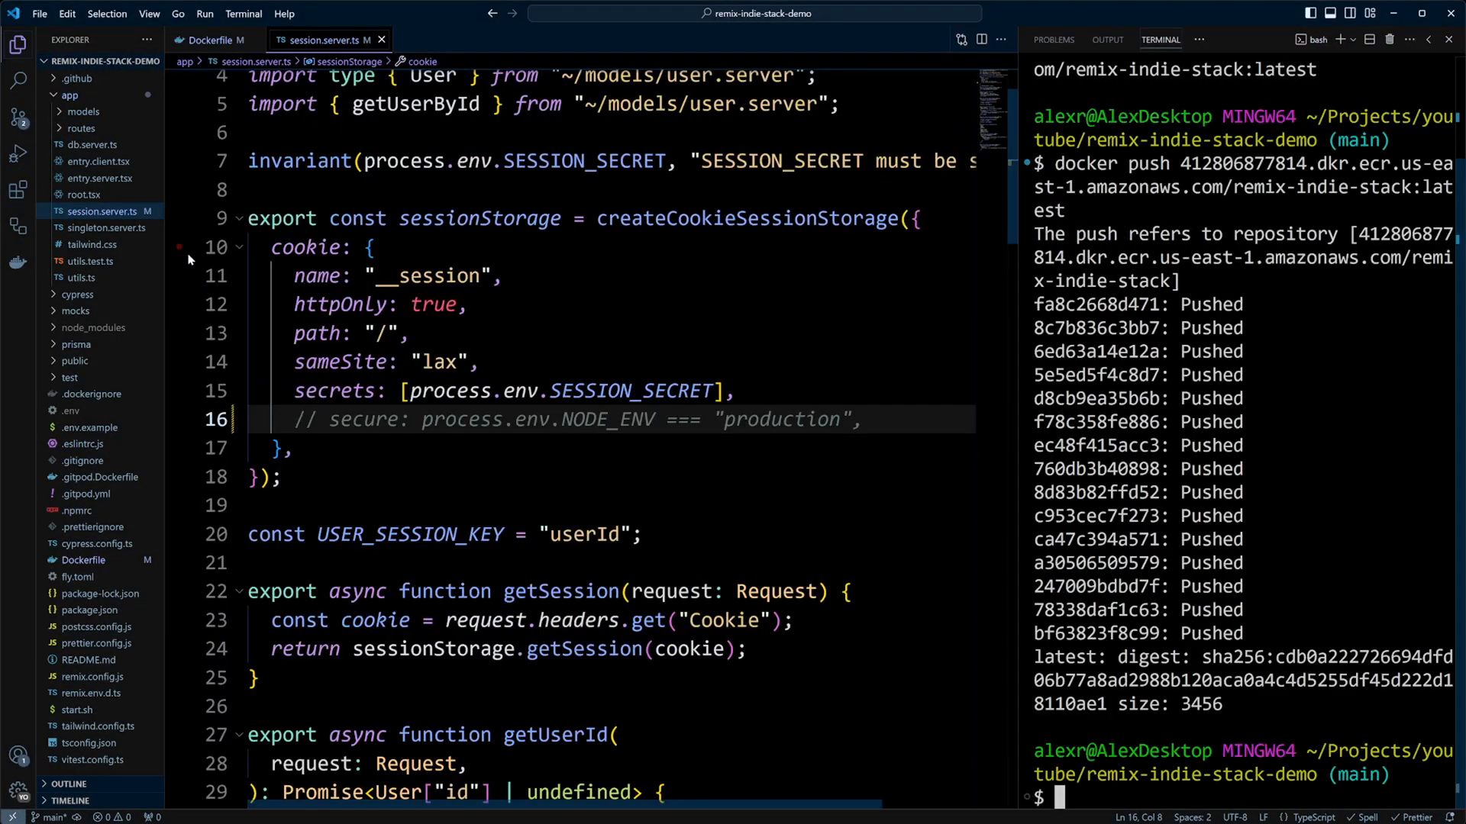
# Open the project's .env file and copy the SESSION_SECRET value
pyautogui.click(70, 411)
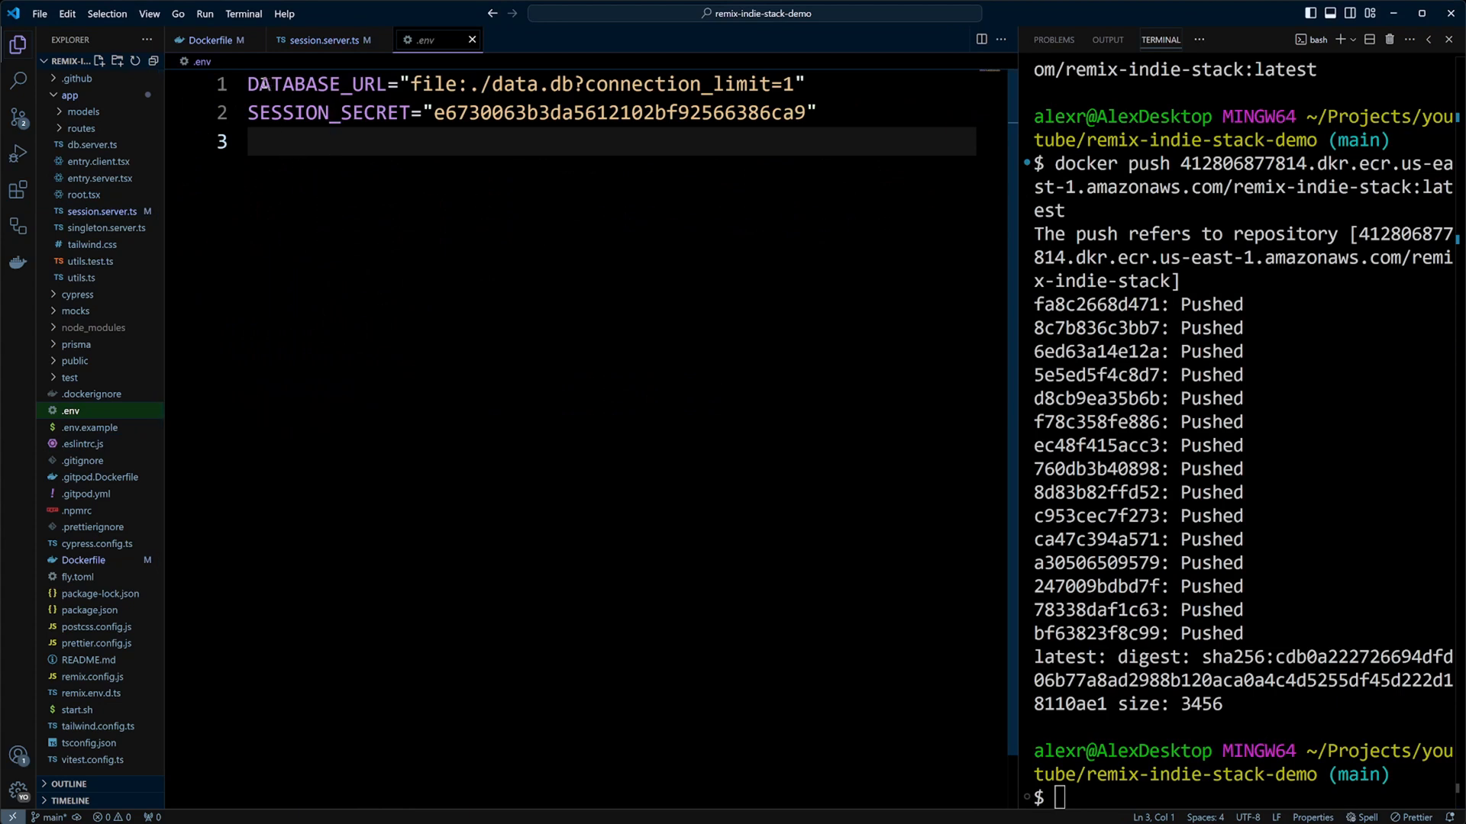
pyautogui.doubleClick(328, 112)
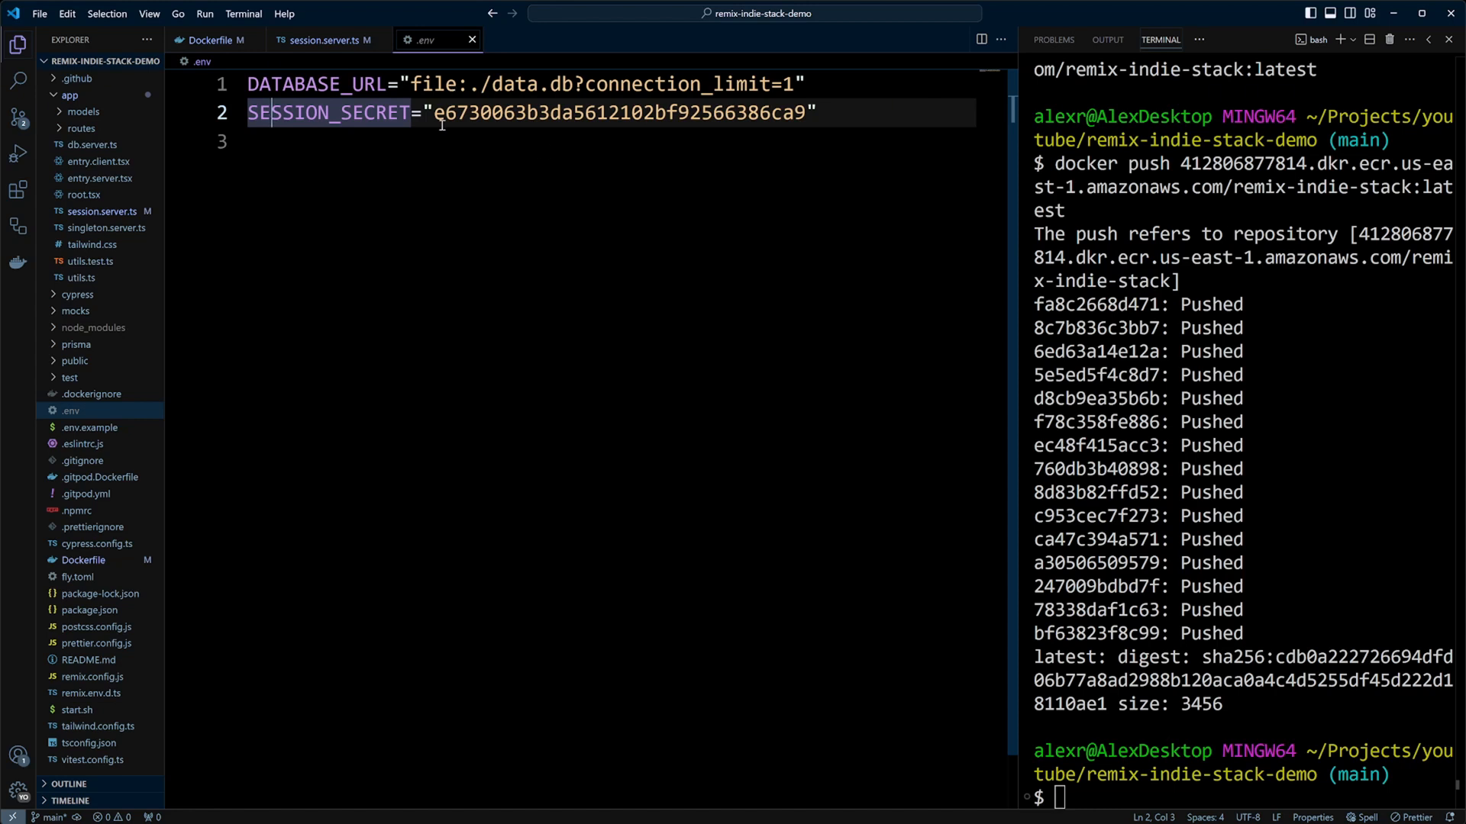
pyautogui.click(374, 141)
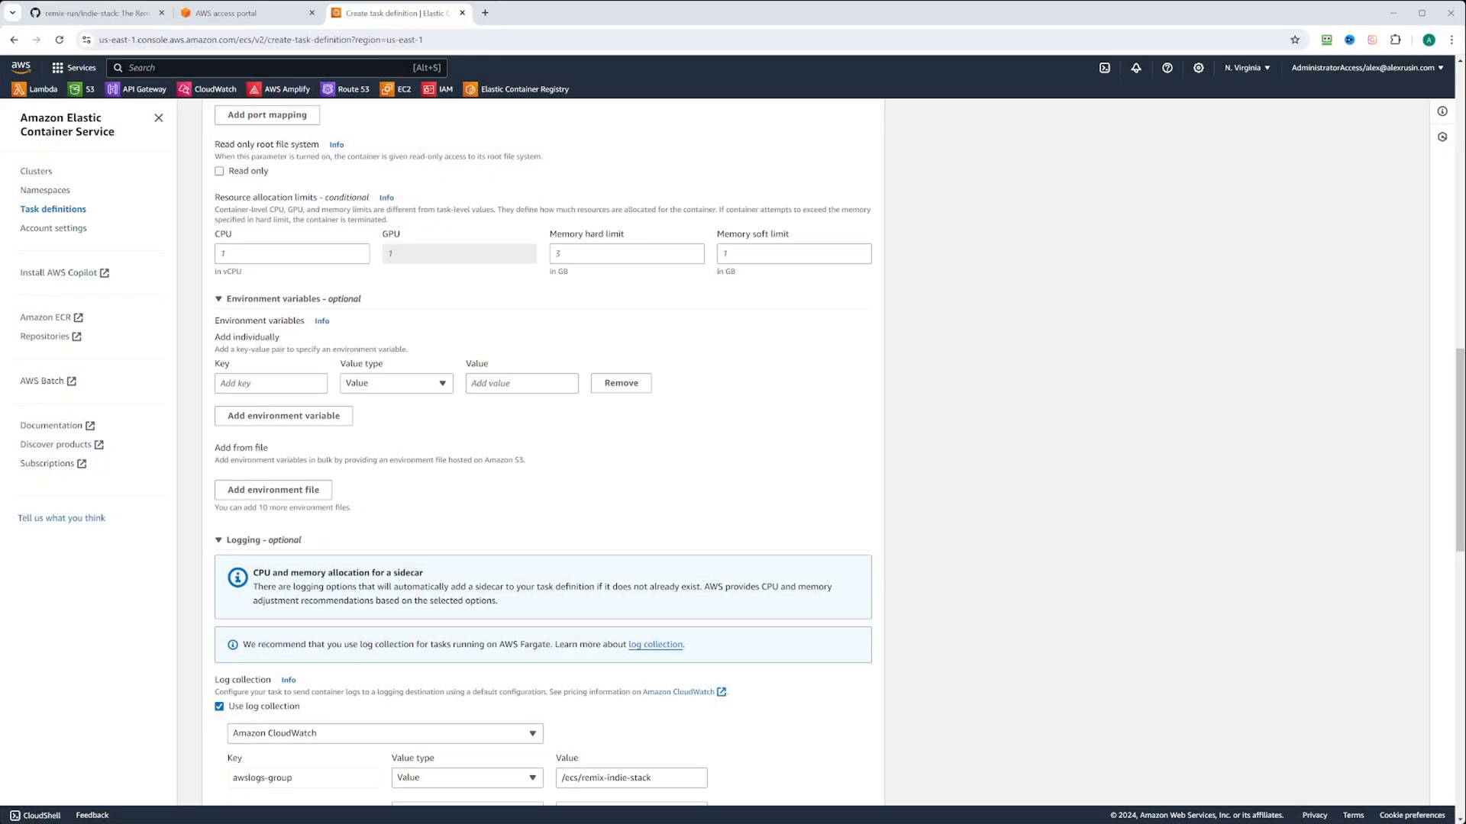
pyautogui.click(270, 383)
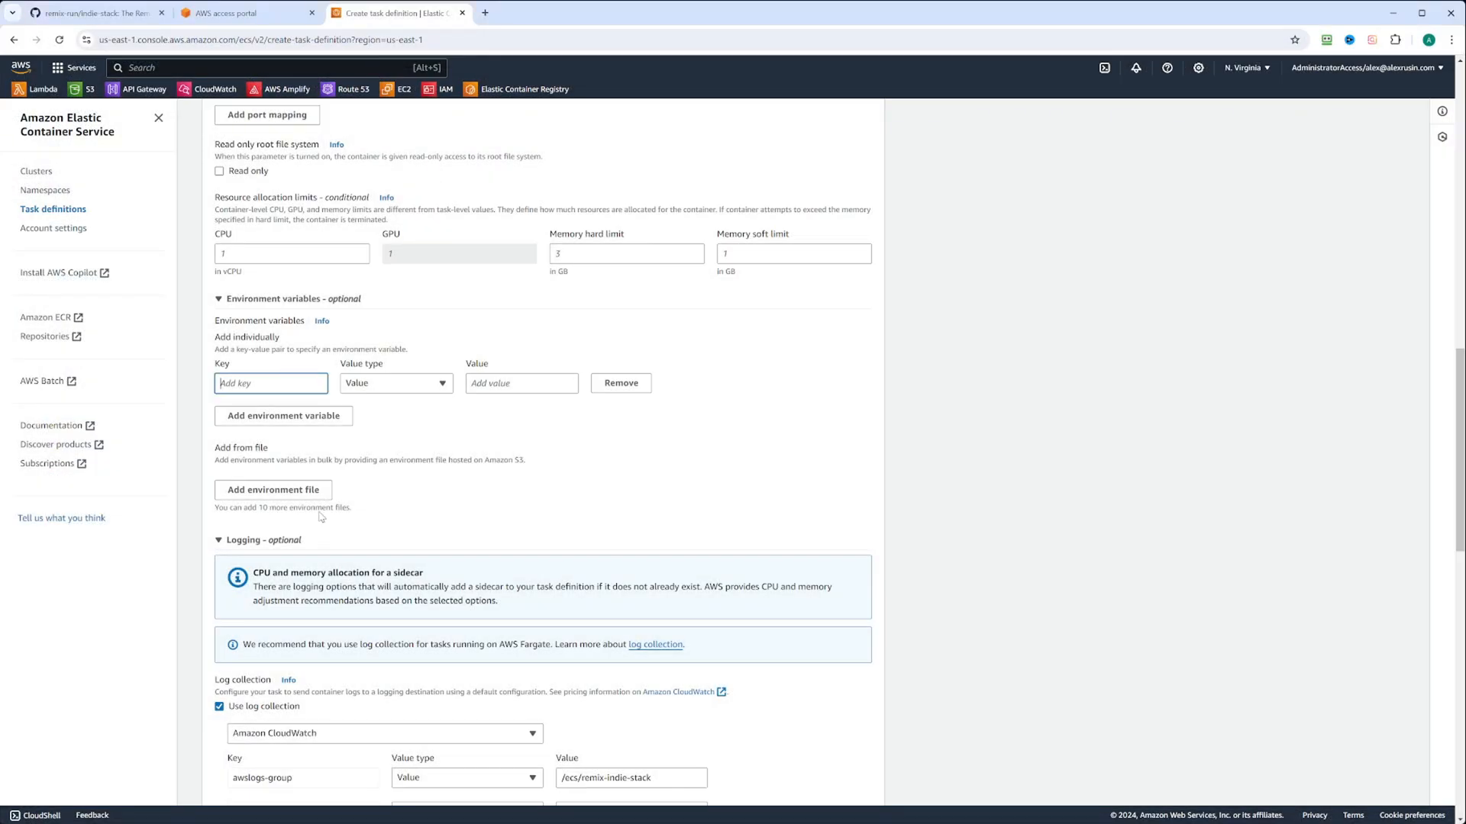
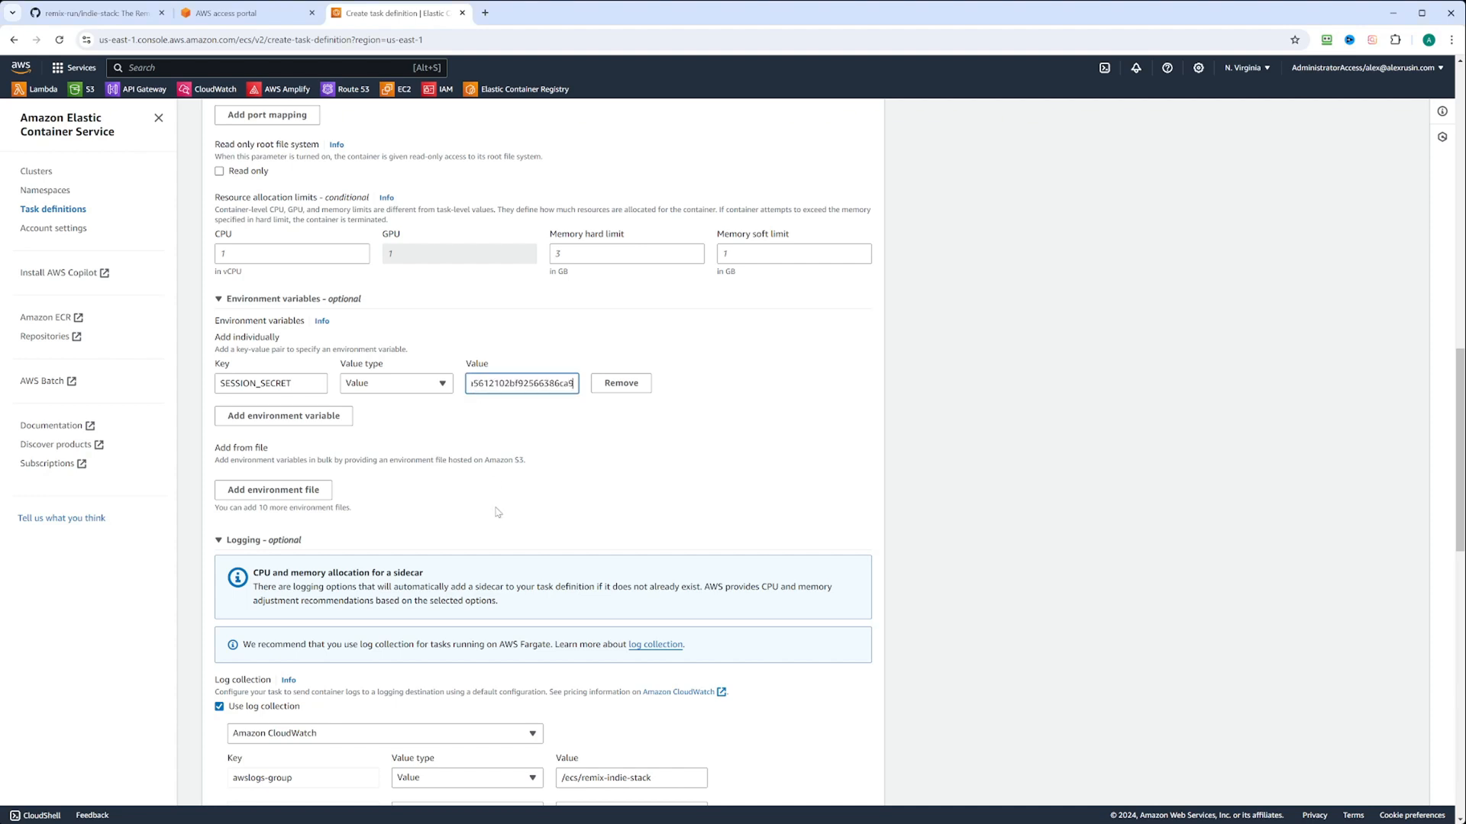
pyautogui.scroll(-3)
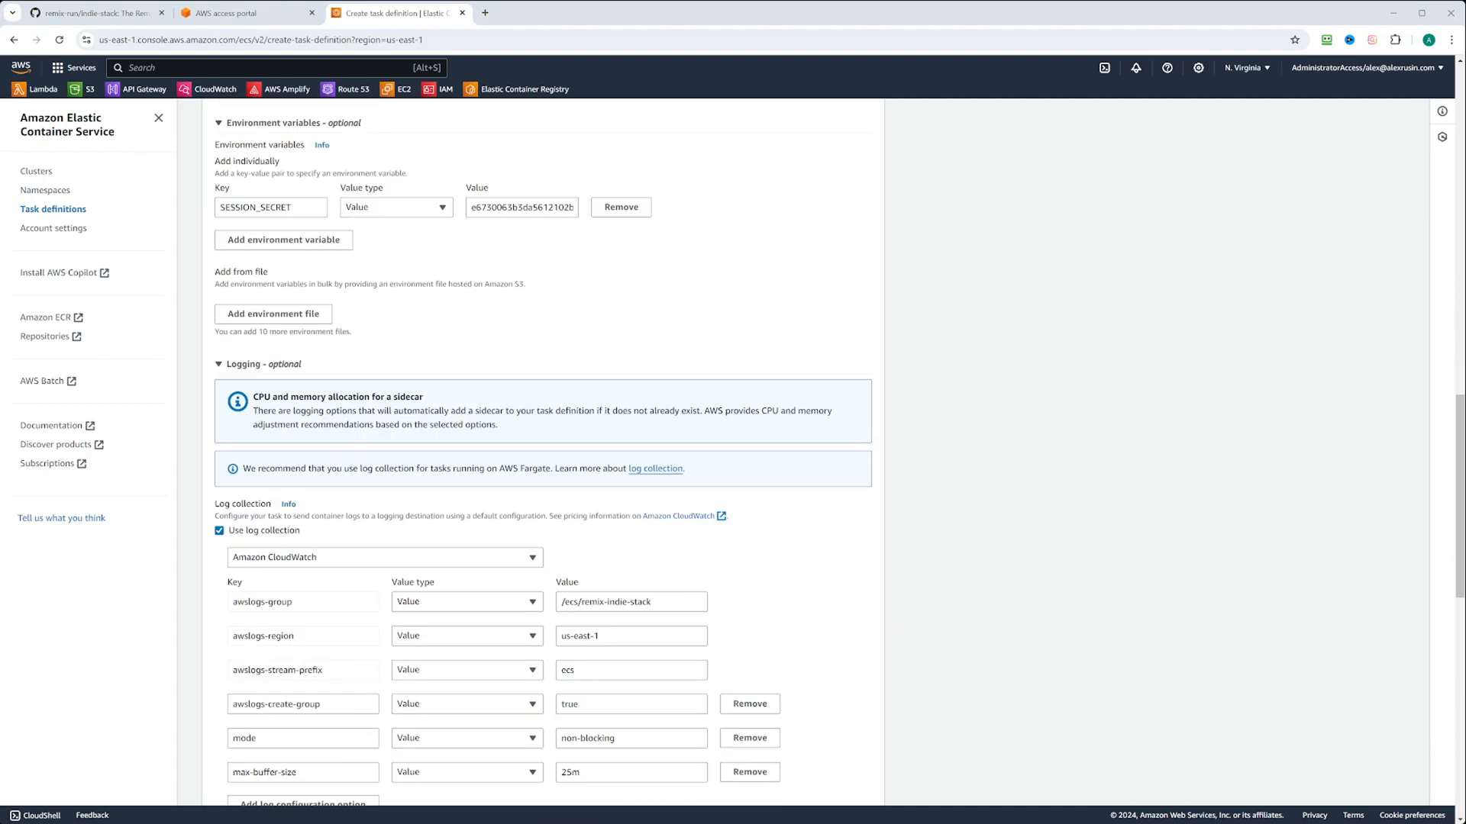
pyautogui.scroll(-3)
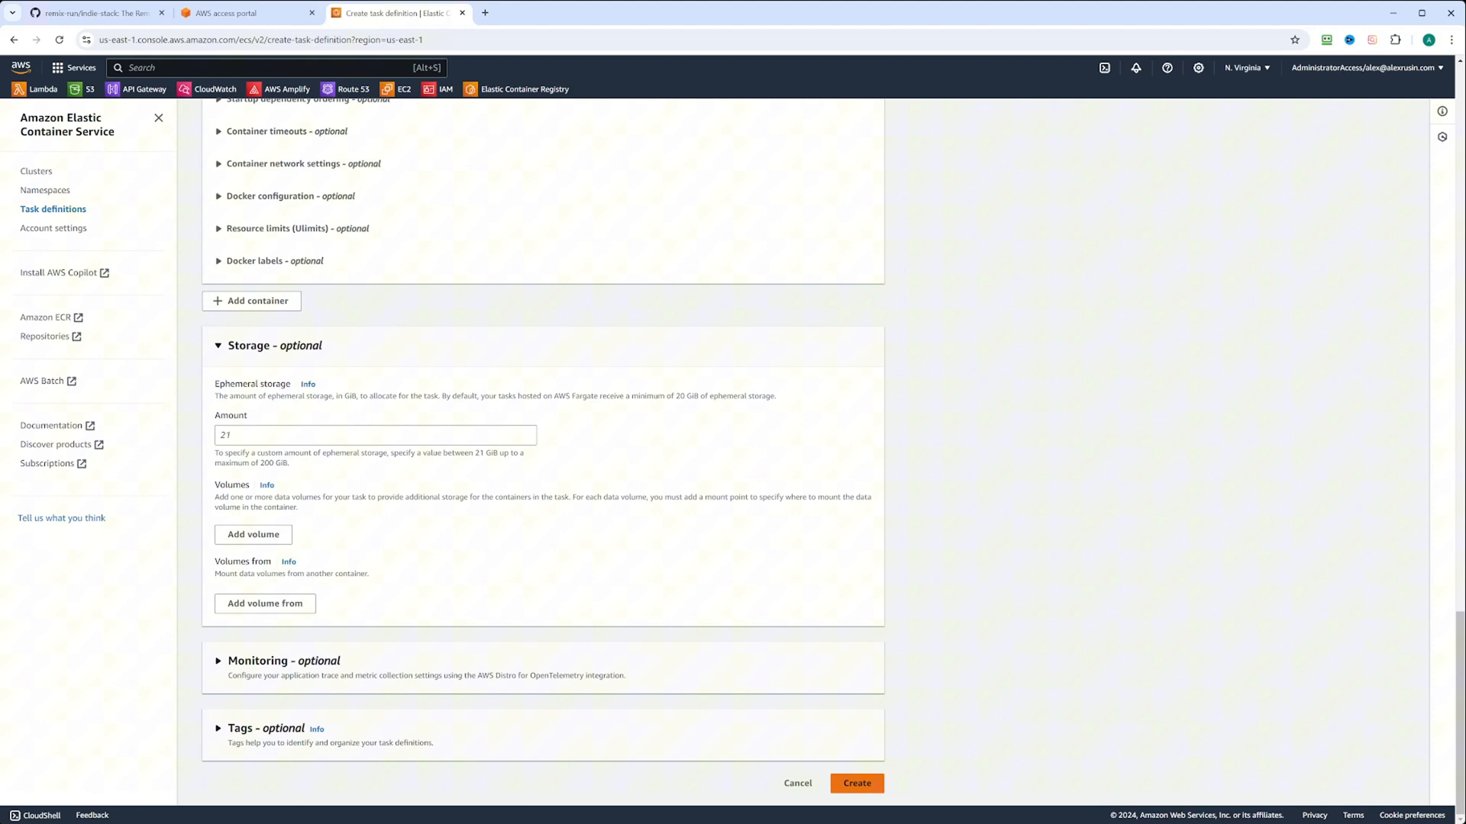
pyautogui.click(854, 783)
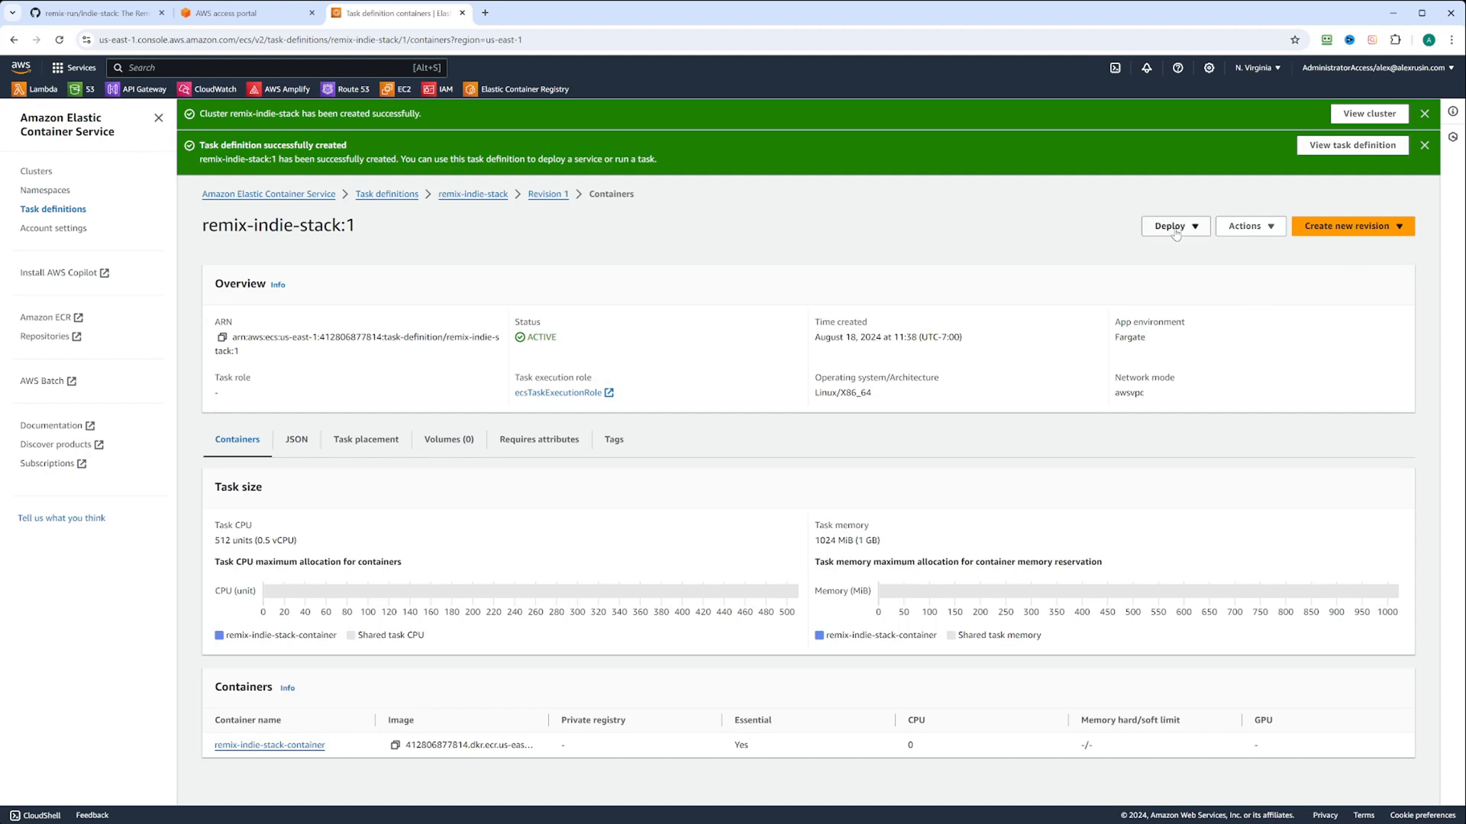
# Start a new service from remix-indie-stack:1 via the Deploy menu's Create service
pyautogui.click(1170, 225)
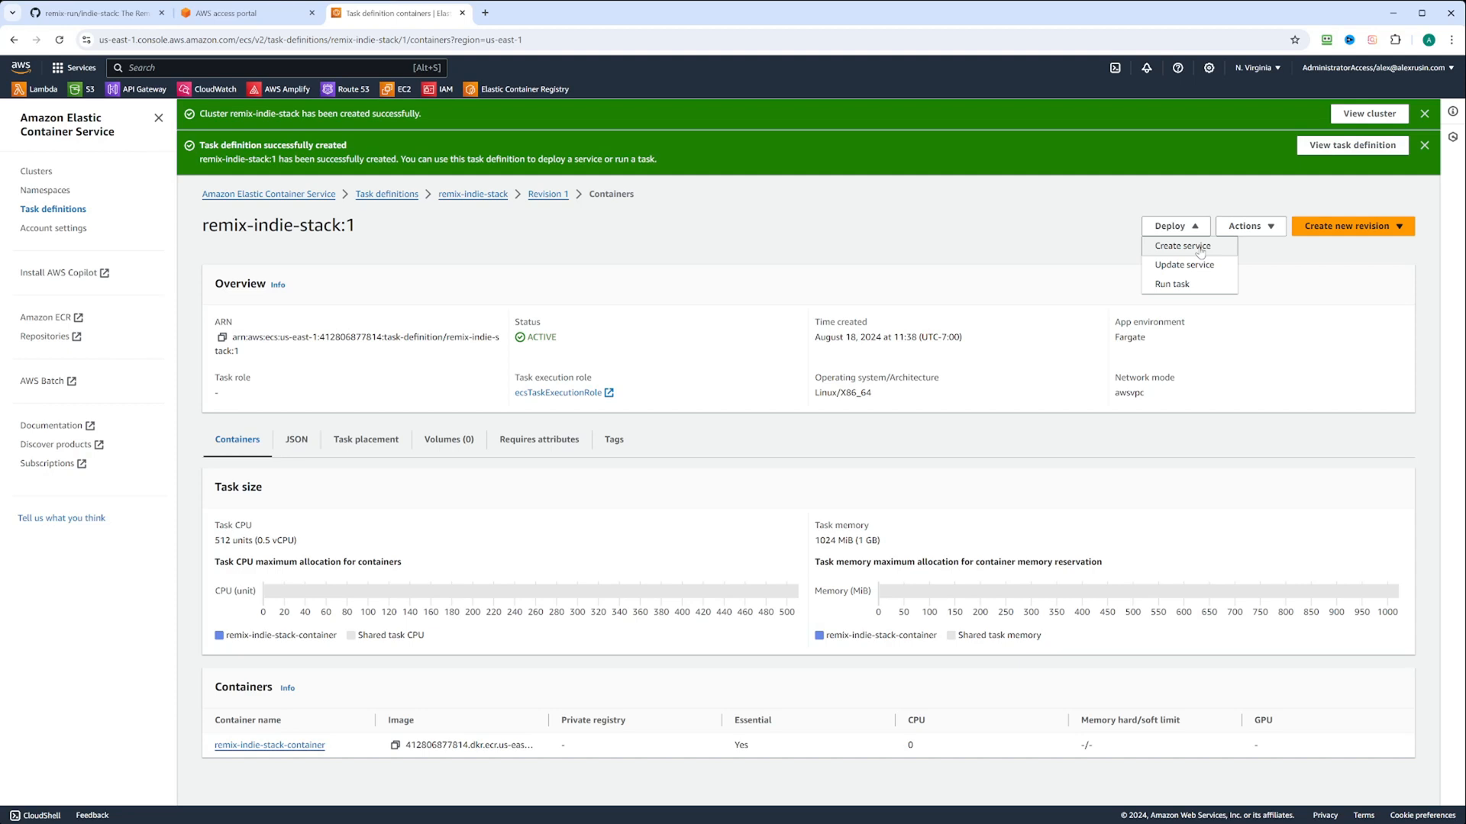
pyautogui.click(1181, 246)
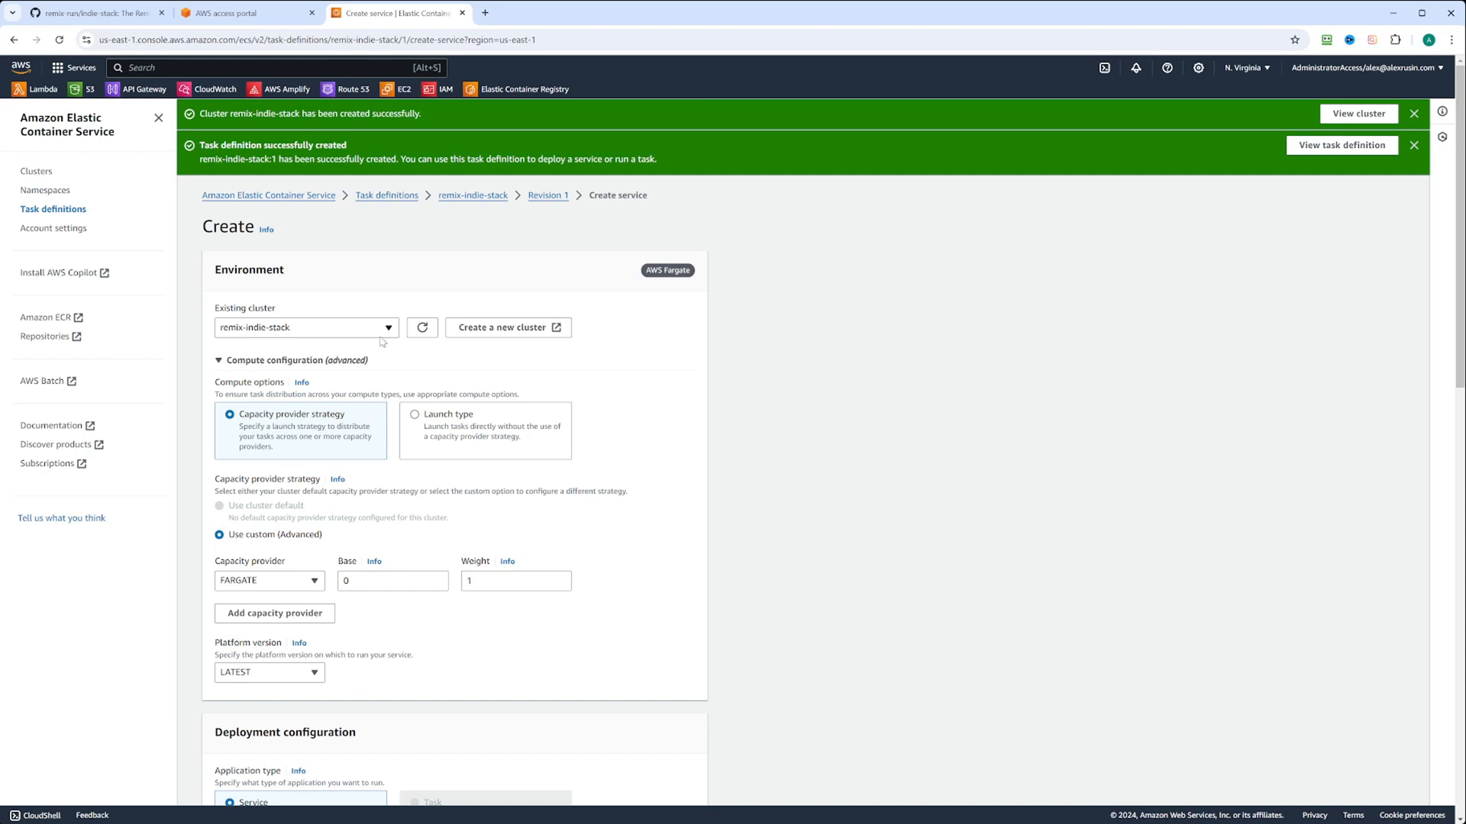
pyautogui.moveTo(1136, 712)
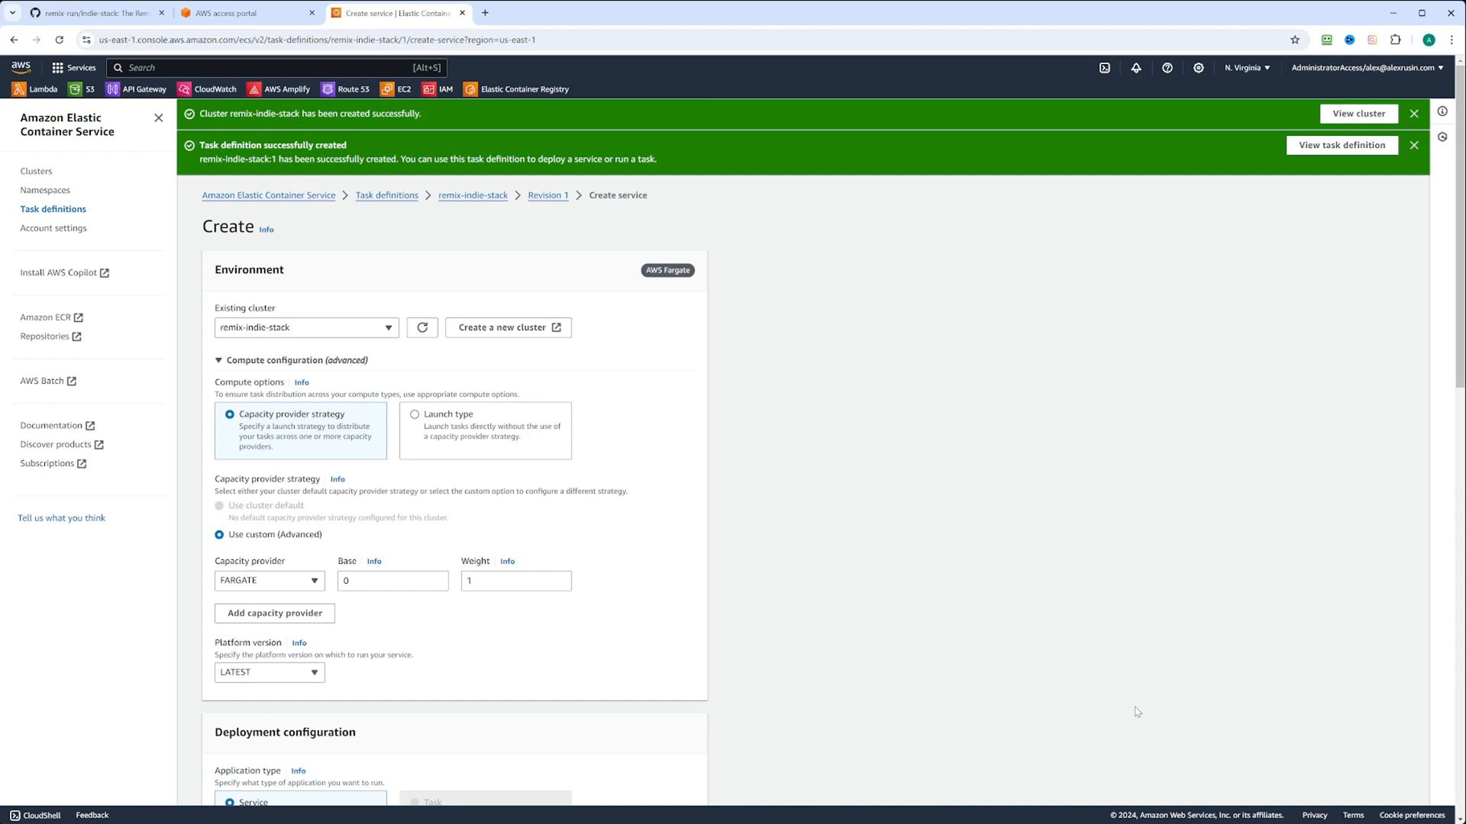
# Name the service remix-indie-stack-service in the deployment configuration
pyautogui.scroll(-3)
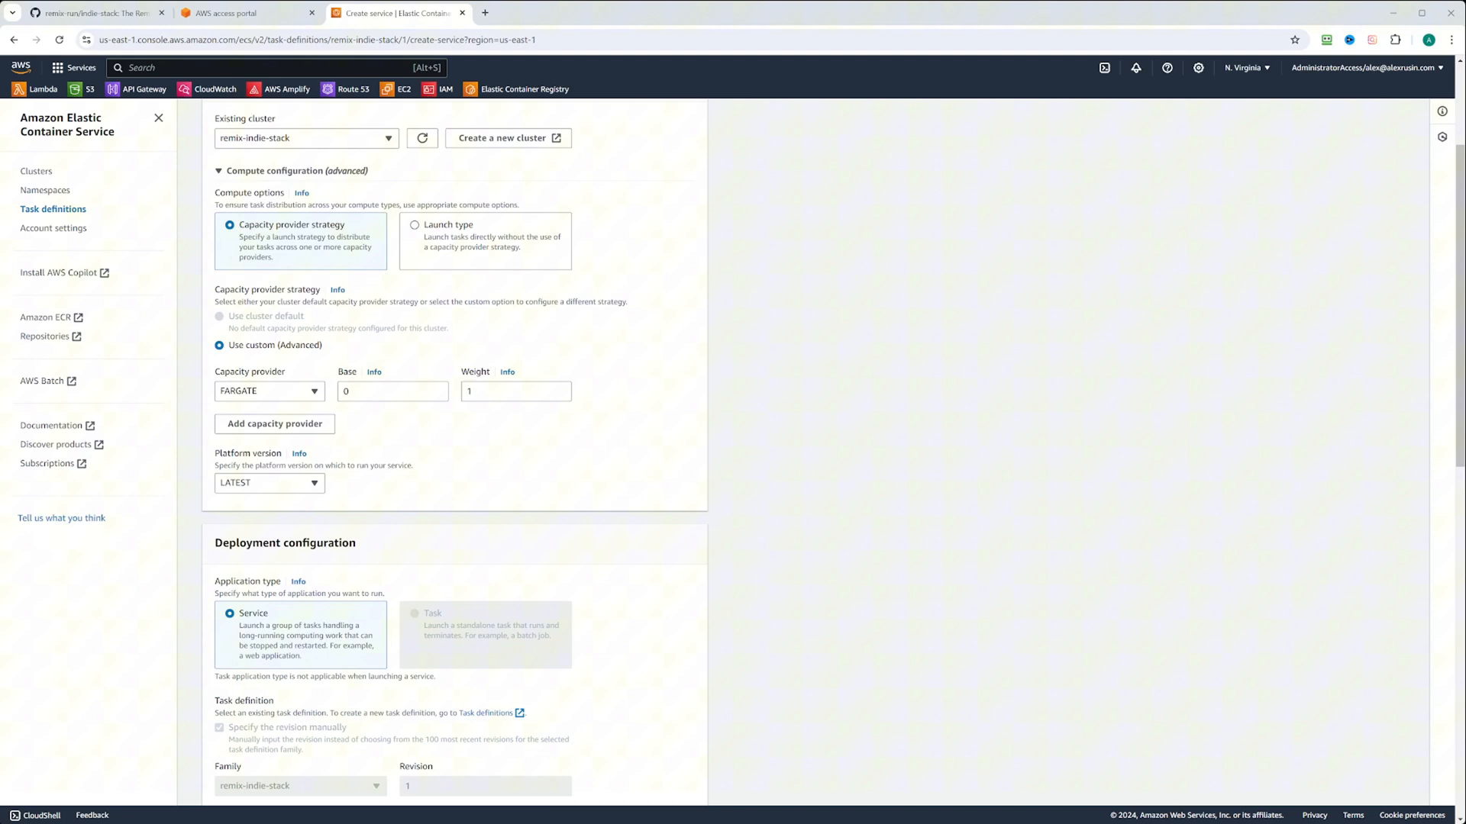
pyautogui.scroll(-3)
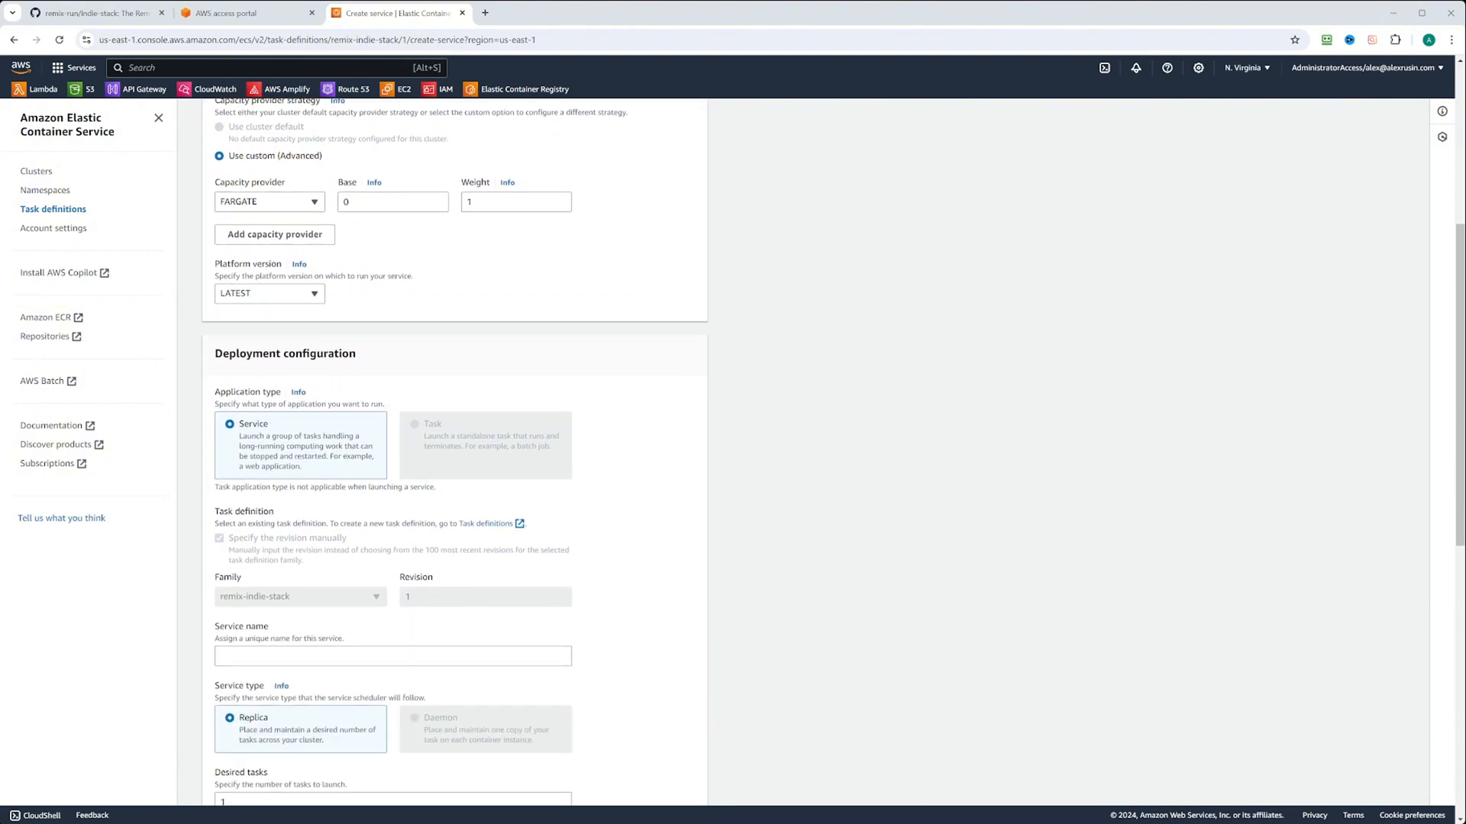
pyautogui.scroll(-3)
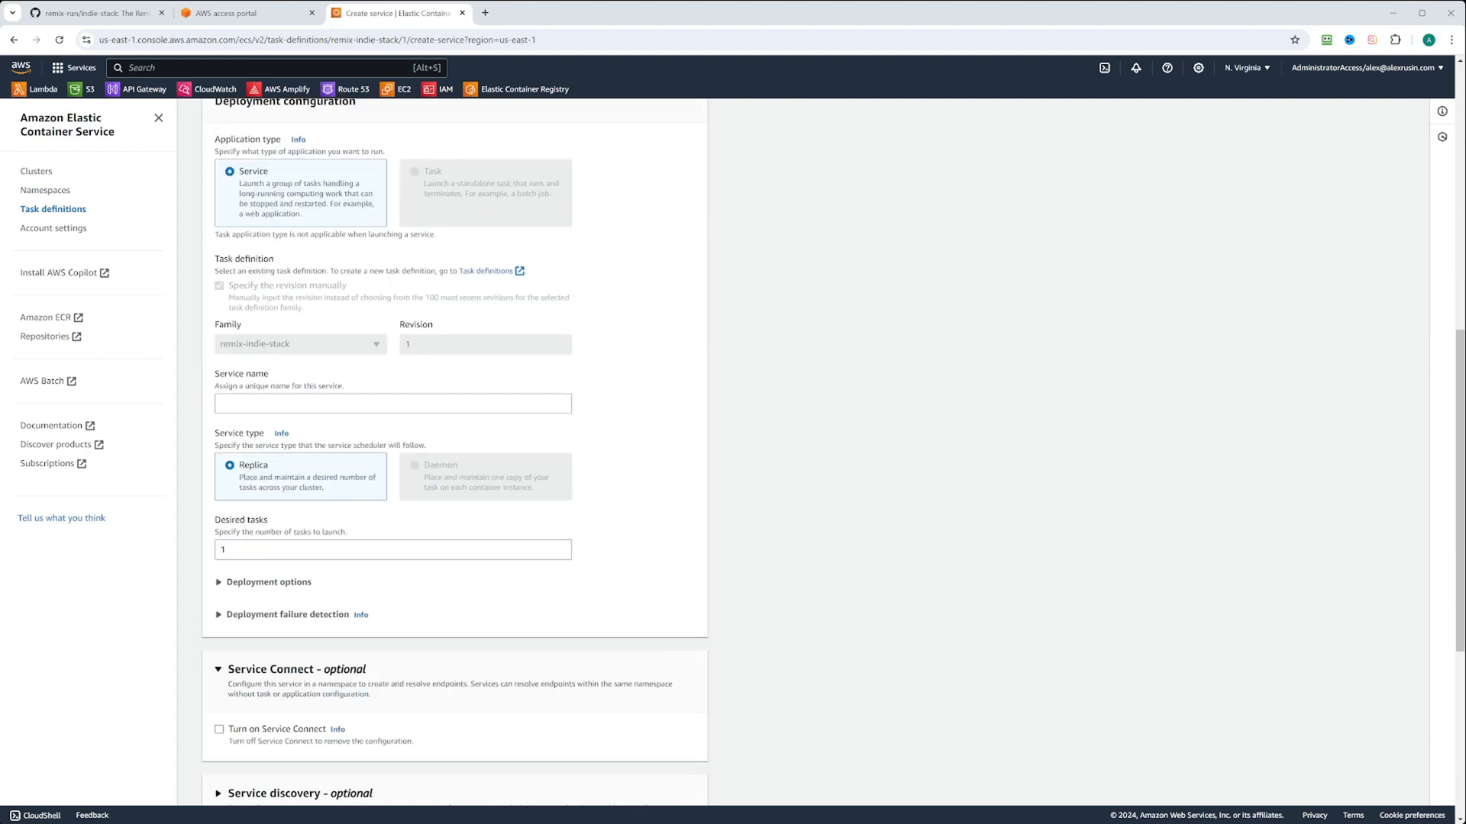
pyautogui.click(392, 403)
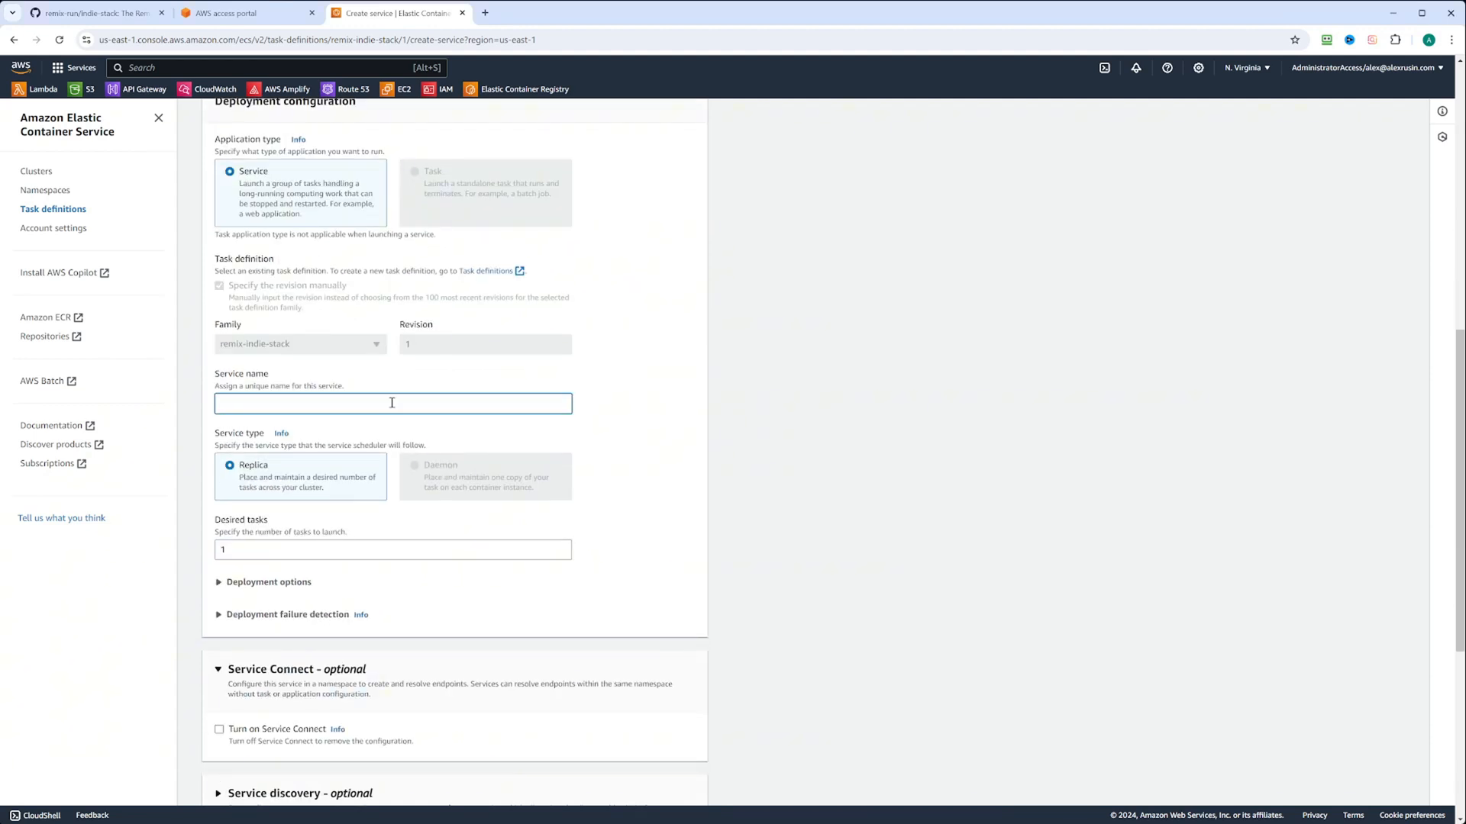
pyautogui.write('remix-')
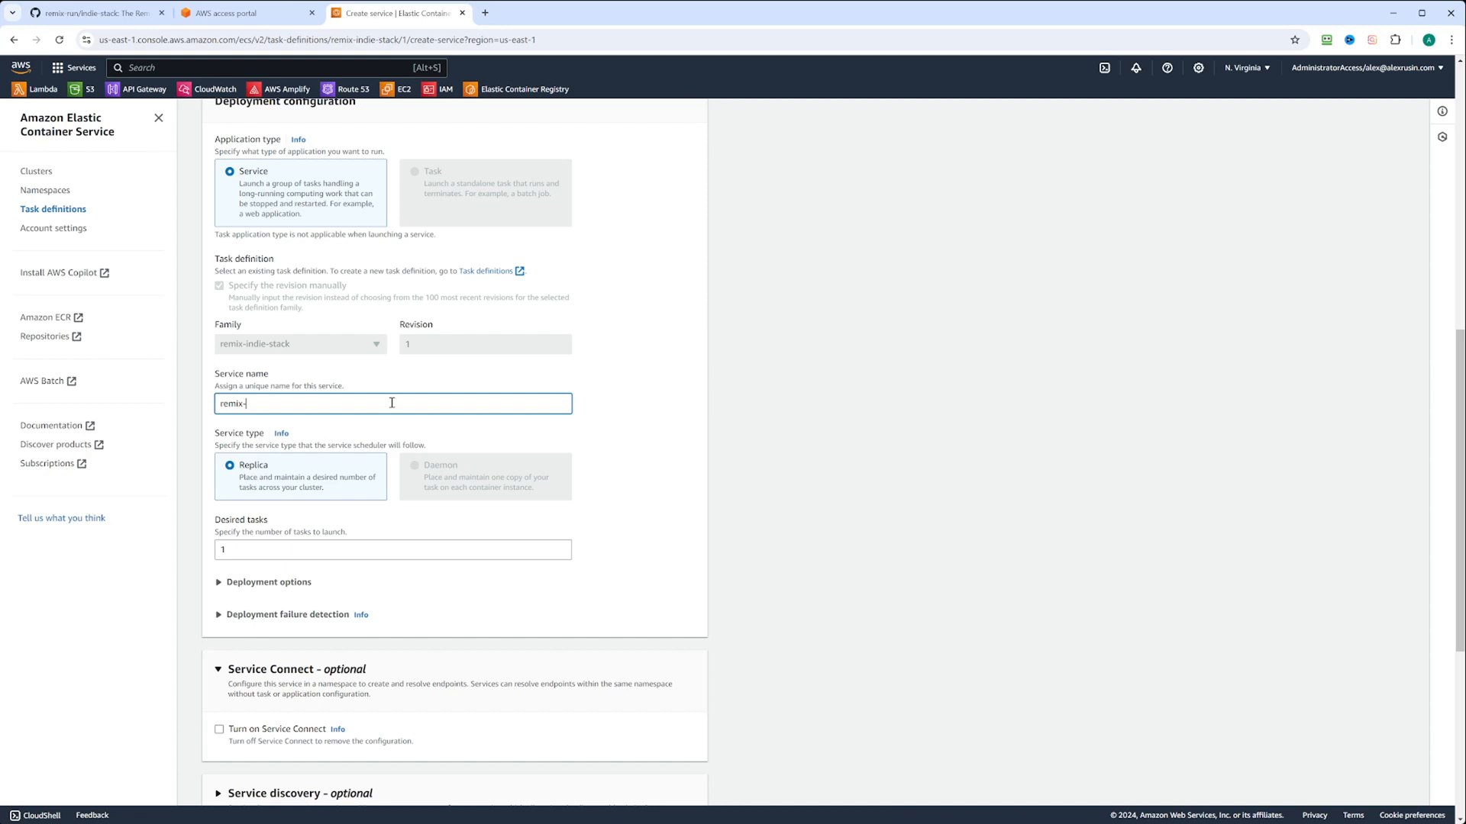
pyautogui.write('in')
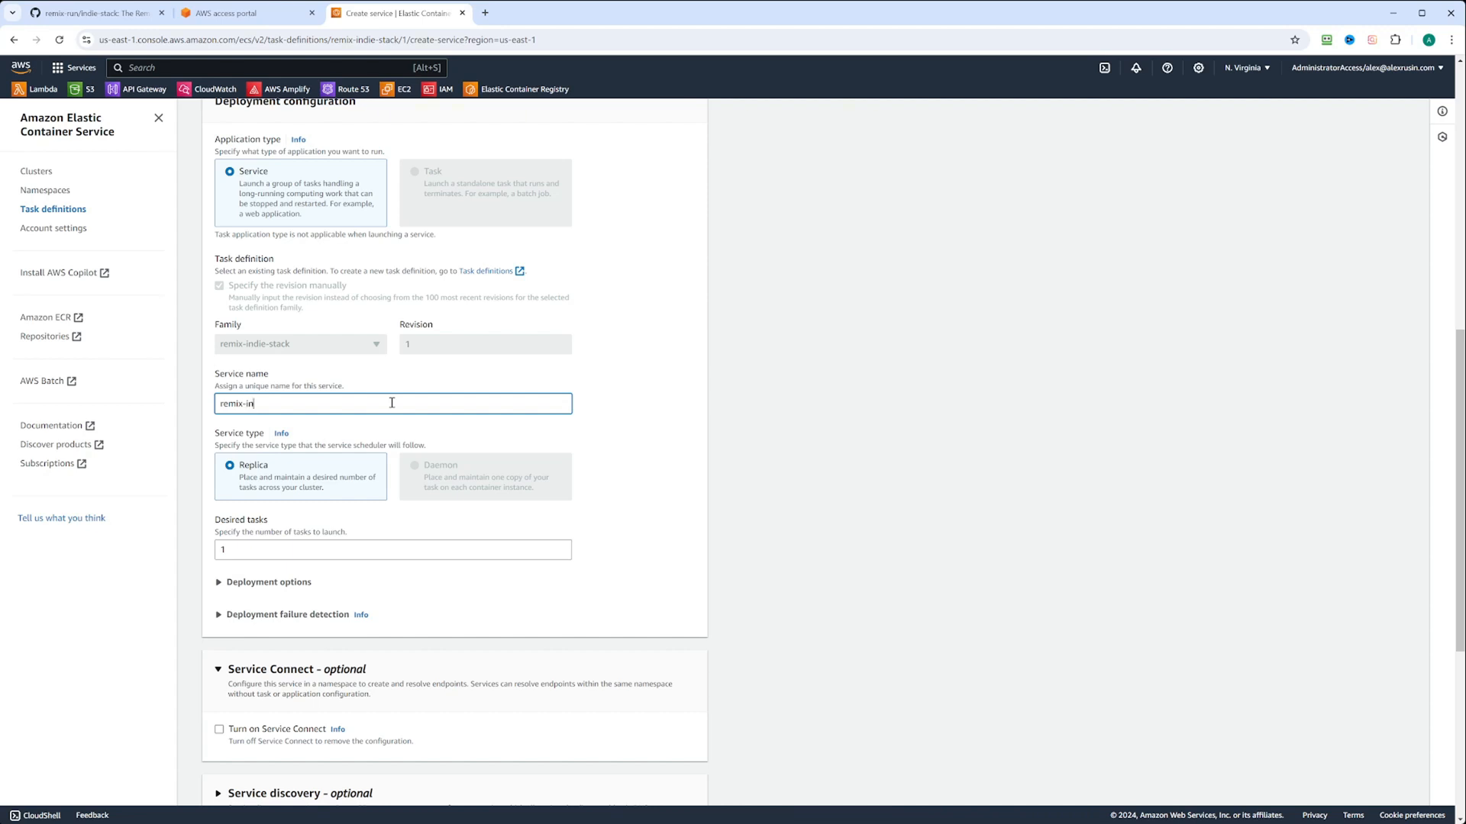
pyautogui.write('die-stack-ser')
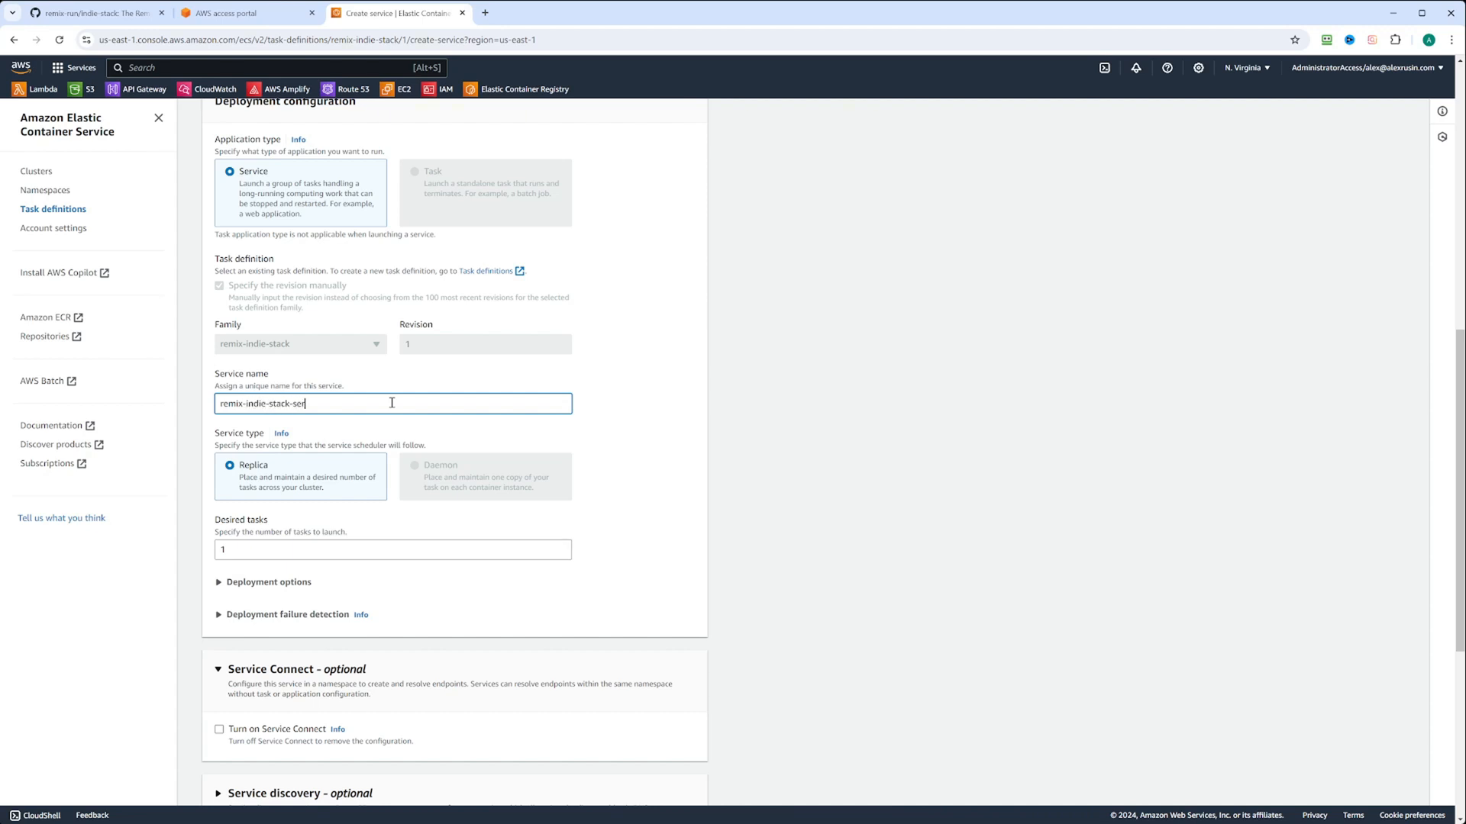
pyautogui.write('vice')
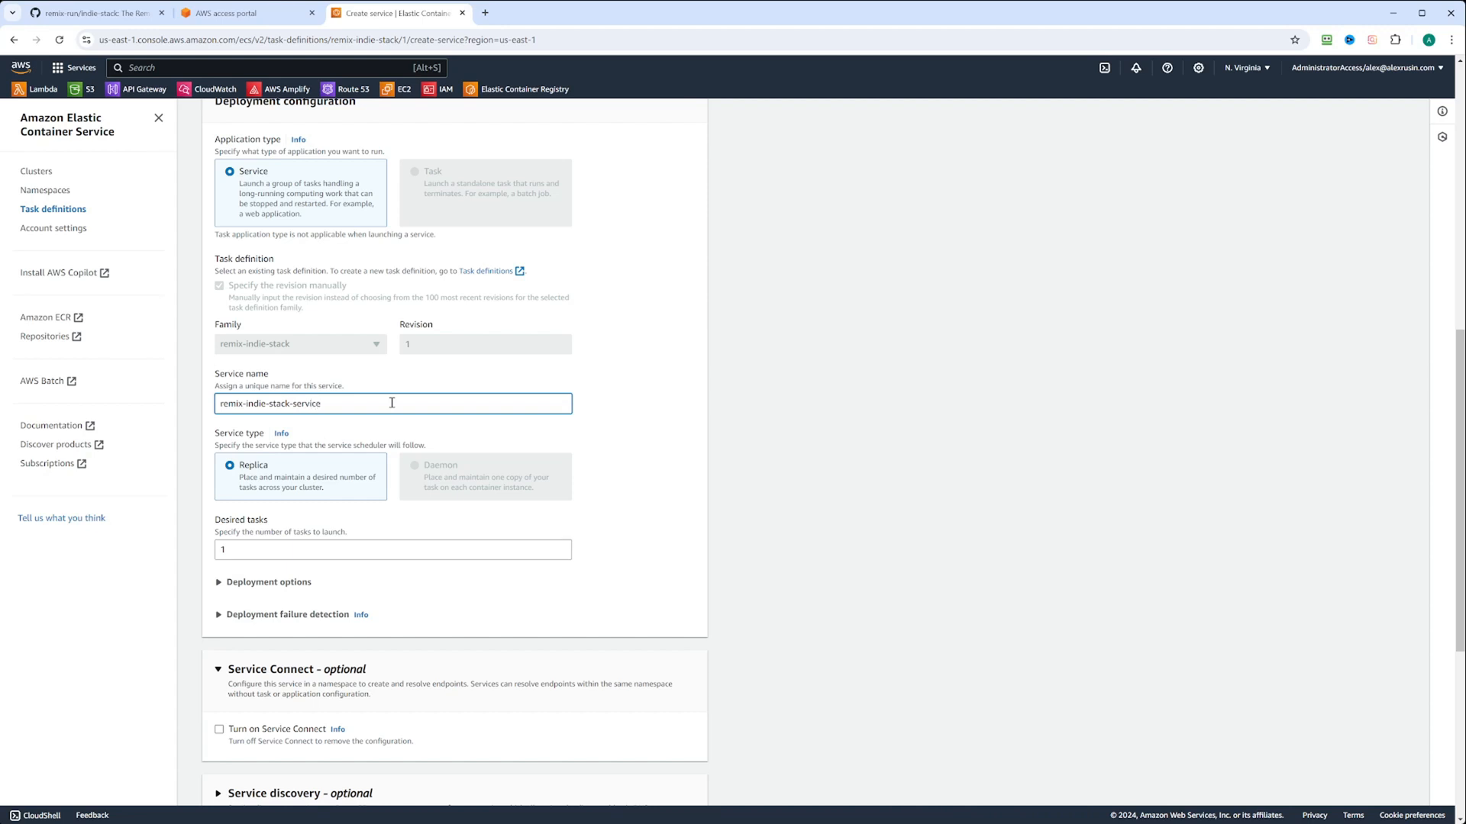
# Scroll down to the networking settings showing the default VPC and six subnets
pyautogui.scroll(-3)
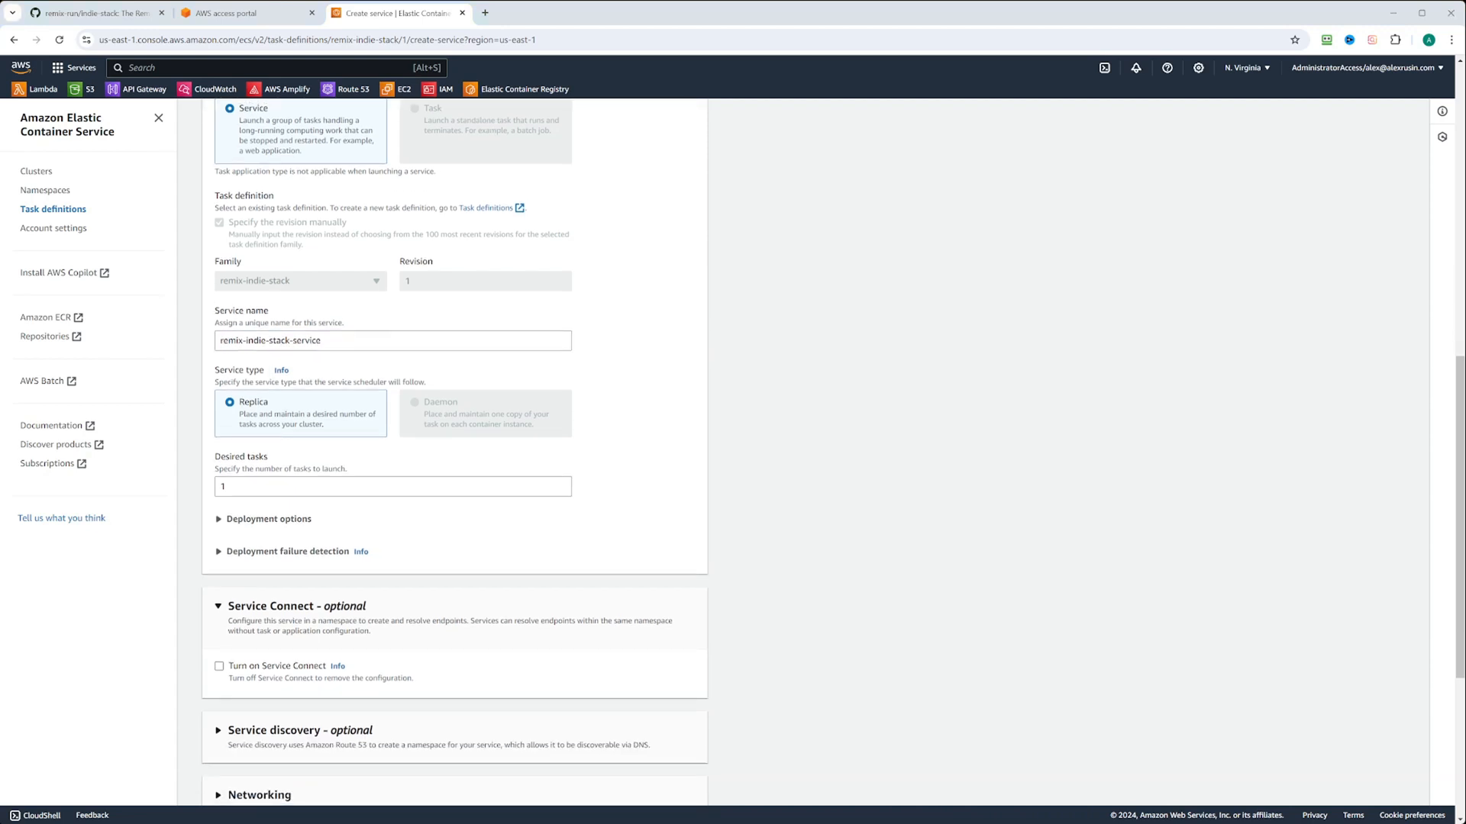
pyautogui.scroll(-3)
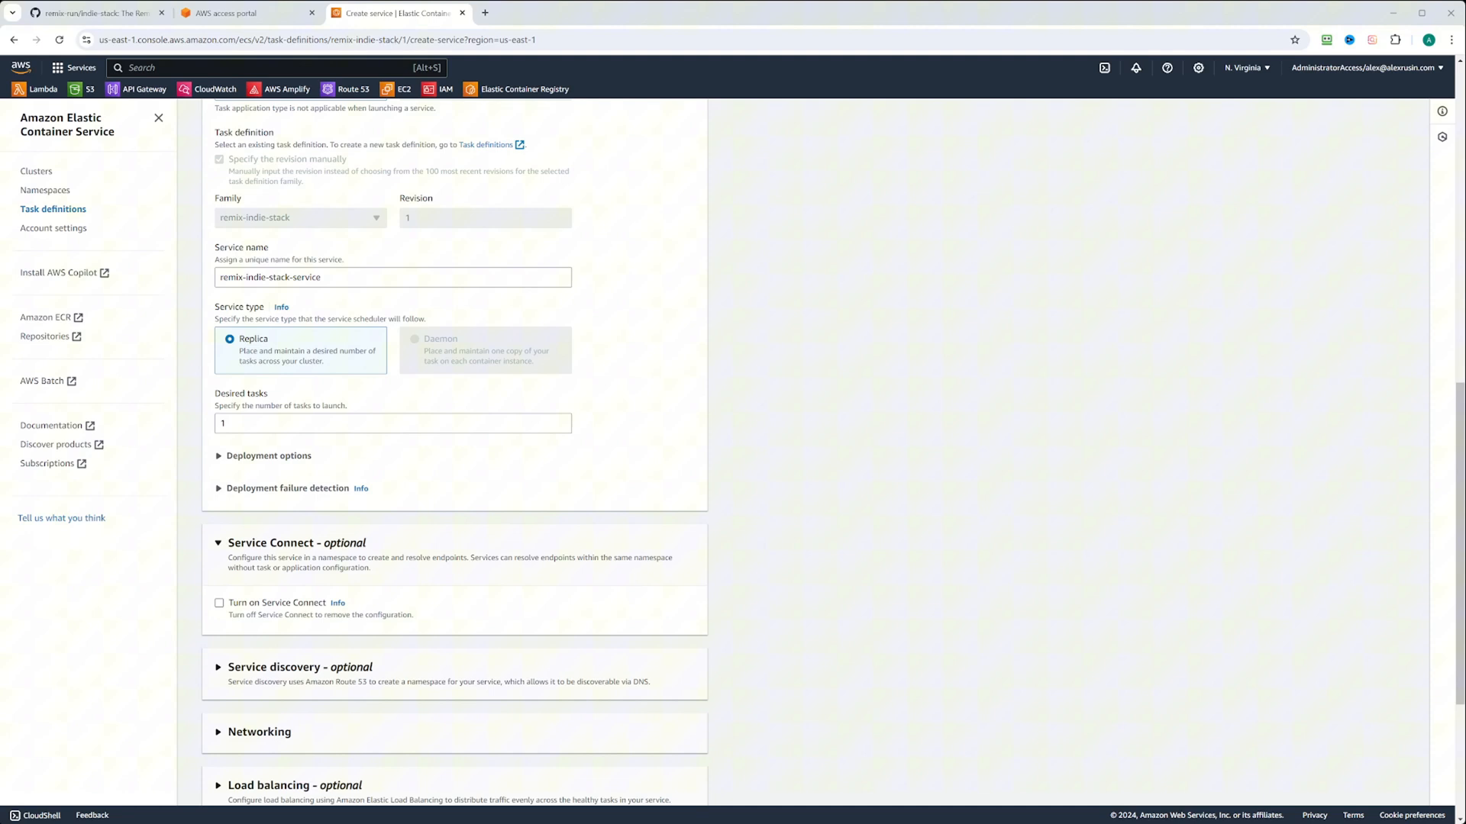
pyautogui.scroll(-3)
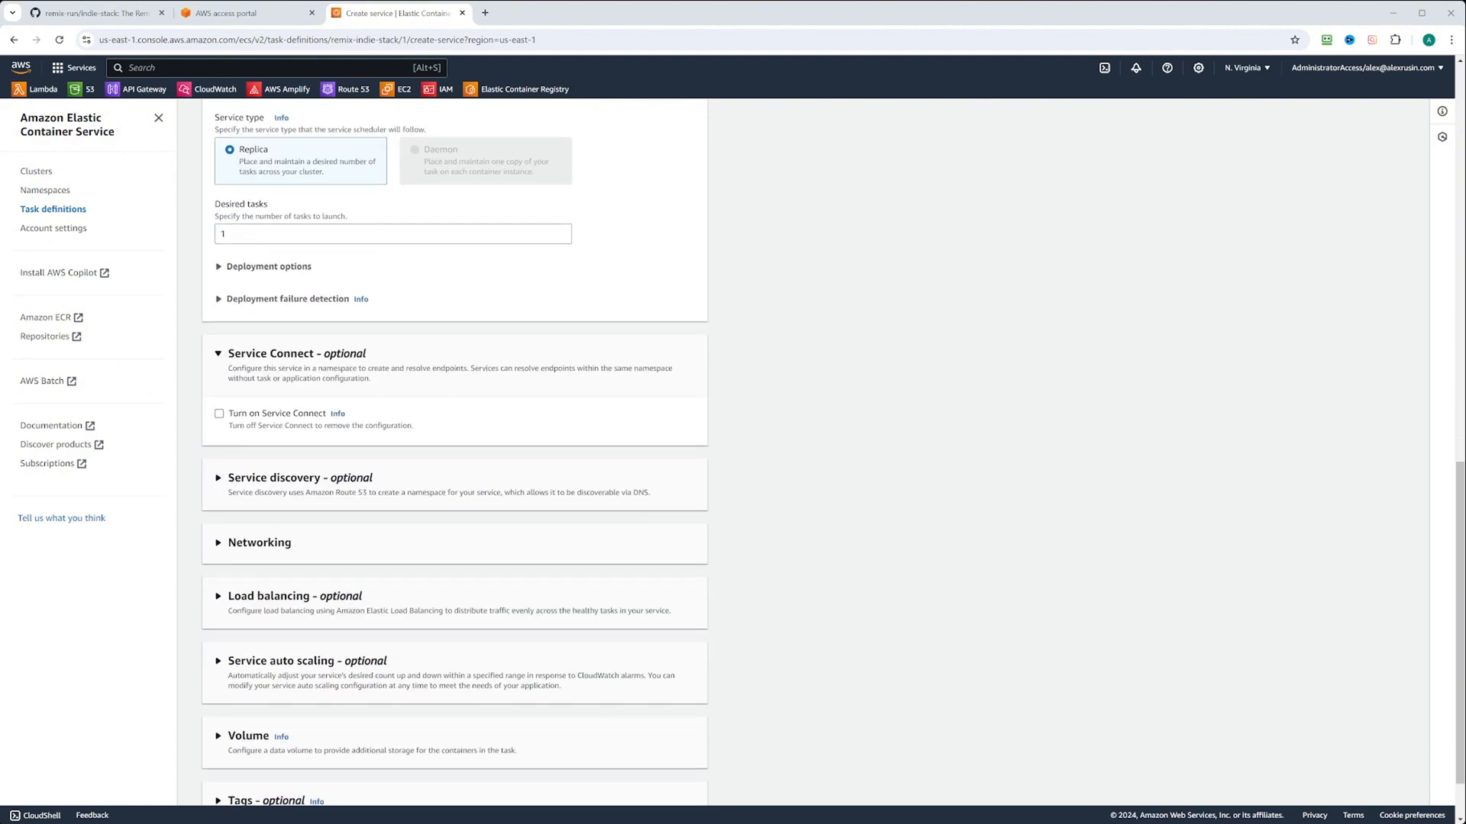
pyautogui.click(259, 542)
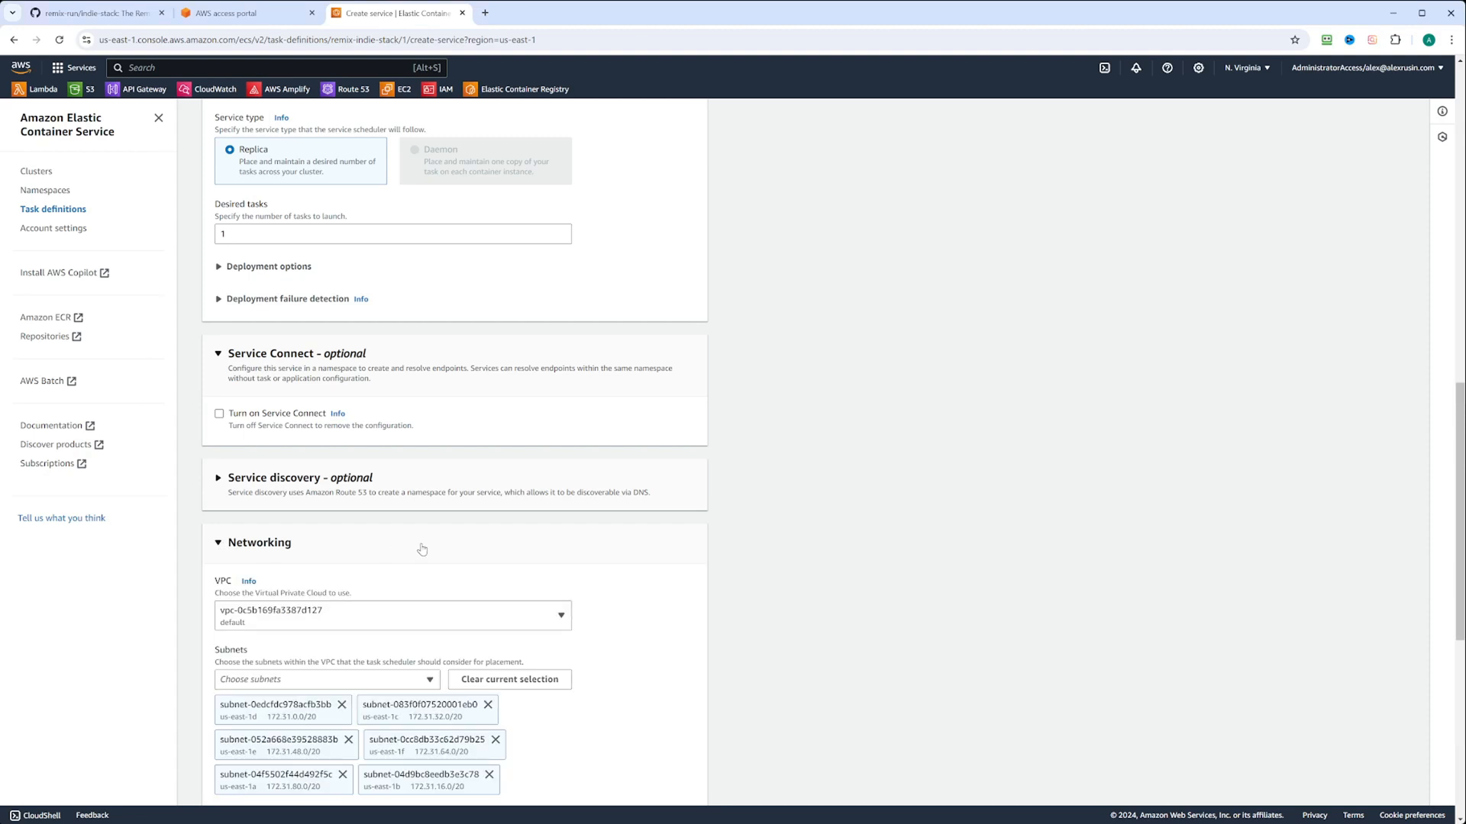
# Replace the default security group with web-access-demo, keeping public IP on
pyautogui.scroll(-3)
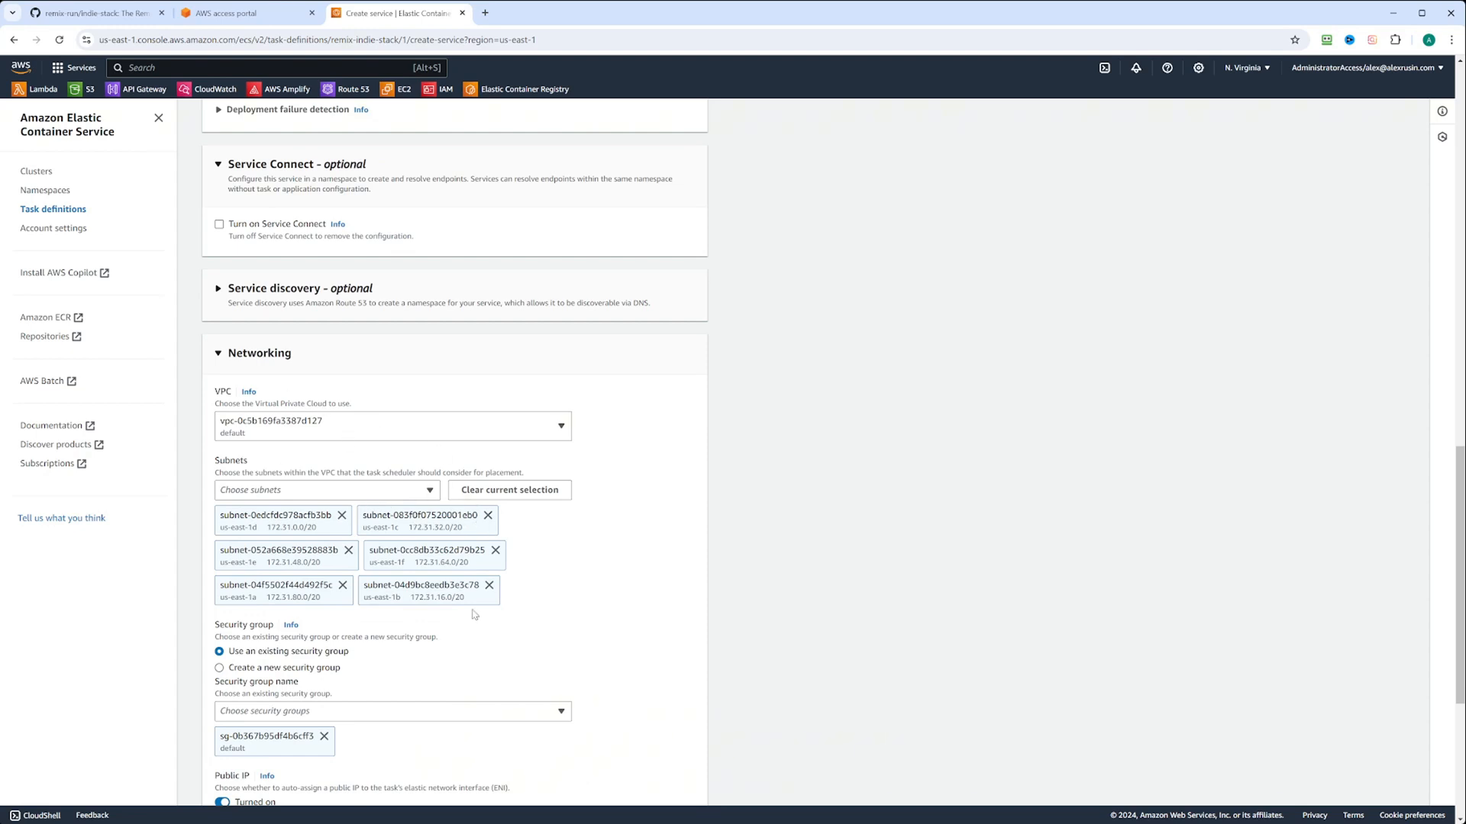
pyautogui.scroll(-3)
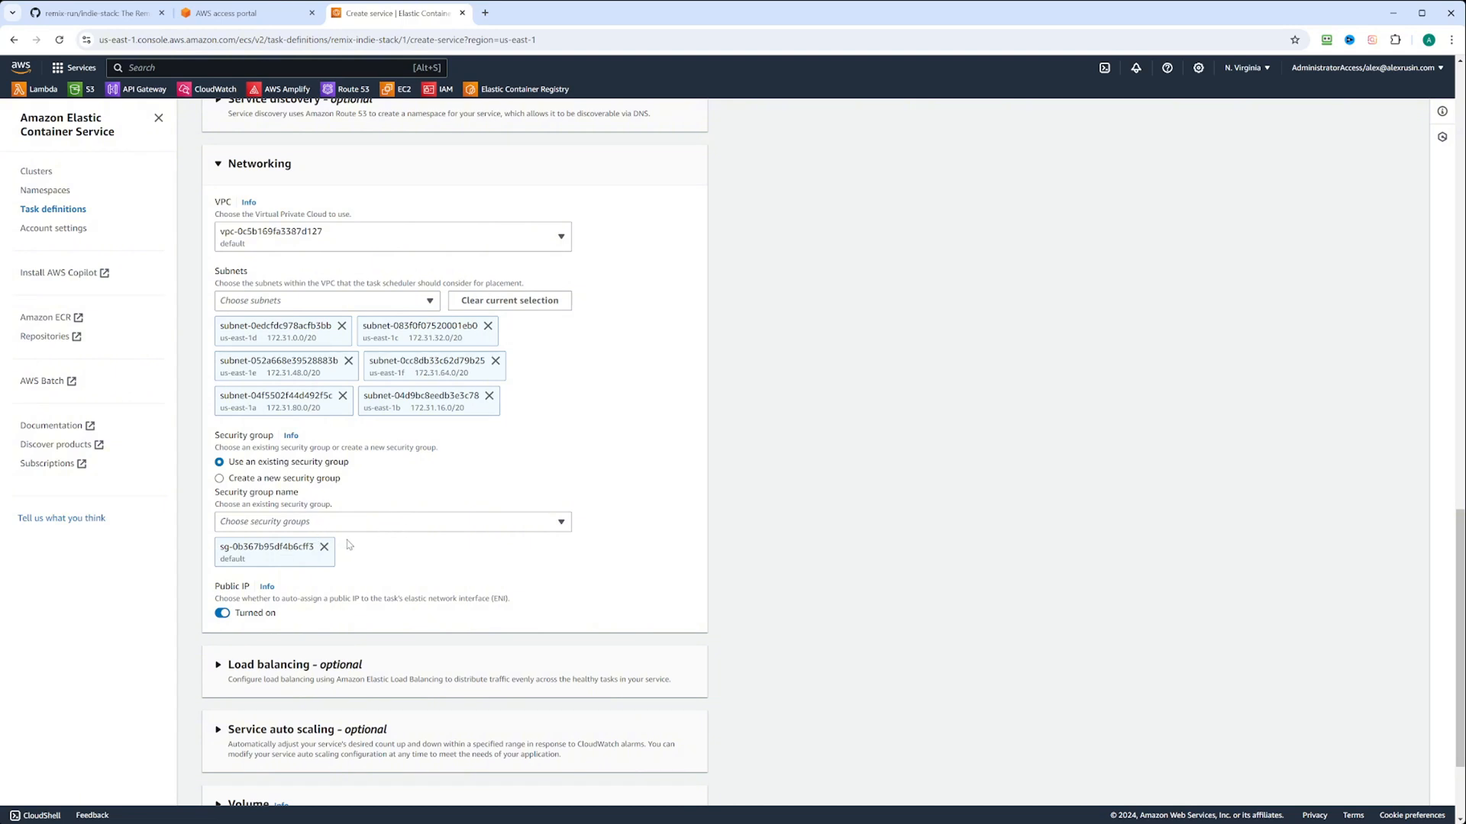
pyautogui.click(325, 547)
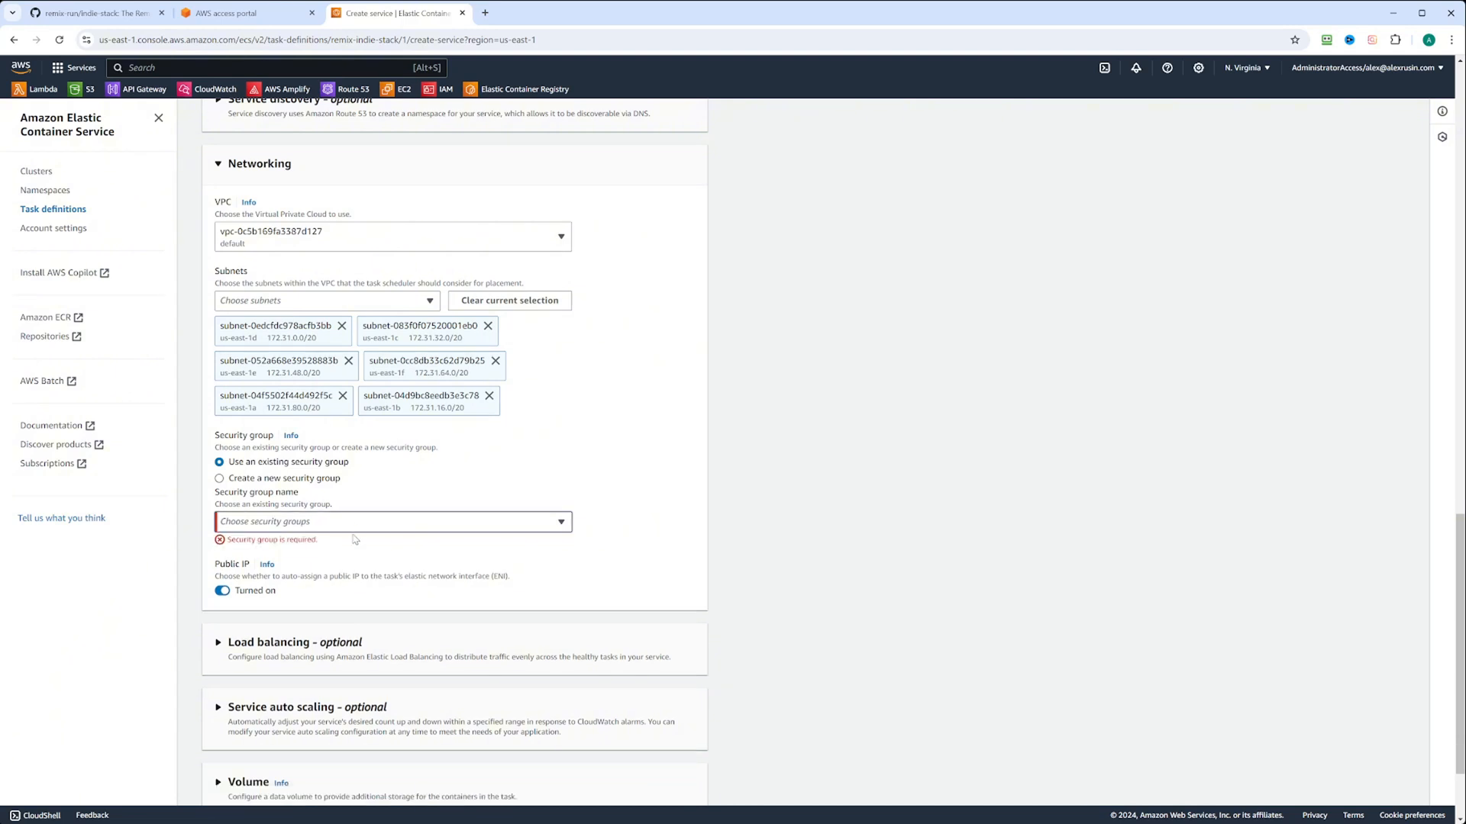
pyautogui.click(391, 522)
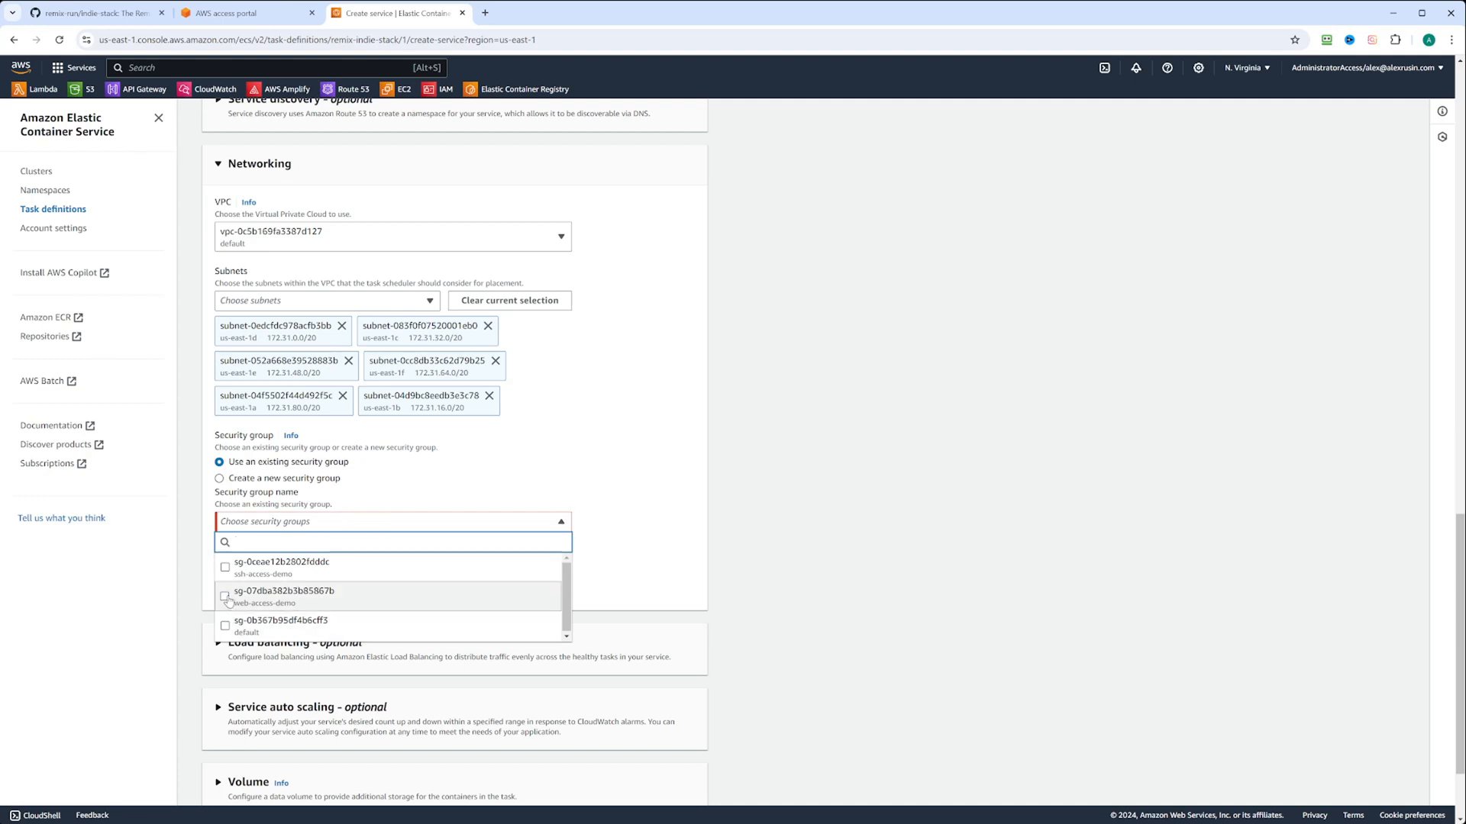
pyautogui.click(224, 596)
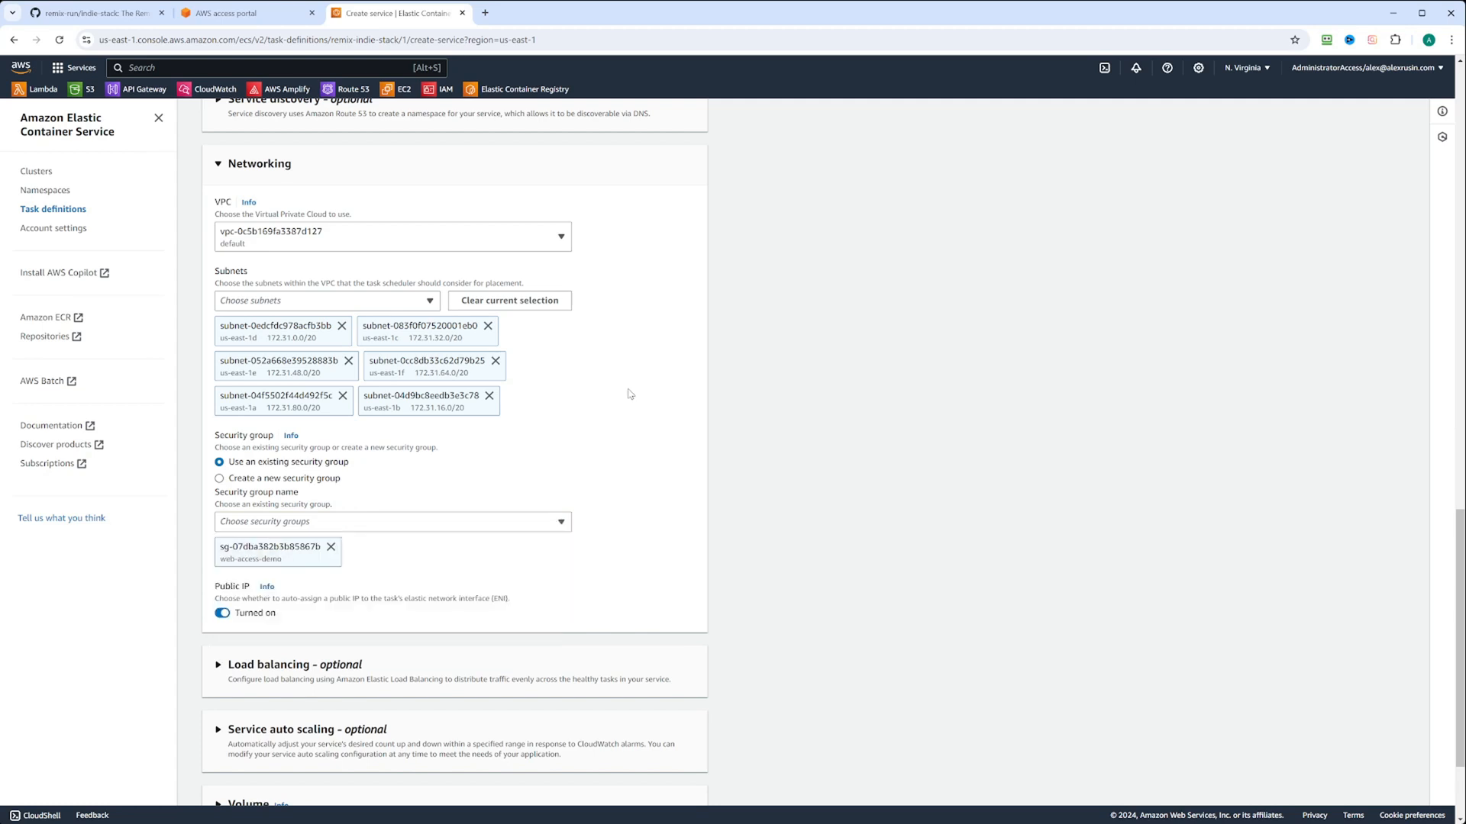
pyautogui.moveTo(584, 400)
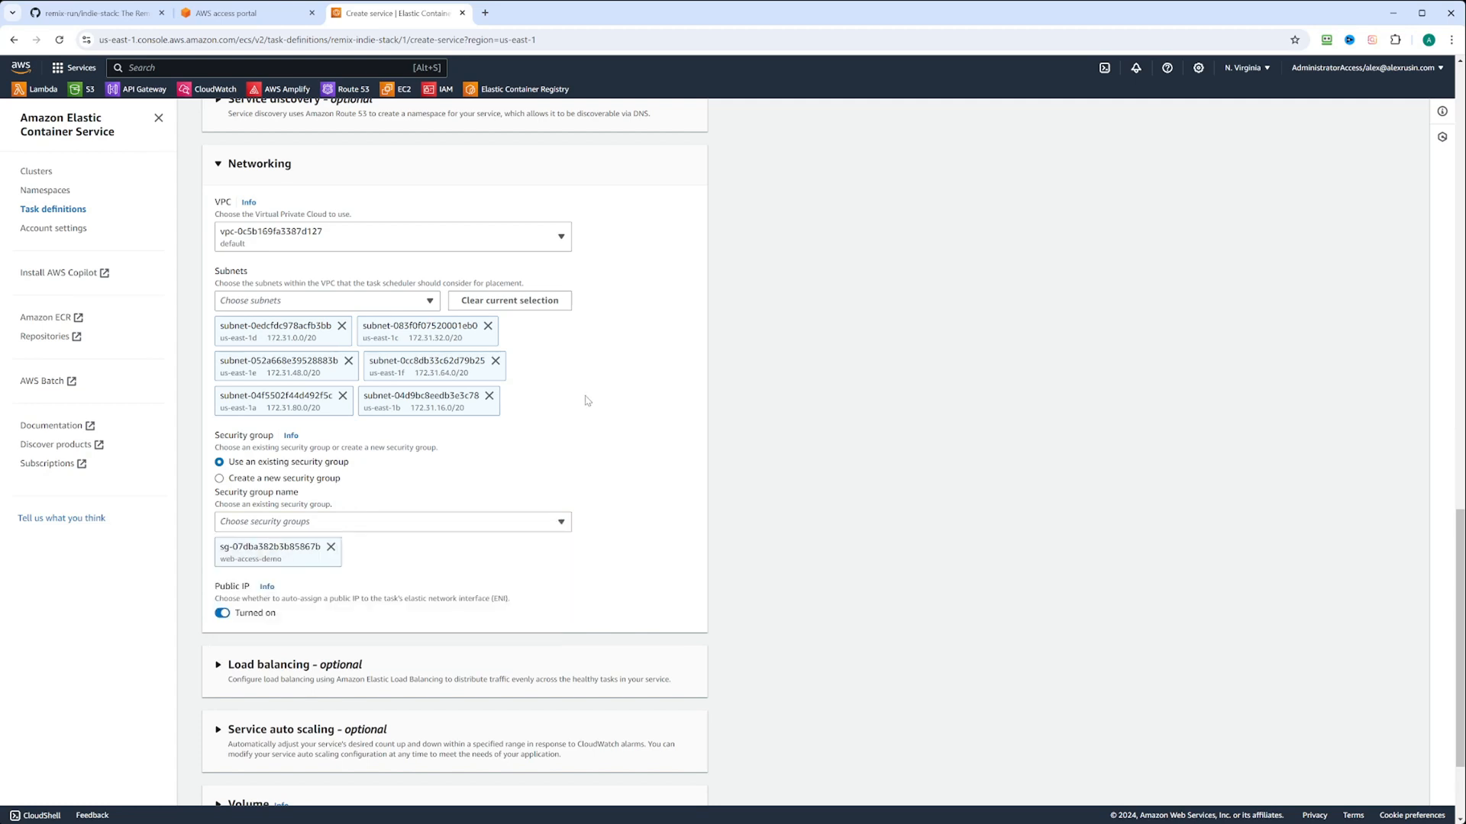
# Create the service with these networking settings
pyautogui.scroll(-3)
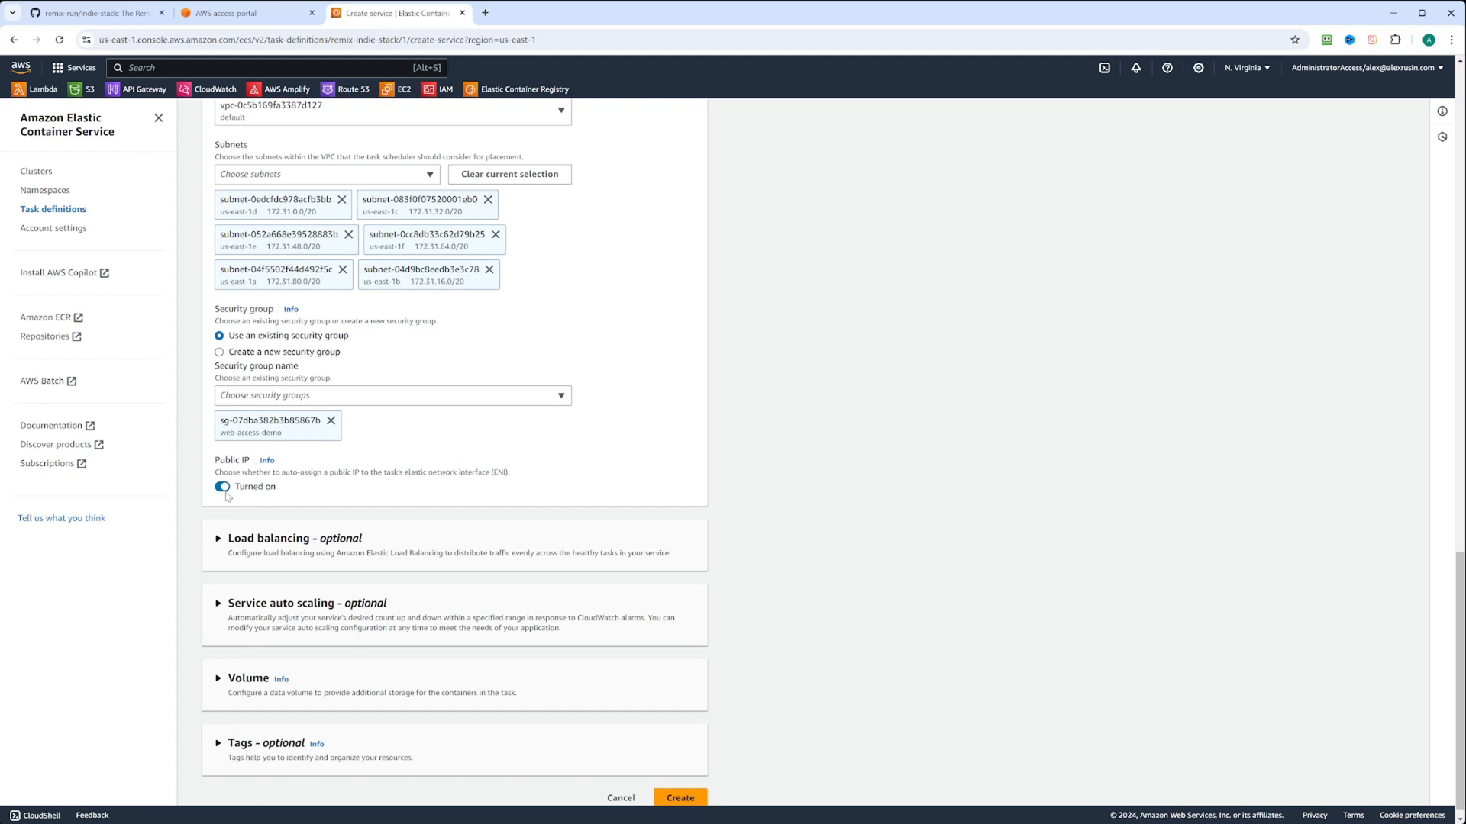
pyautogui.scroll(-3)
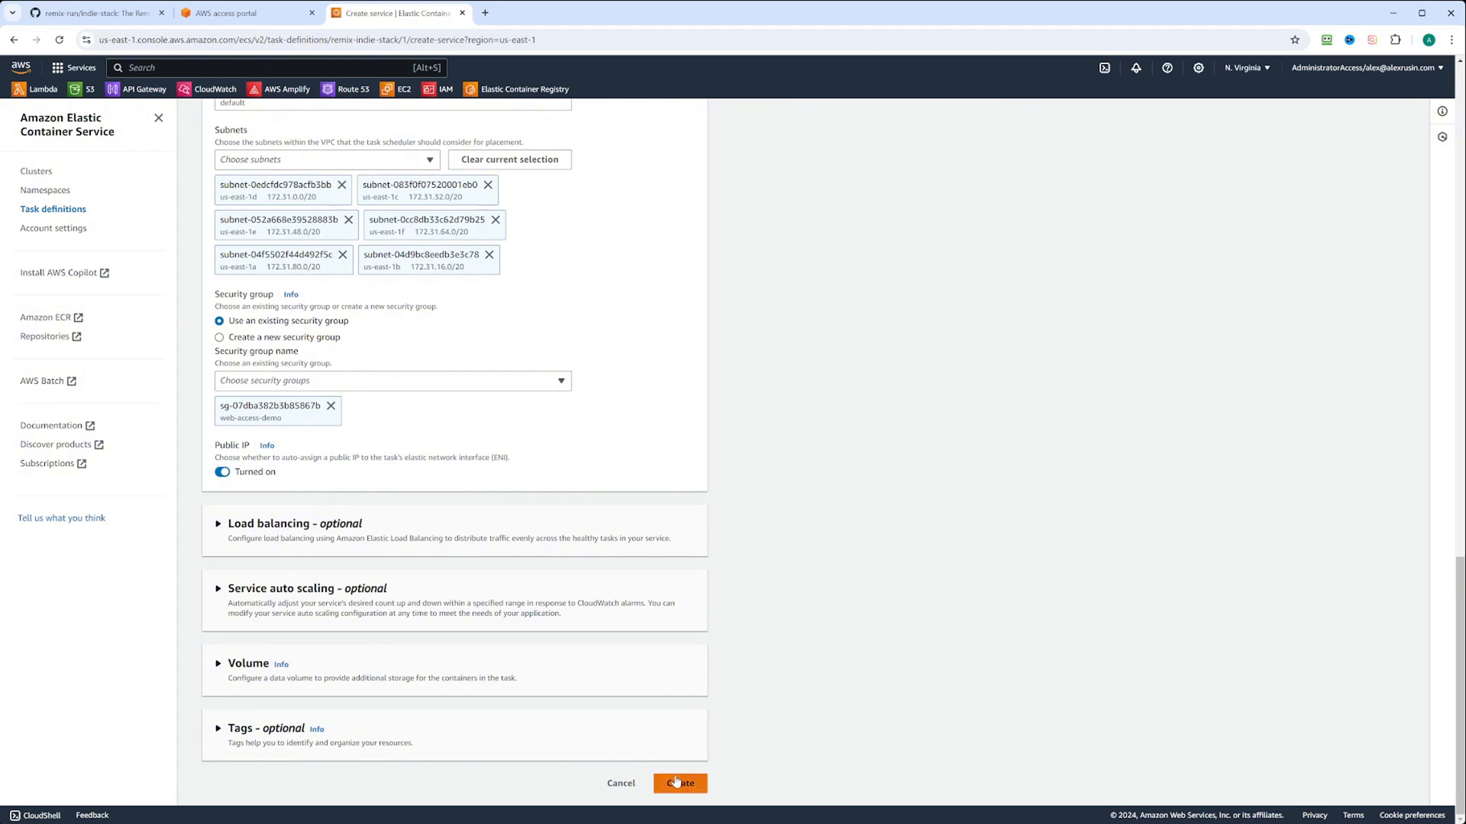
pyautogui.click(679, 783)
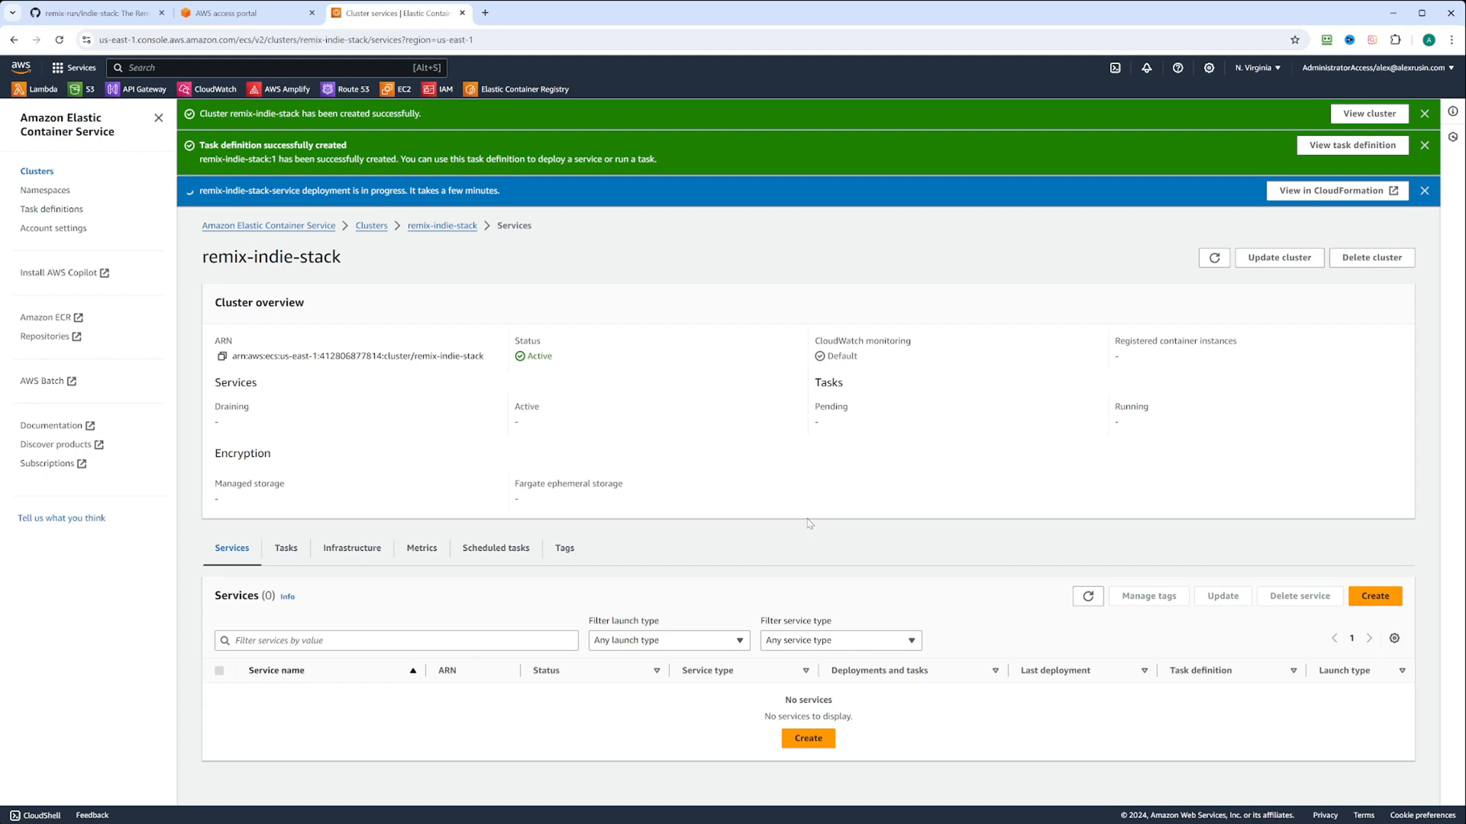
# Refresh the cluster's services until remix-indie-stack-service appears, then open its deployment details
pyautogui.click(1087, 596)
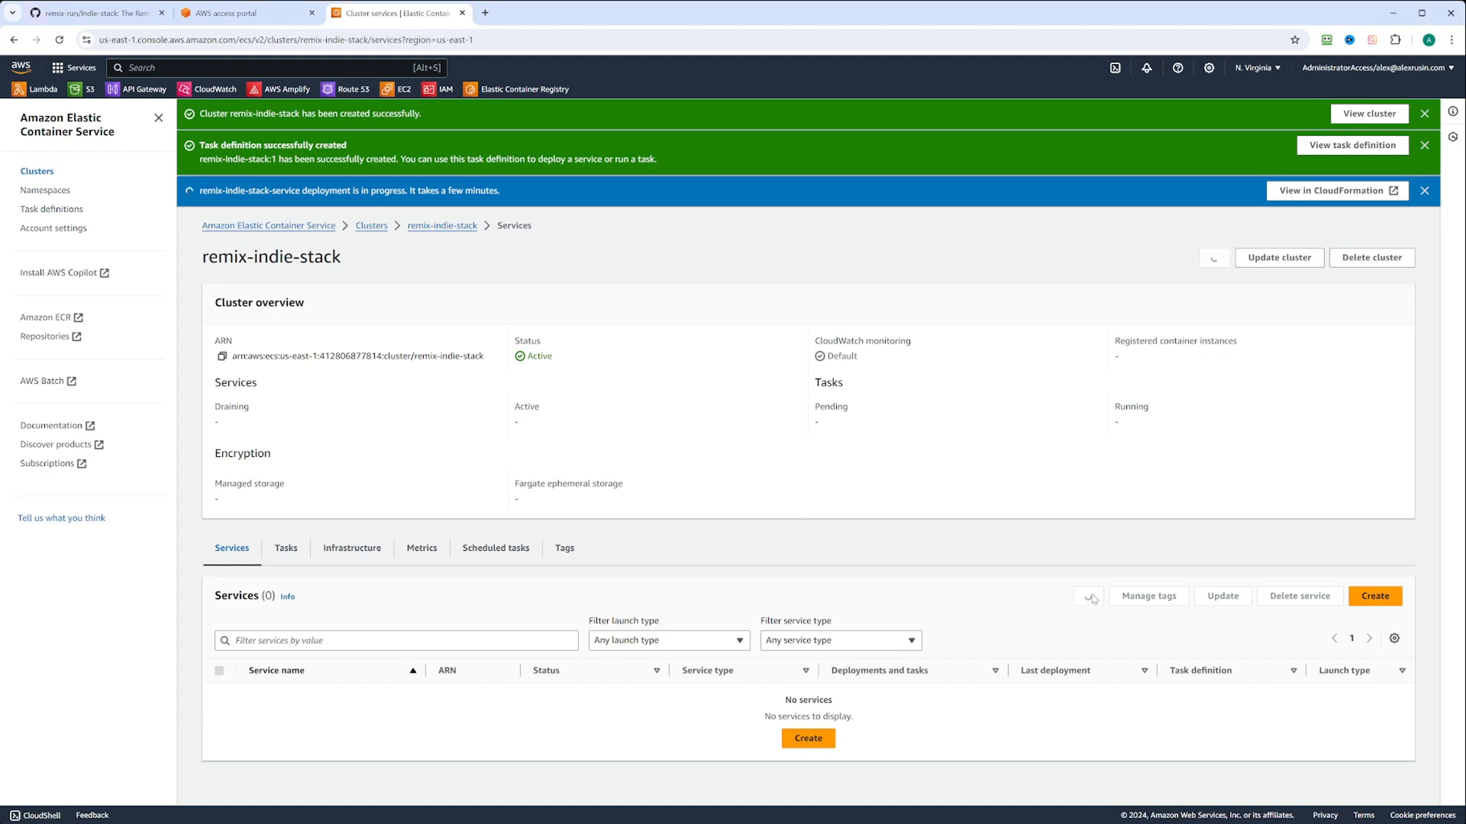
pyautogui.click(1087, 595)
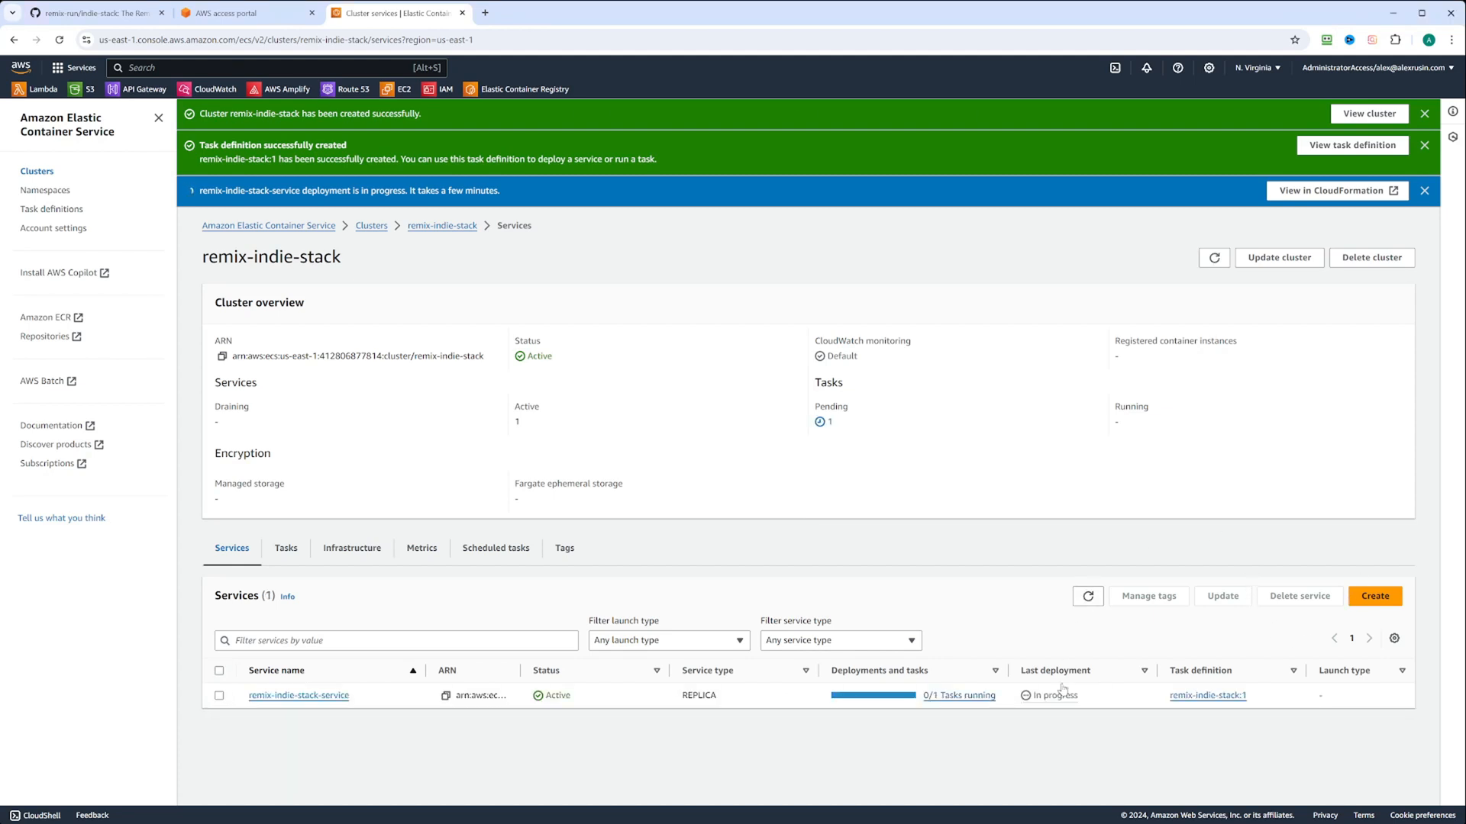
pyautogui.doubleClick(1053, 696)
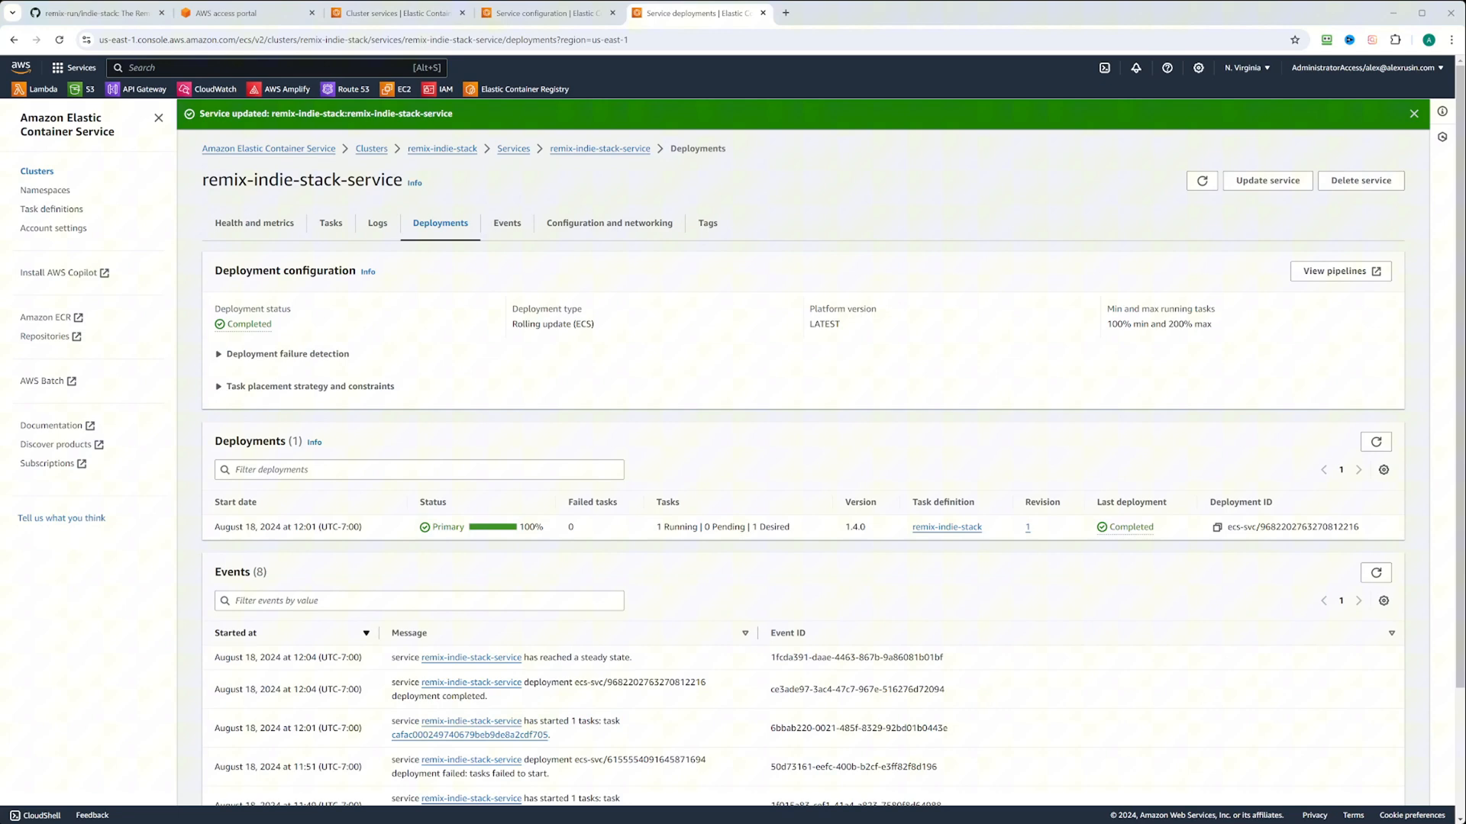
# Open the service's running task to view its configuration and public IP 44.192.53.254
pyautogui.doubleClick(1129, 526)
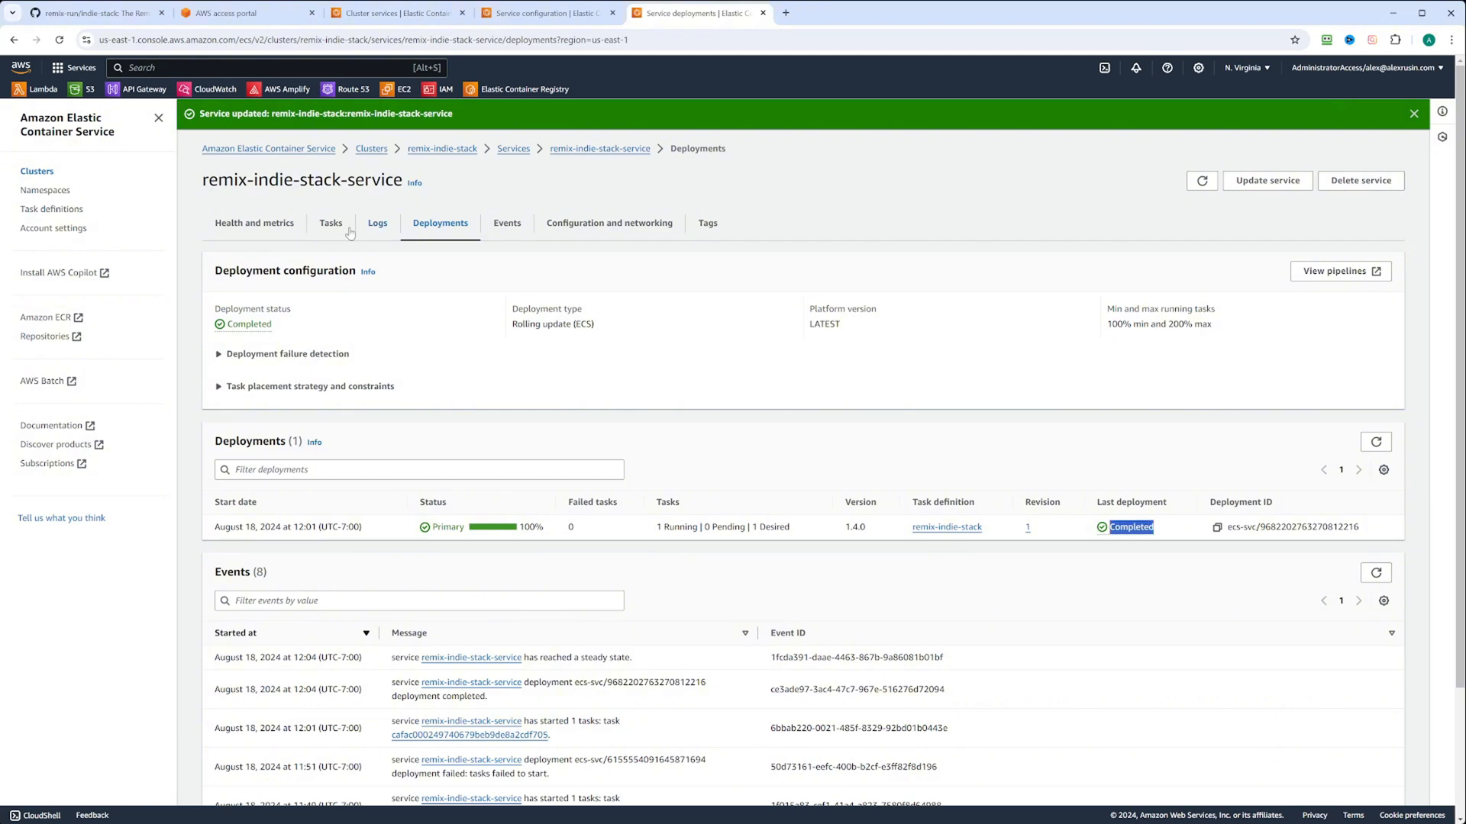
pyautogui.click(330, 223)
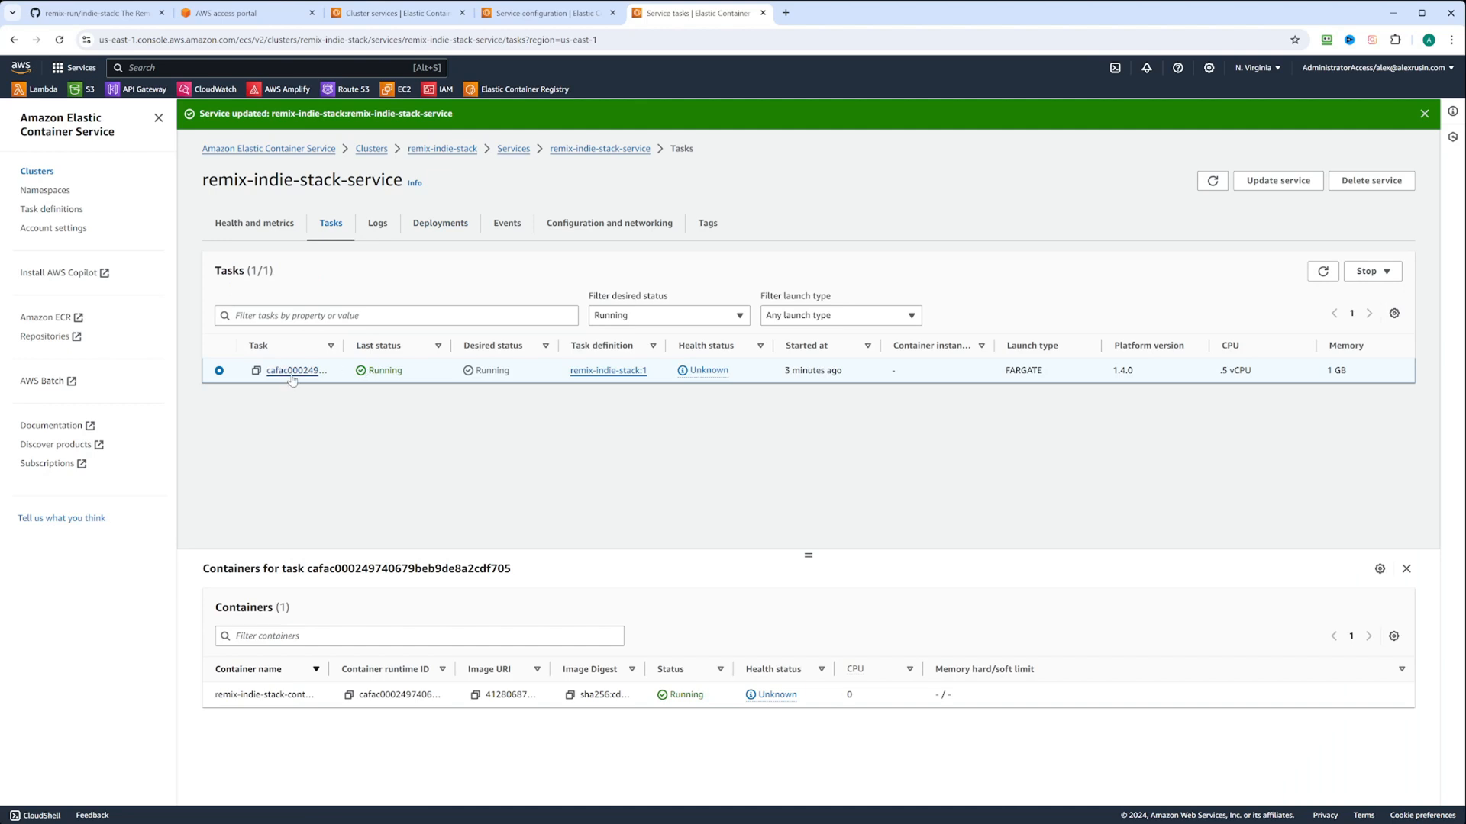
pyautogui.click(293, 370)
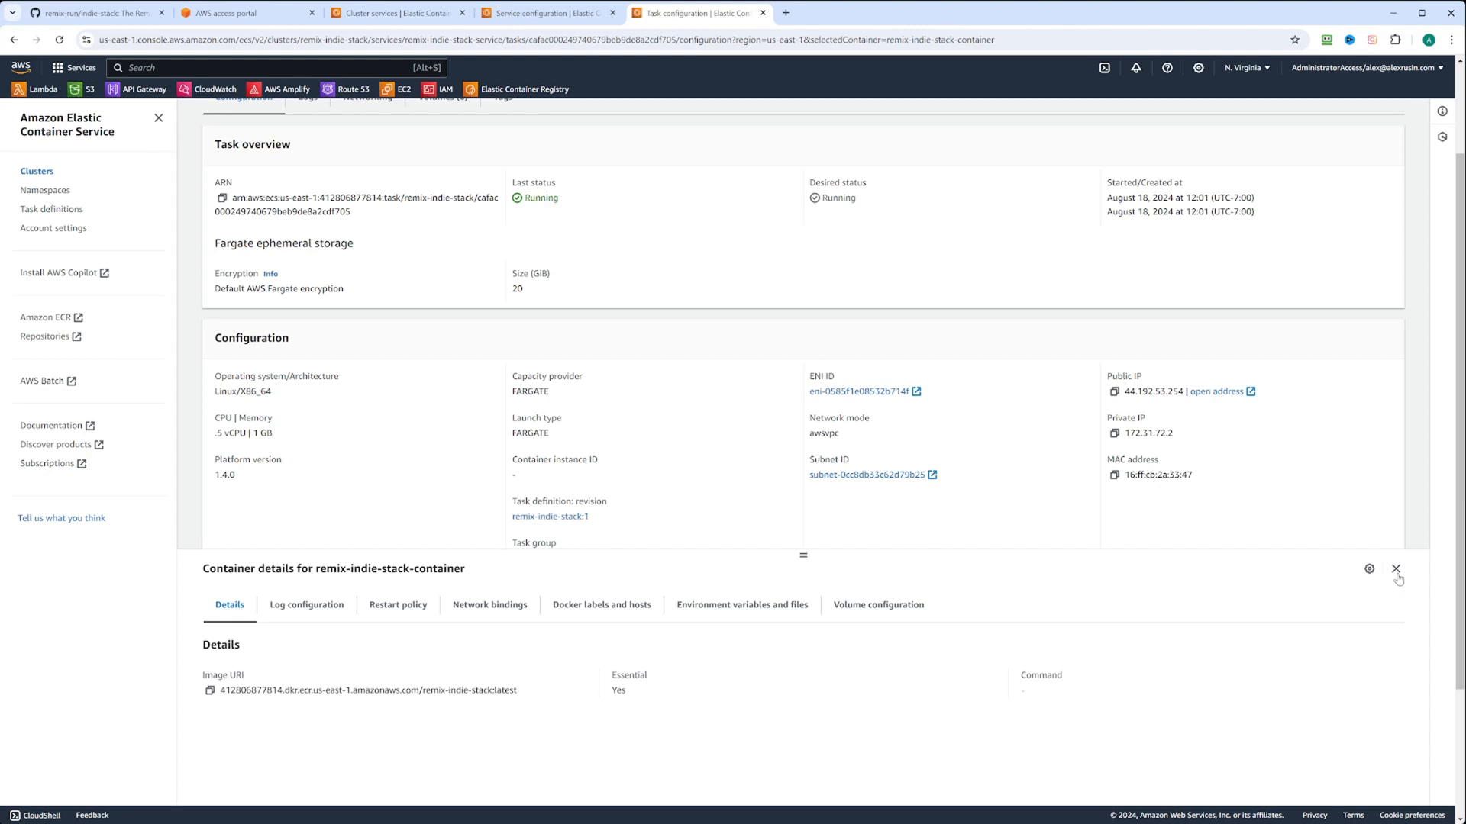
pyautogui.click(1394, 568)
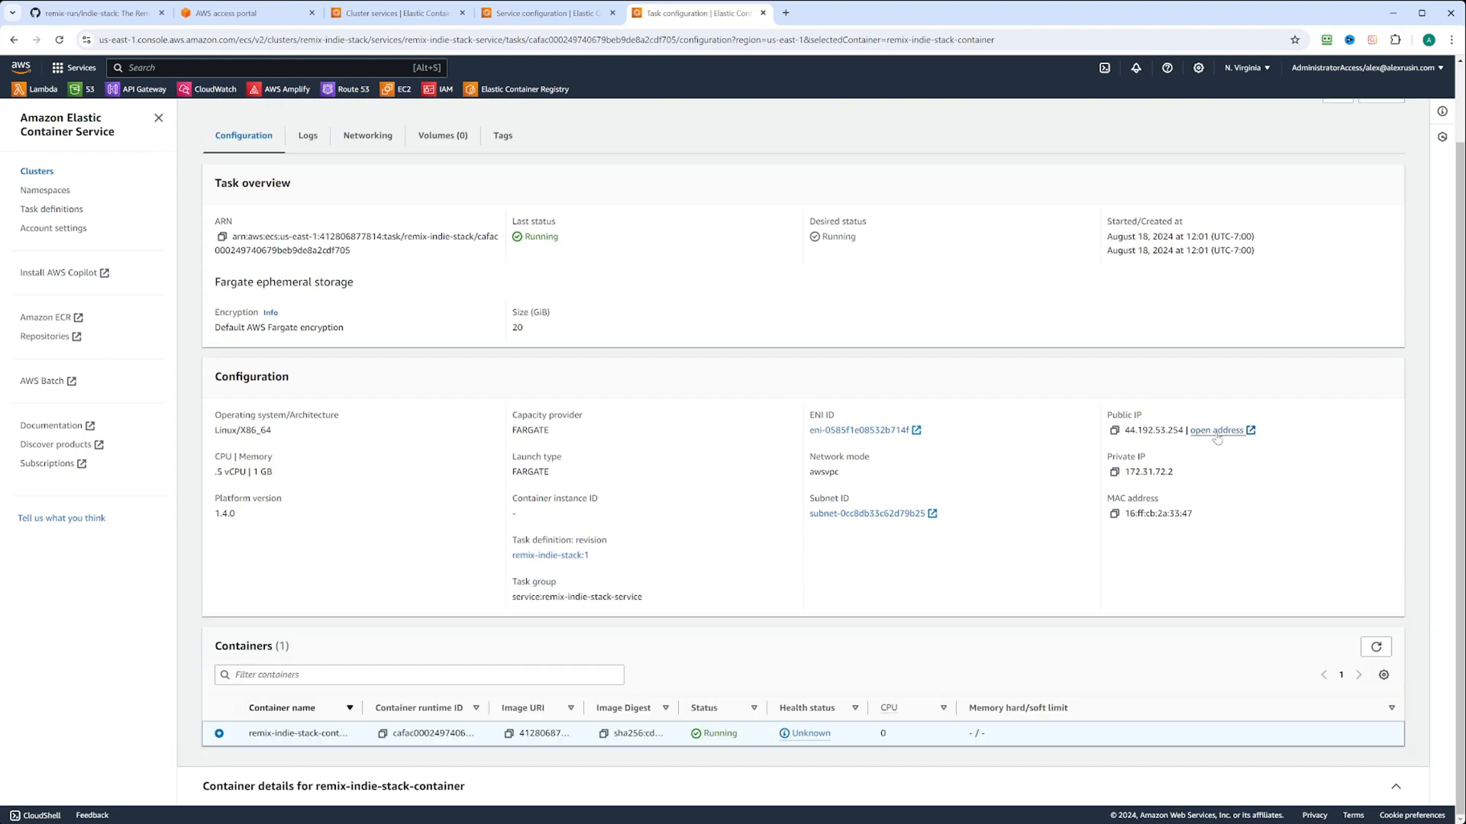
pyautogui.click(1217, 430)
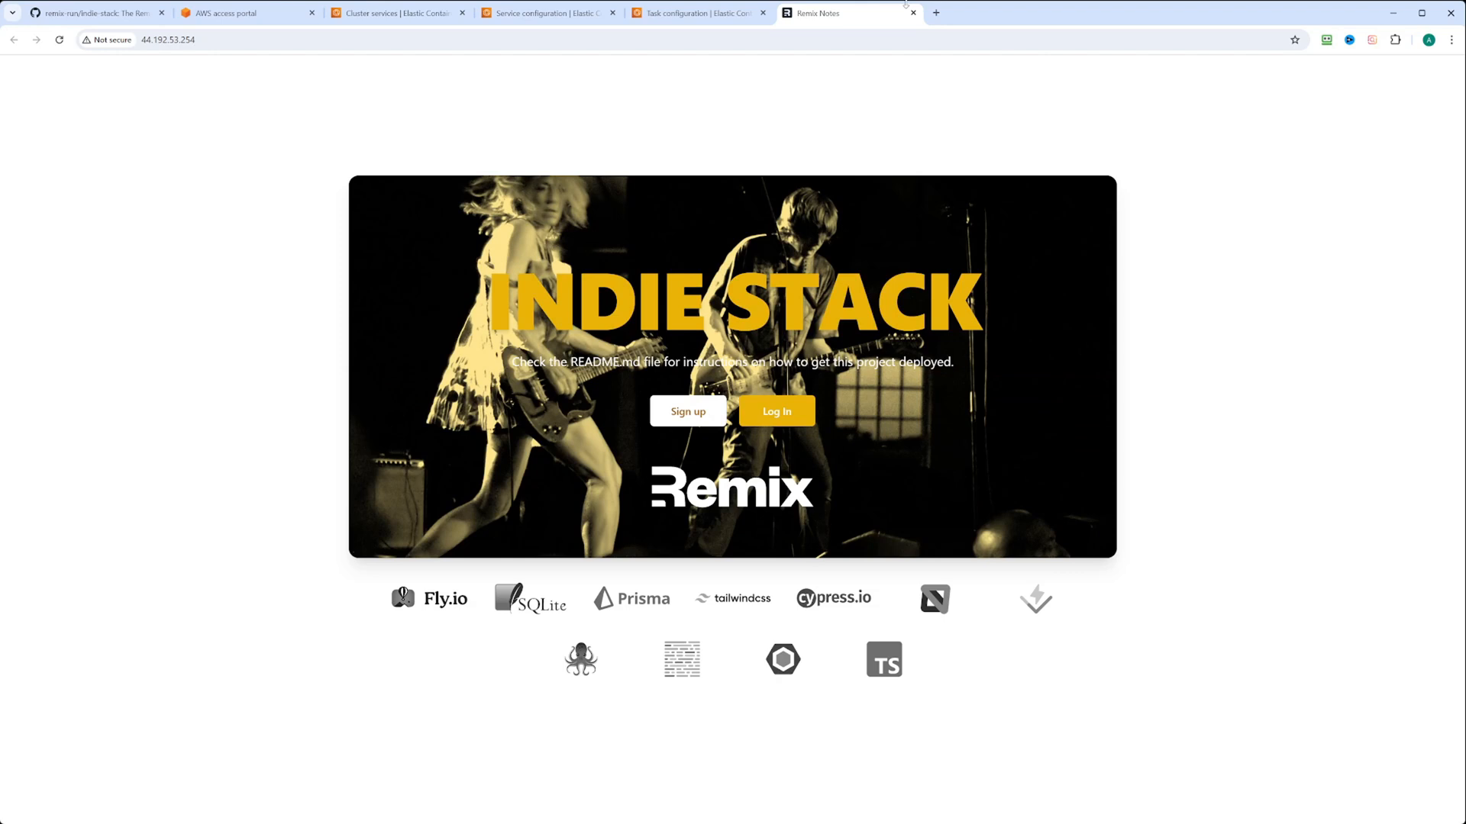
pyautogui.moveTo(921, 213)
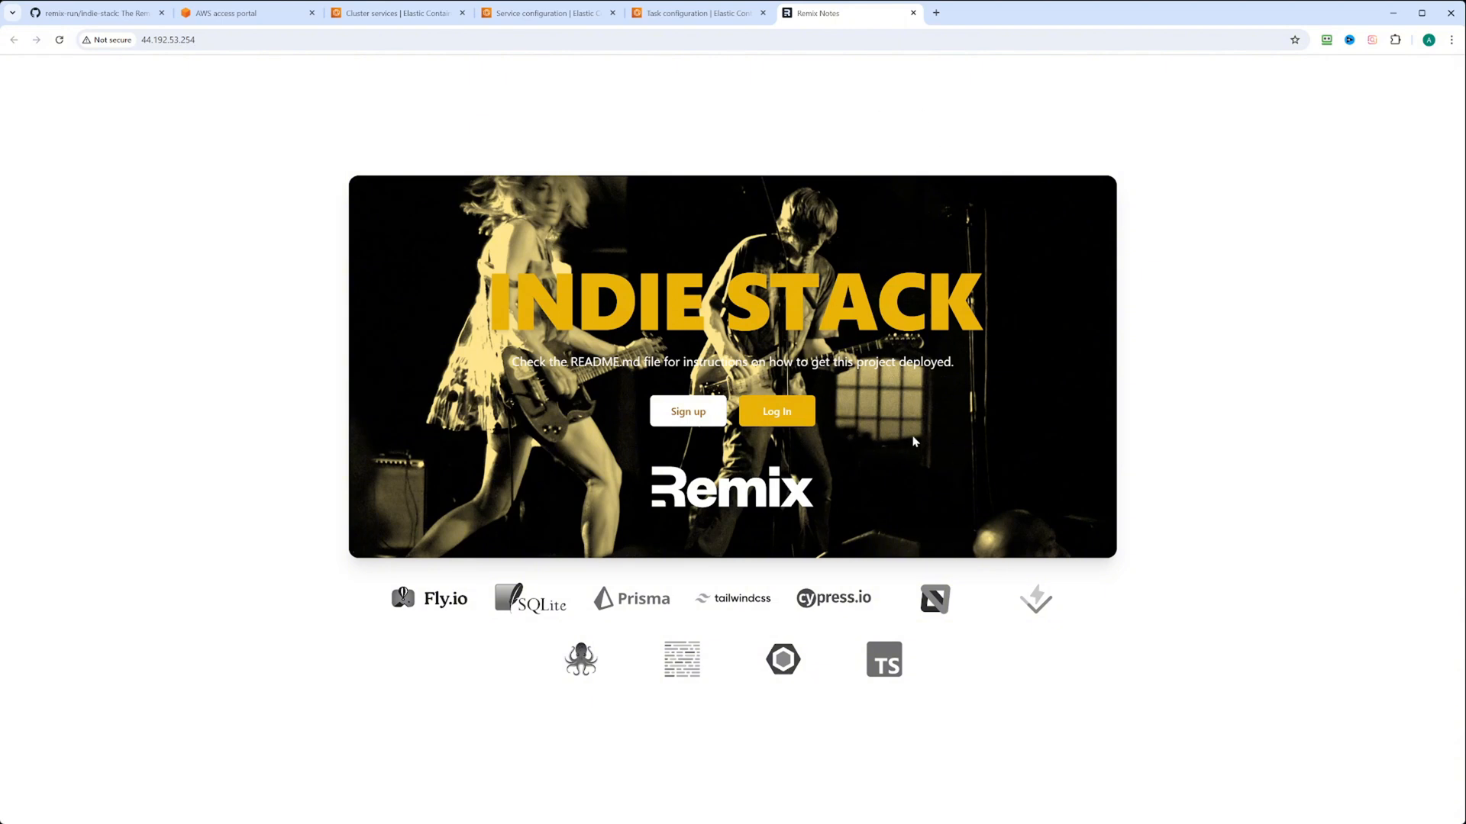
pyautogui.click(687, 412)
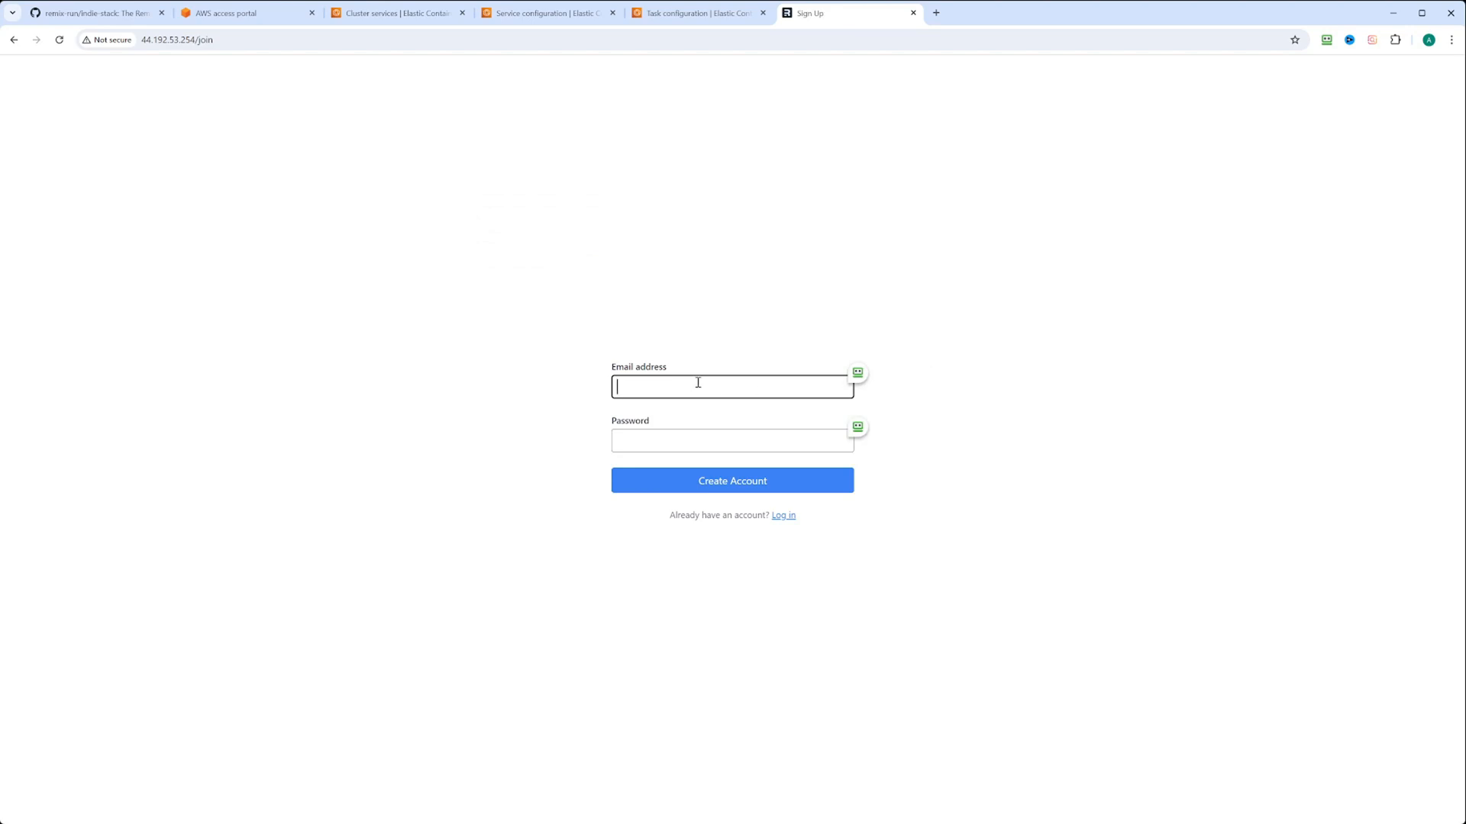
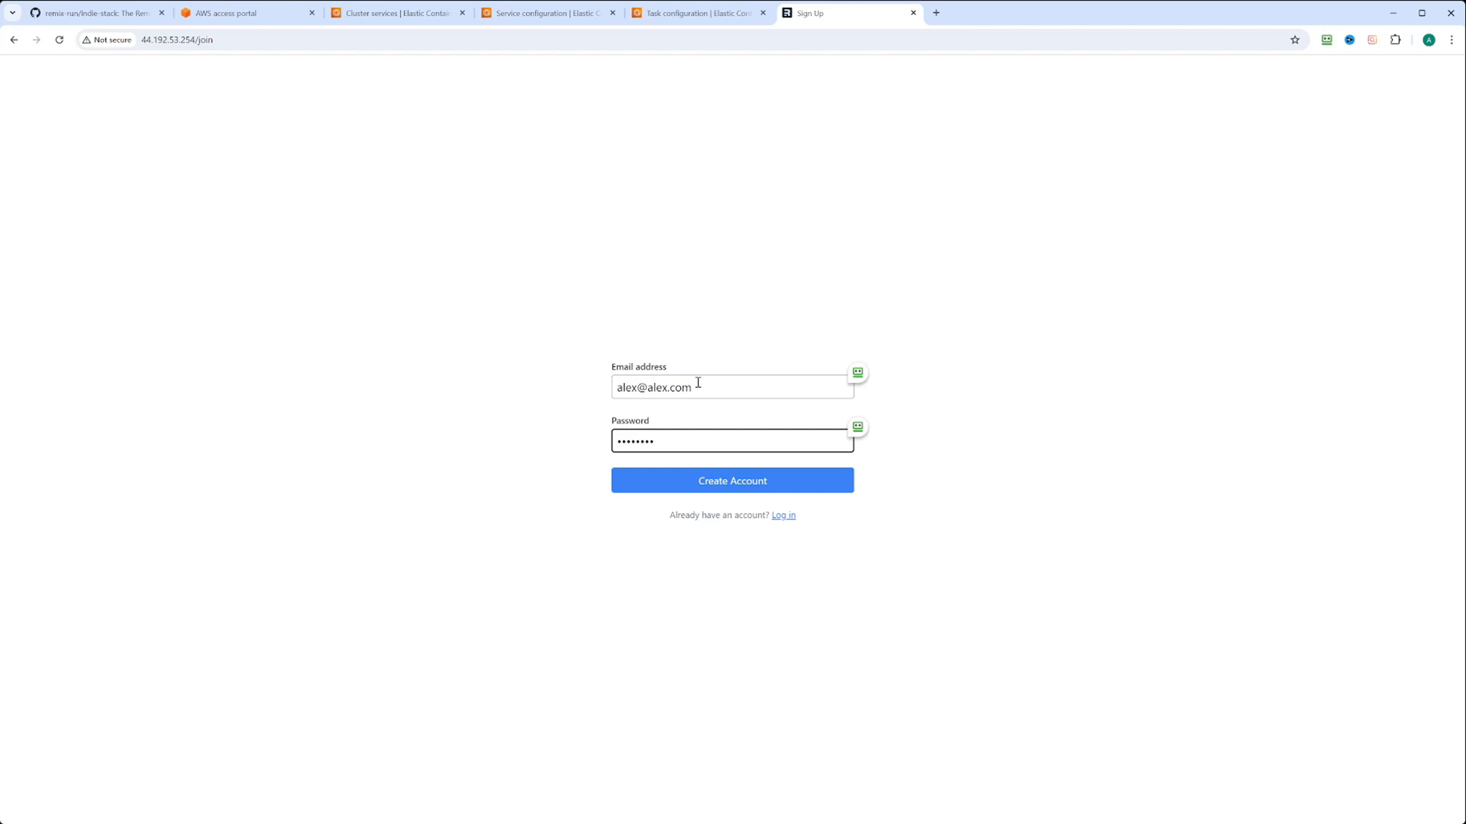
pyautogui.click(732, 480)
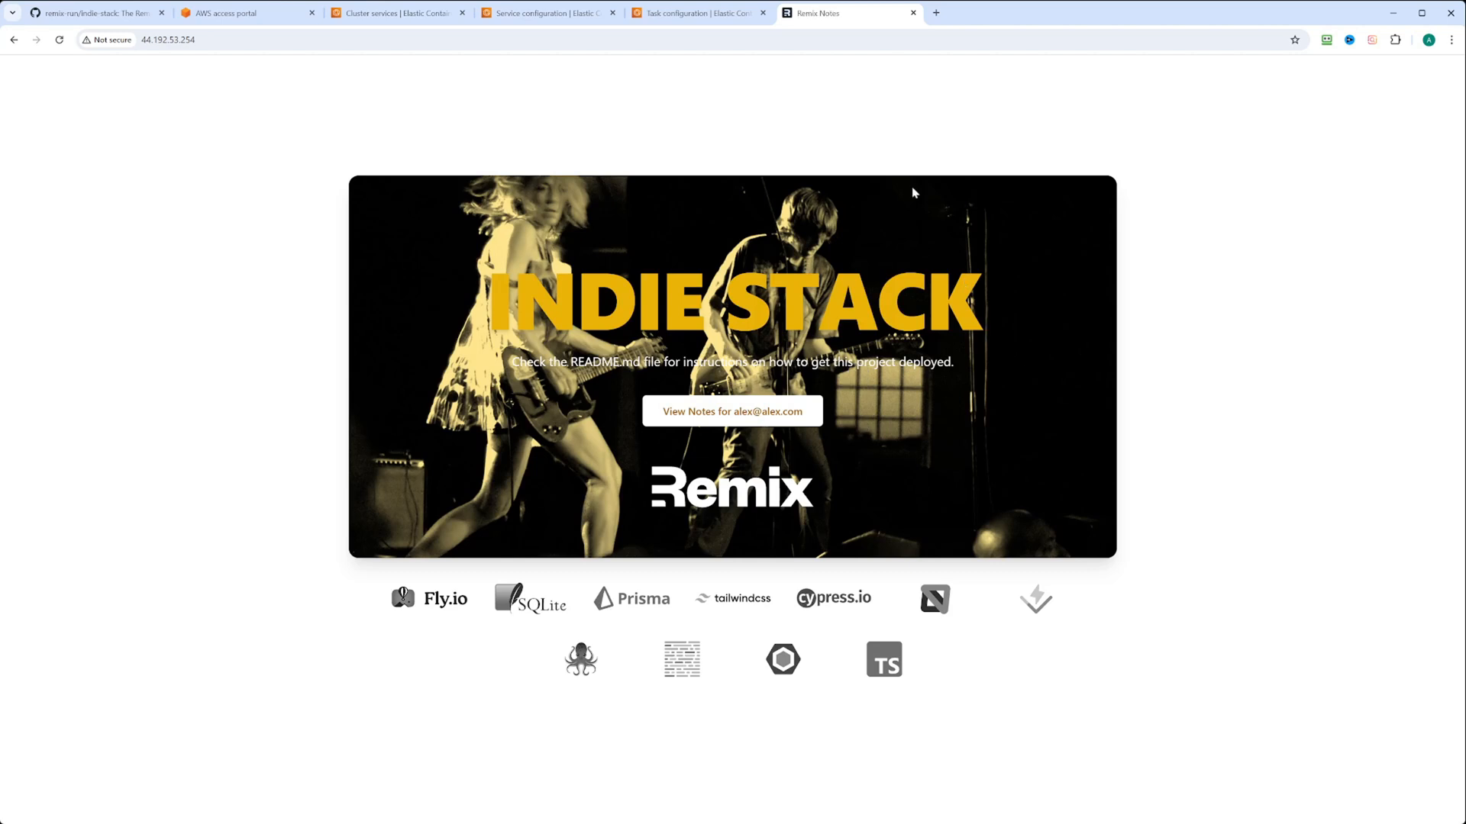
pyautogui.moveTo(734, 400)
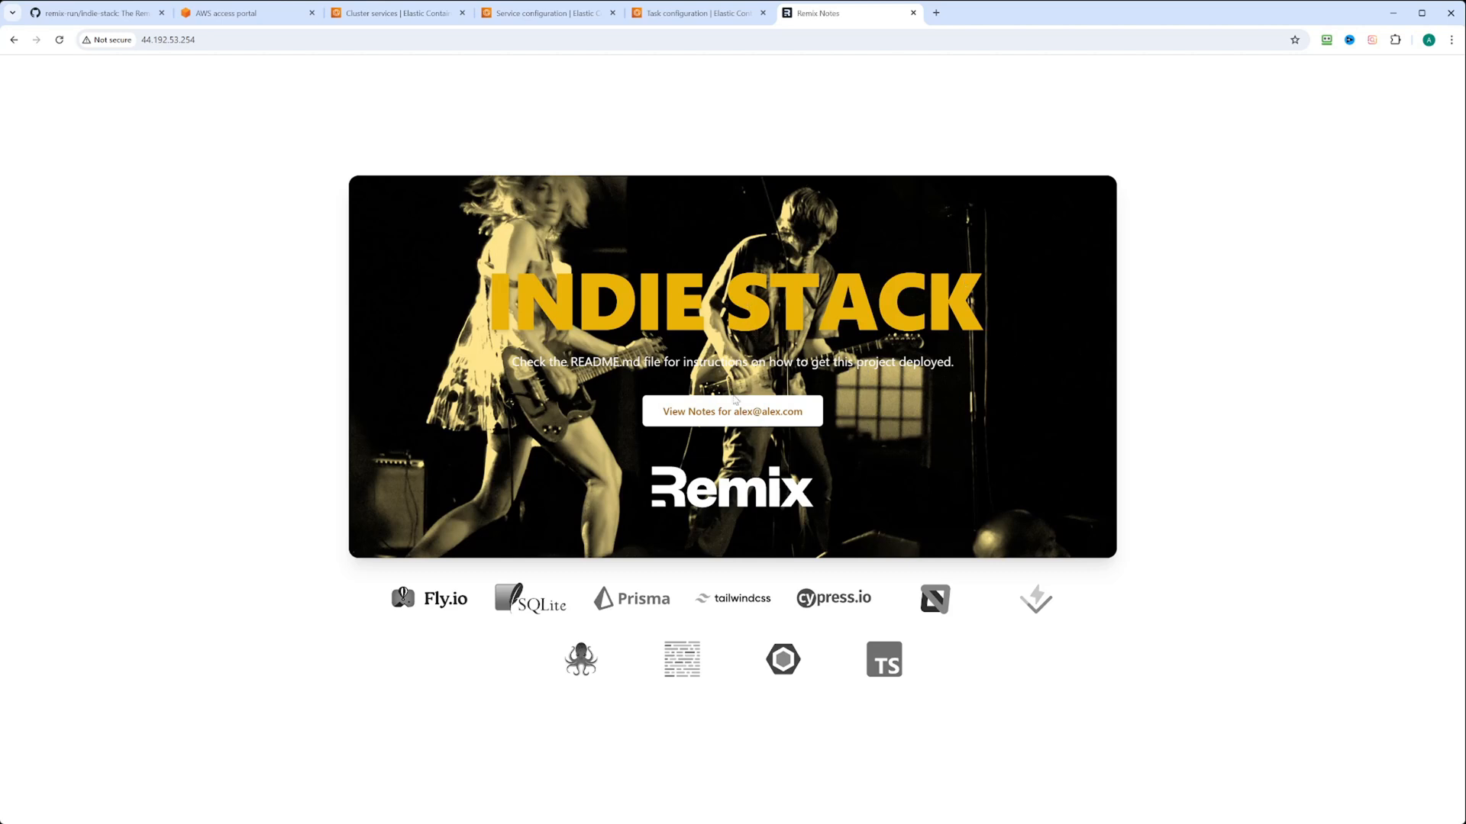
# Save a note 'My first note' and switch back to the ECS task tab
pyautogui.click(732, 411)
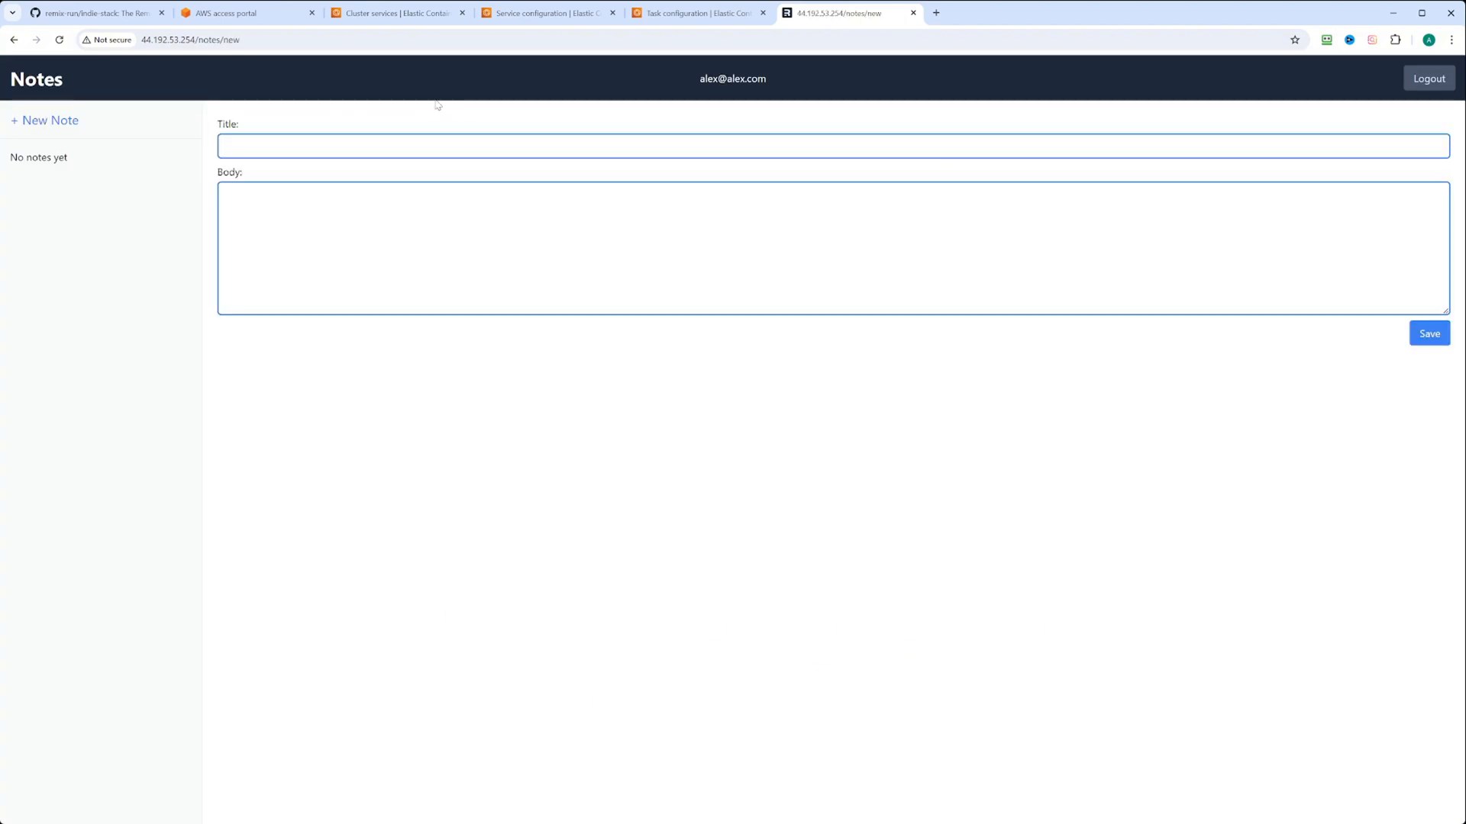
pyautogui.click(374, 146)
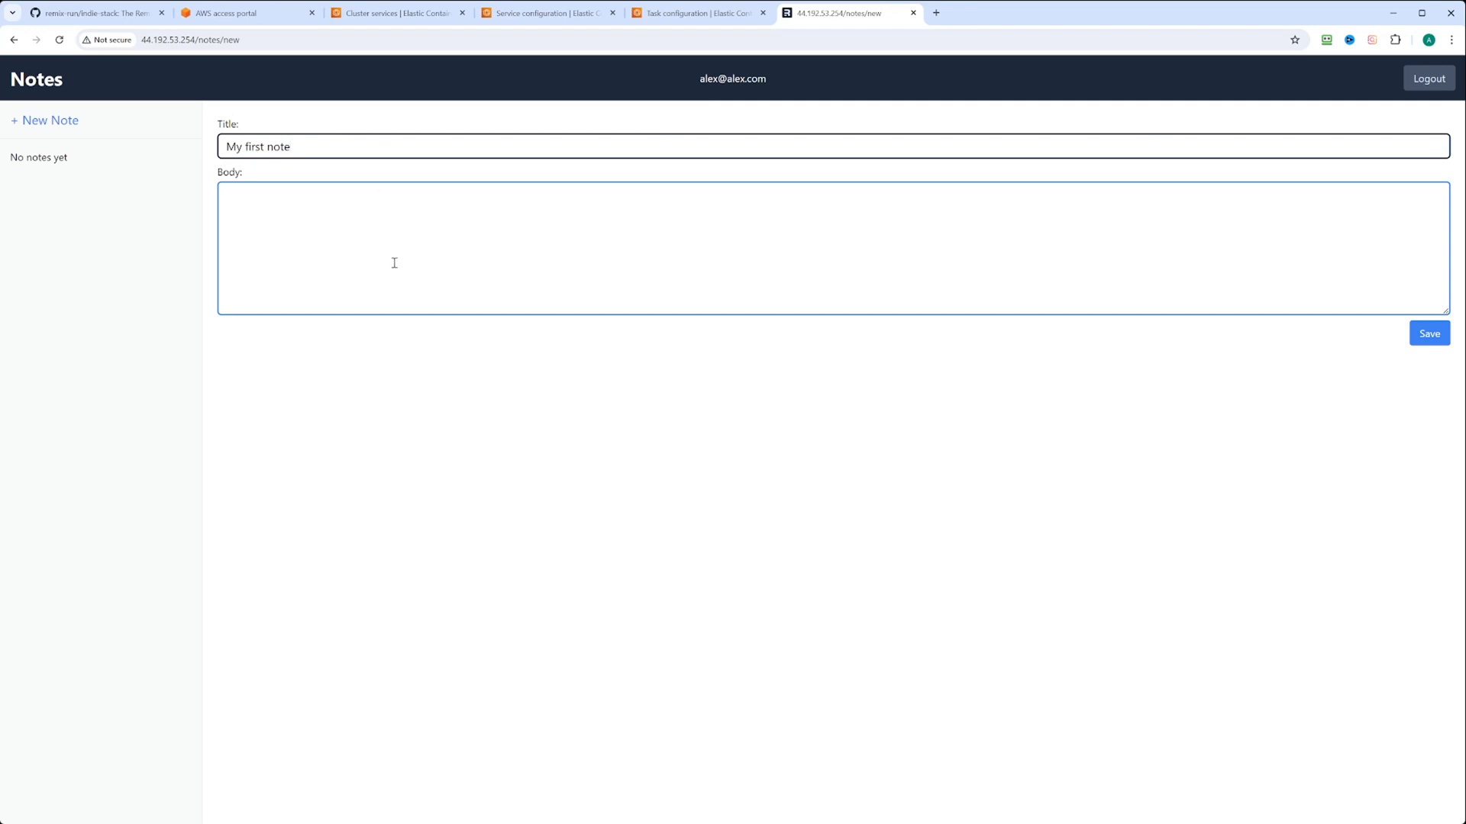
pyautogui.write('This is my fe')
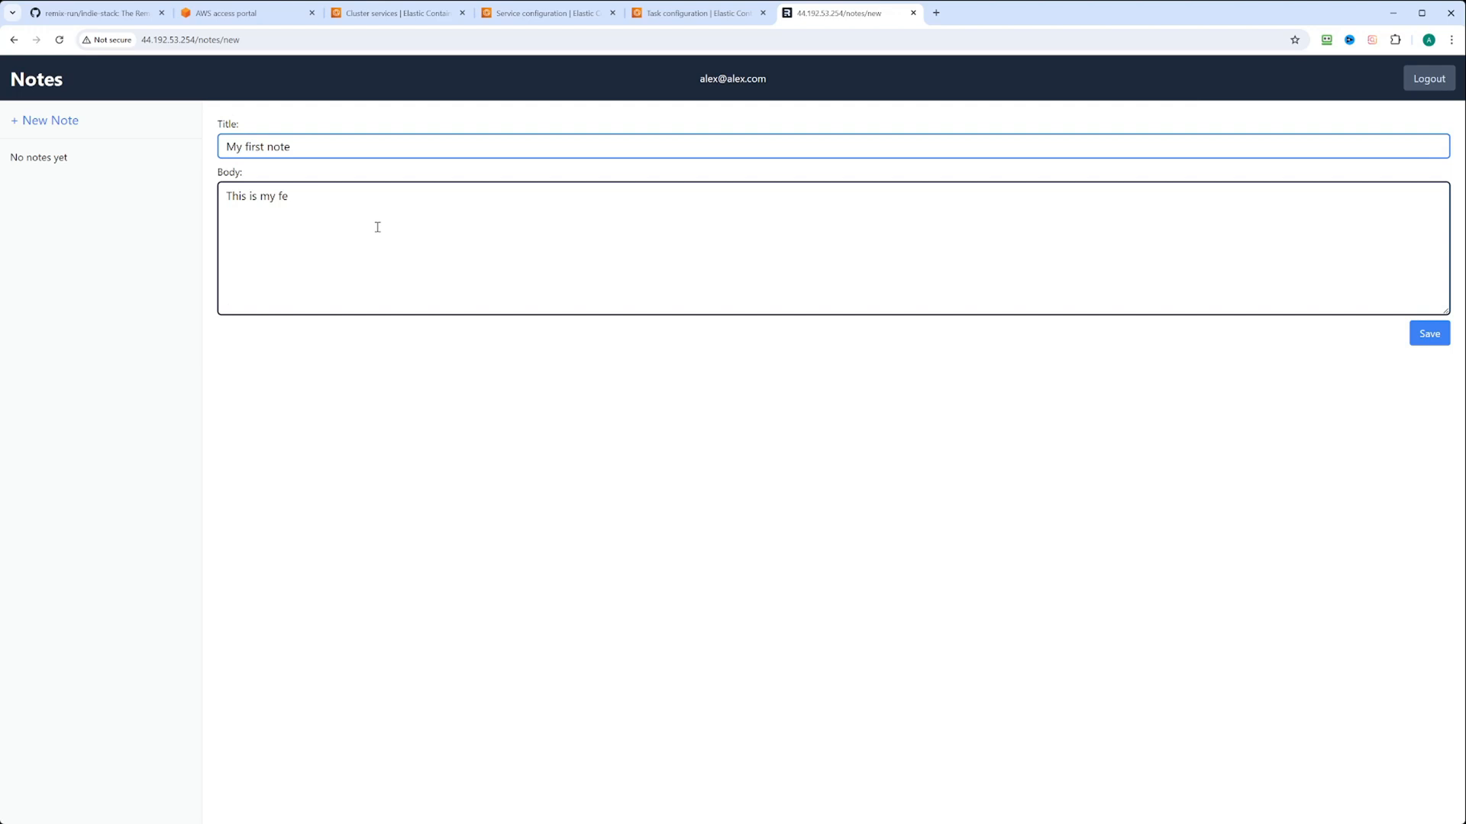
pyautogui.write('irst note')
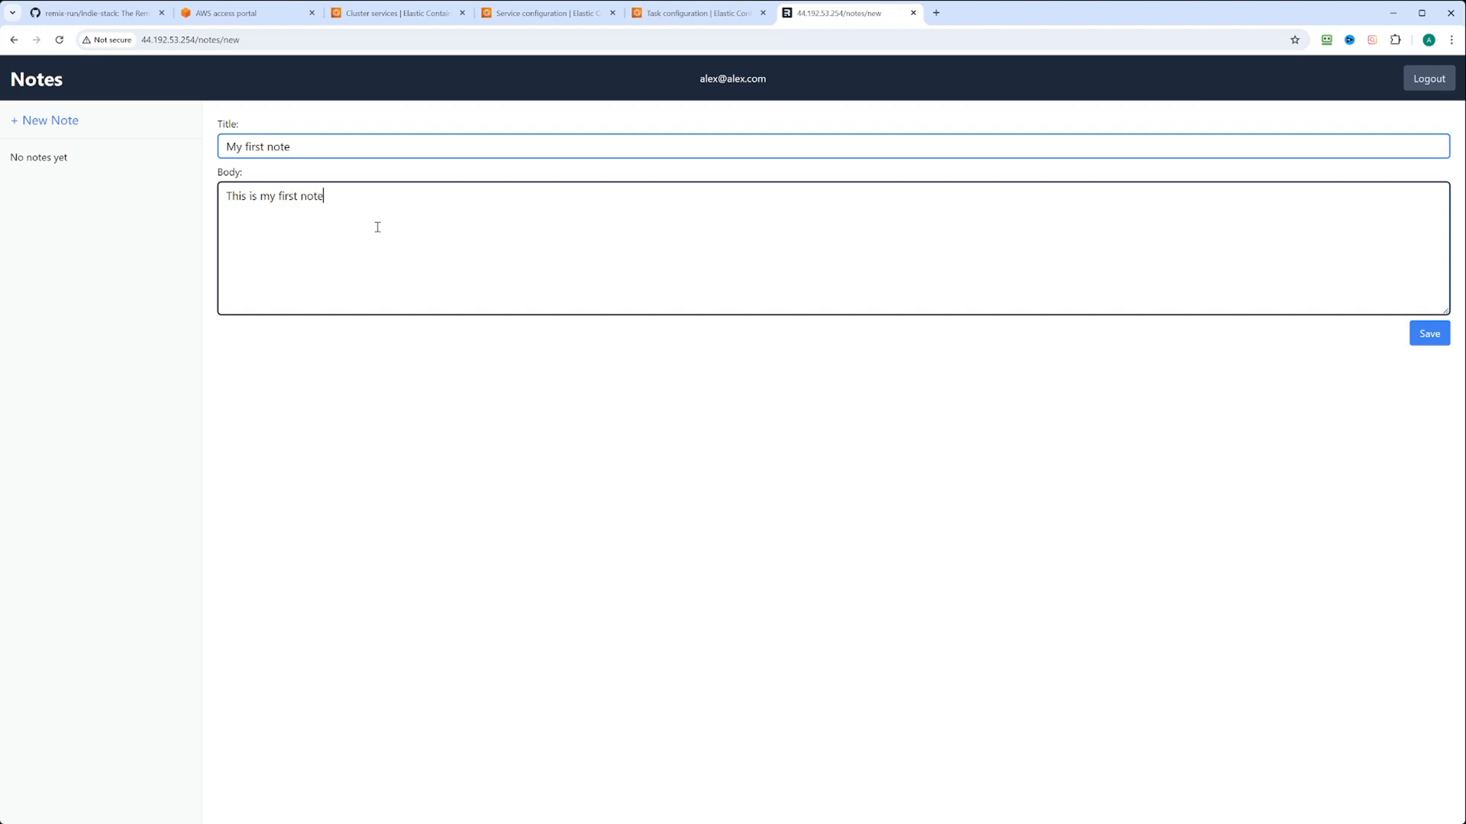
pyautogui.click(1427, 332)
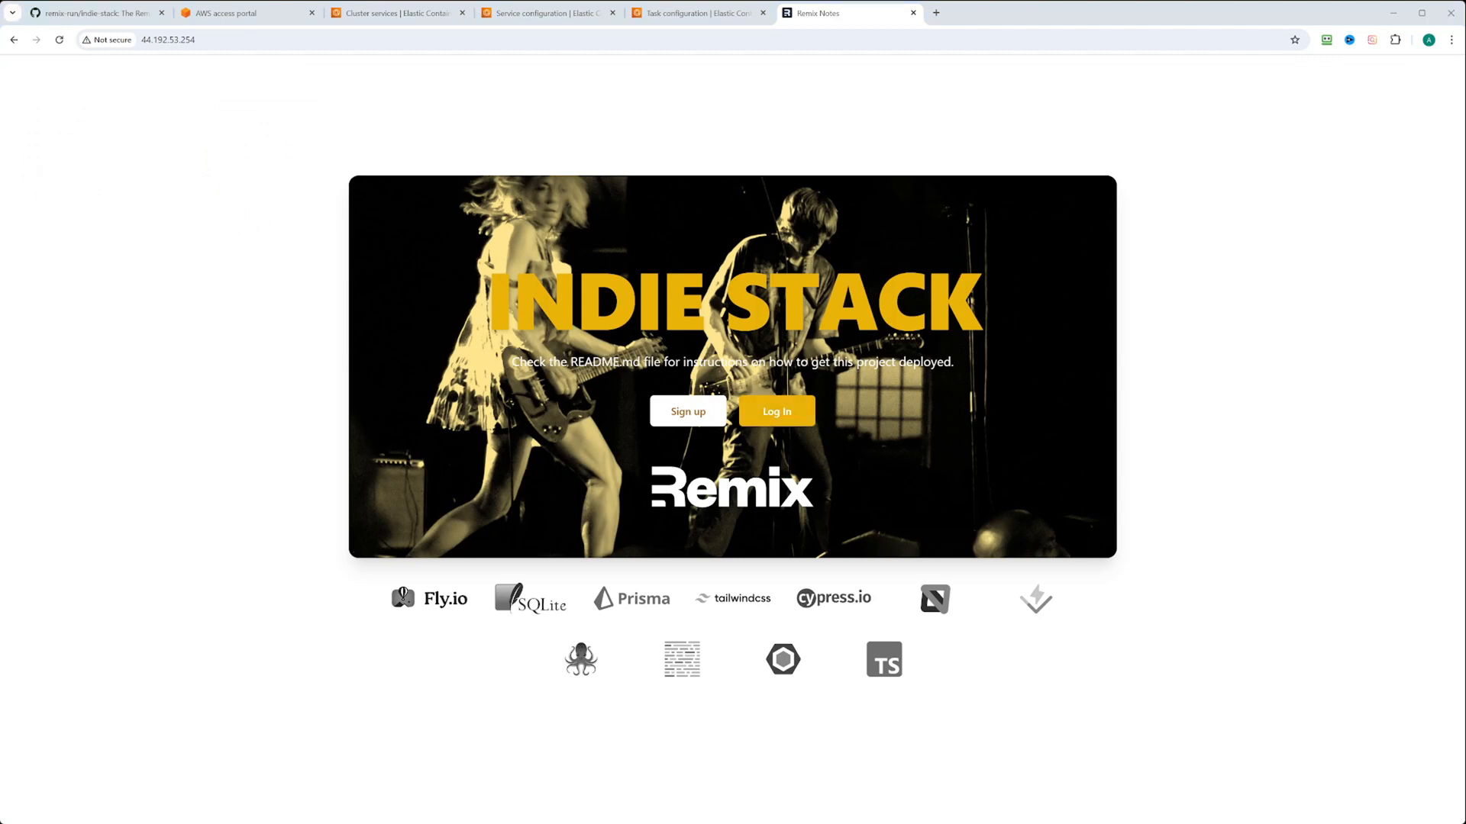
pyautogui.click(696, 12)
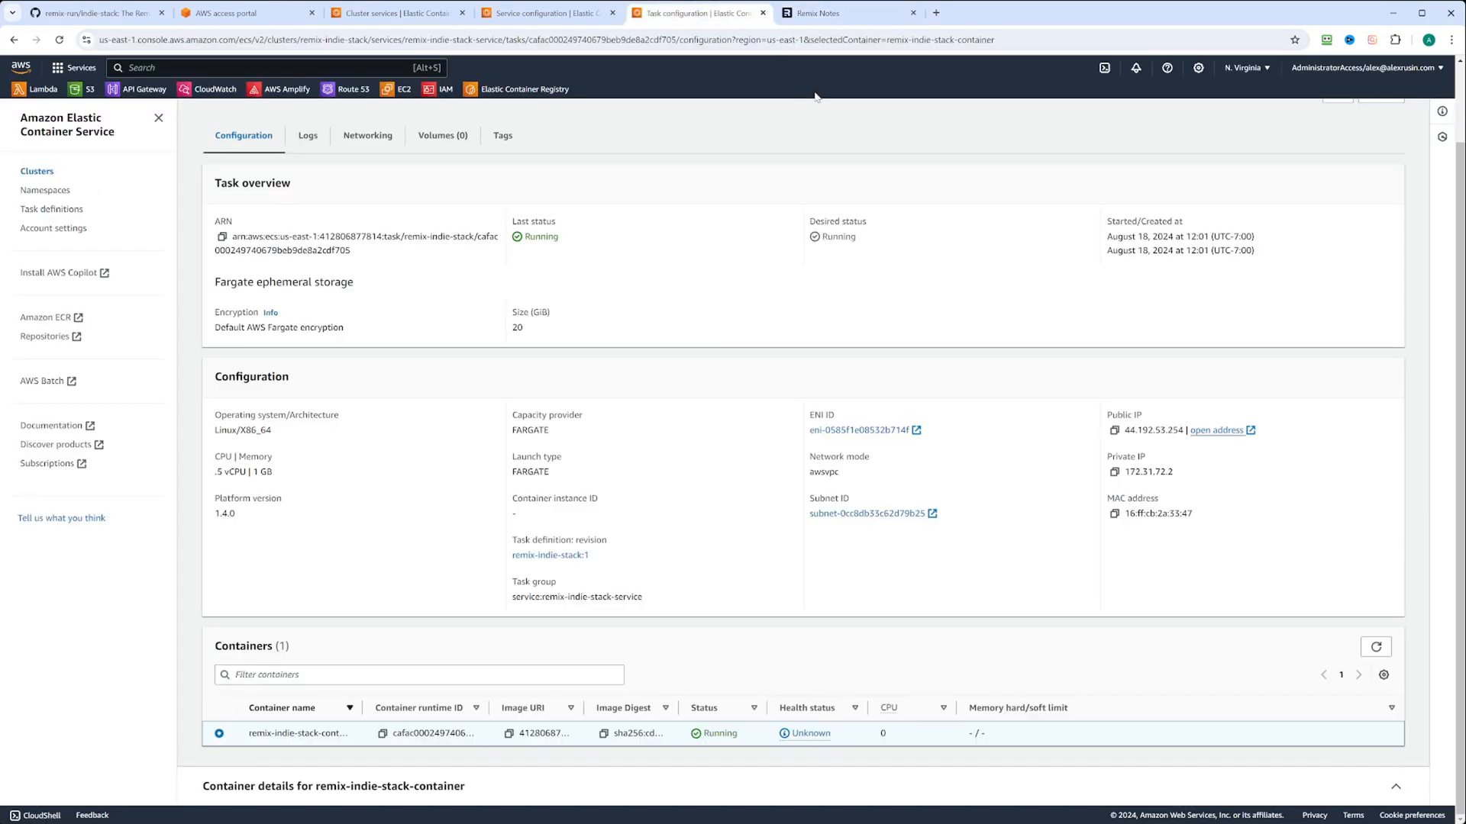